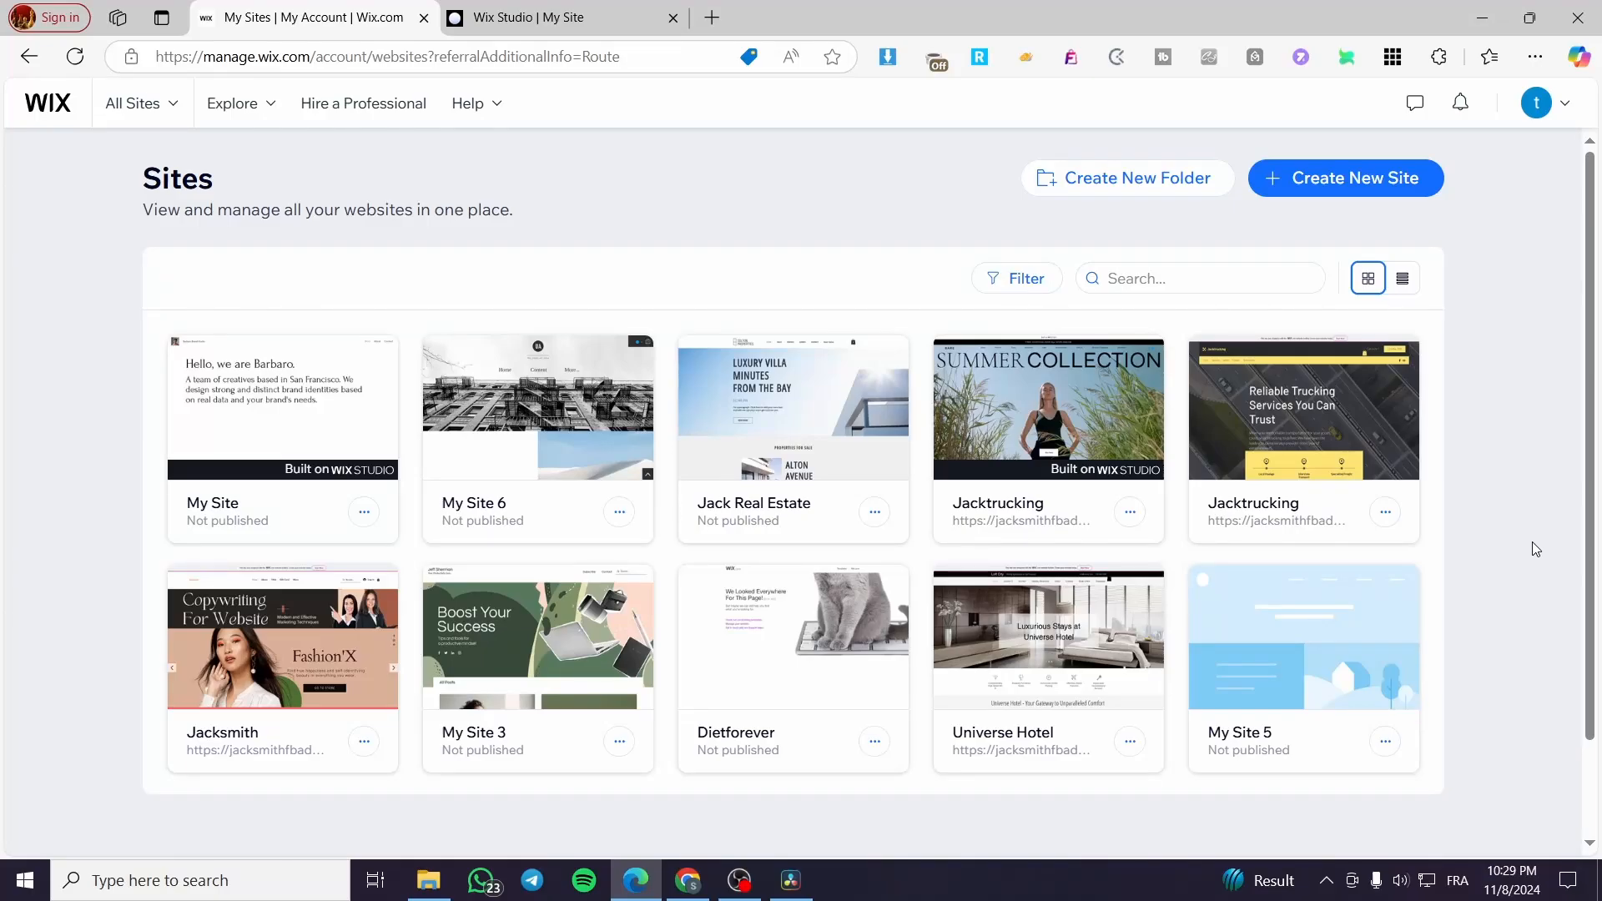
mouse_move(1526, 522)
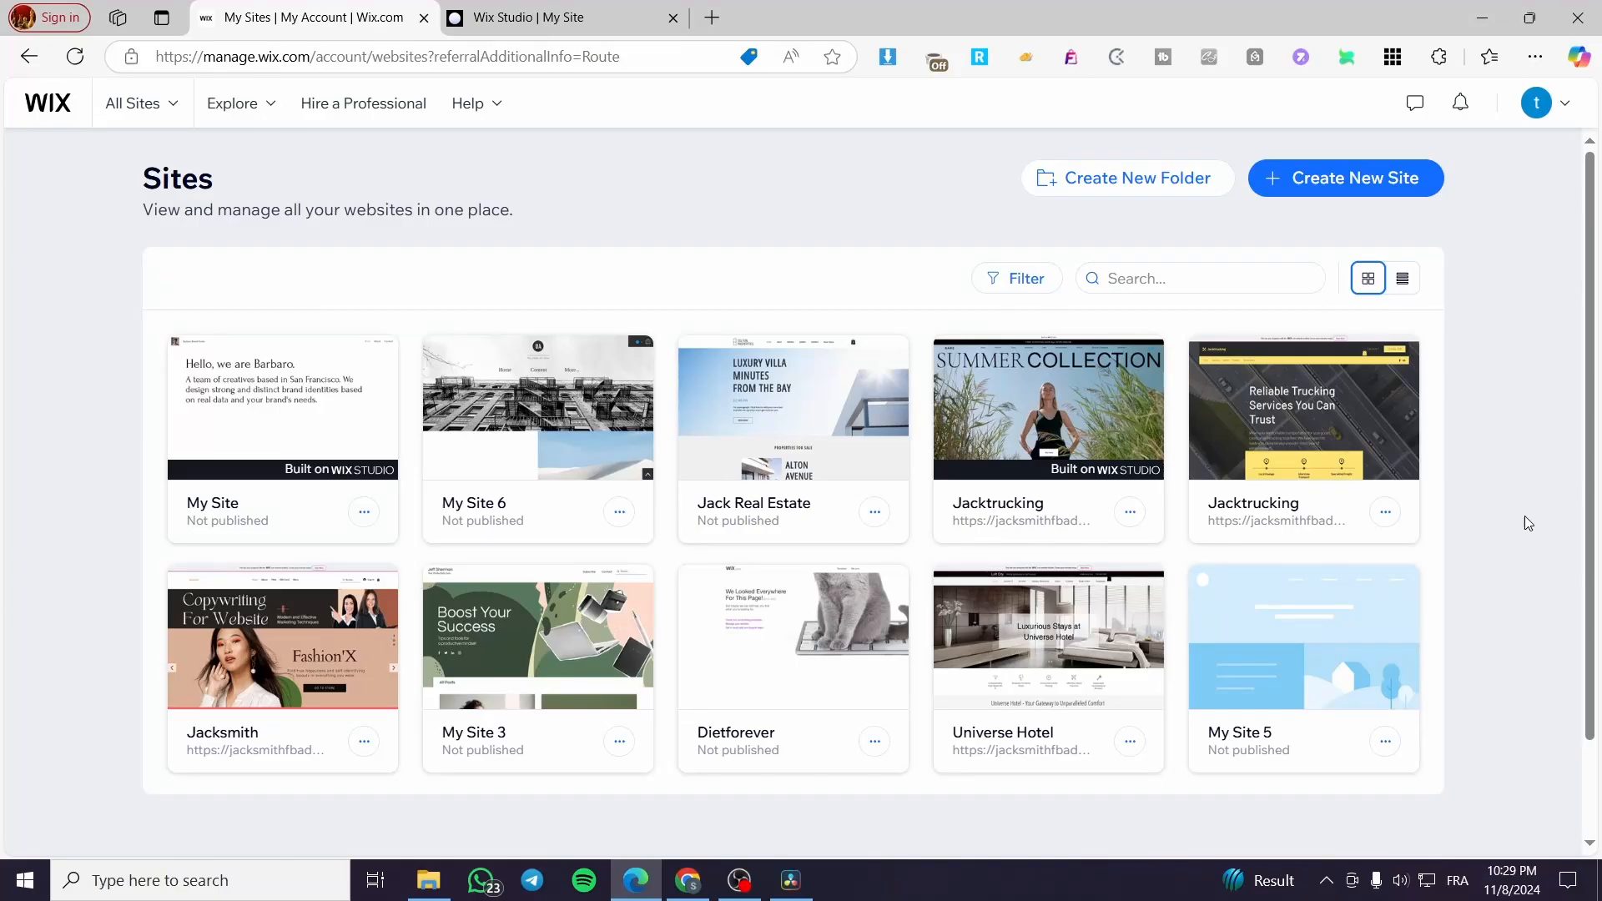
mouse_move(968, 256)
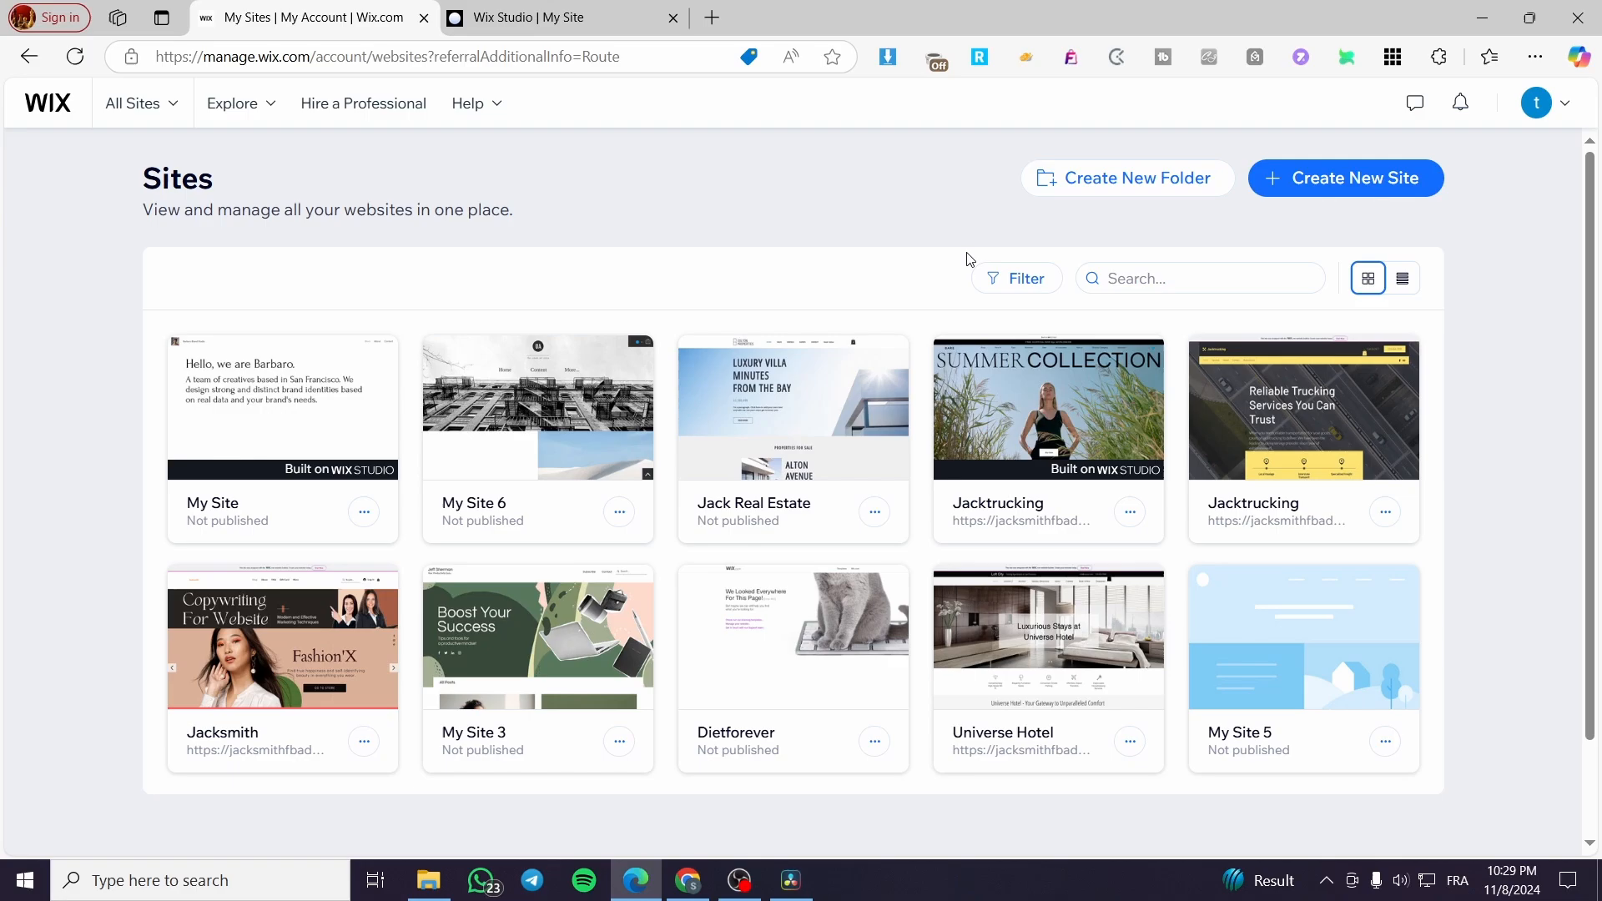
mouse_move(741, 212)
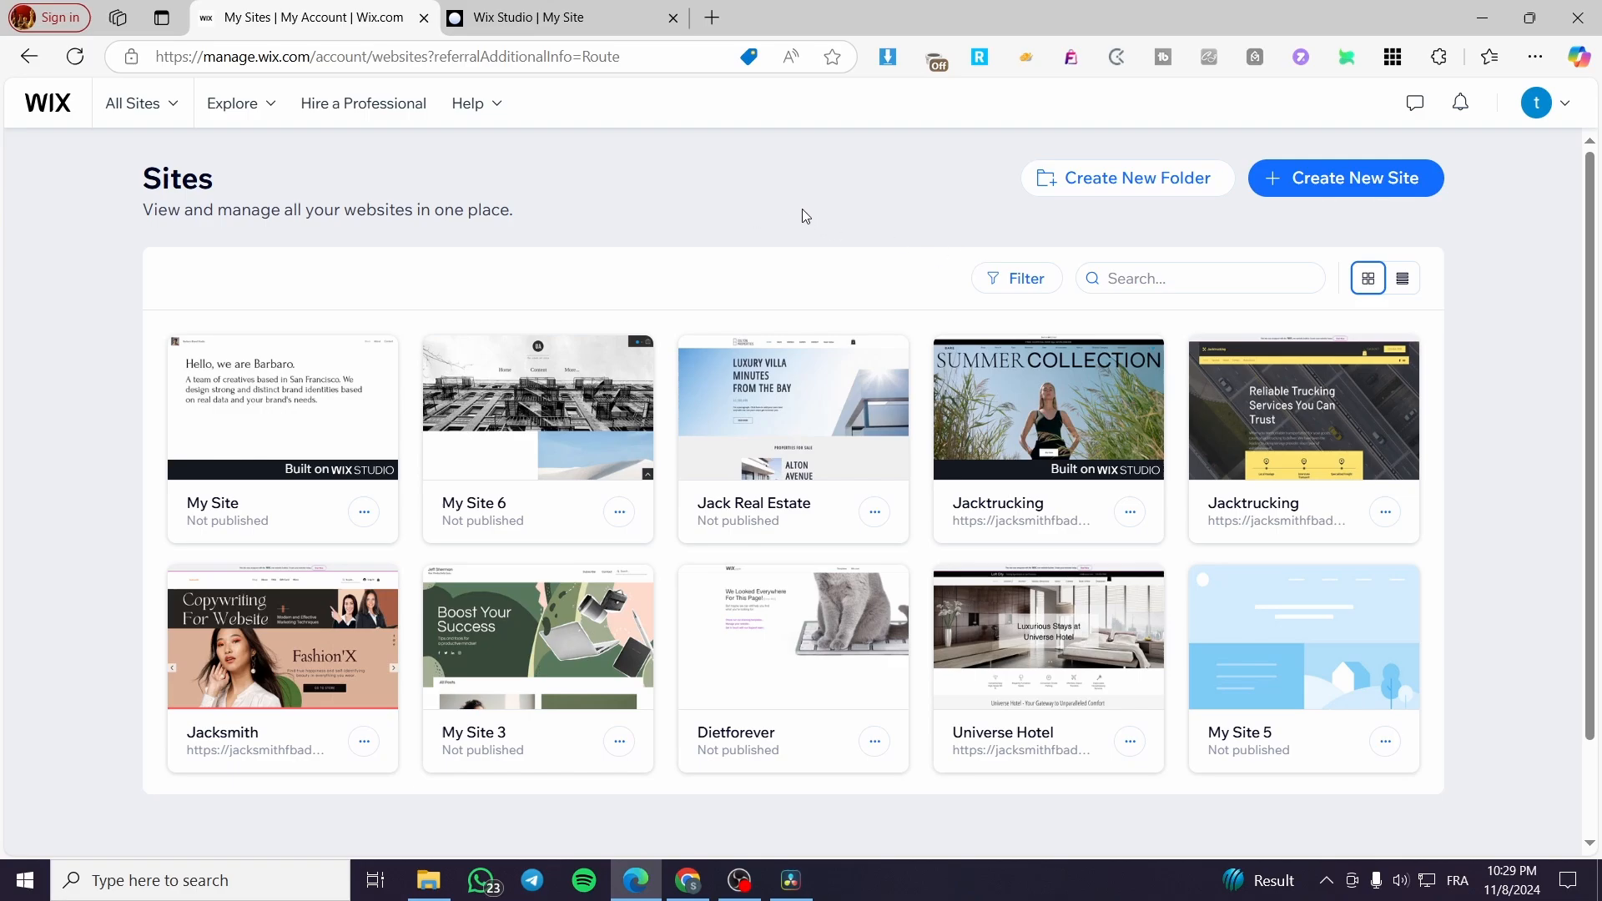
mouse_move(1488, 212)
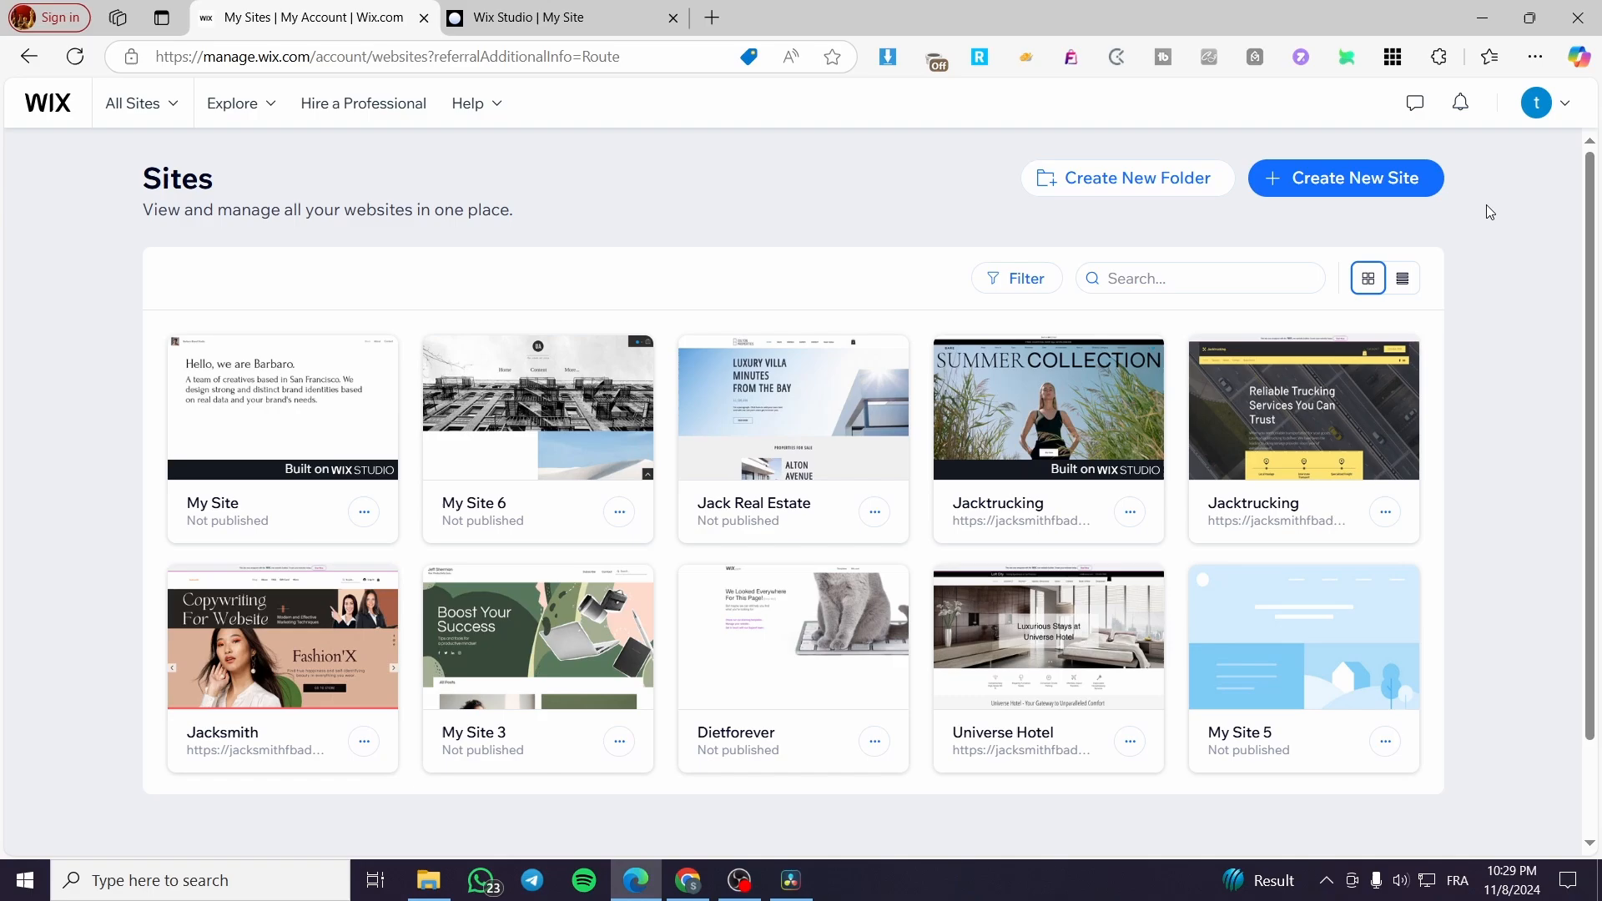
mouse_move(1485, 202)
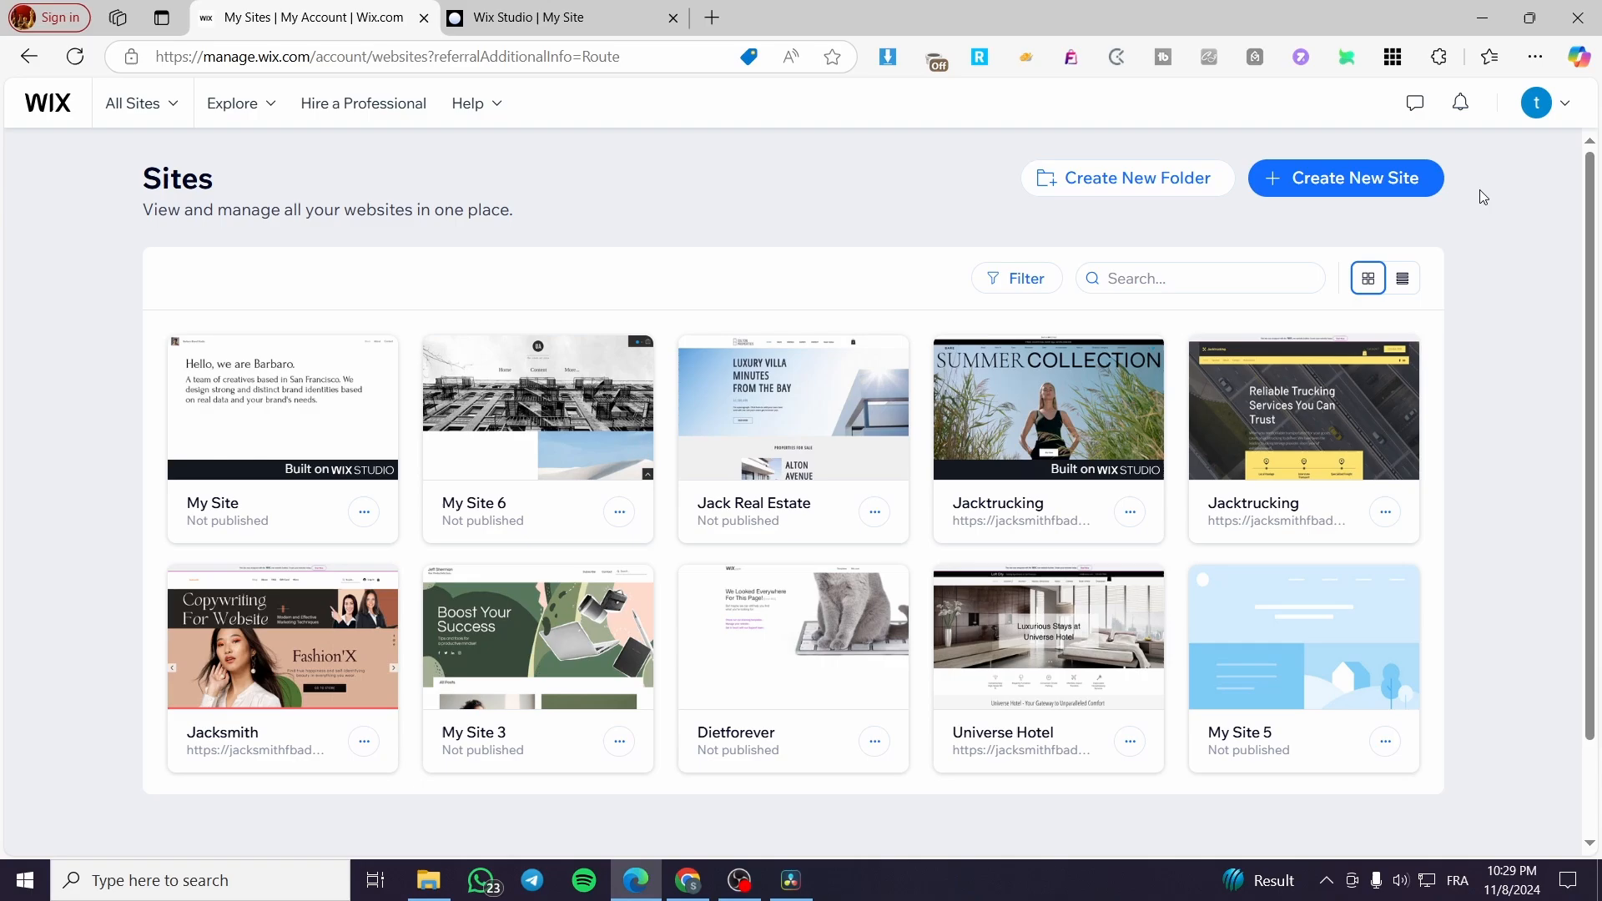
mouse_move(1423, 153)
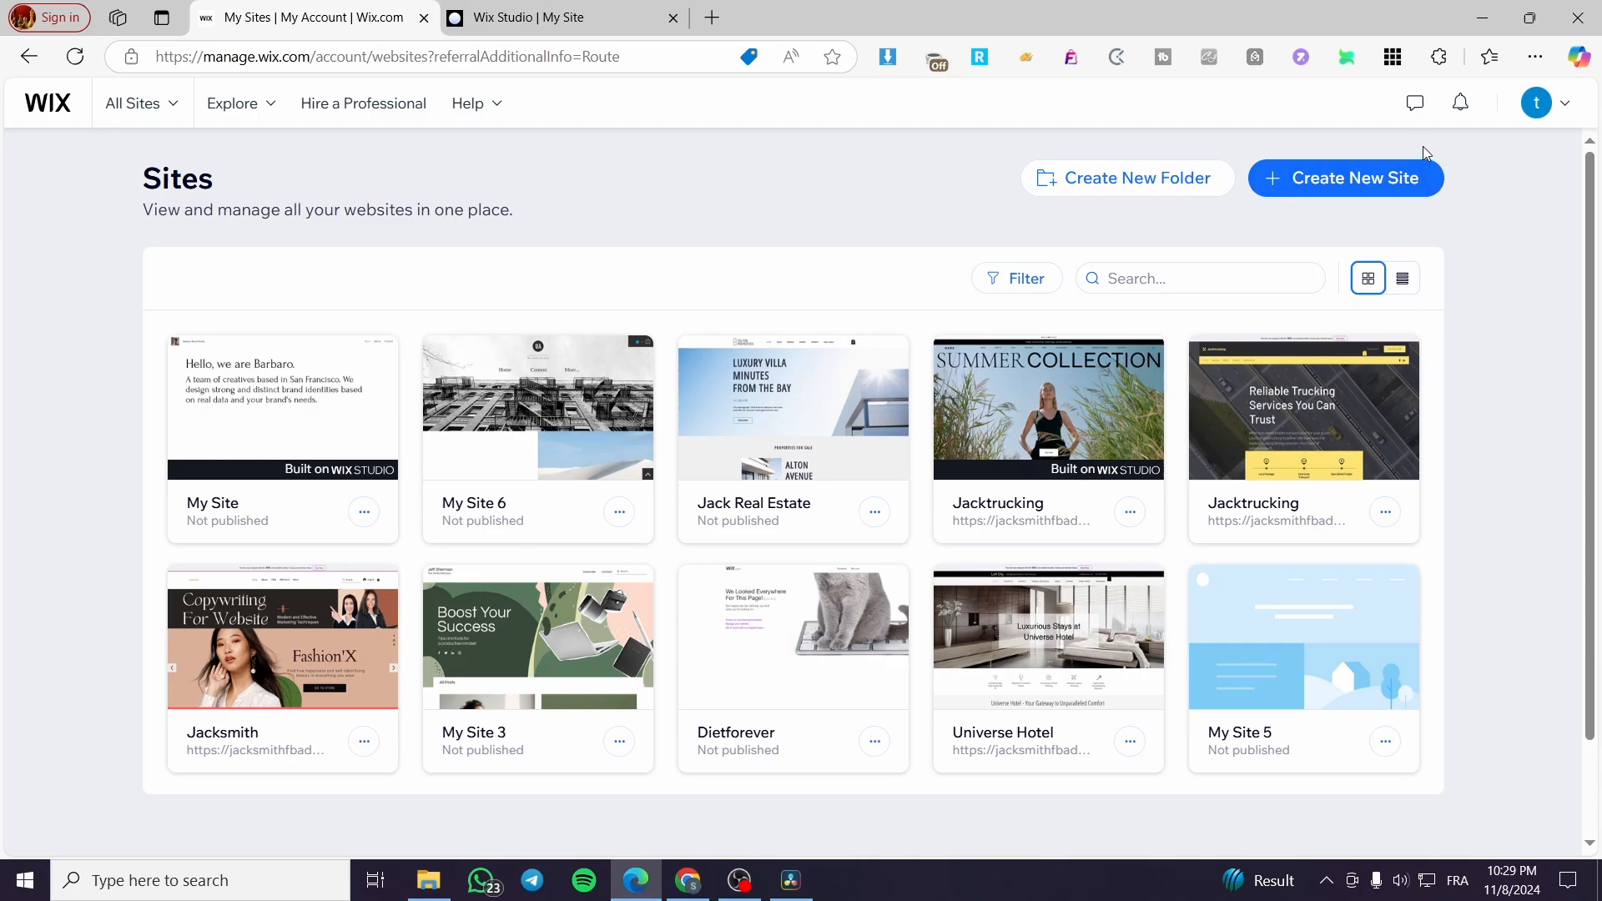
mouse_move(1351, 144)
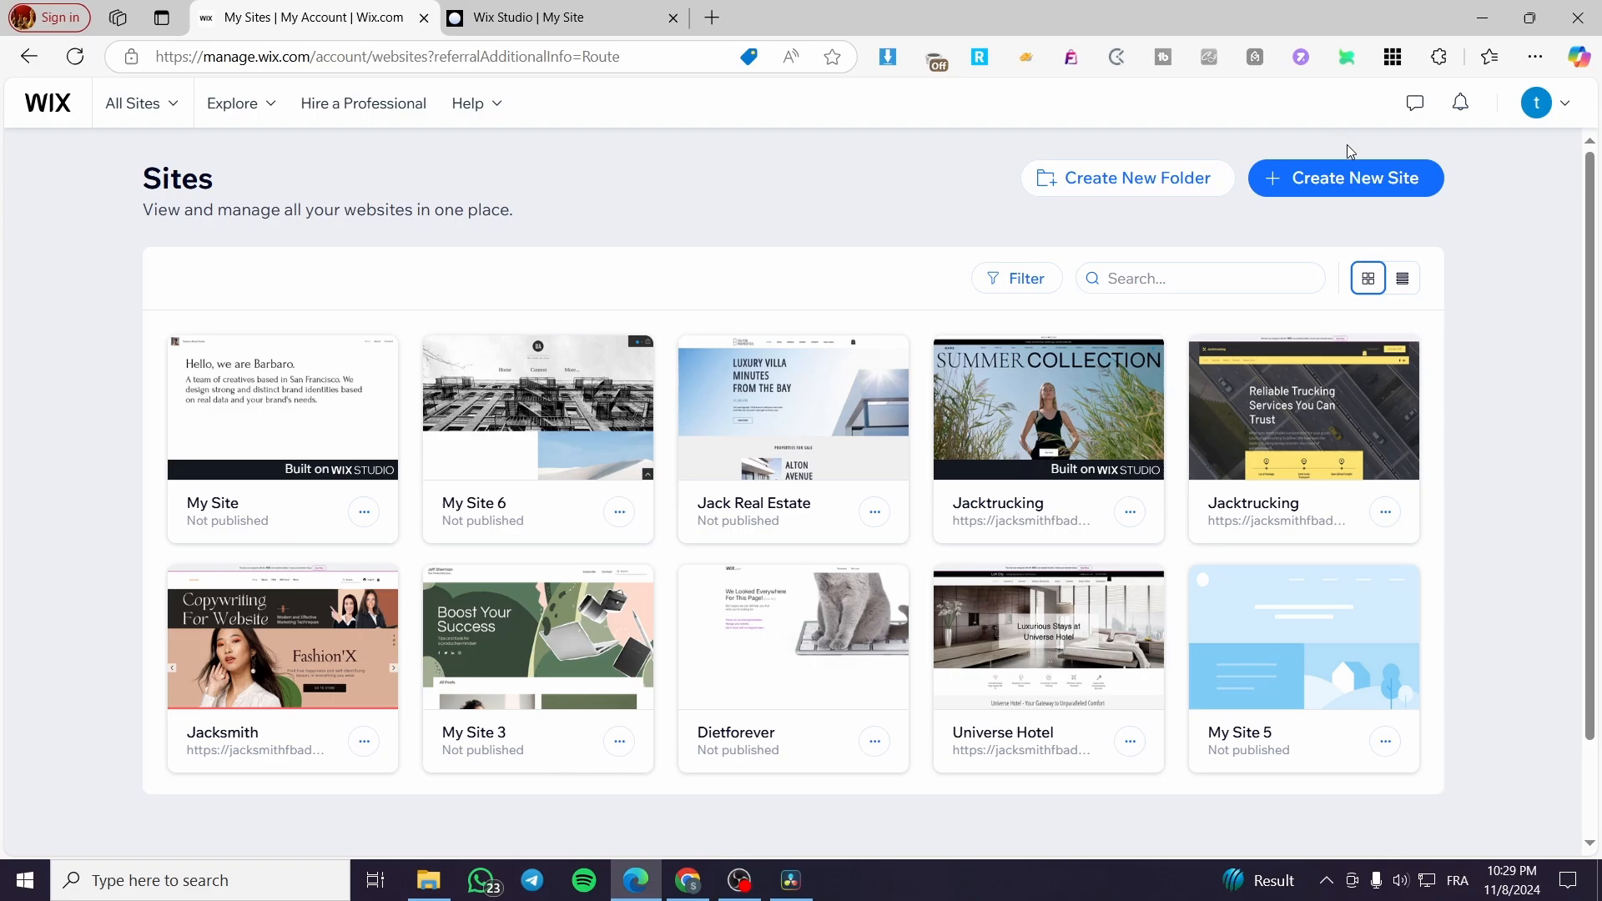
mouse_move(1468, 222)
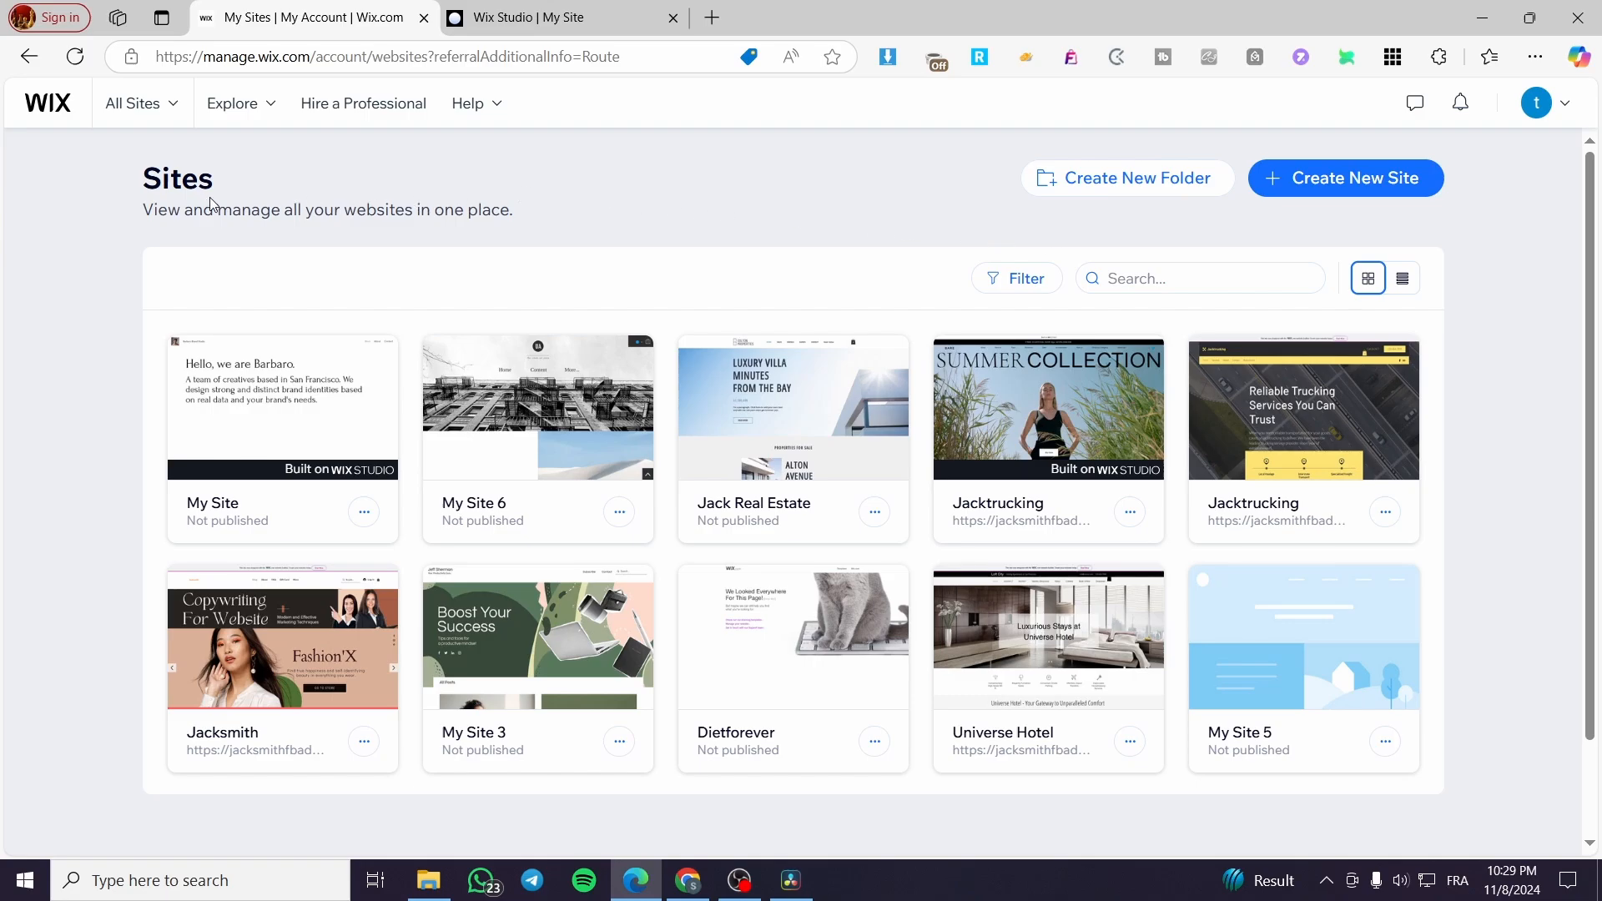
mouse_move(207, 202)
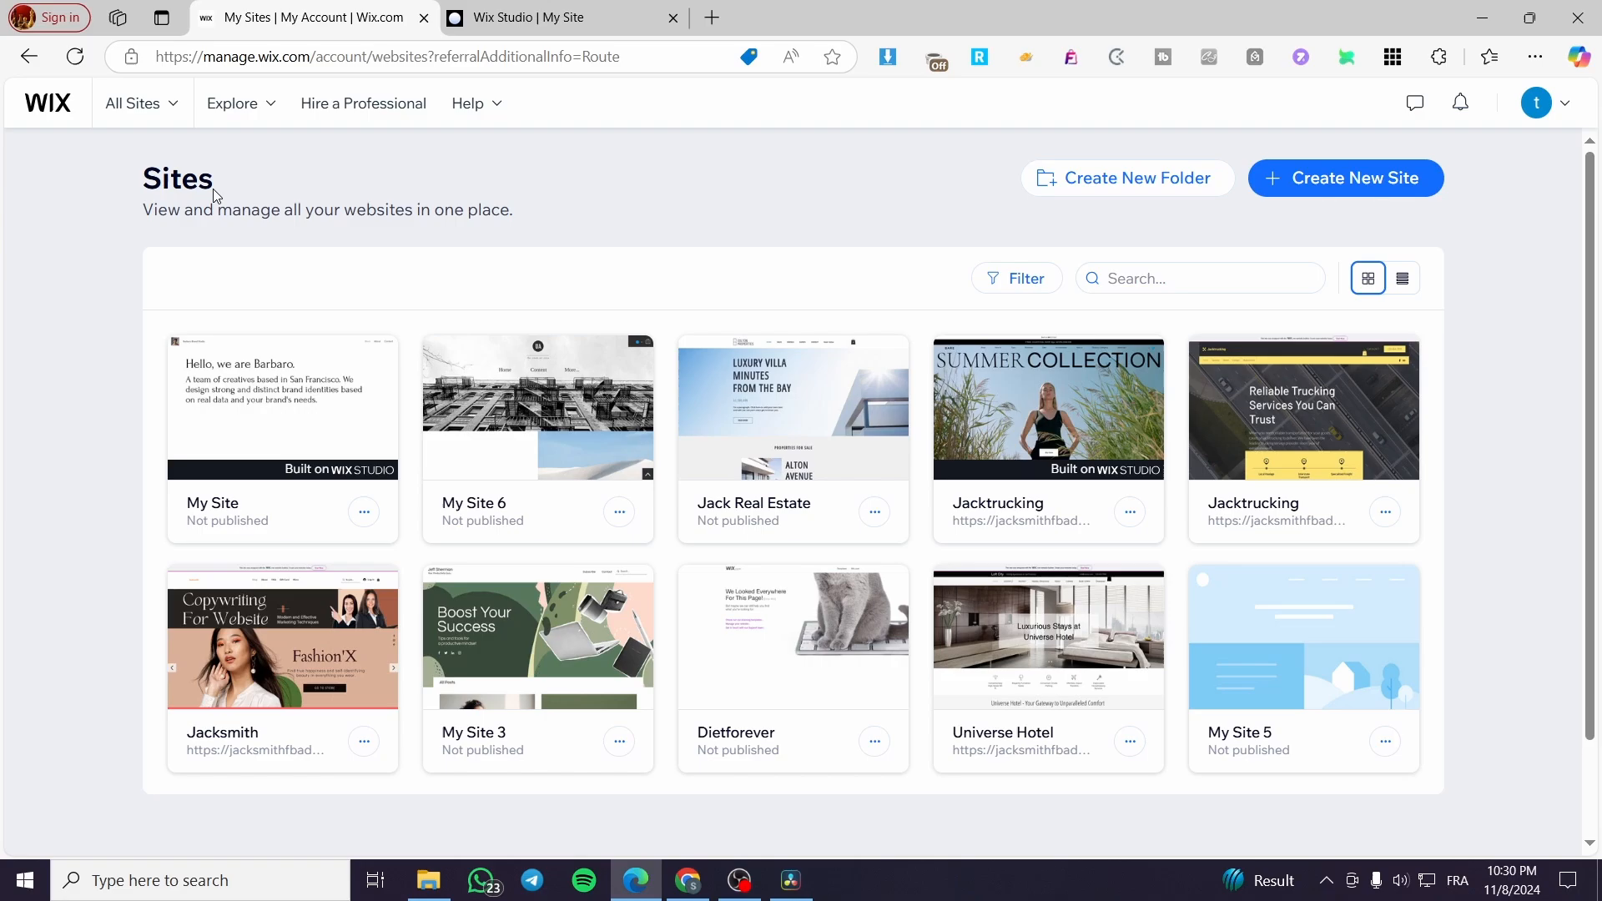
mouse_move(797, 299)
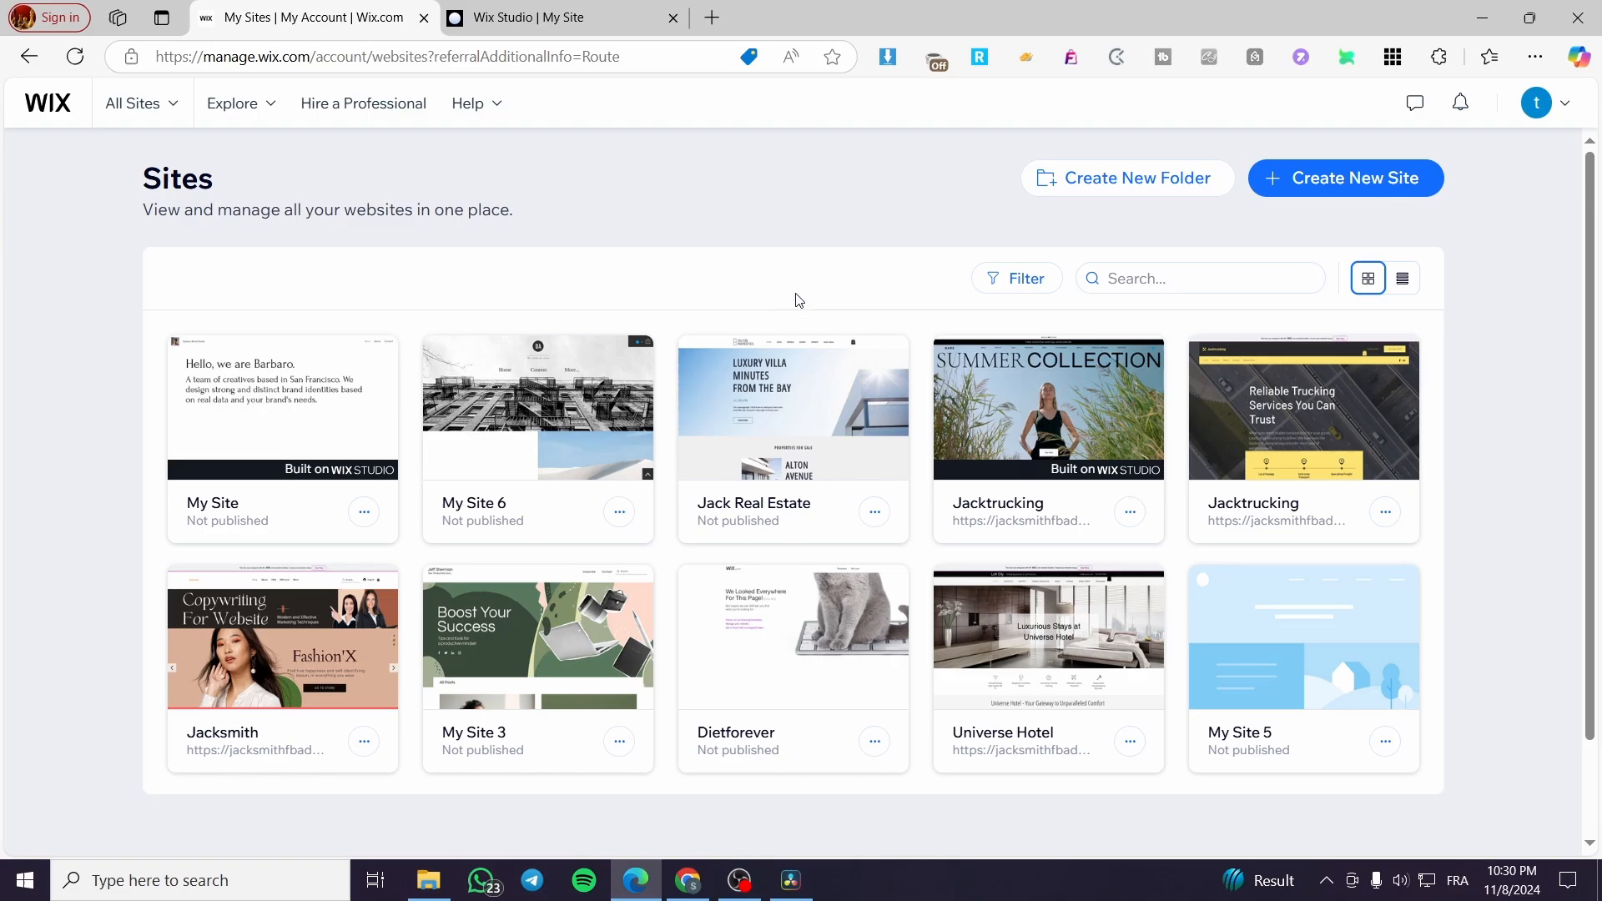
mouse_move(703, 276)
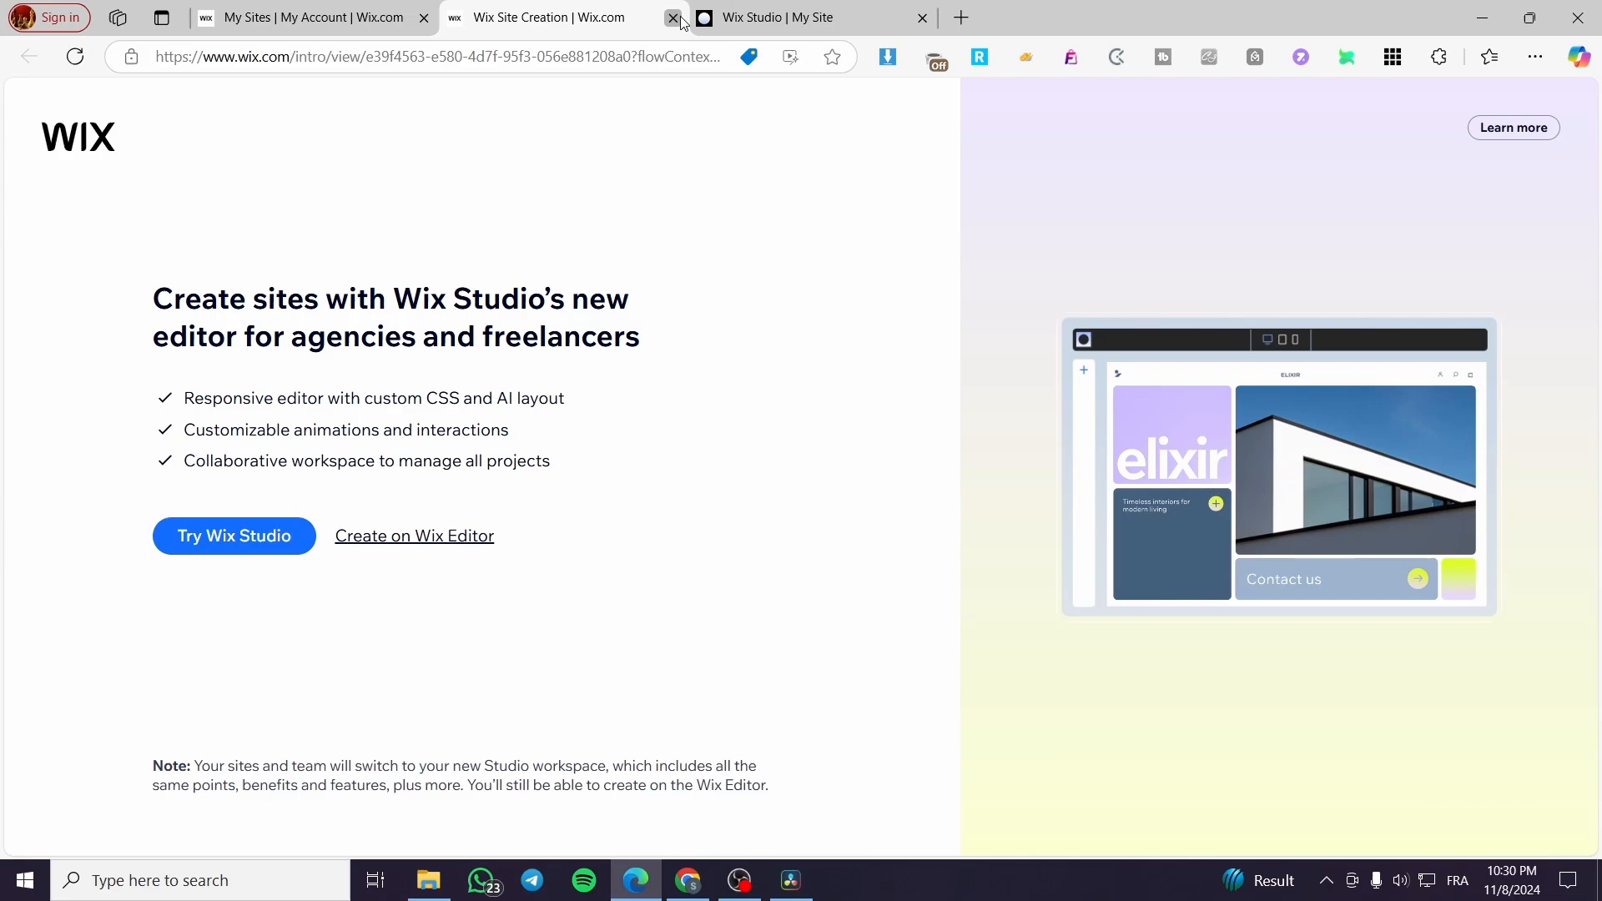
Close the site-creation tab to return to the My Sites dashboard.
left_click(673, 17)
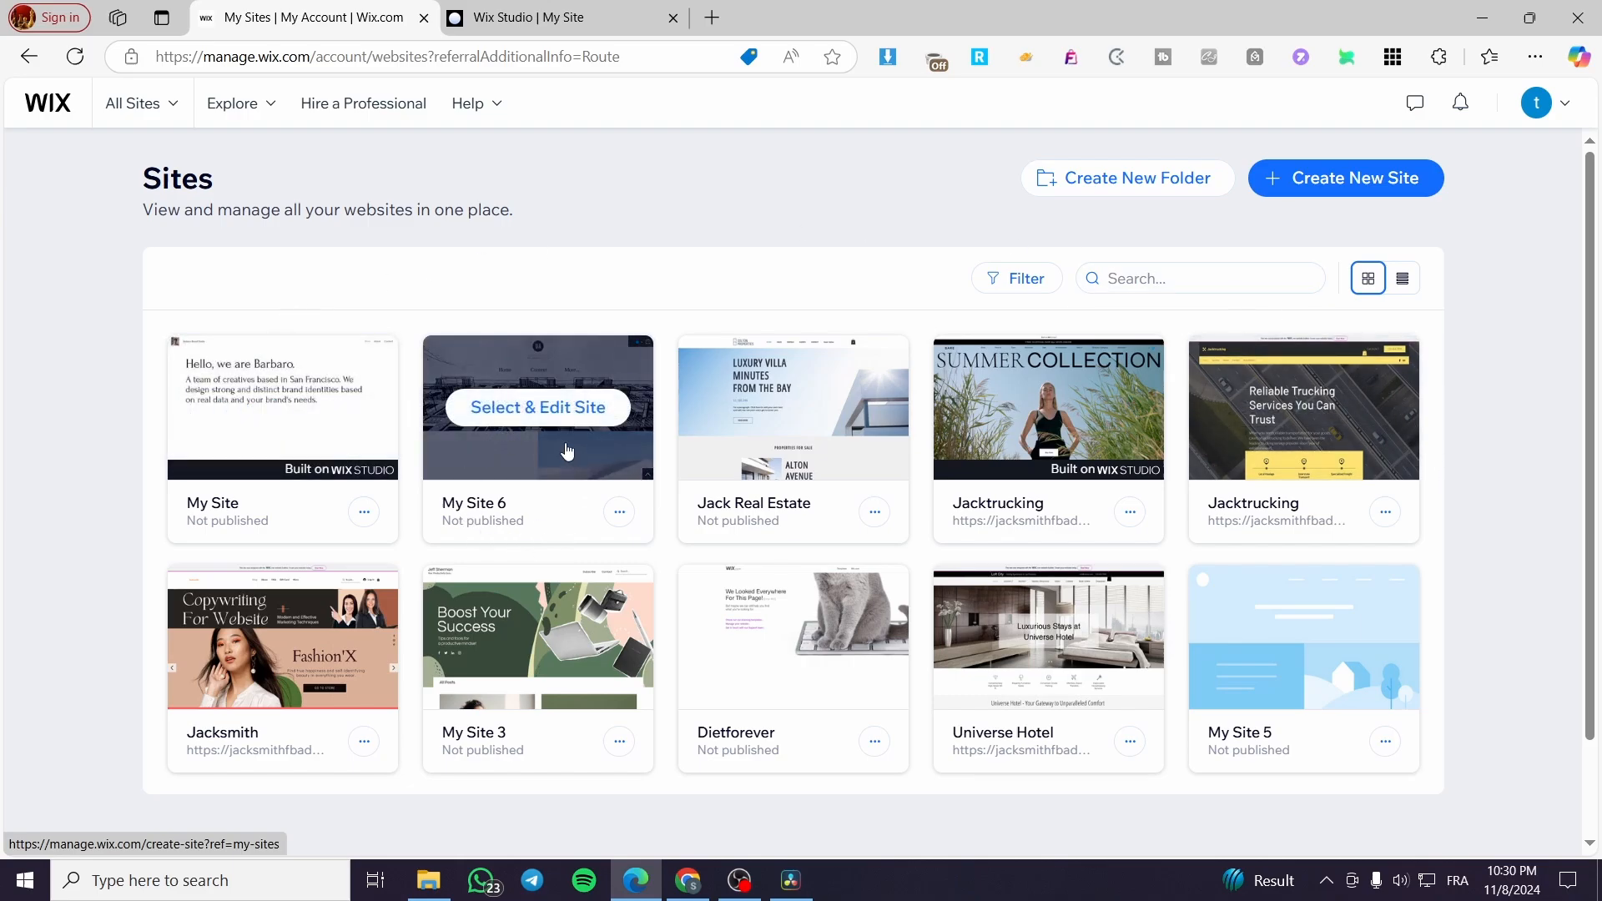
mouse_move(1273, 378)
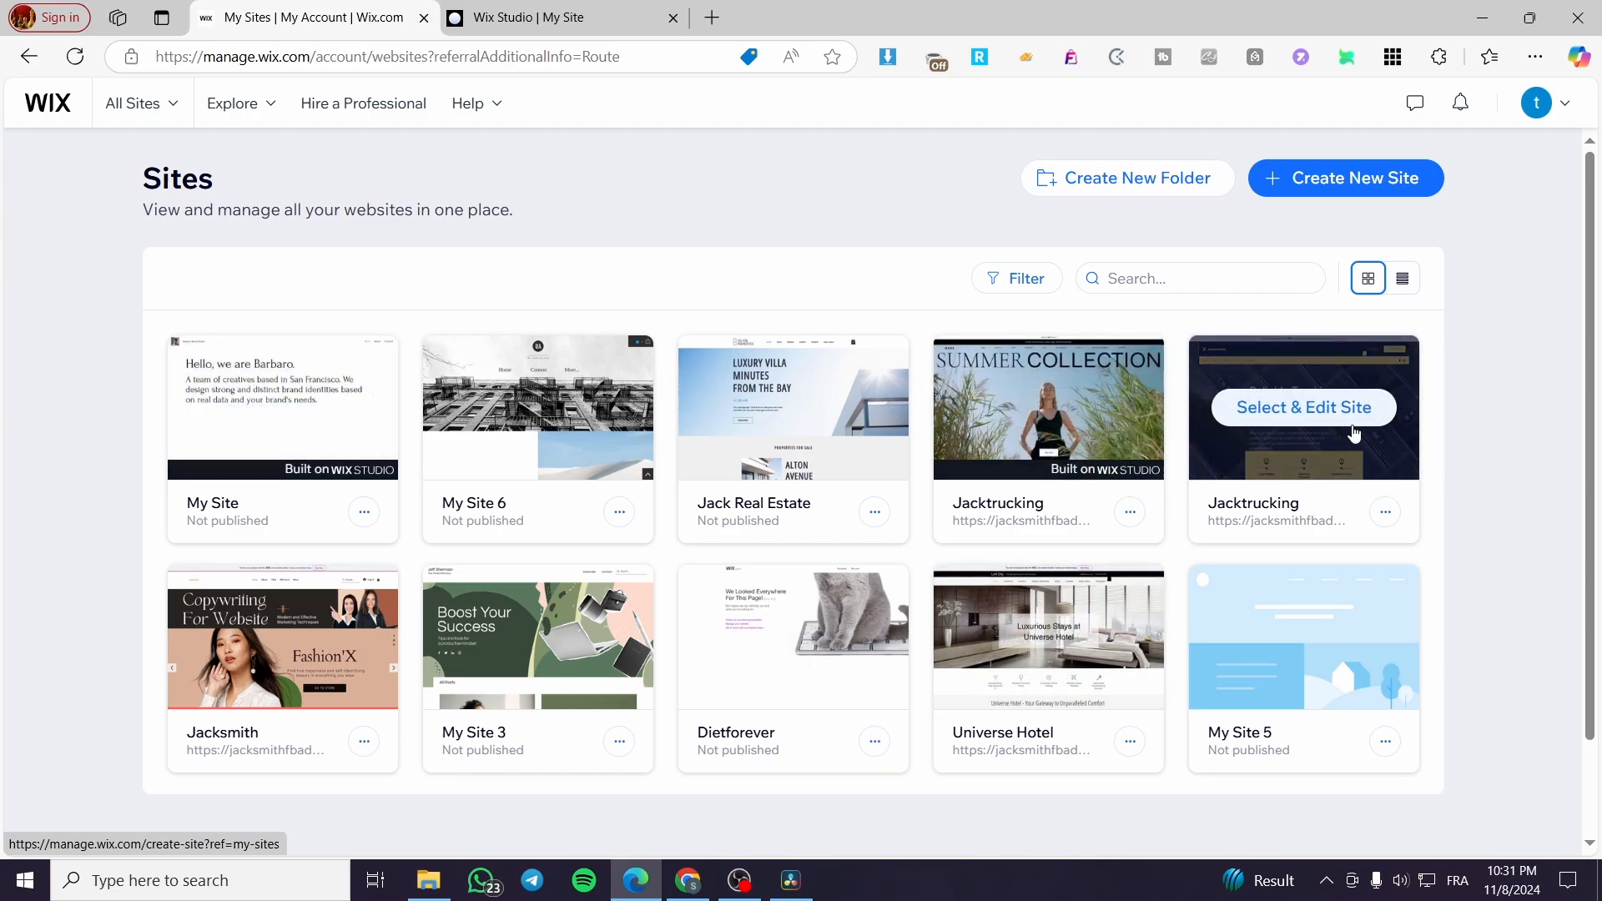
mouse_move(304, 423)
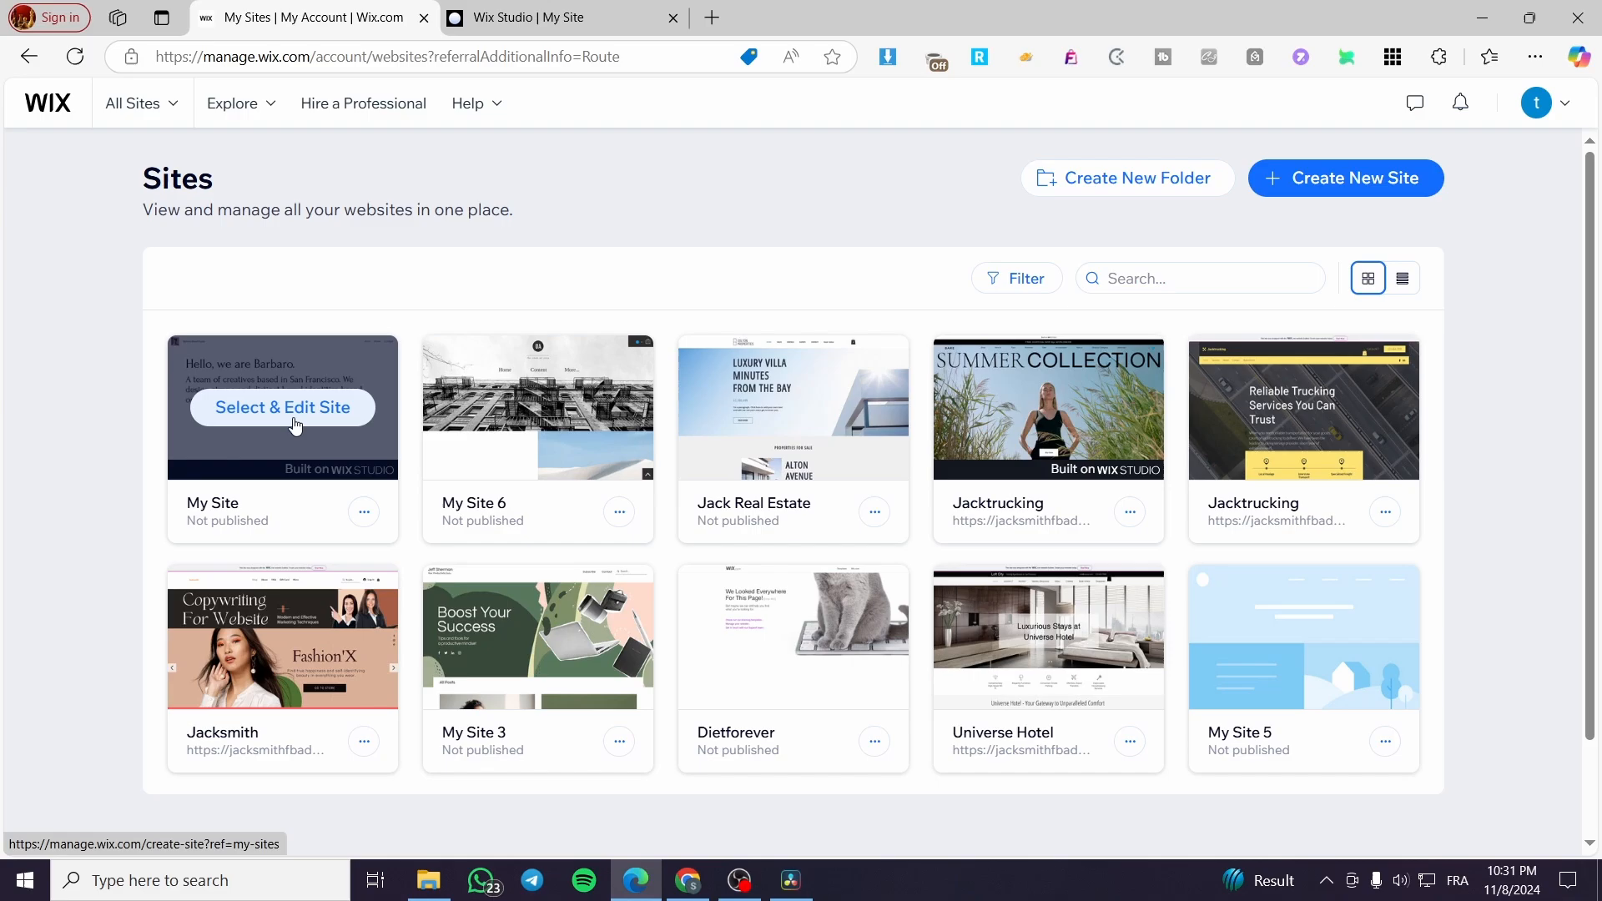
Open the My Site card for editing to reach its Wix Studio dashboard.
left_click(282, 407)
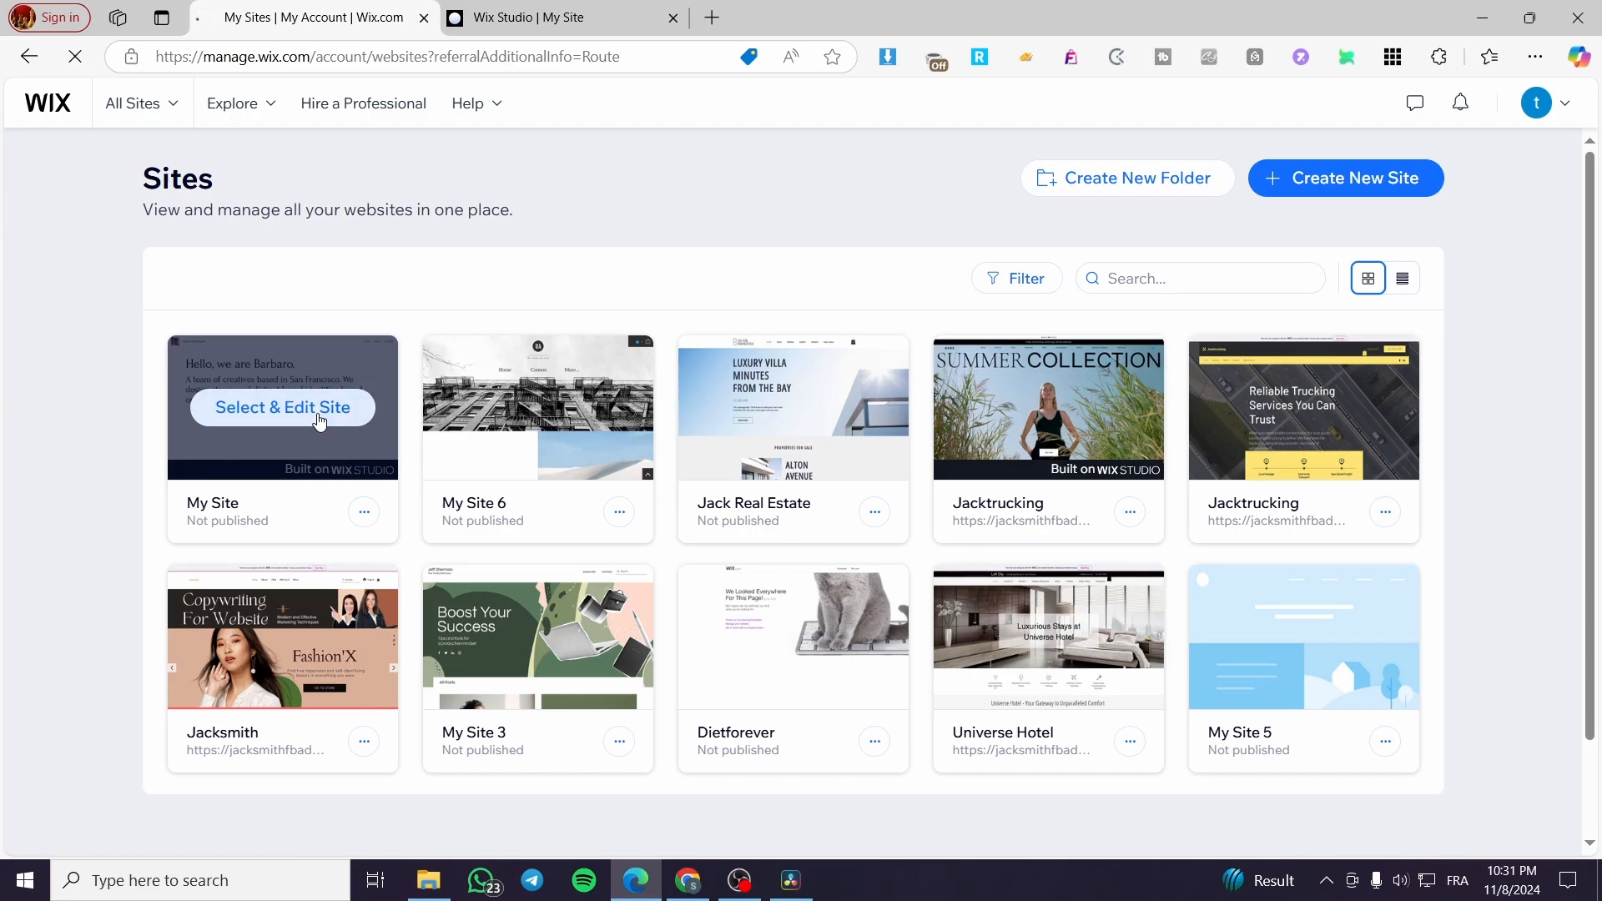
left_click(282, 407)
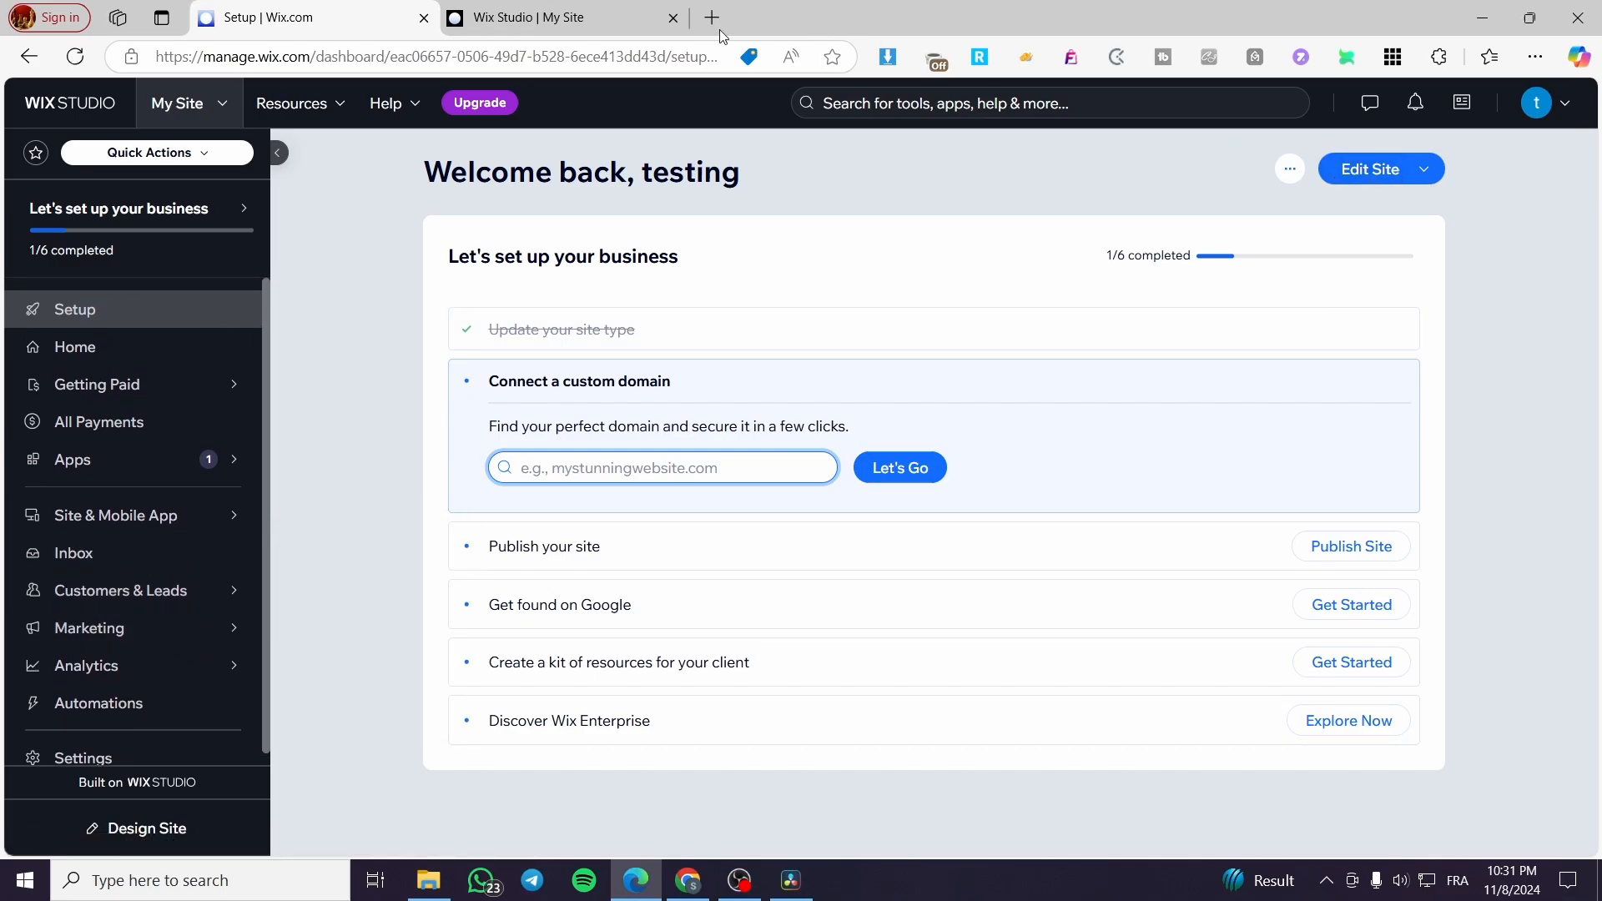
Switch to the My Site editor and scroll the Work page down to its footer.
left_click(552, 17)
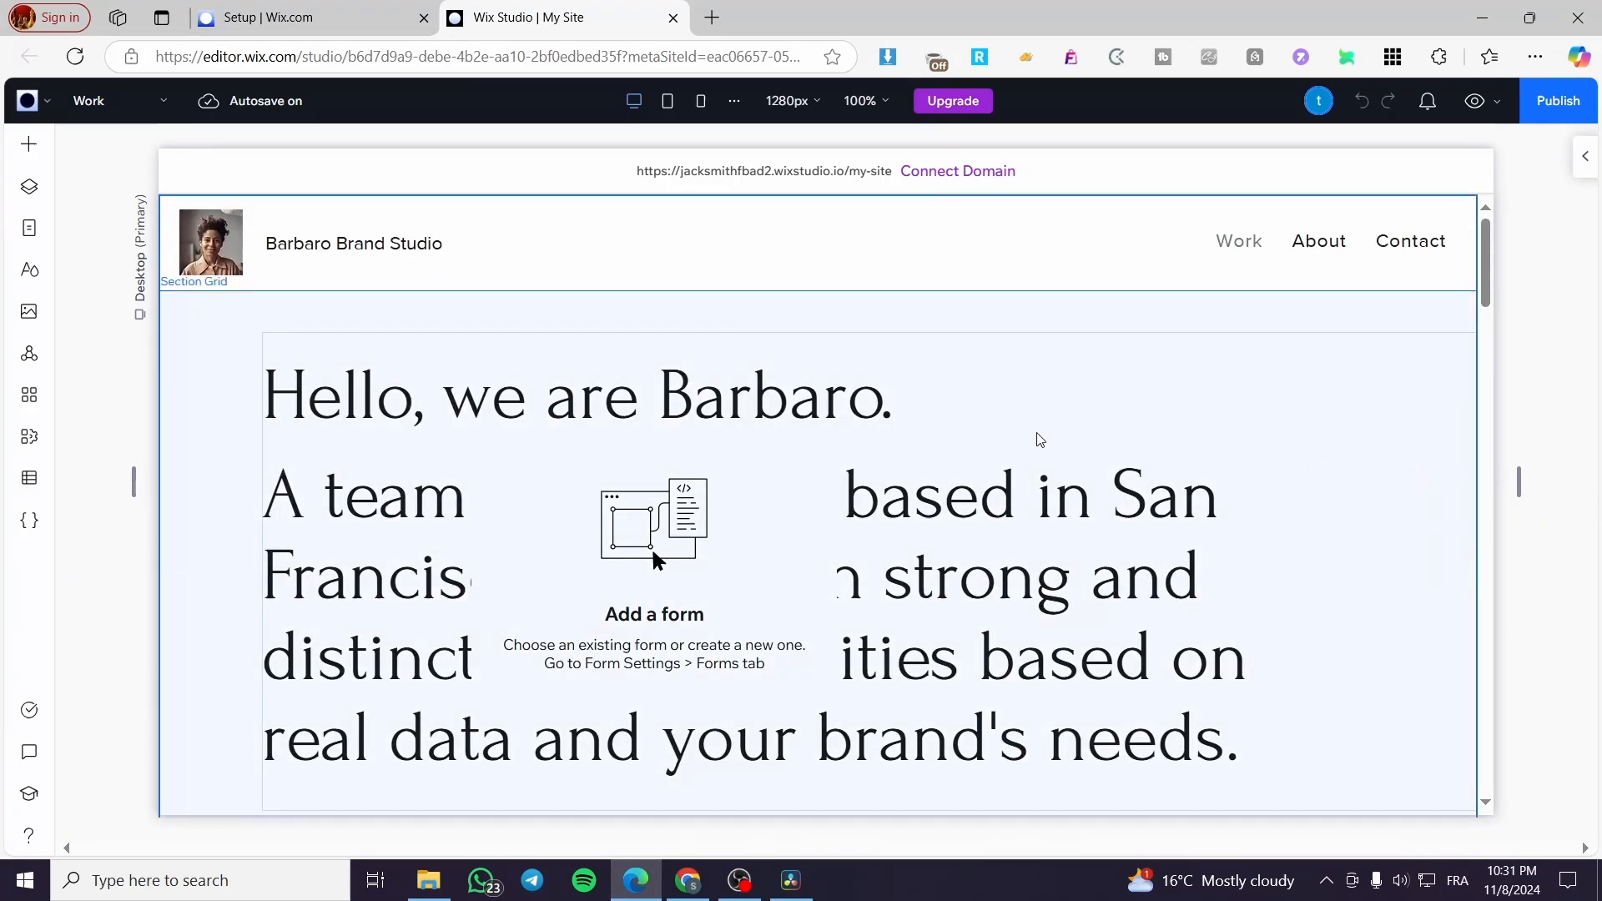
scroll("down", 3)
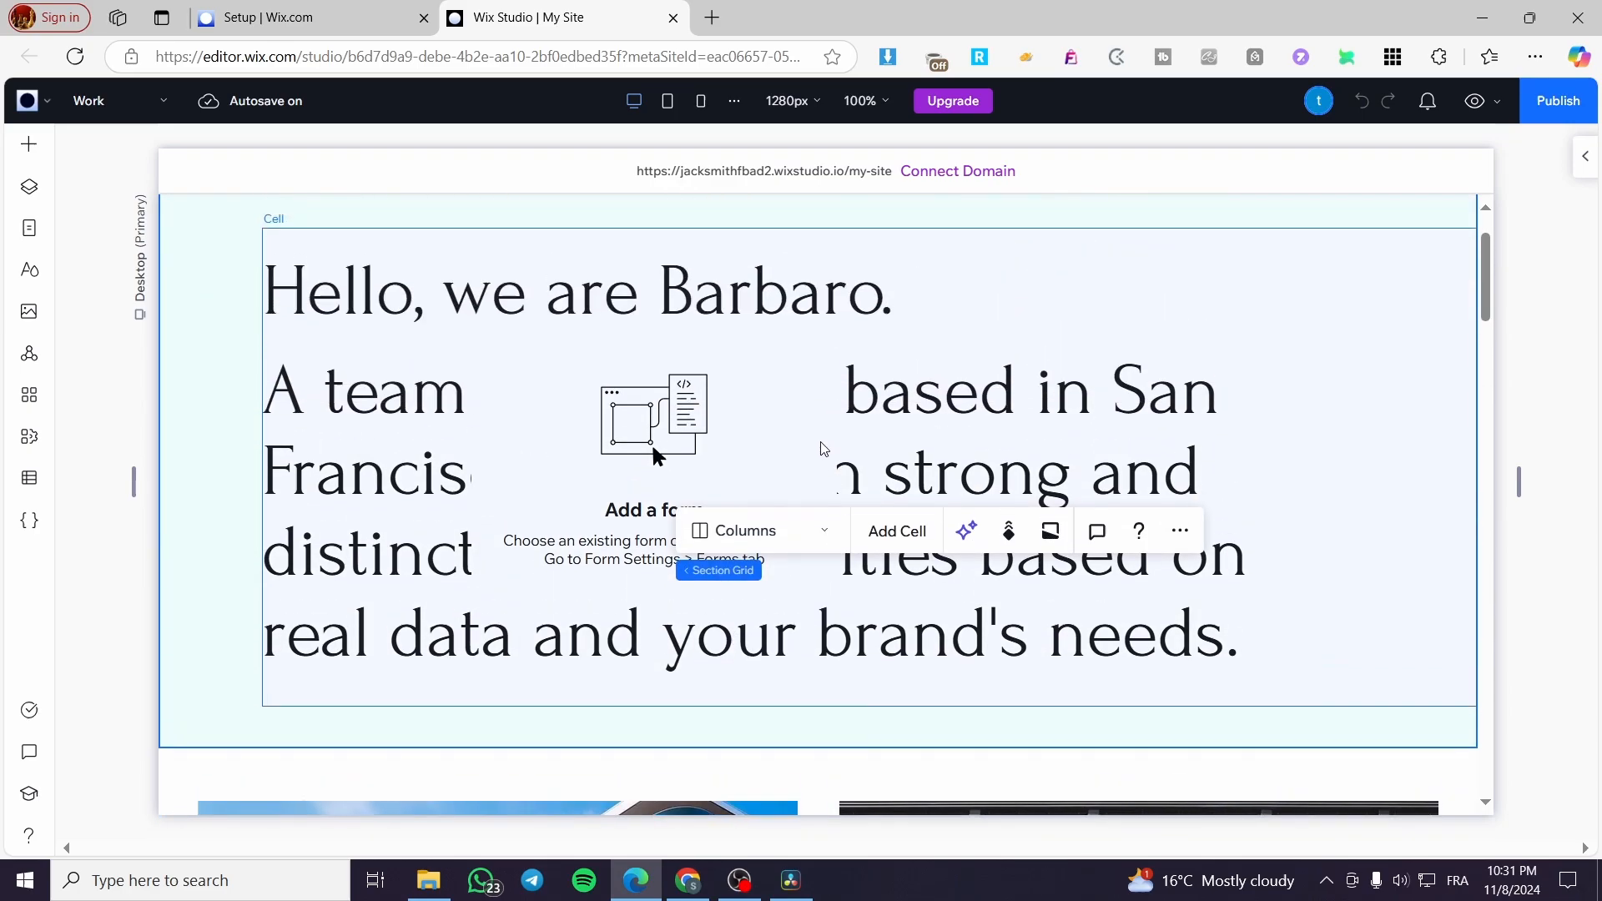
left_click(654, 419)
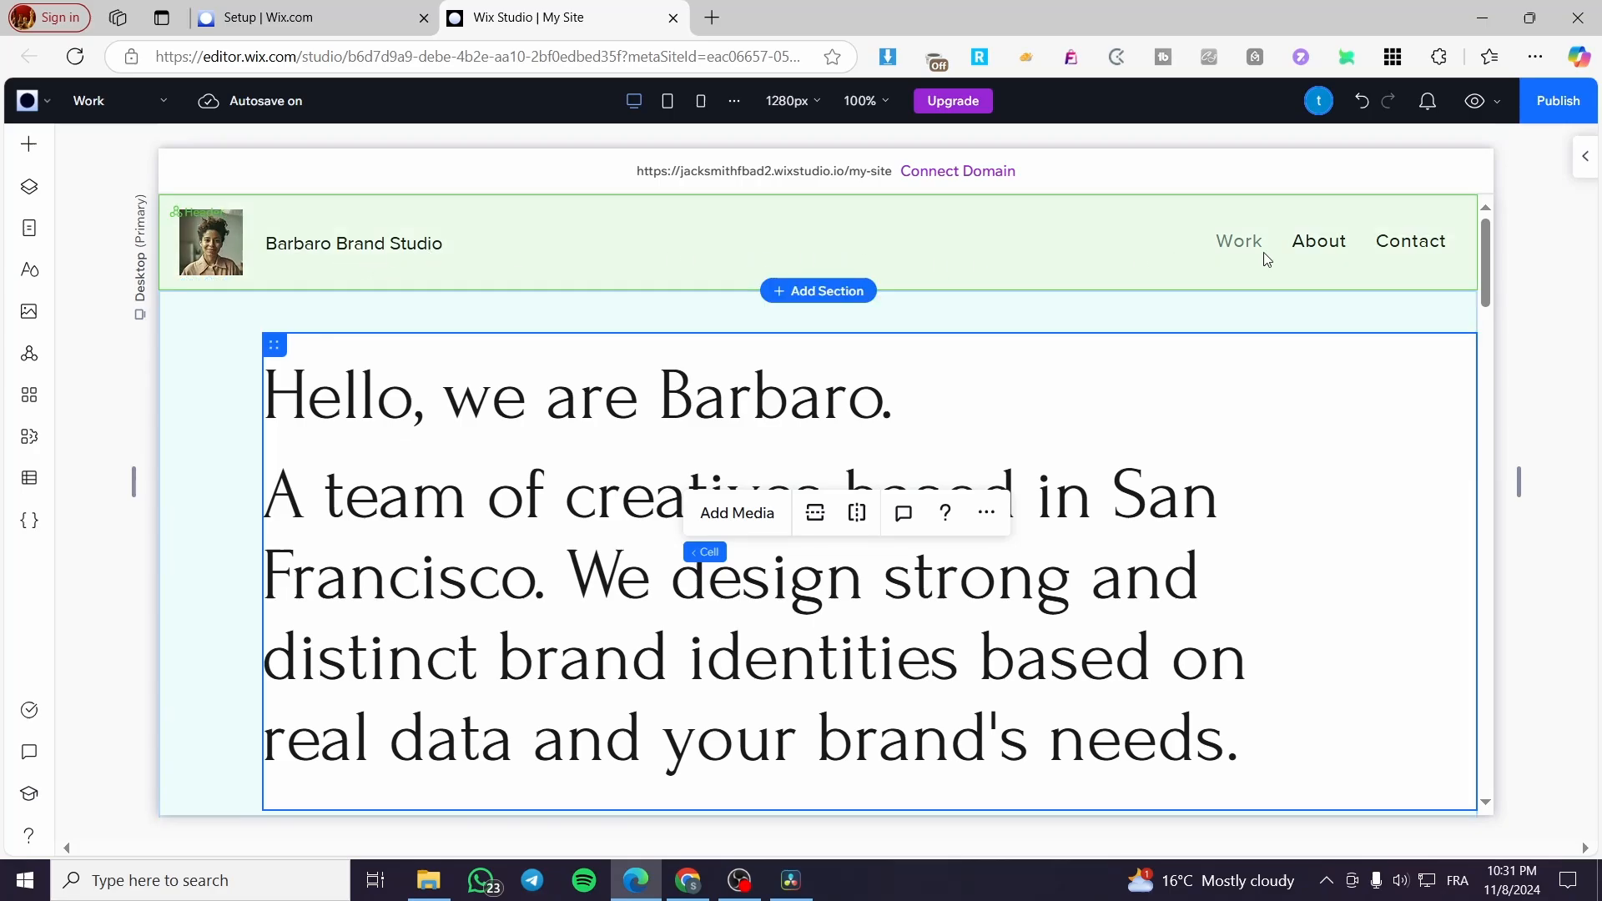
scroll("down", 3)
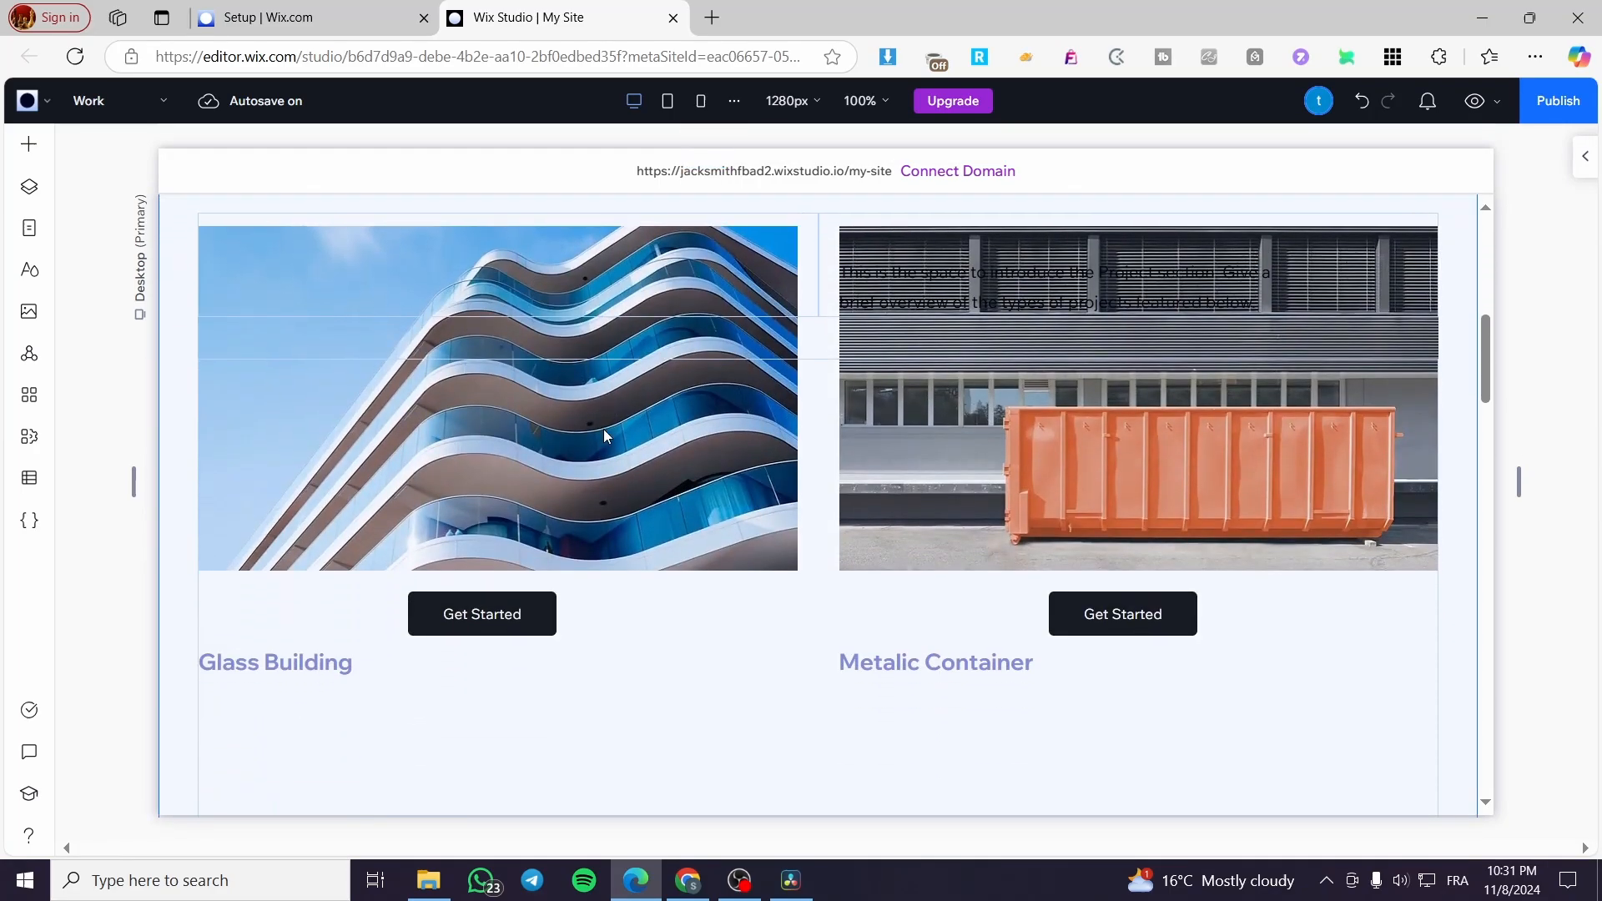
scroll("down", 3)
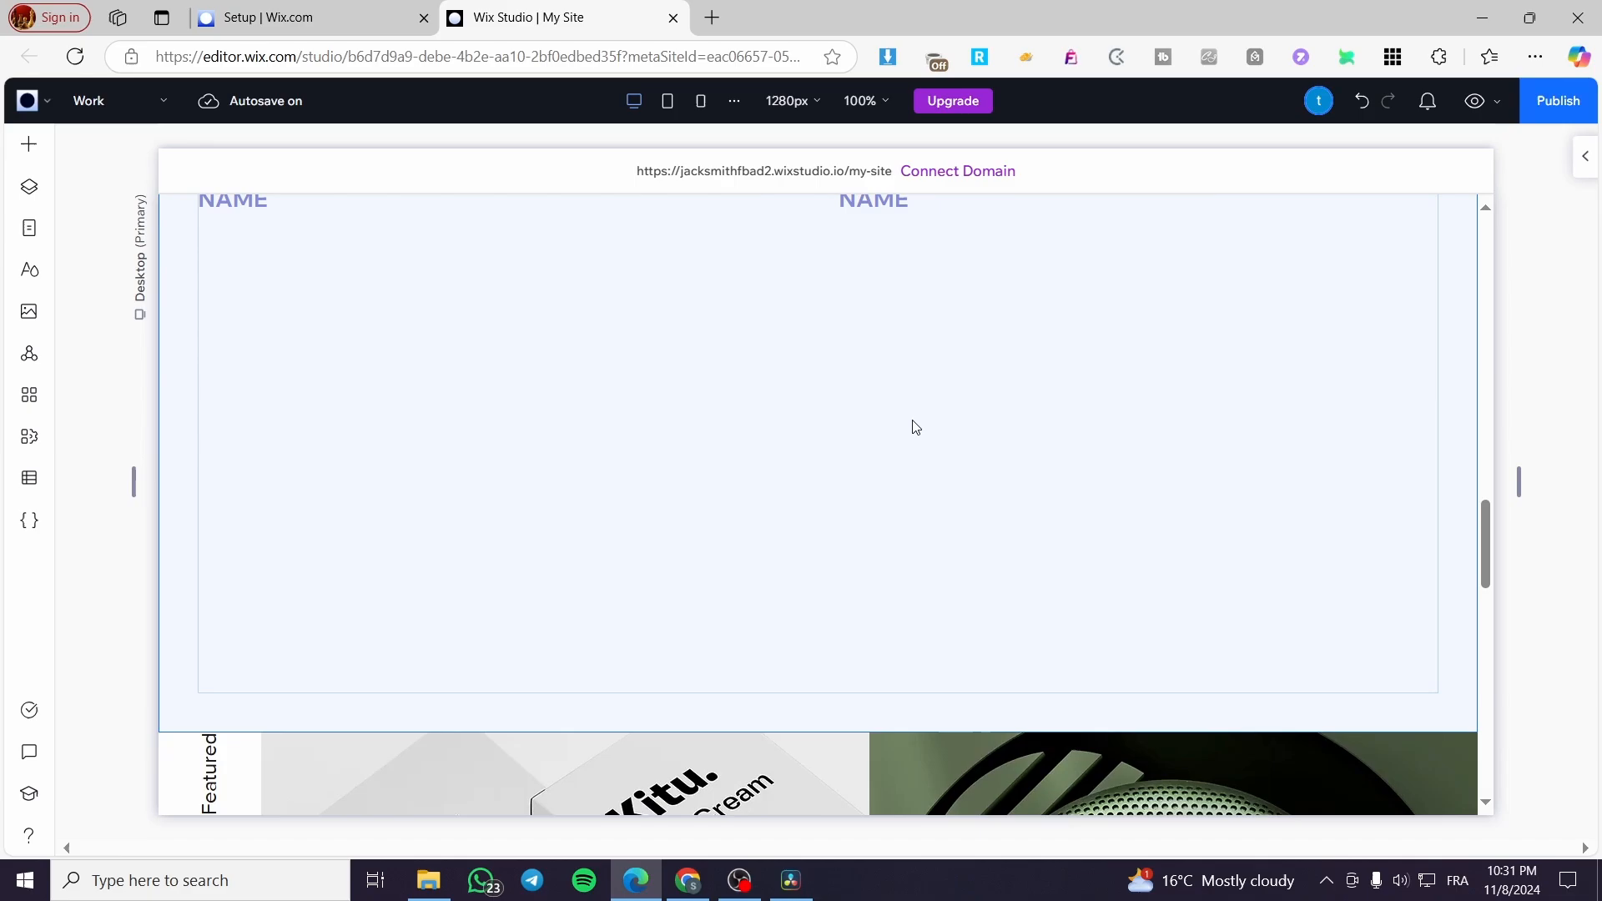
scroll("down", 3)
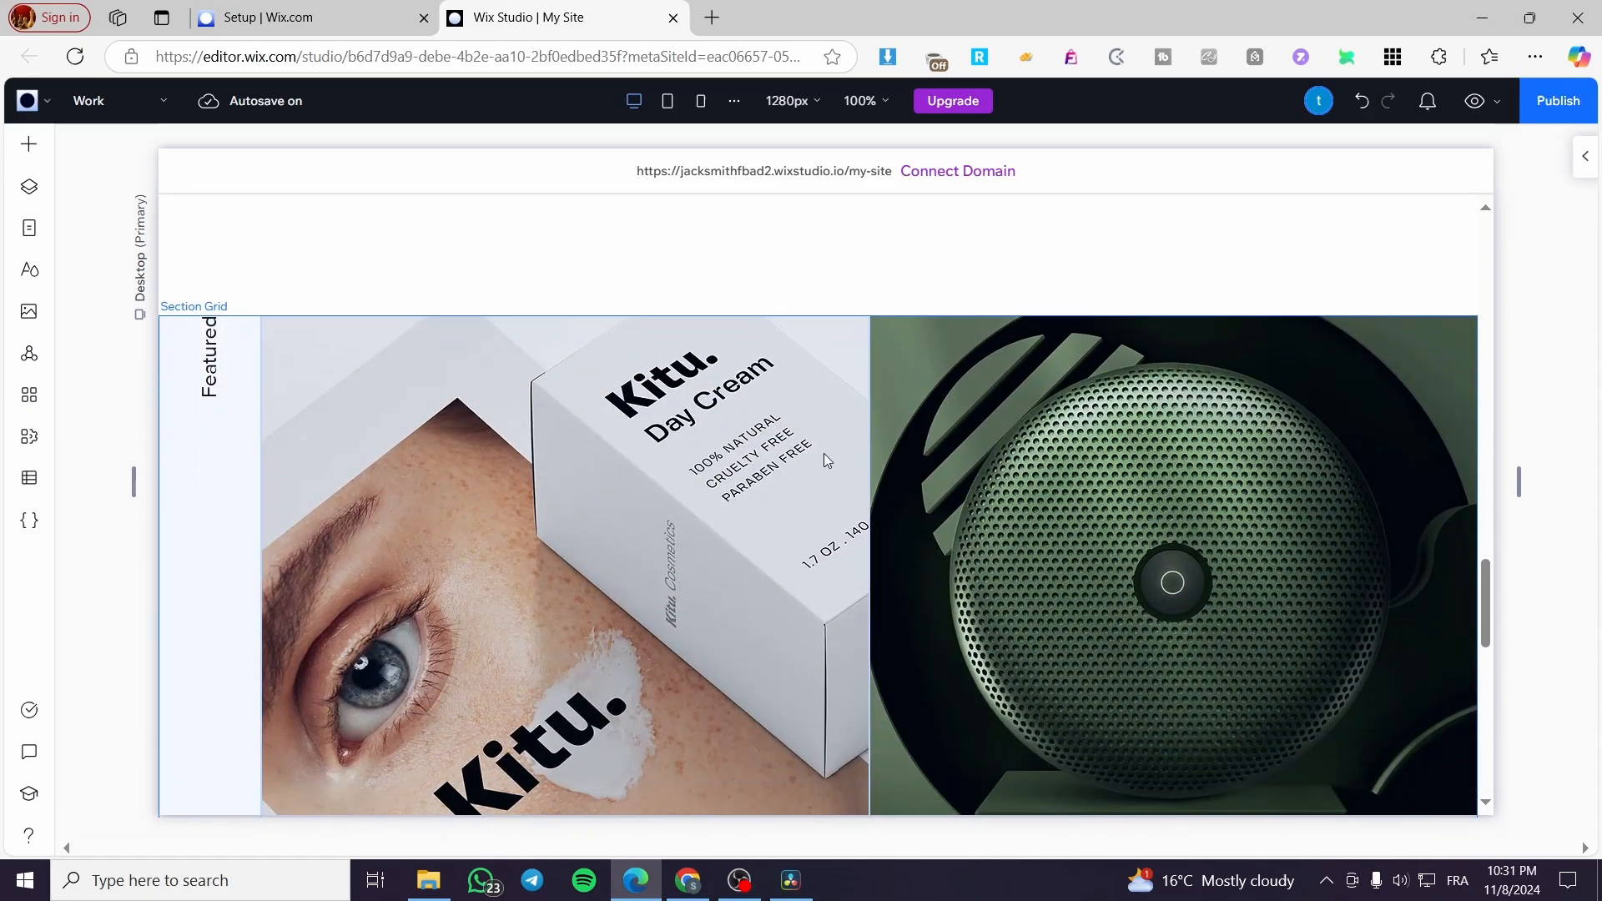
scroll("down", 3)
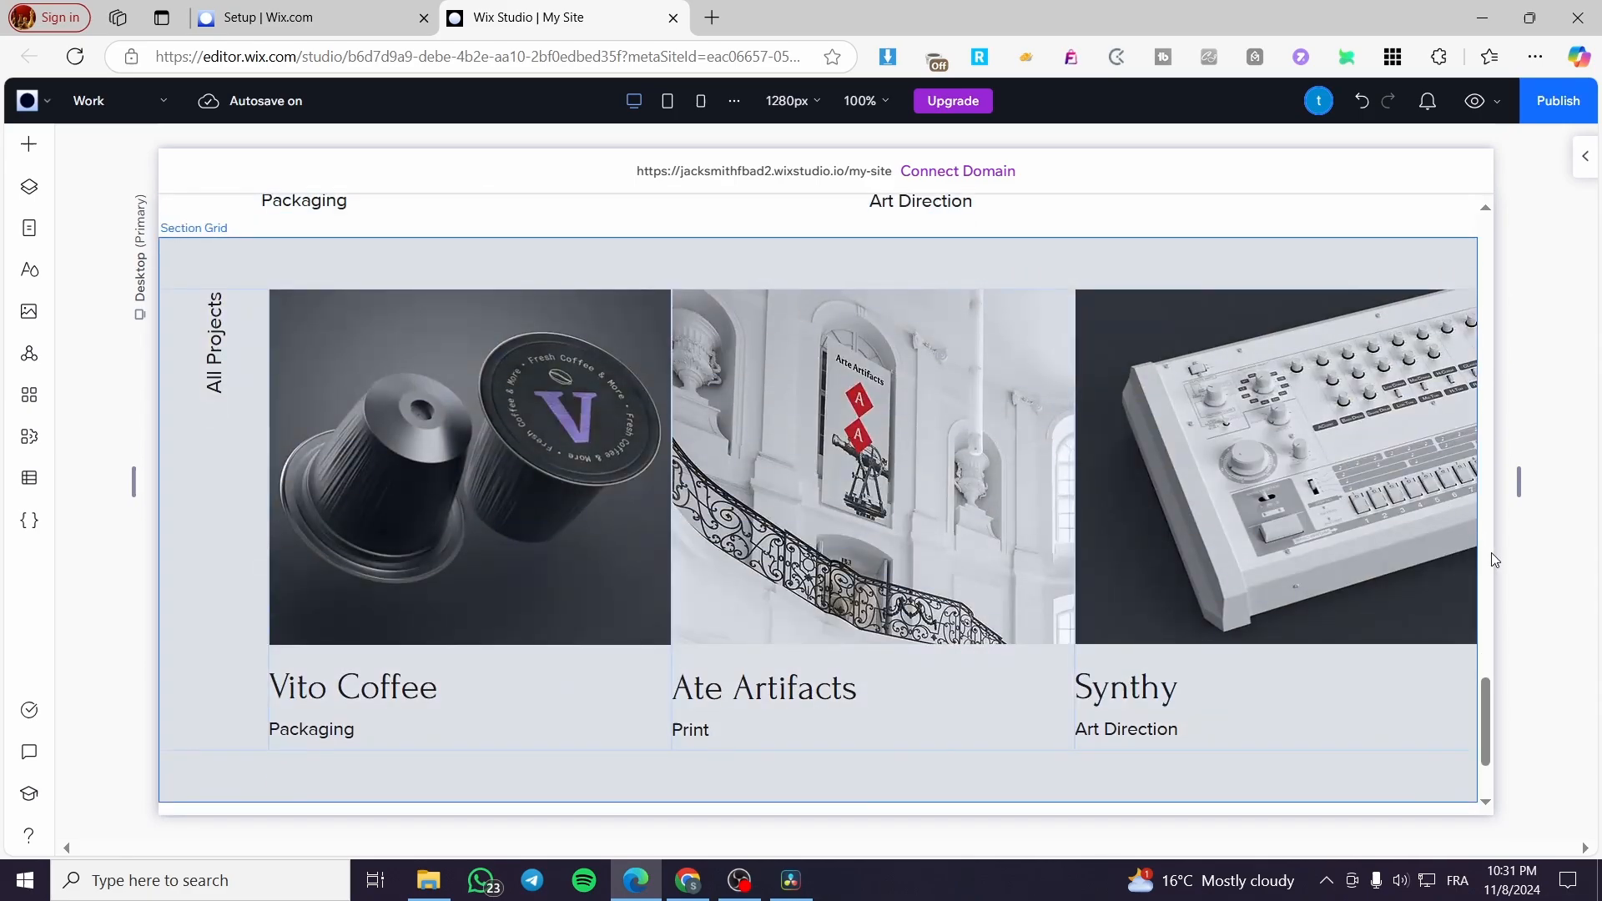
scroll("down", 3)
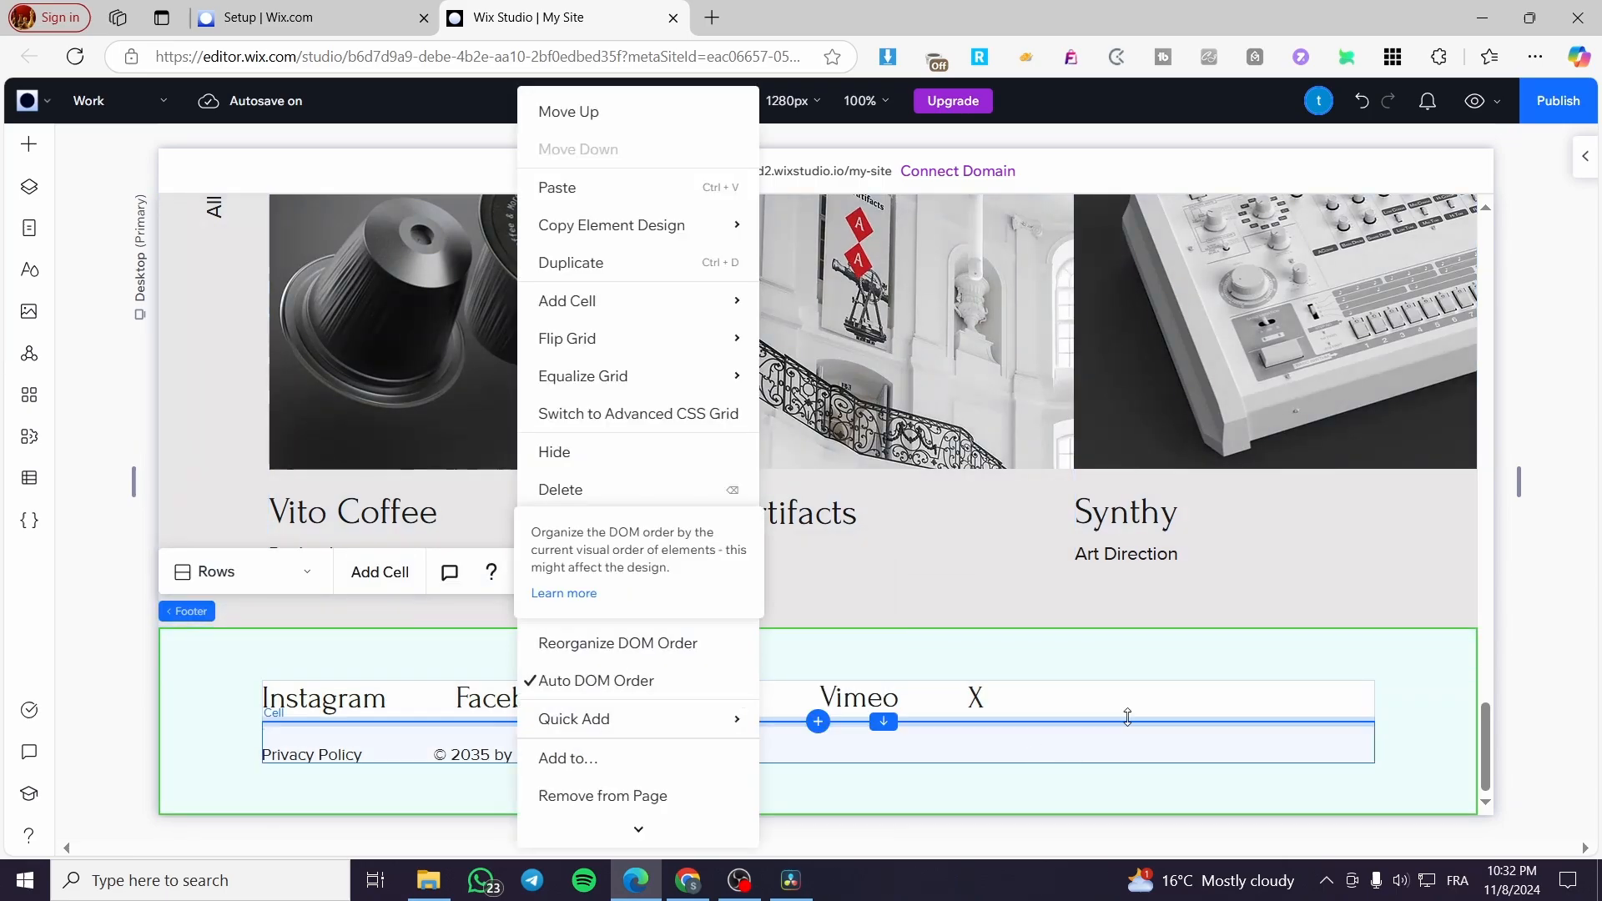
Add a new blank section at the page bottom below the All Projects grid.
left_click(1153, 666)
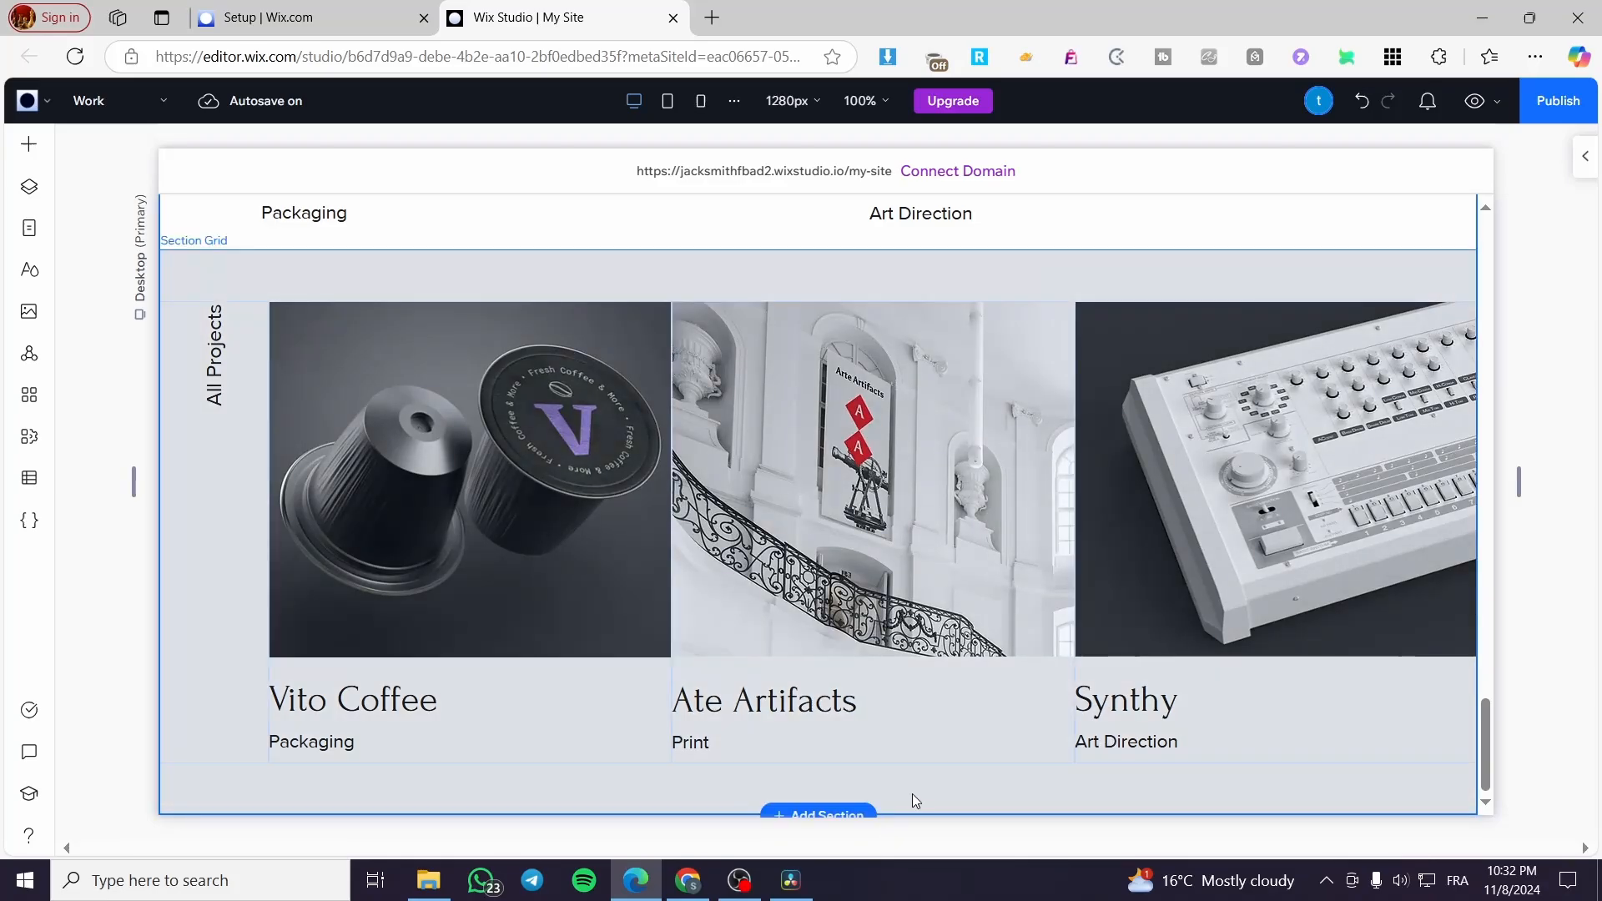
scroll("down", 3)
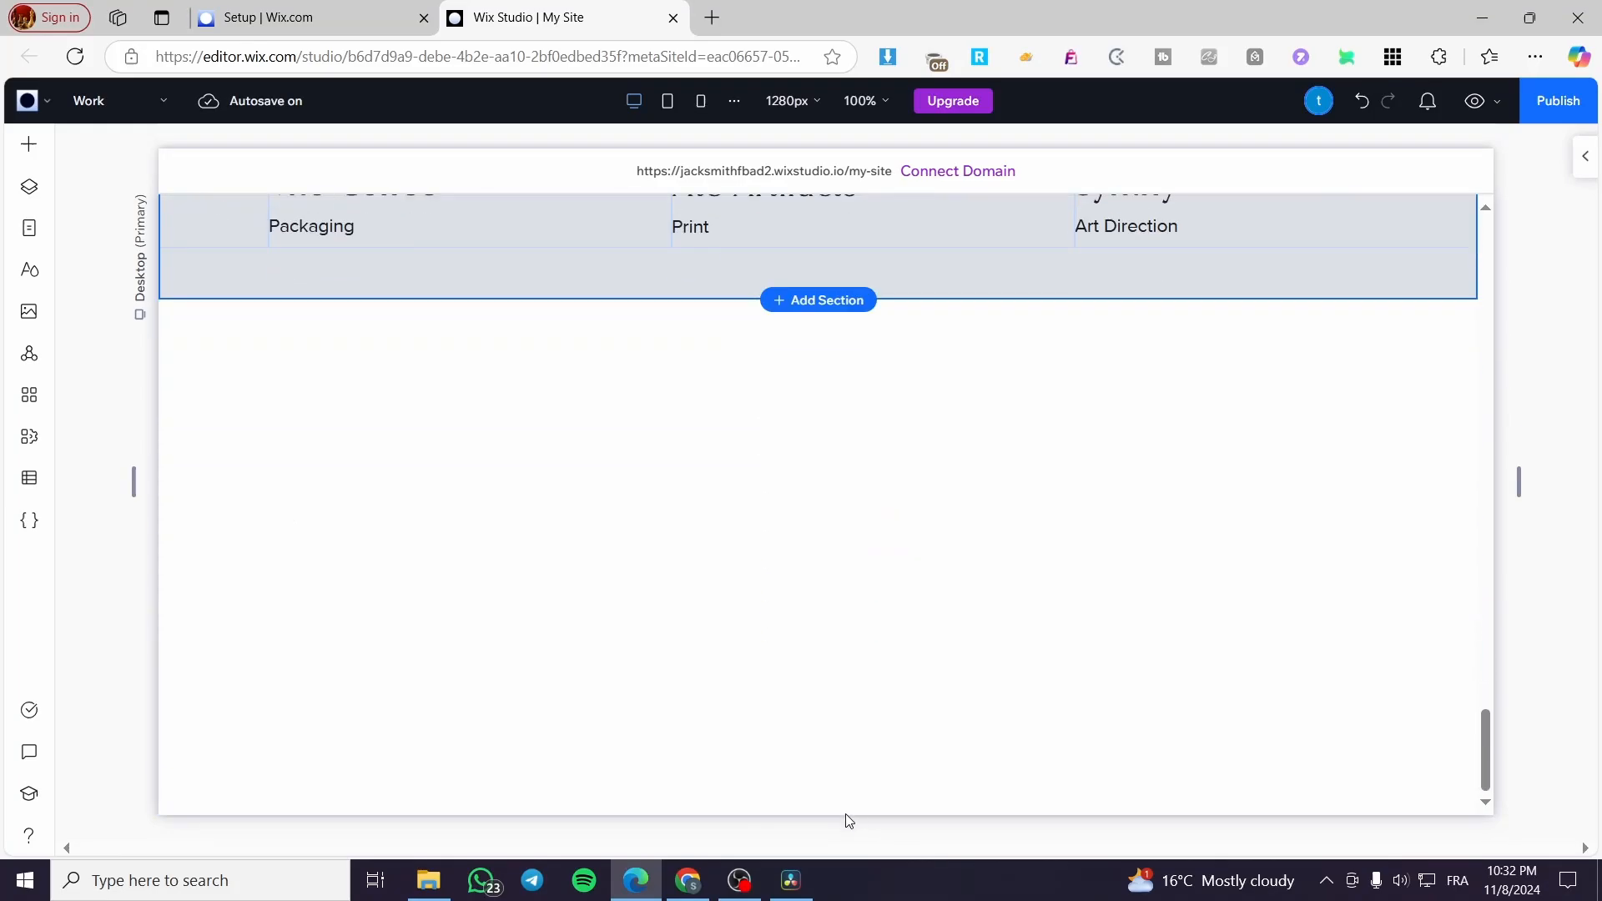
left_click(816, 299)
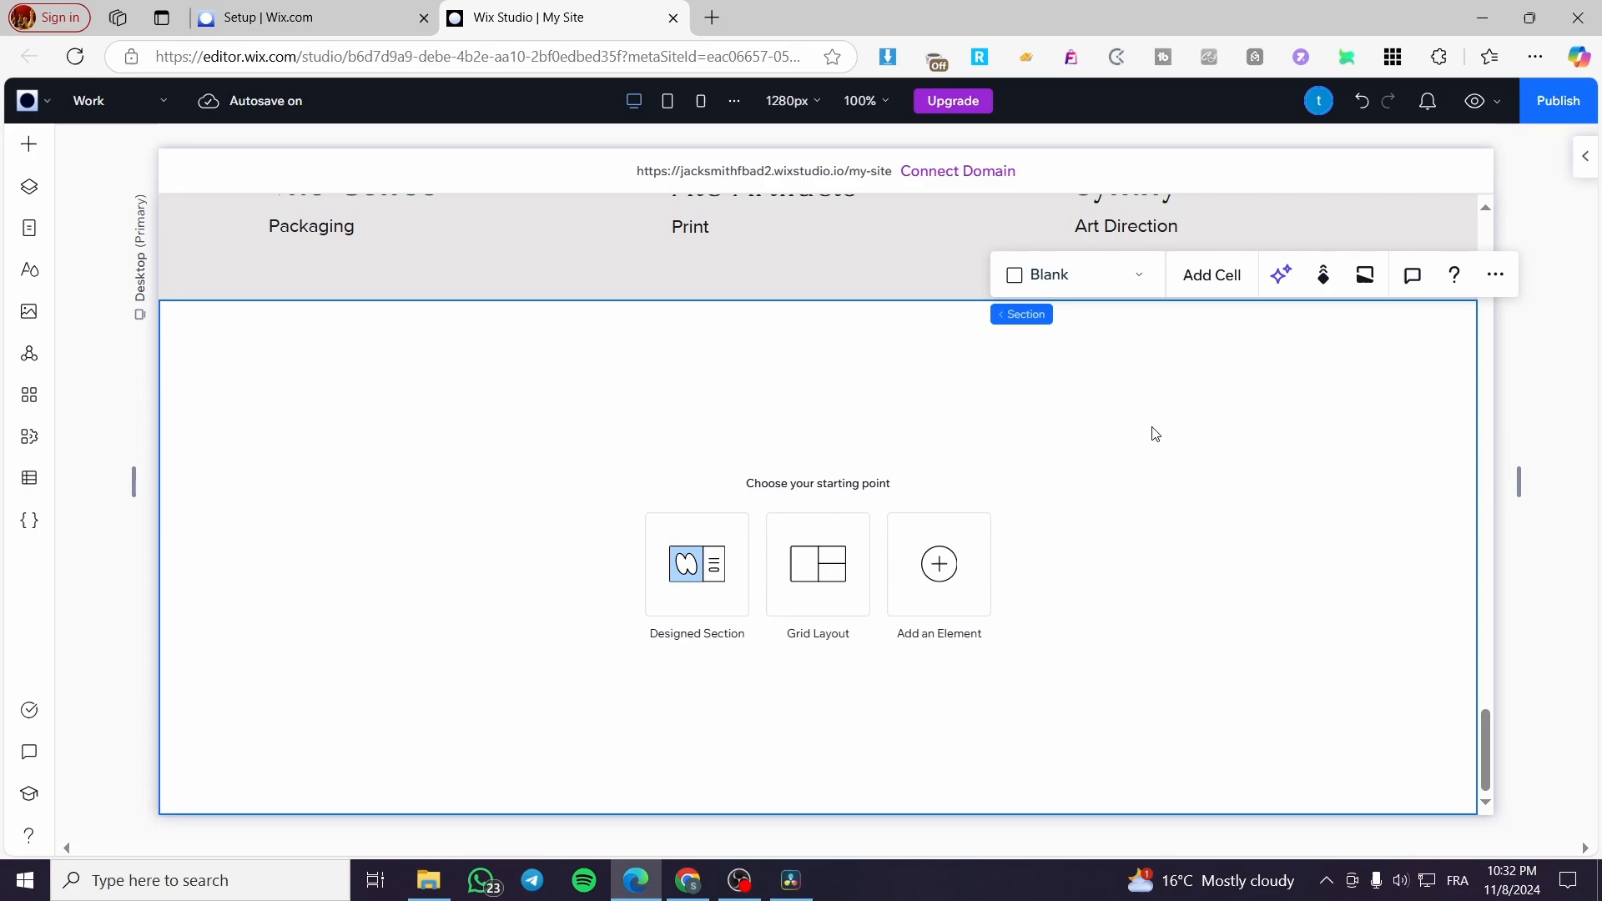
mouse_move(1173, 403)
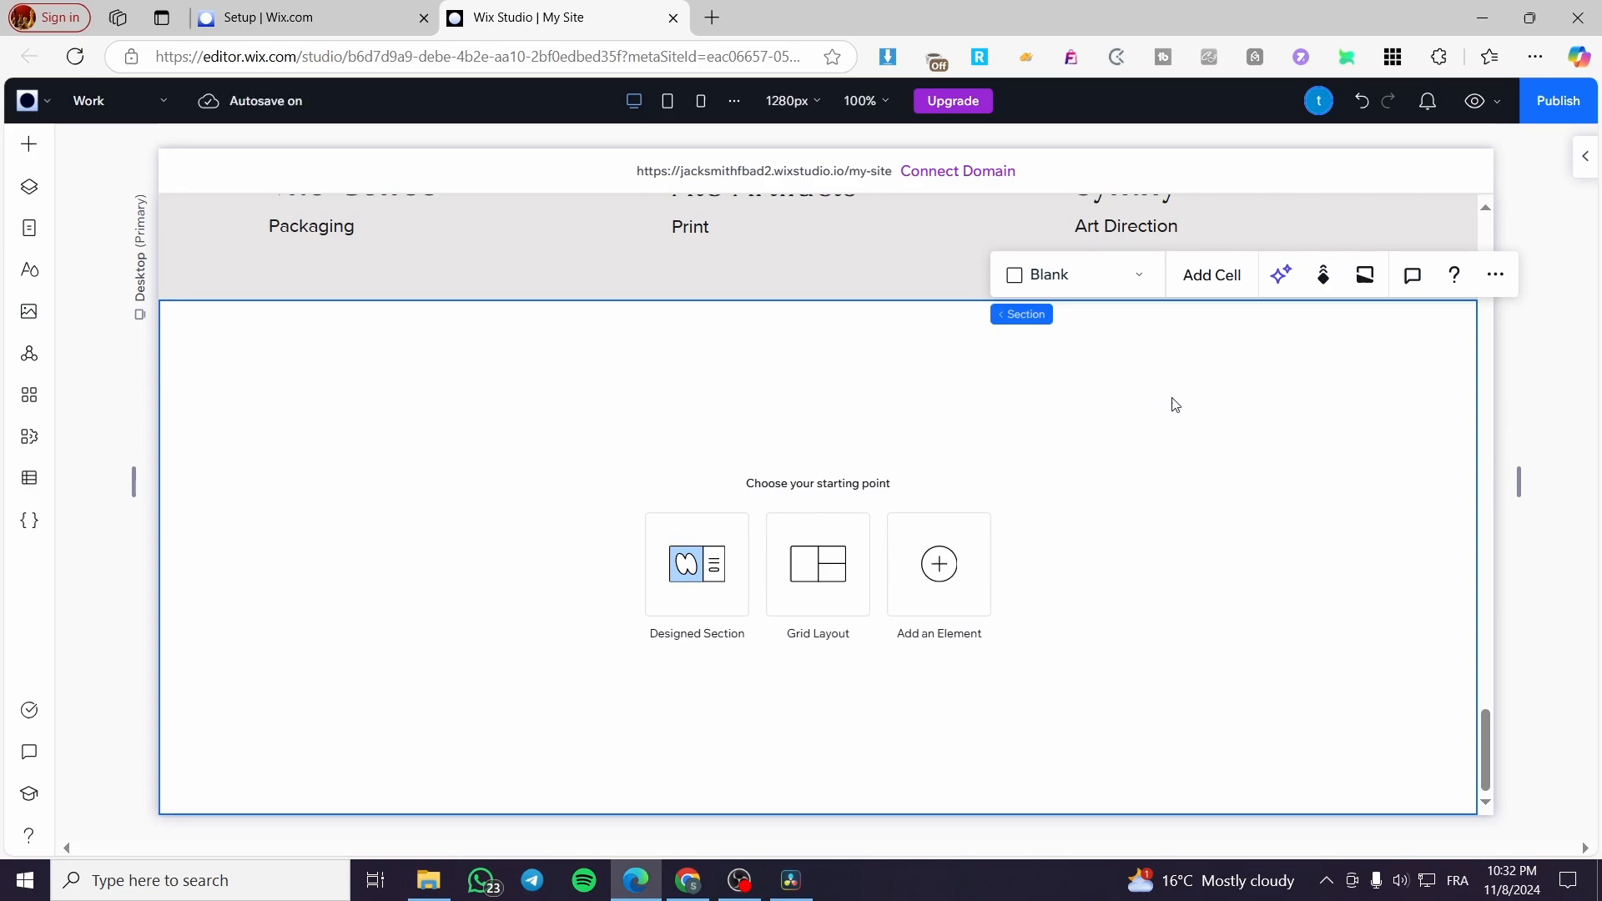
mouse_move(1280, 466)
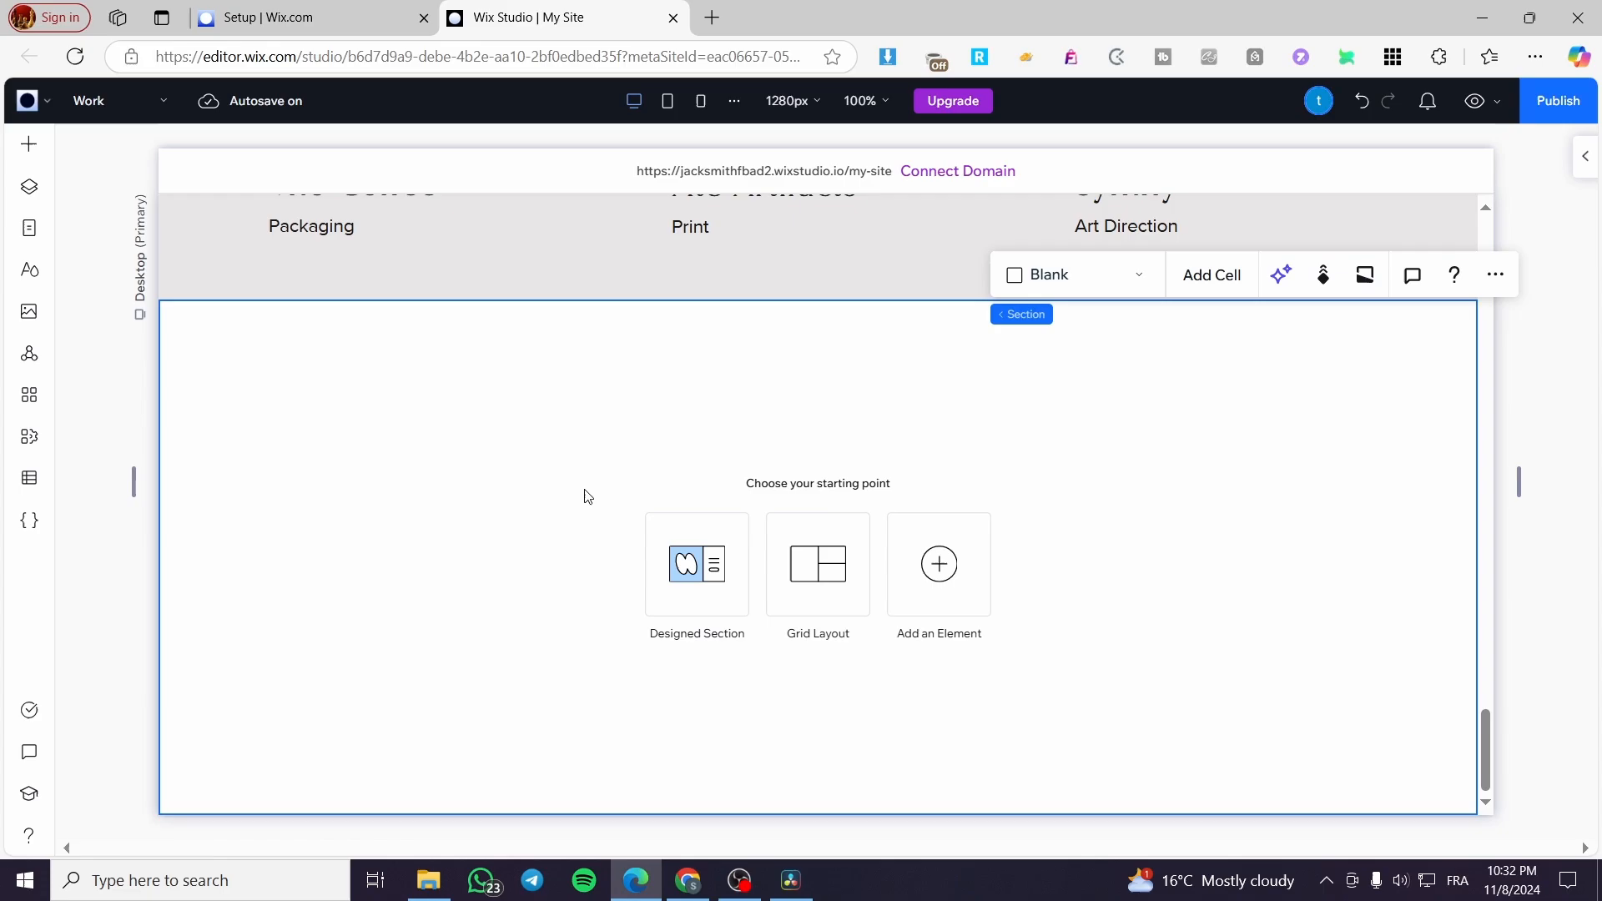
mouse_move(28, 144)
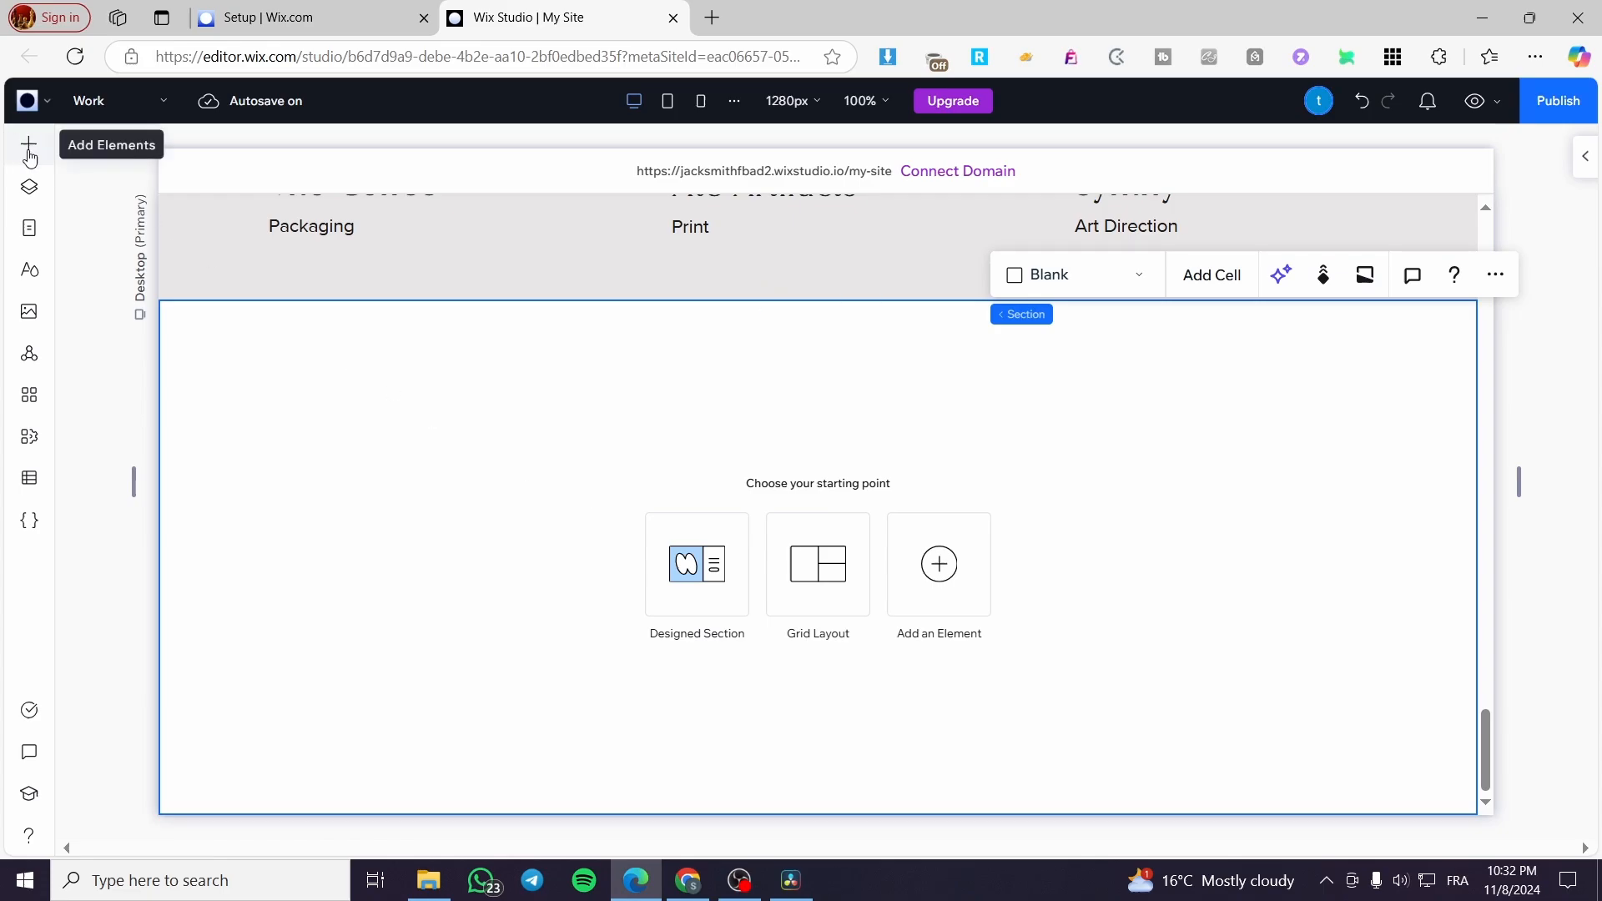
Browse the Add Elements catalogue (menus, layout tools, containers) and search for 'footer'.
left_click(29, 144)
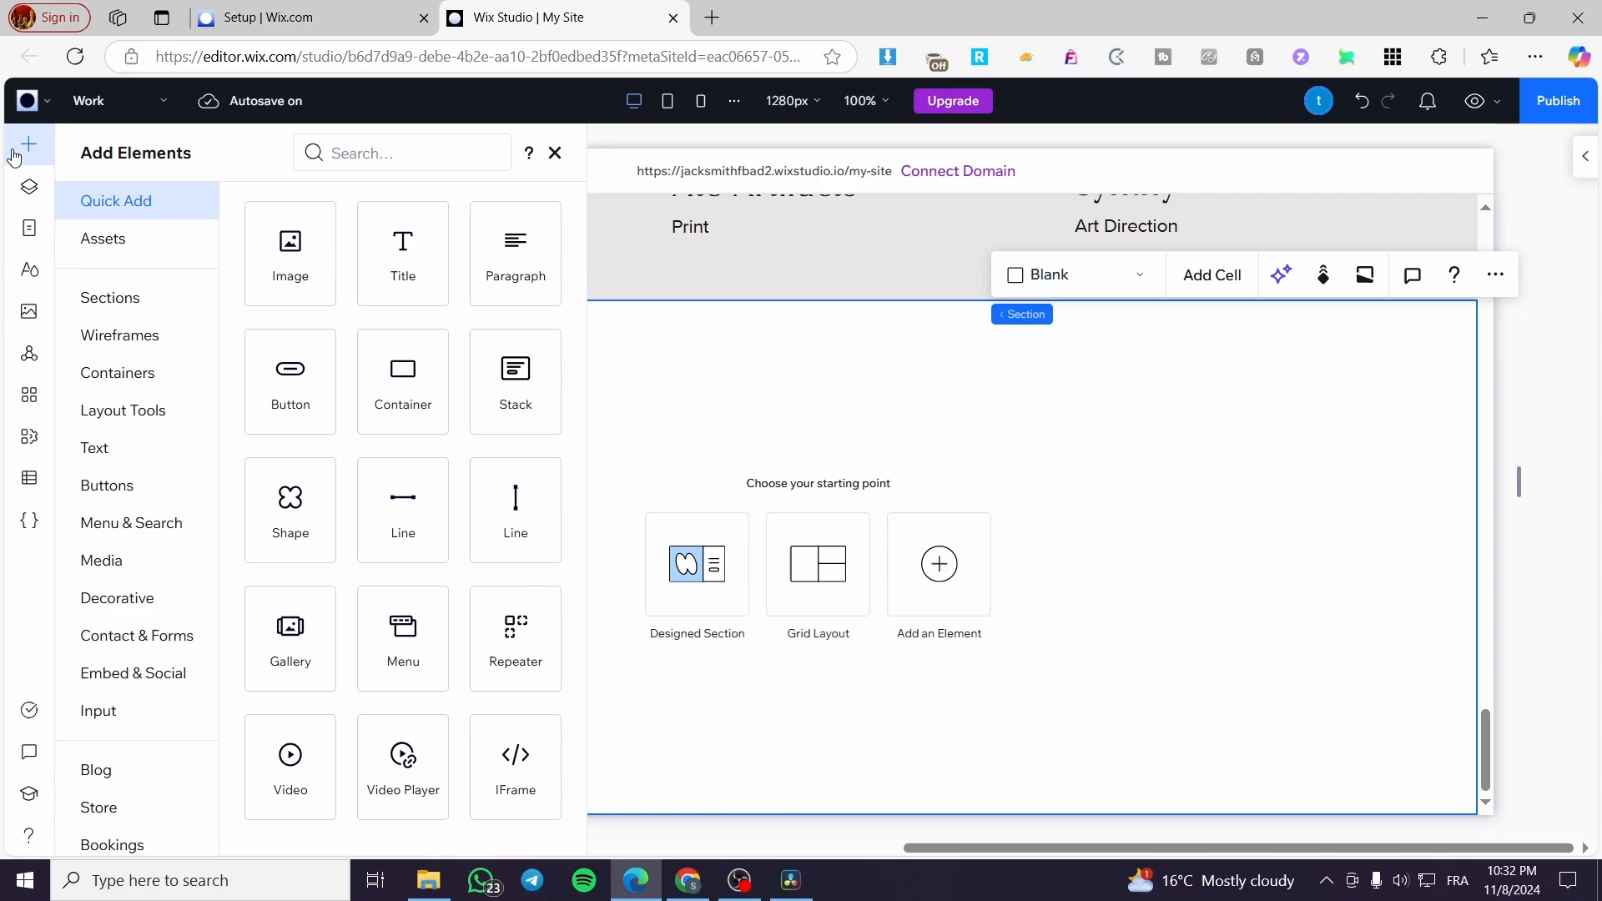
mouse_move(187, 185)
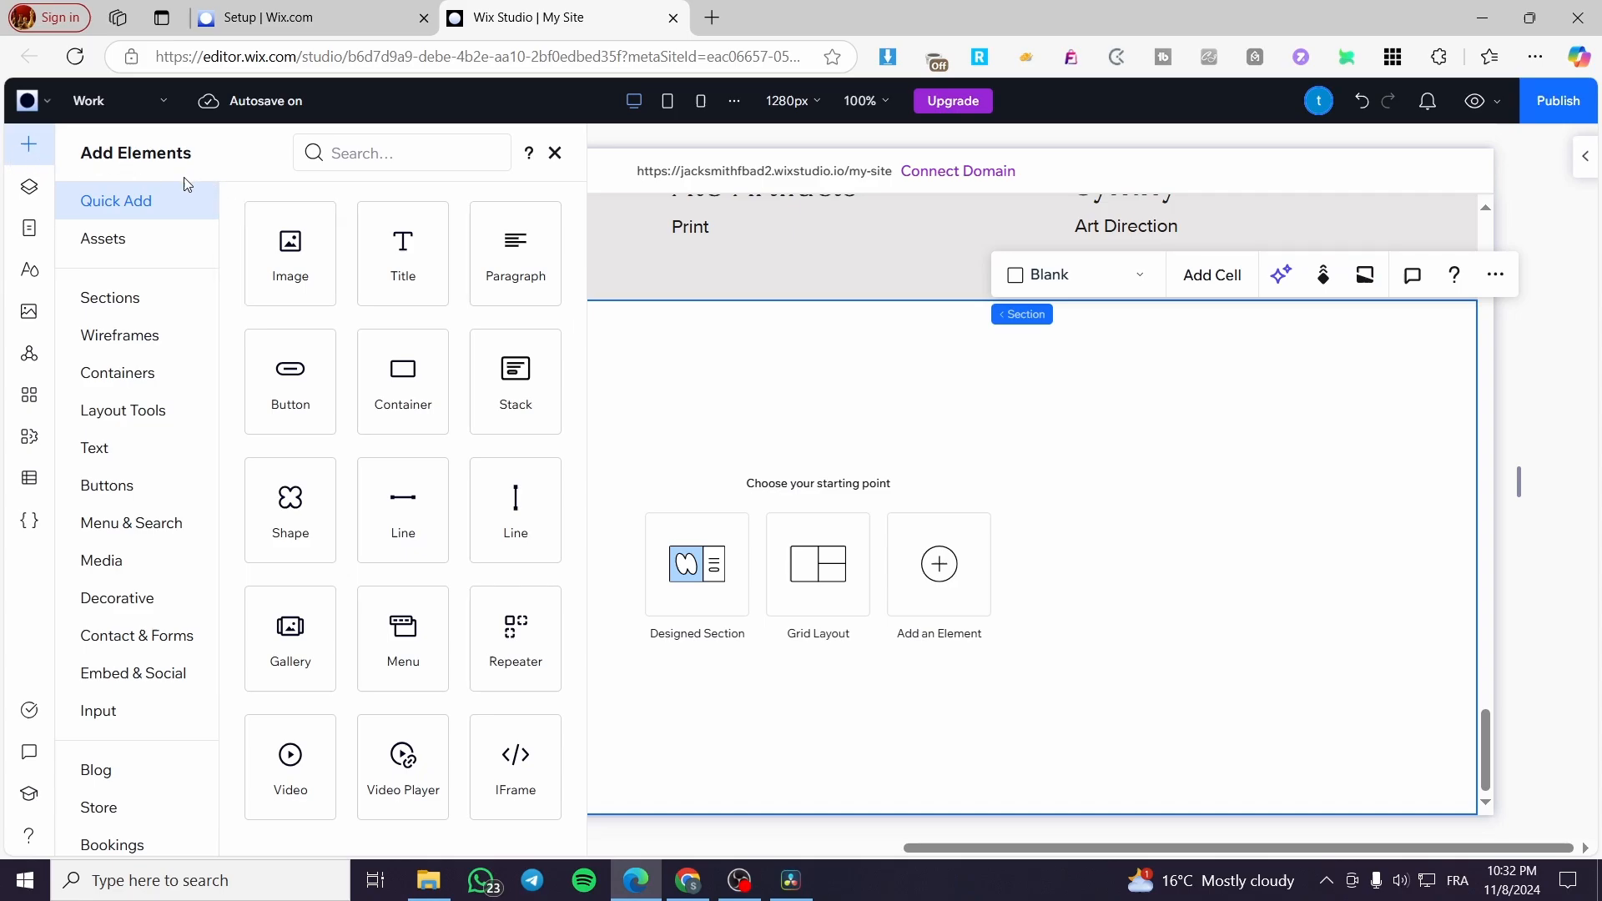
mouse_move(153, 194)
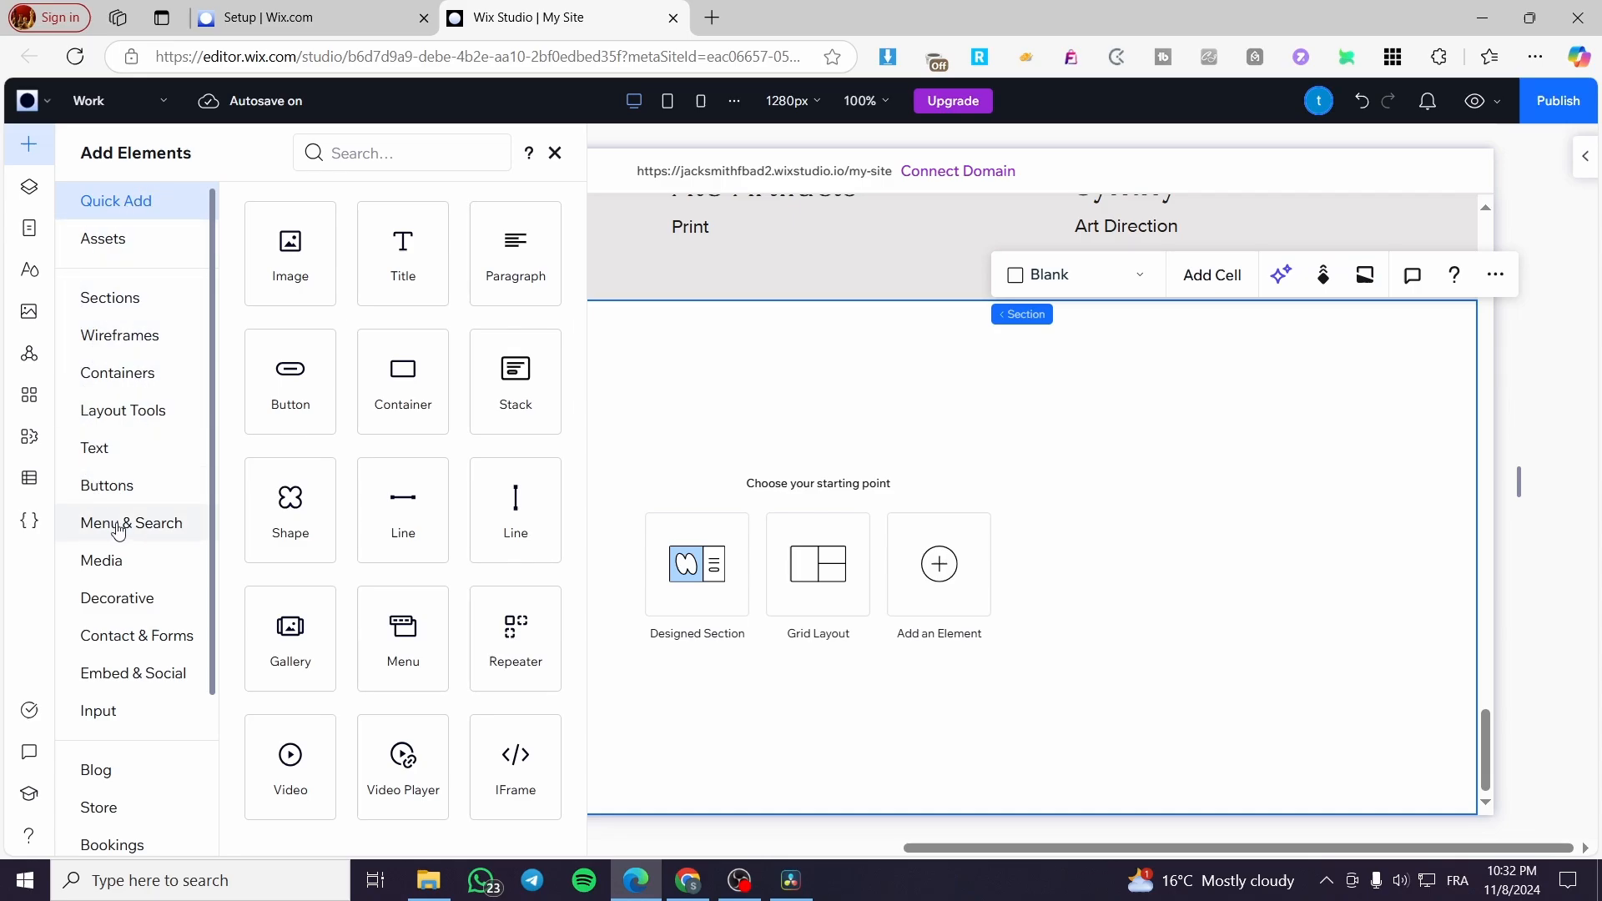
left_click(130, 522)
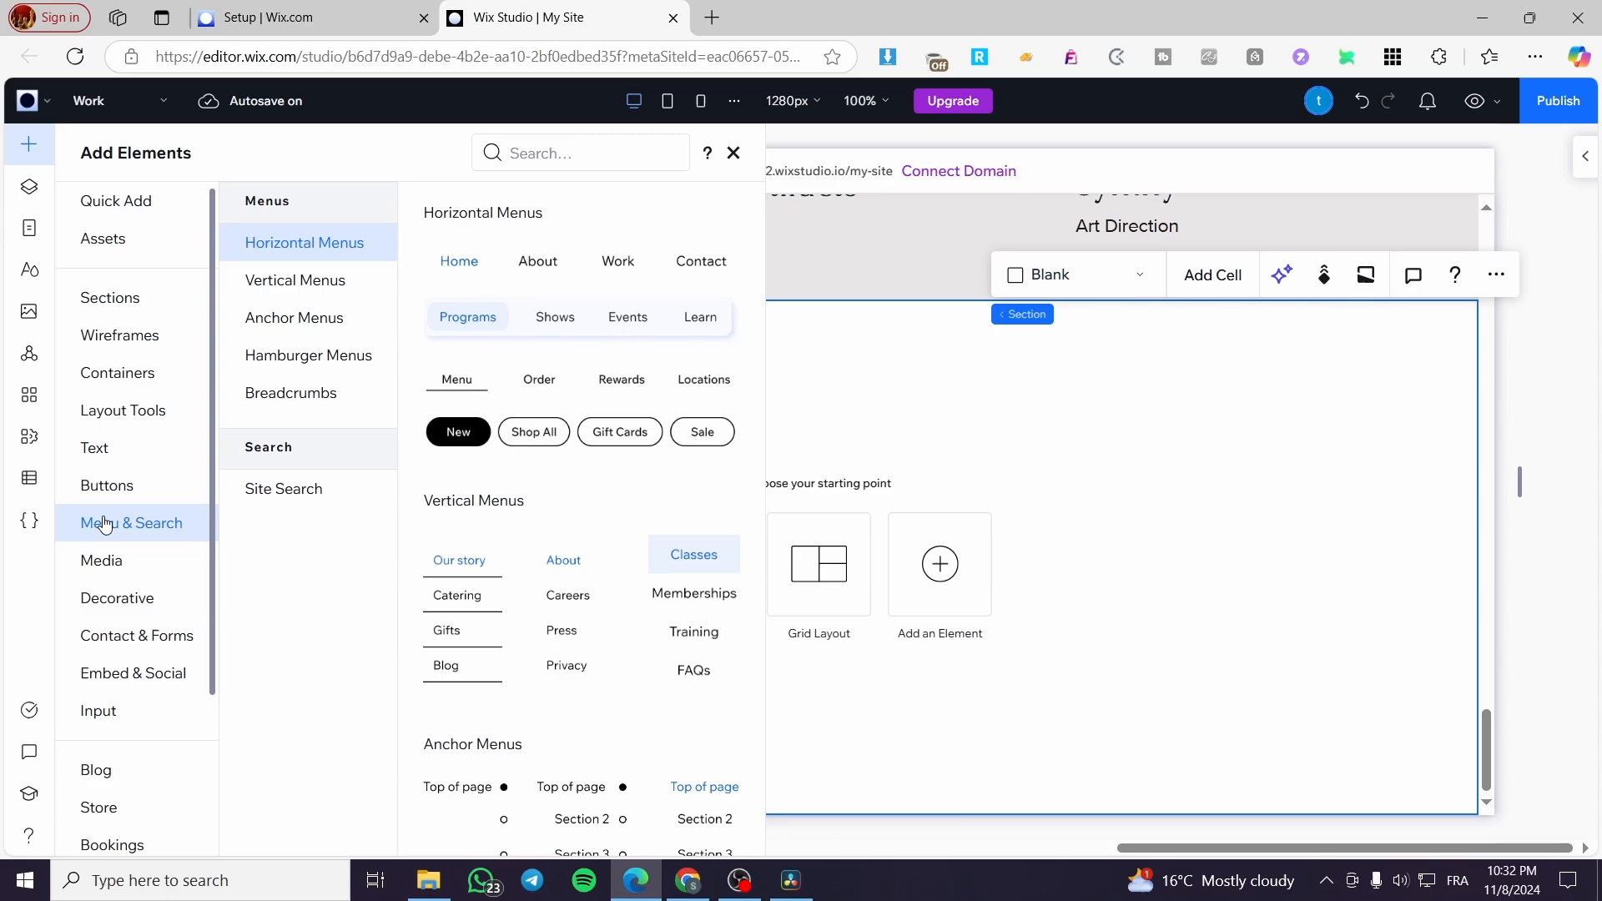
mouse_move(151, 510)
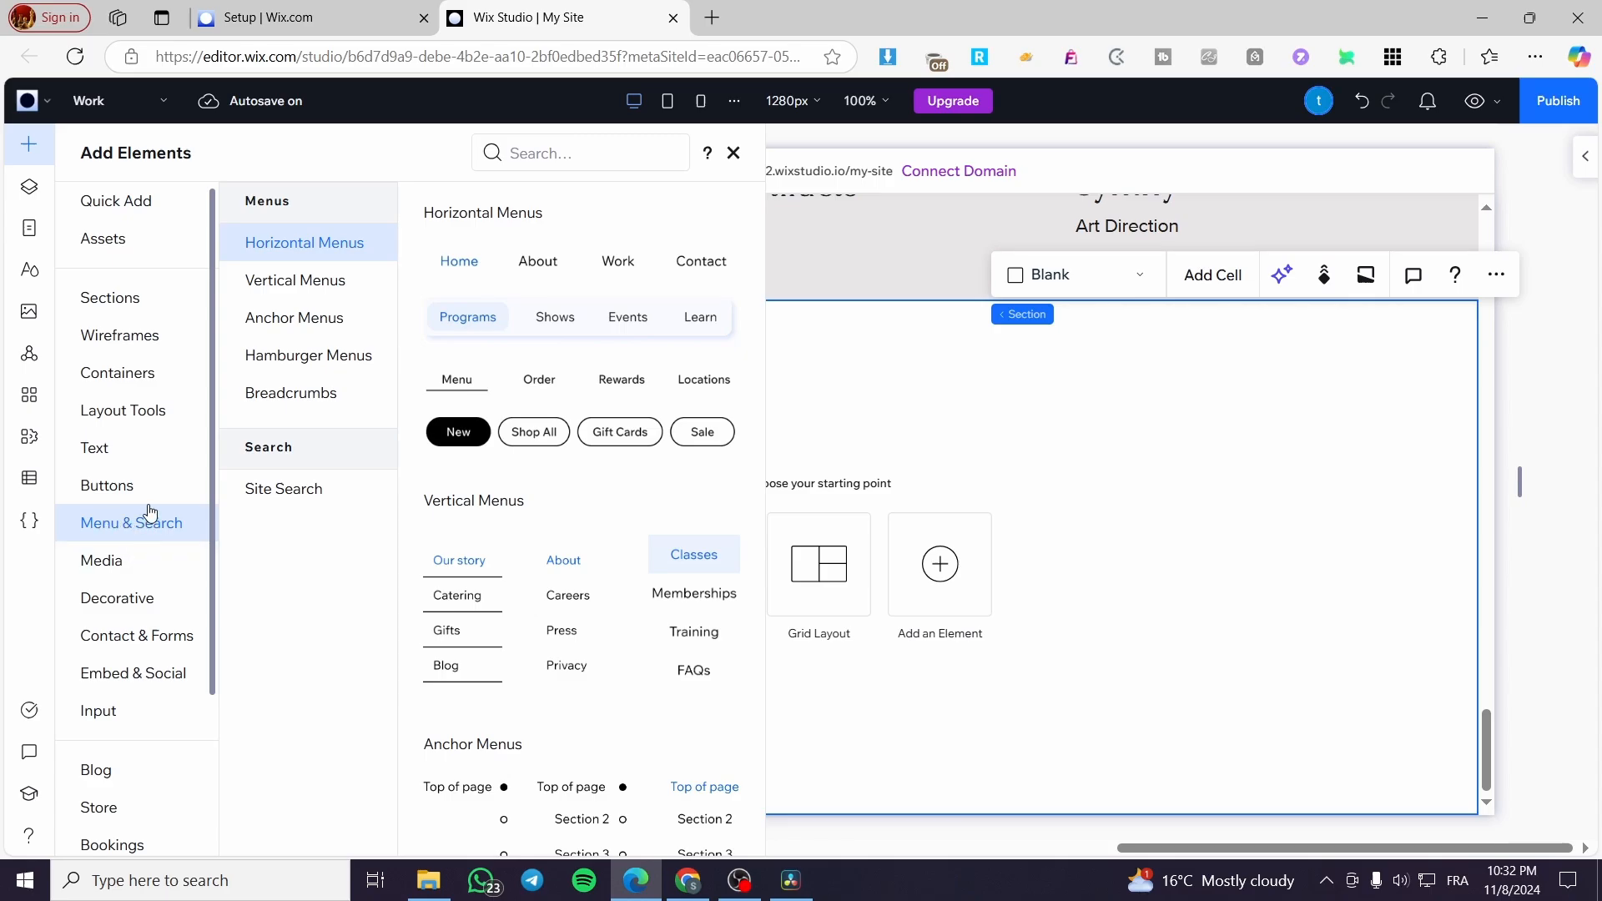
left_click(122, 411)
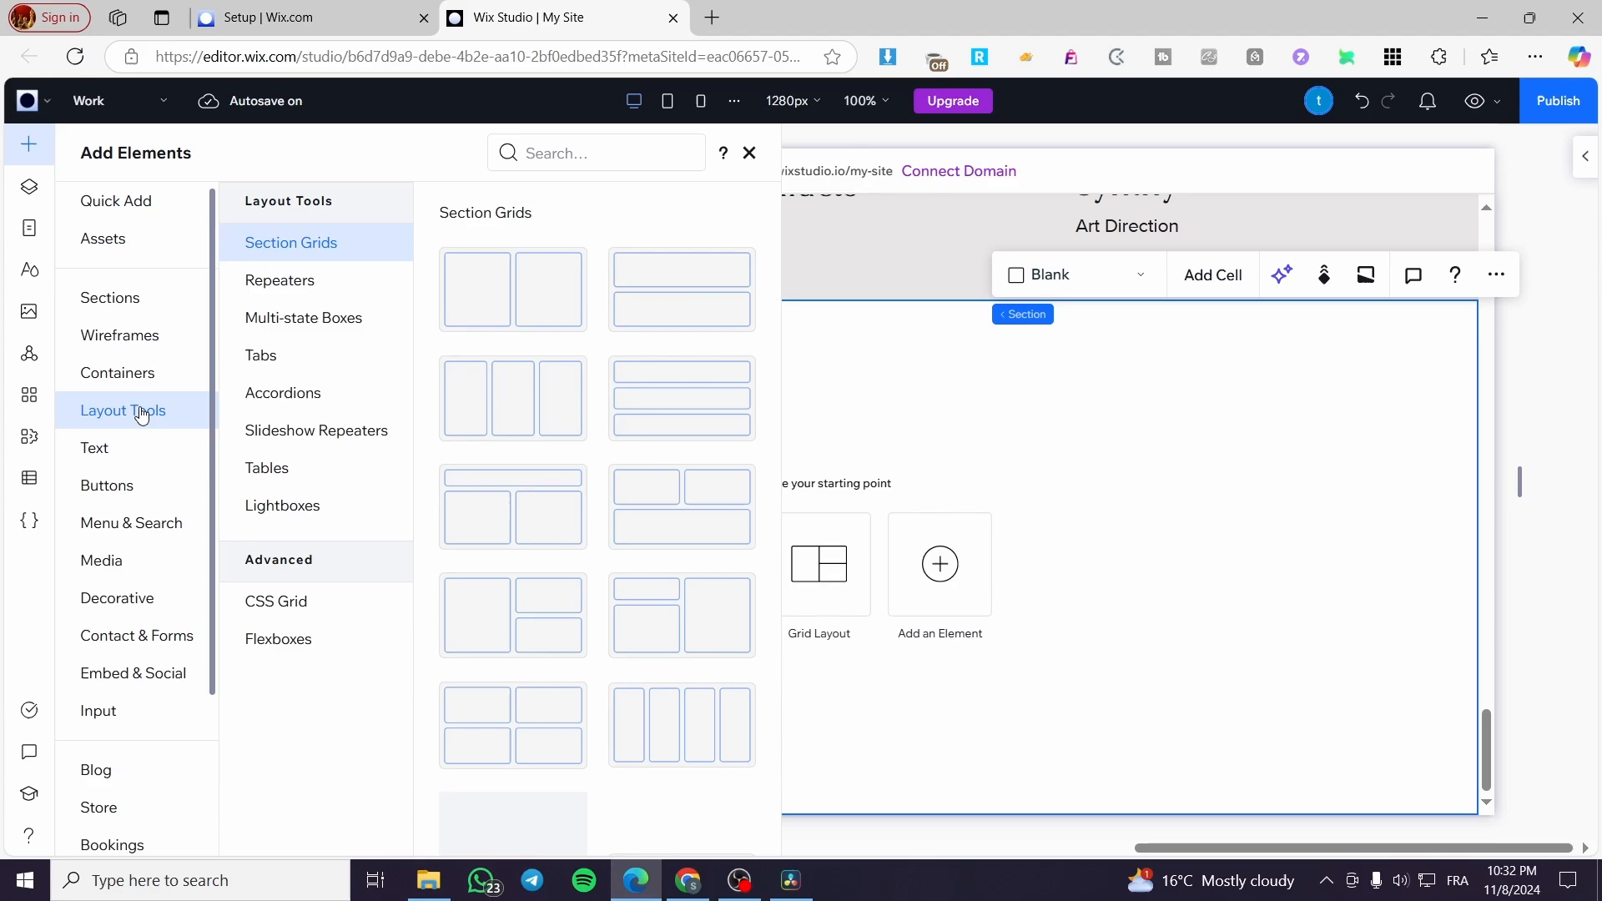
left_click(117, 372)
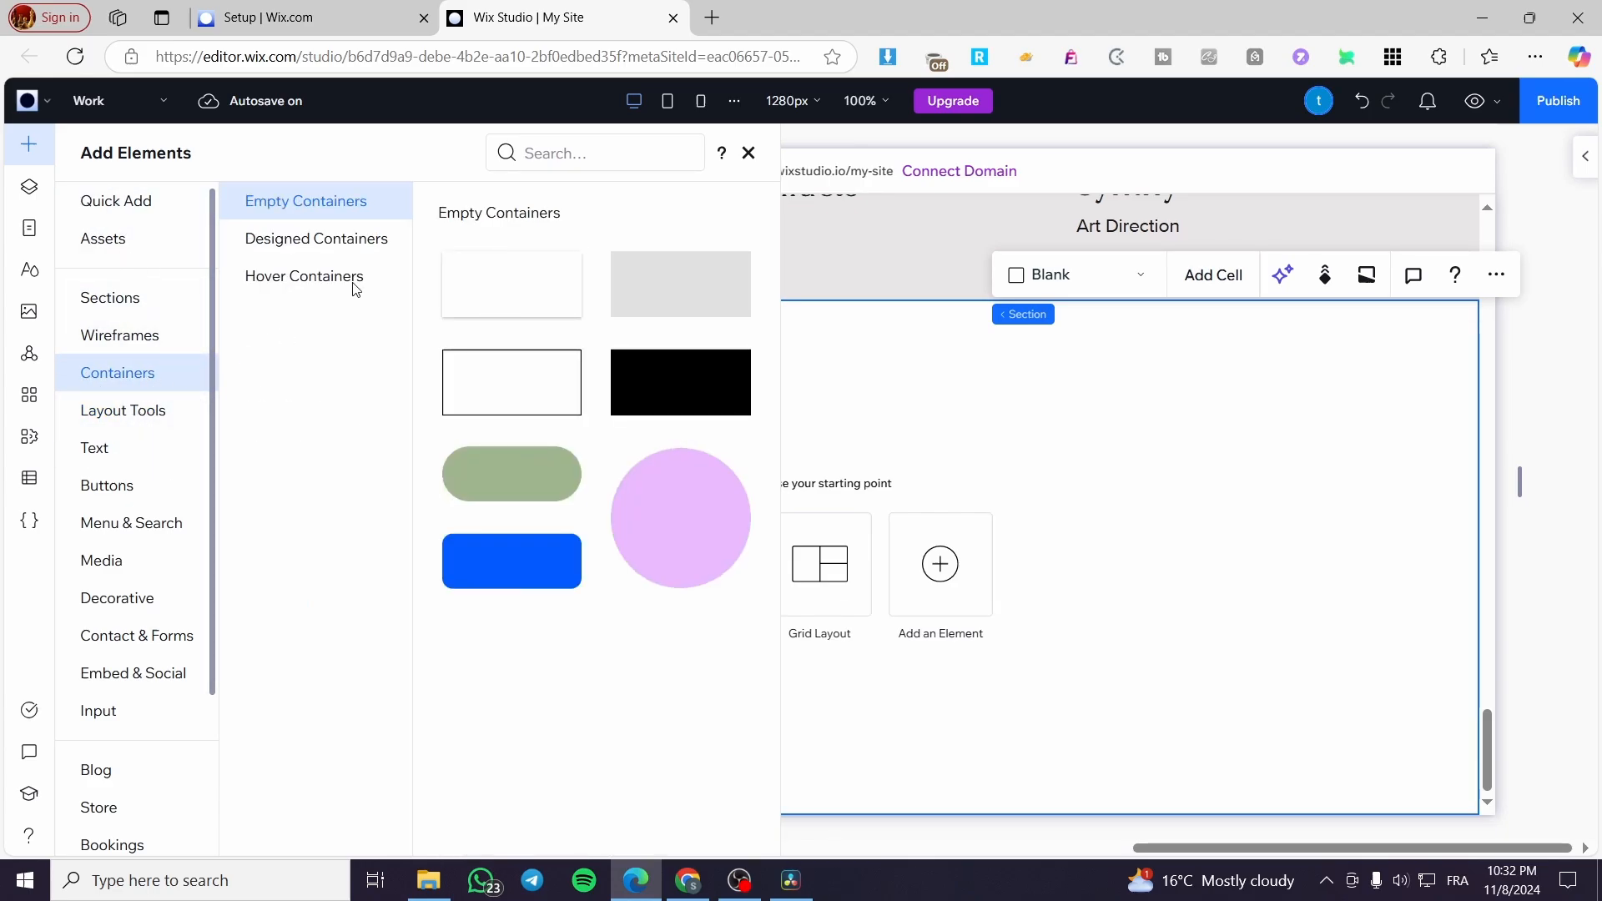
left_click(594, 152)
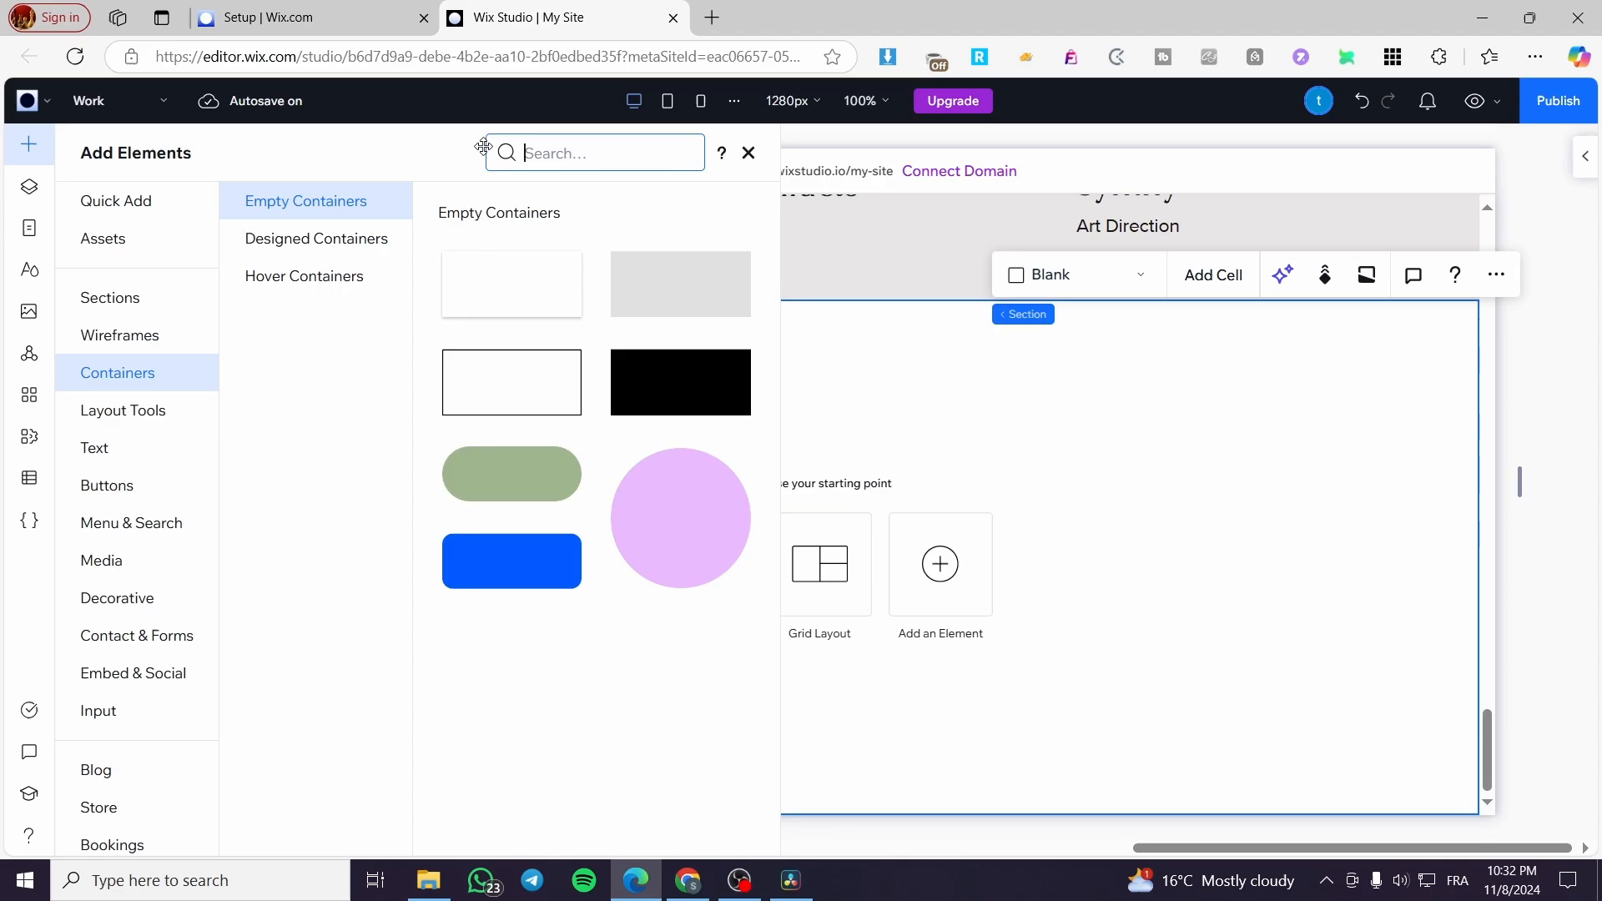
mouse_move(567, 156)
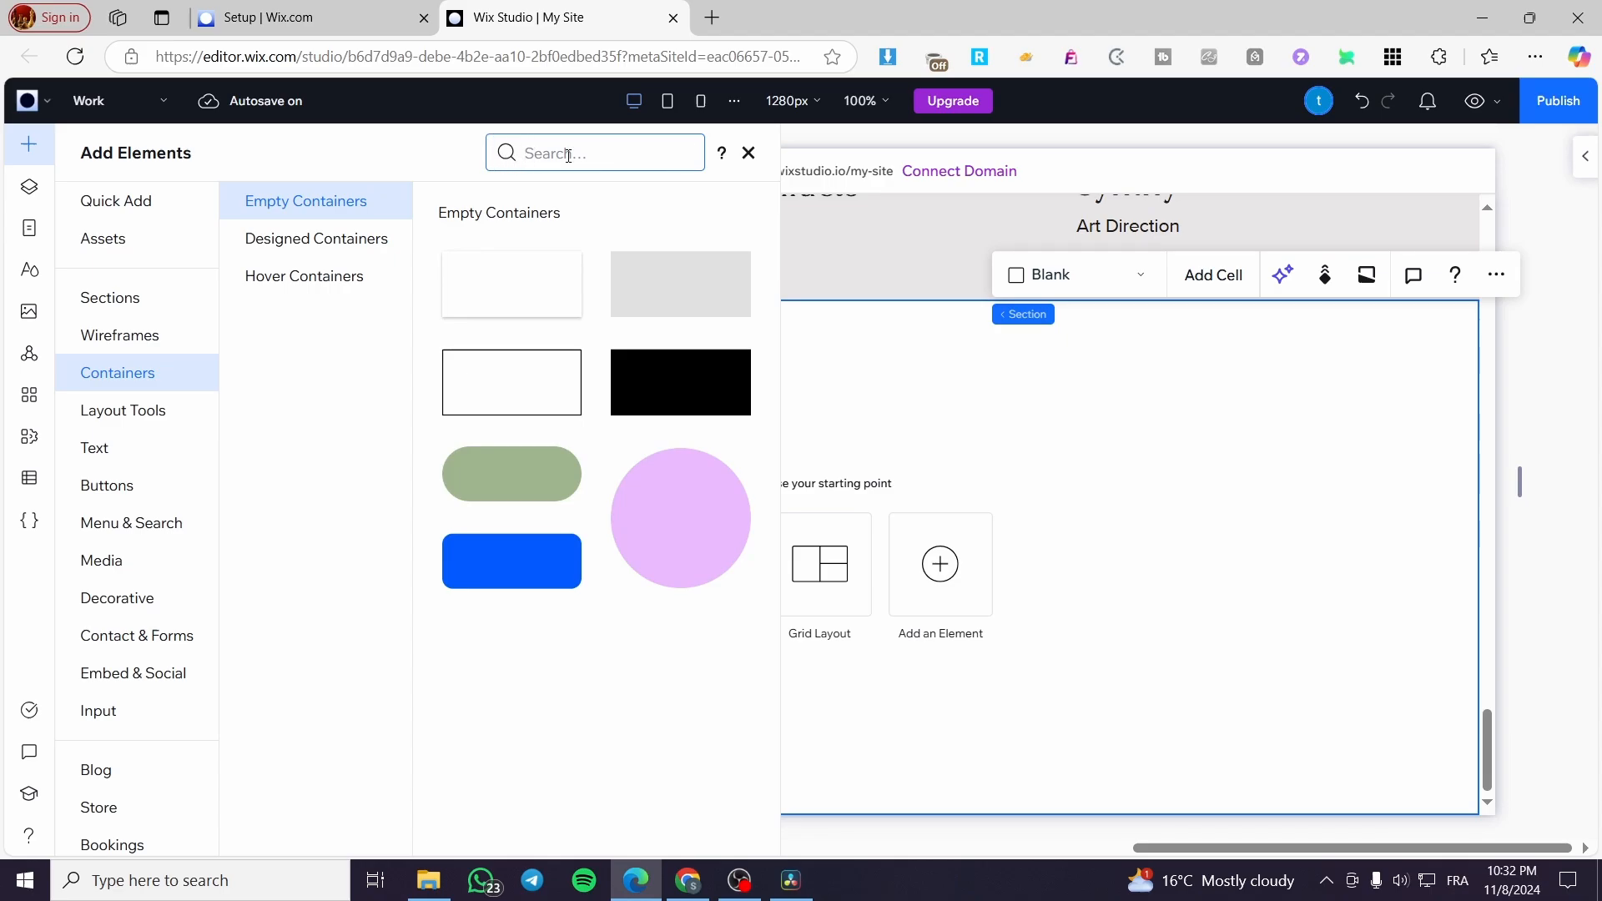
type("footer")
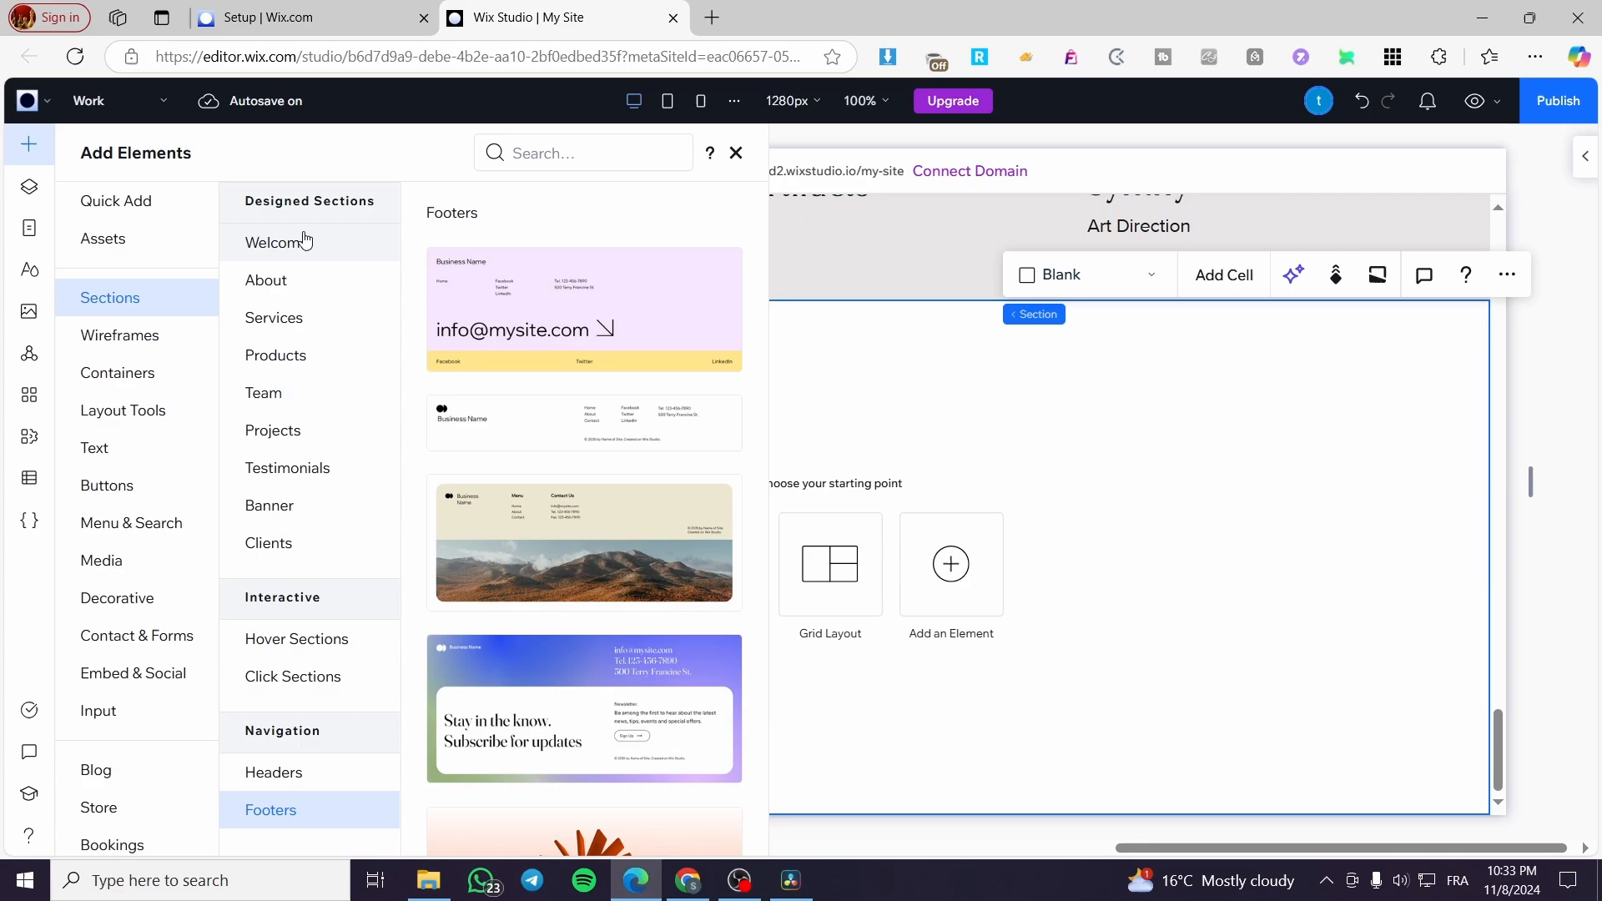
mouse_move(285, 250)
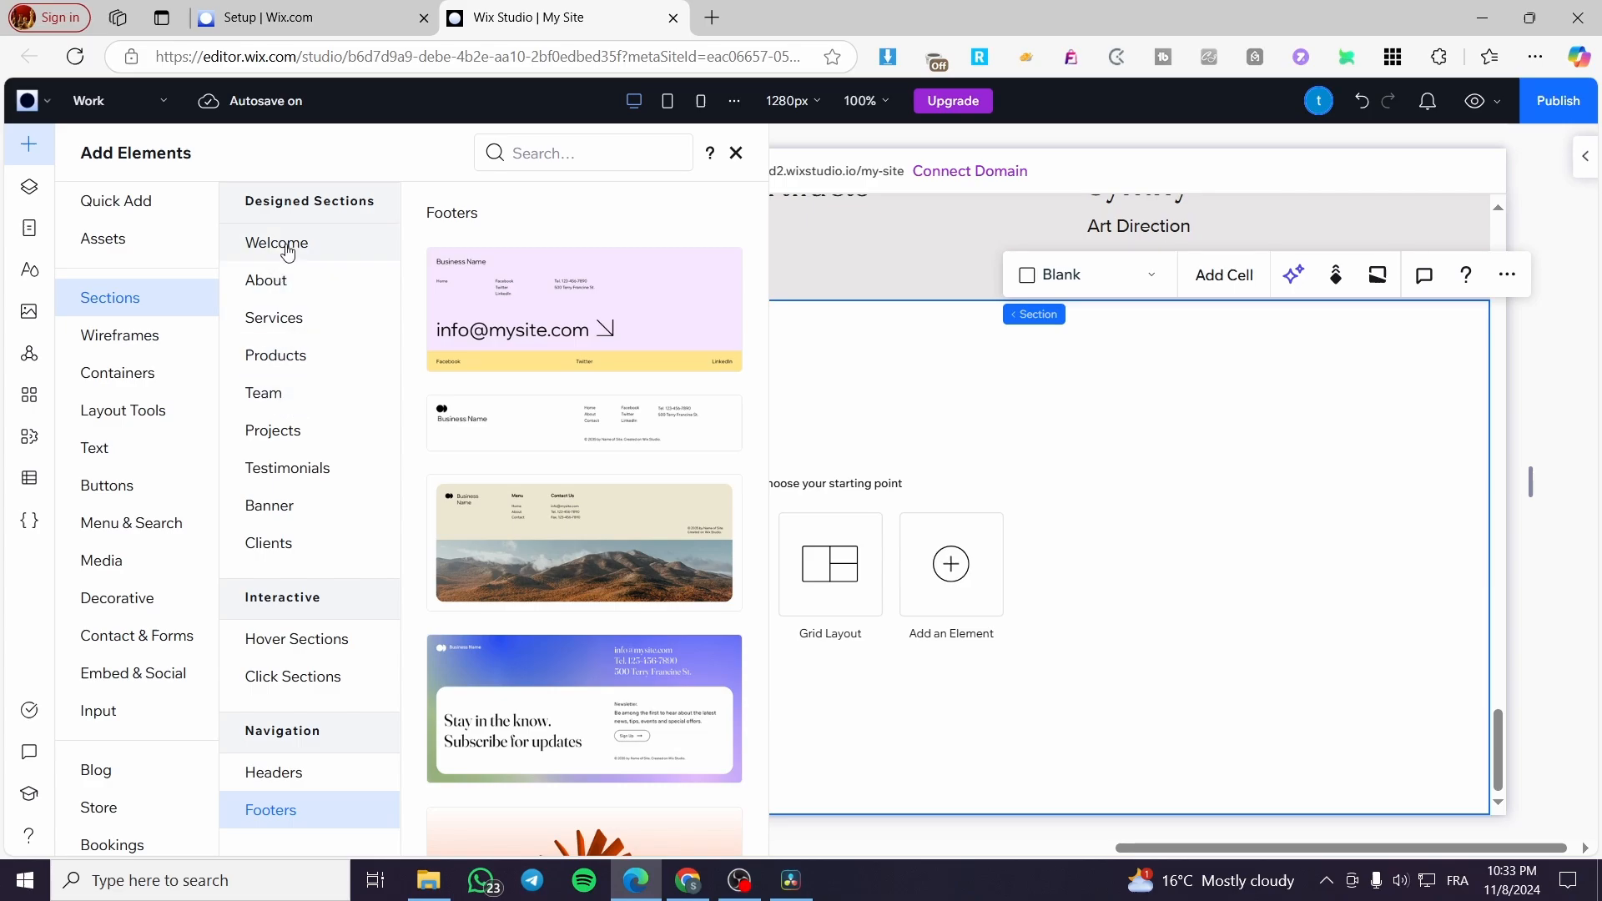
mouse_move(308, 488)
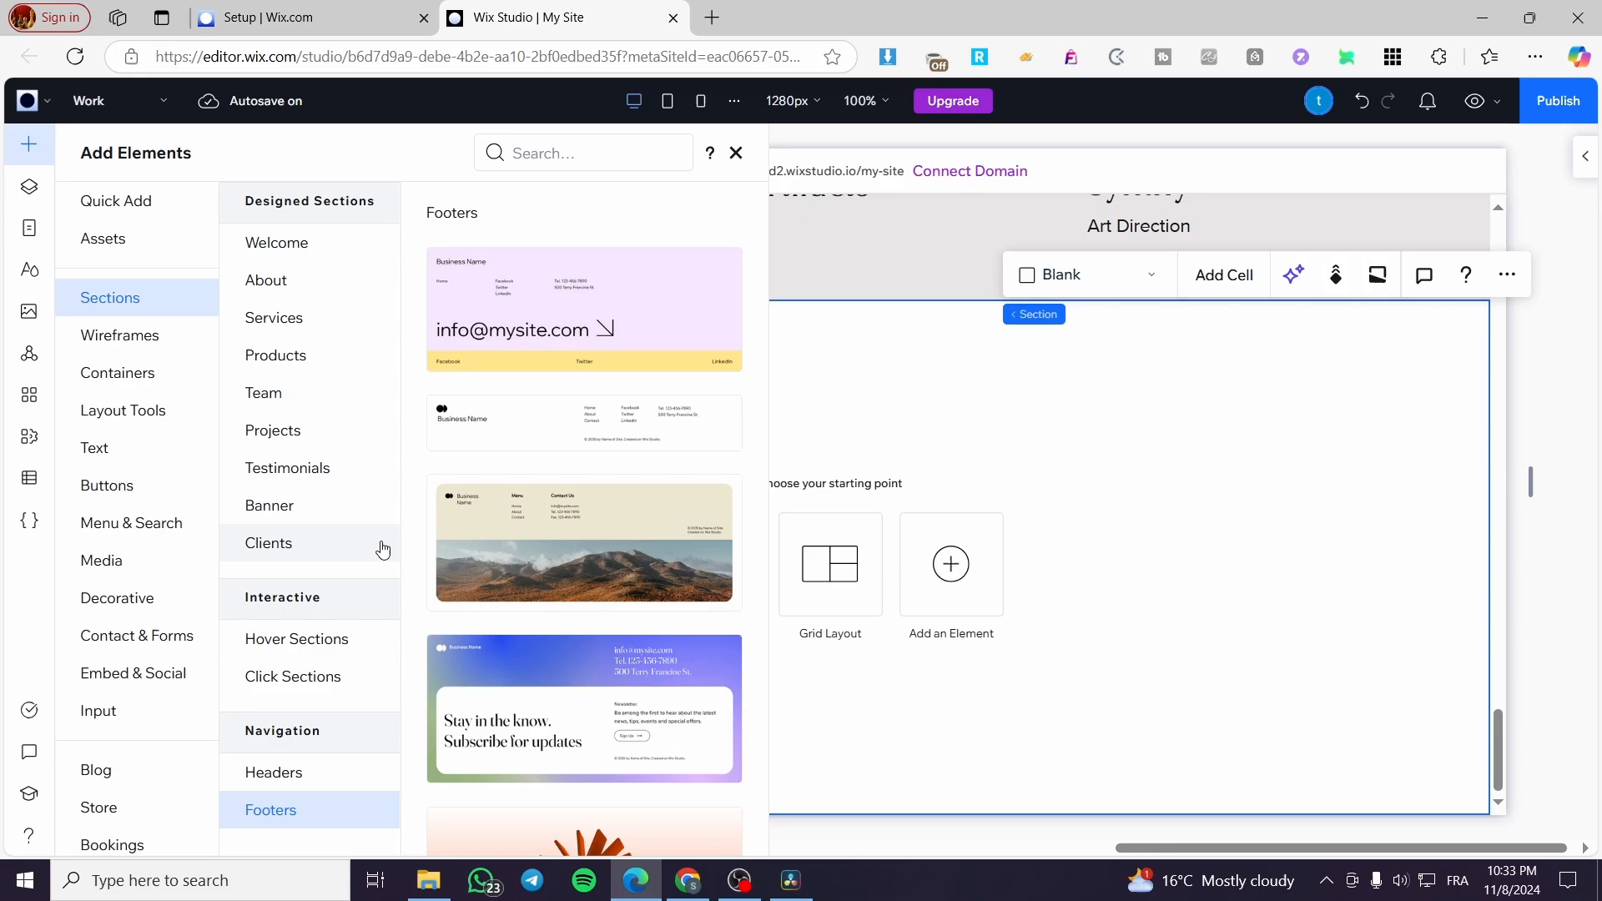
mouse_move(310, 741)
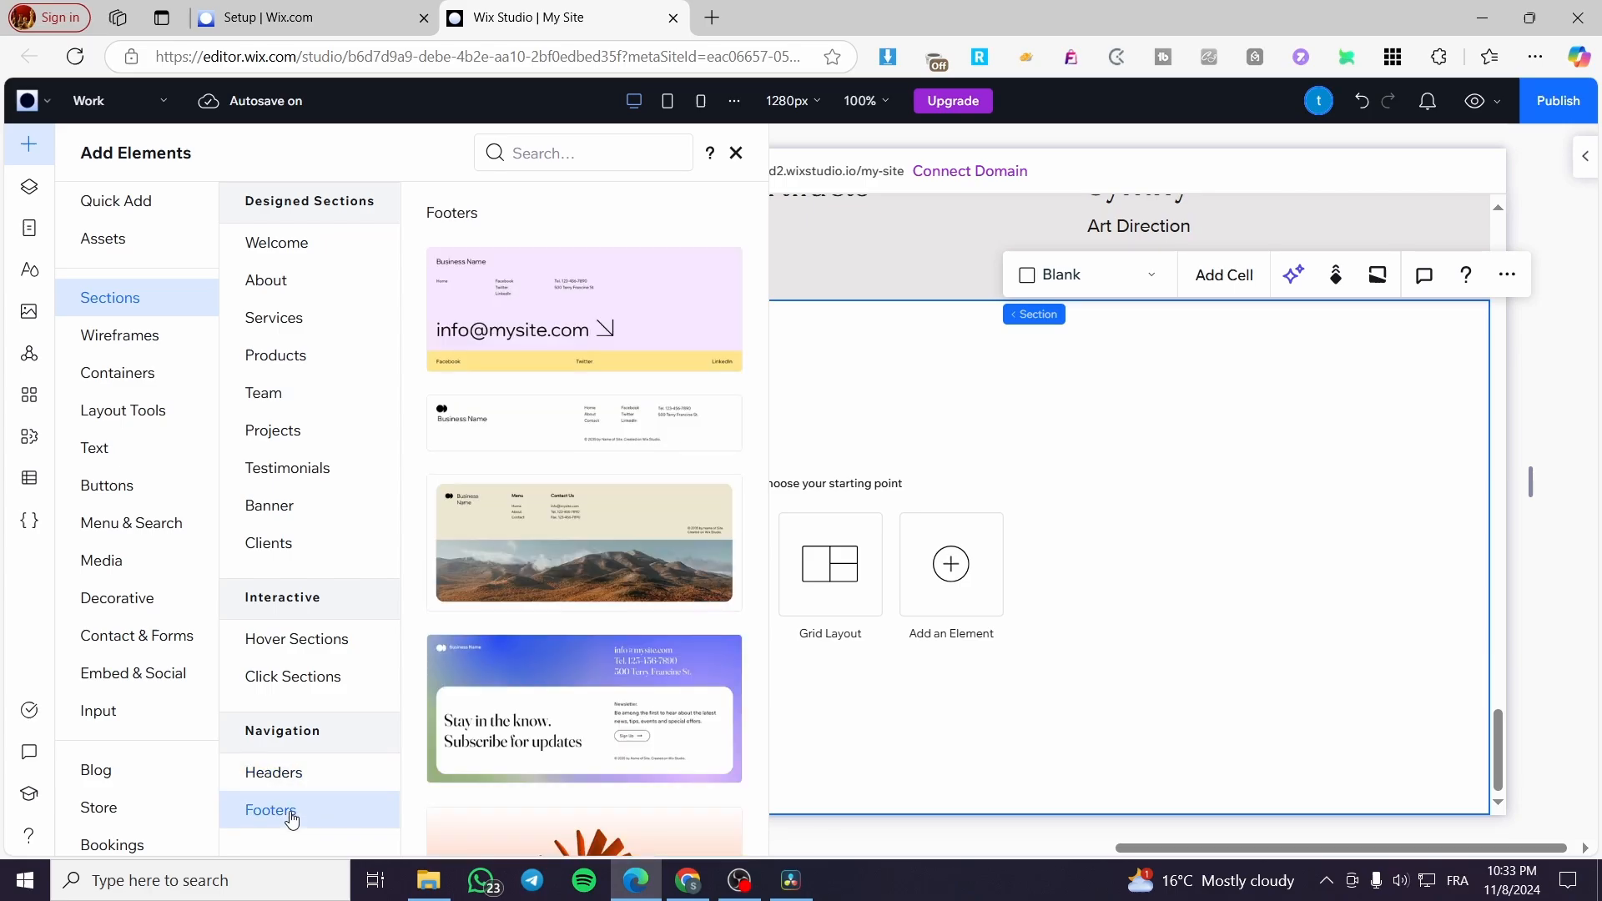
Scroll through the ready-made footer designs under Sections > Navigation > Footers.
scroll("down", 3)
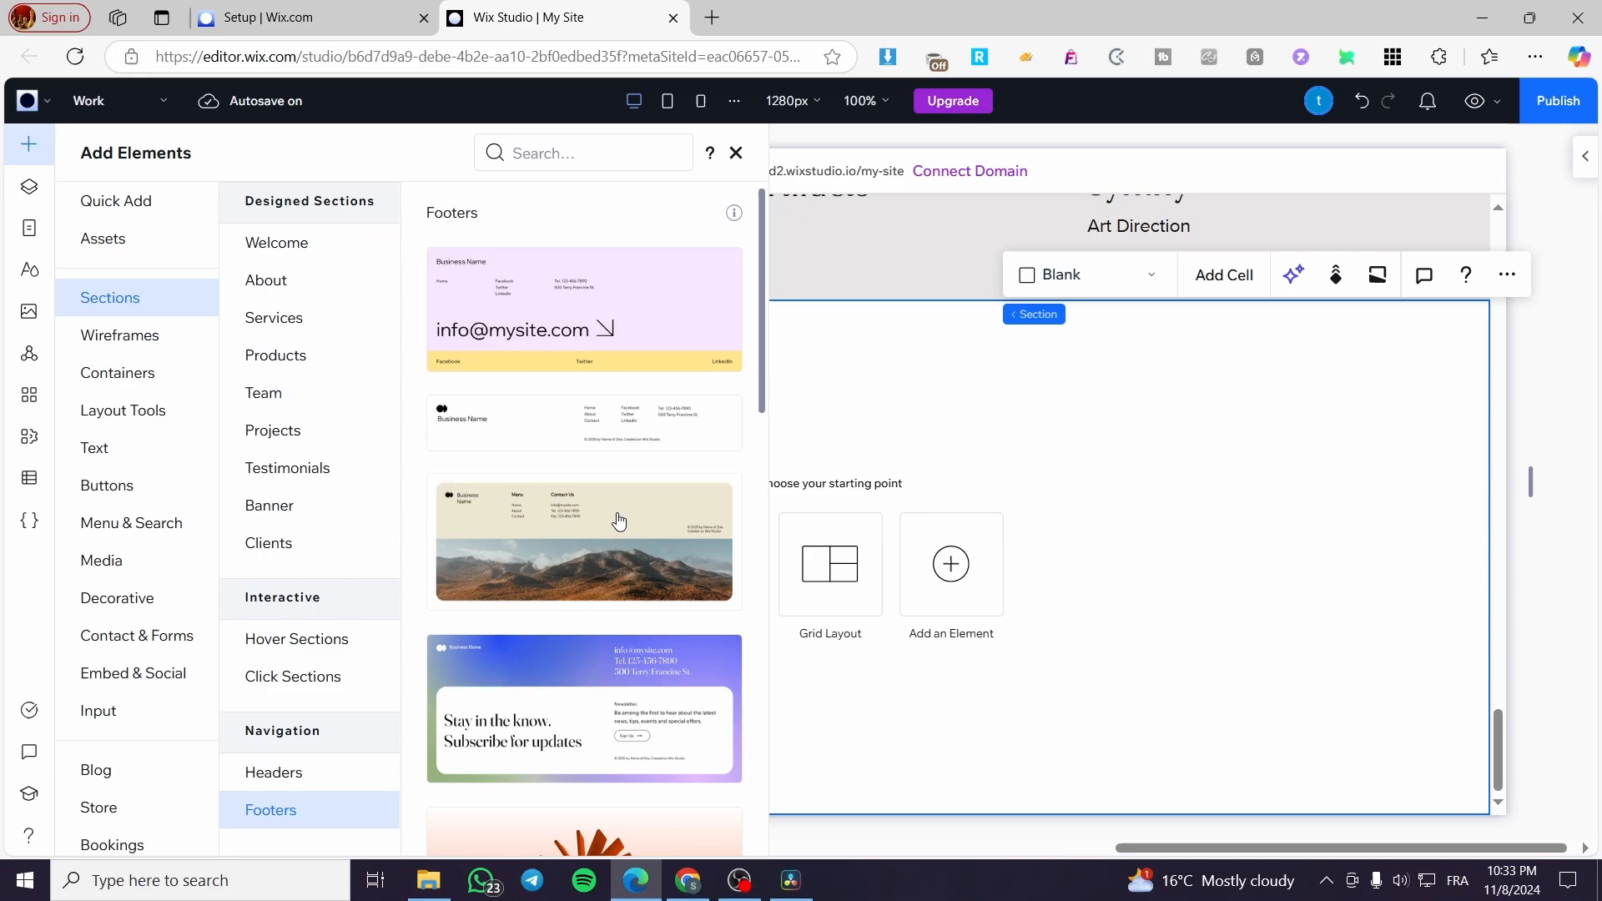
mouse_move(655, 407)
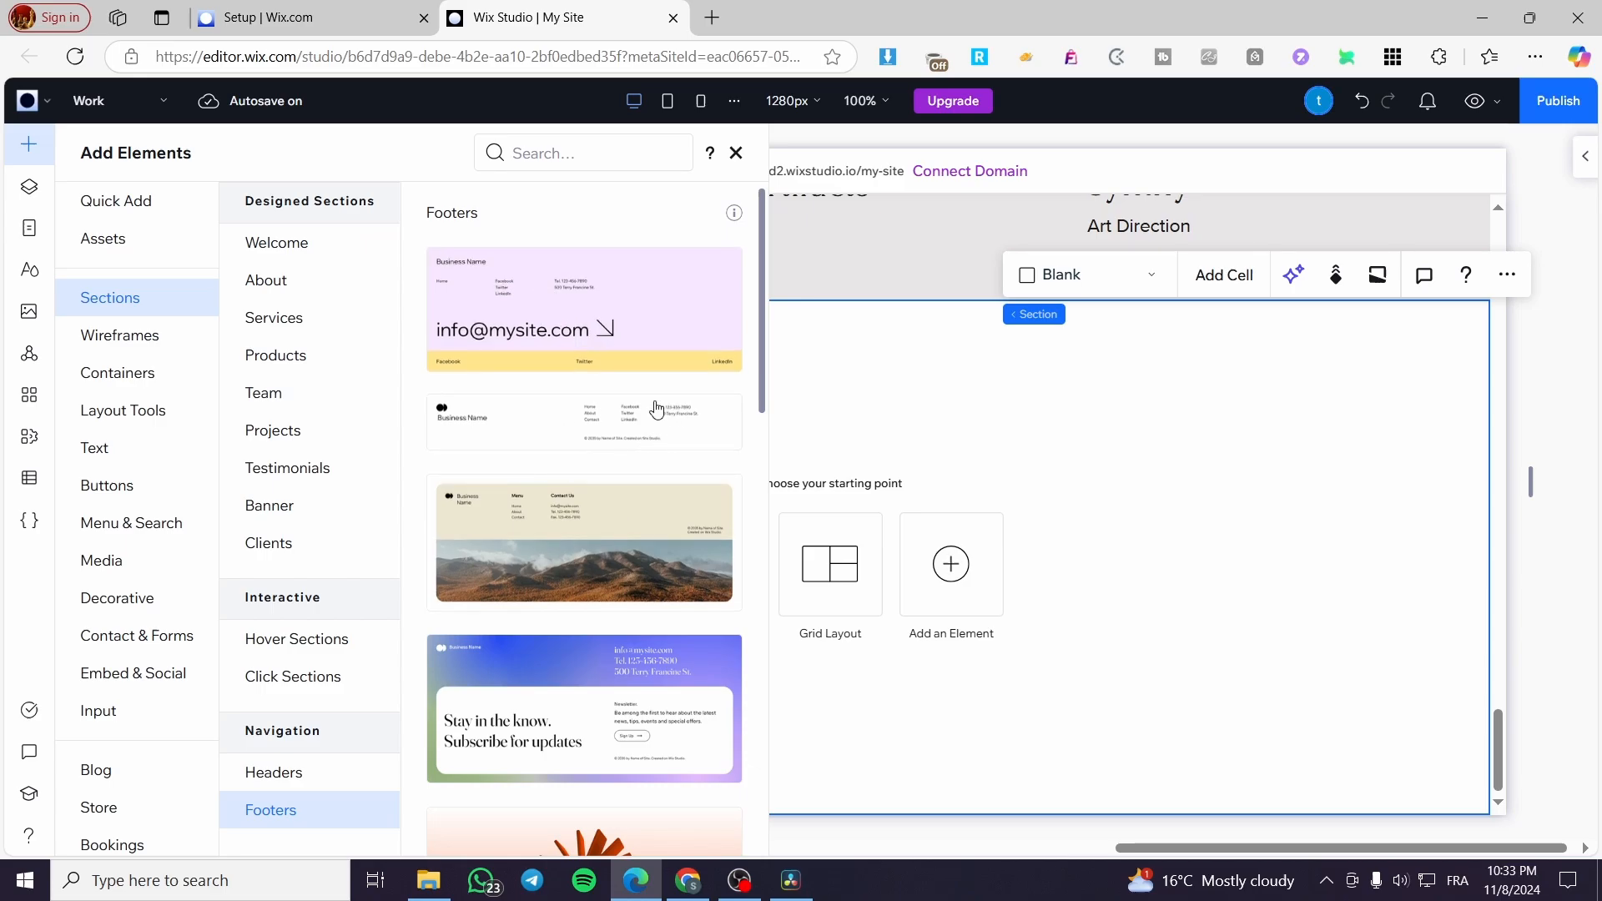
scroll("down", 3)
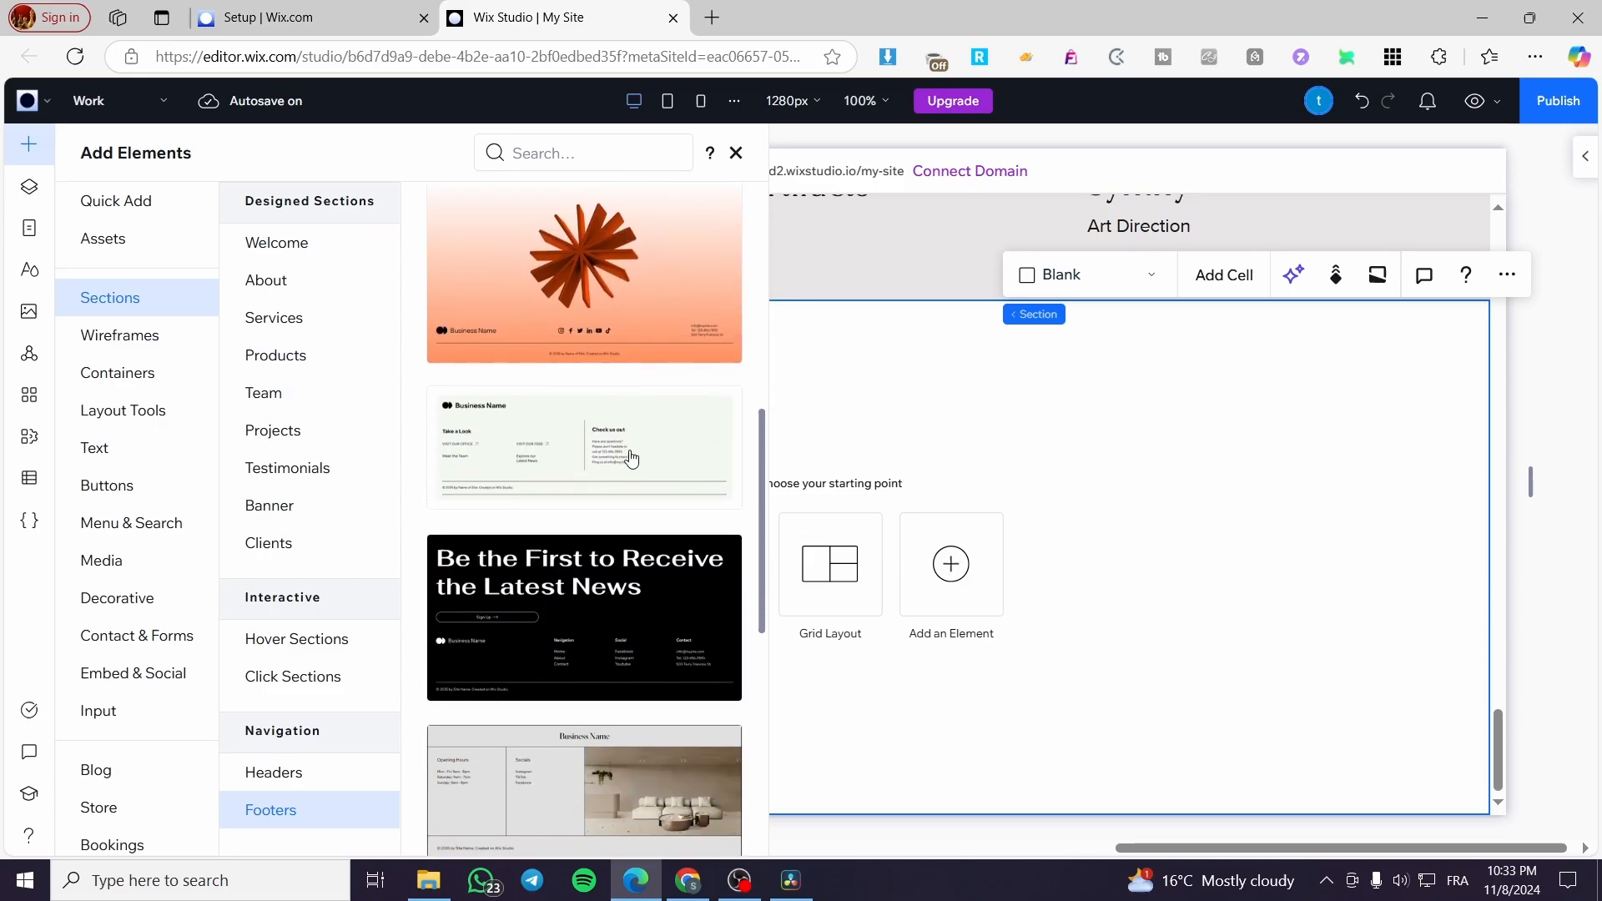
scroll("down", 3)
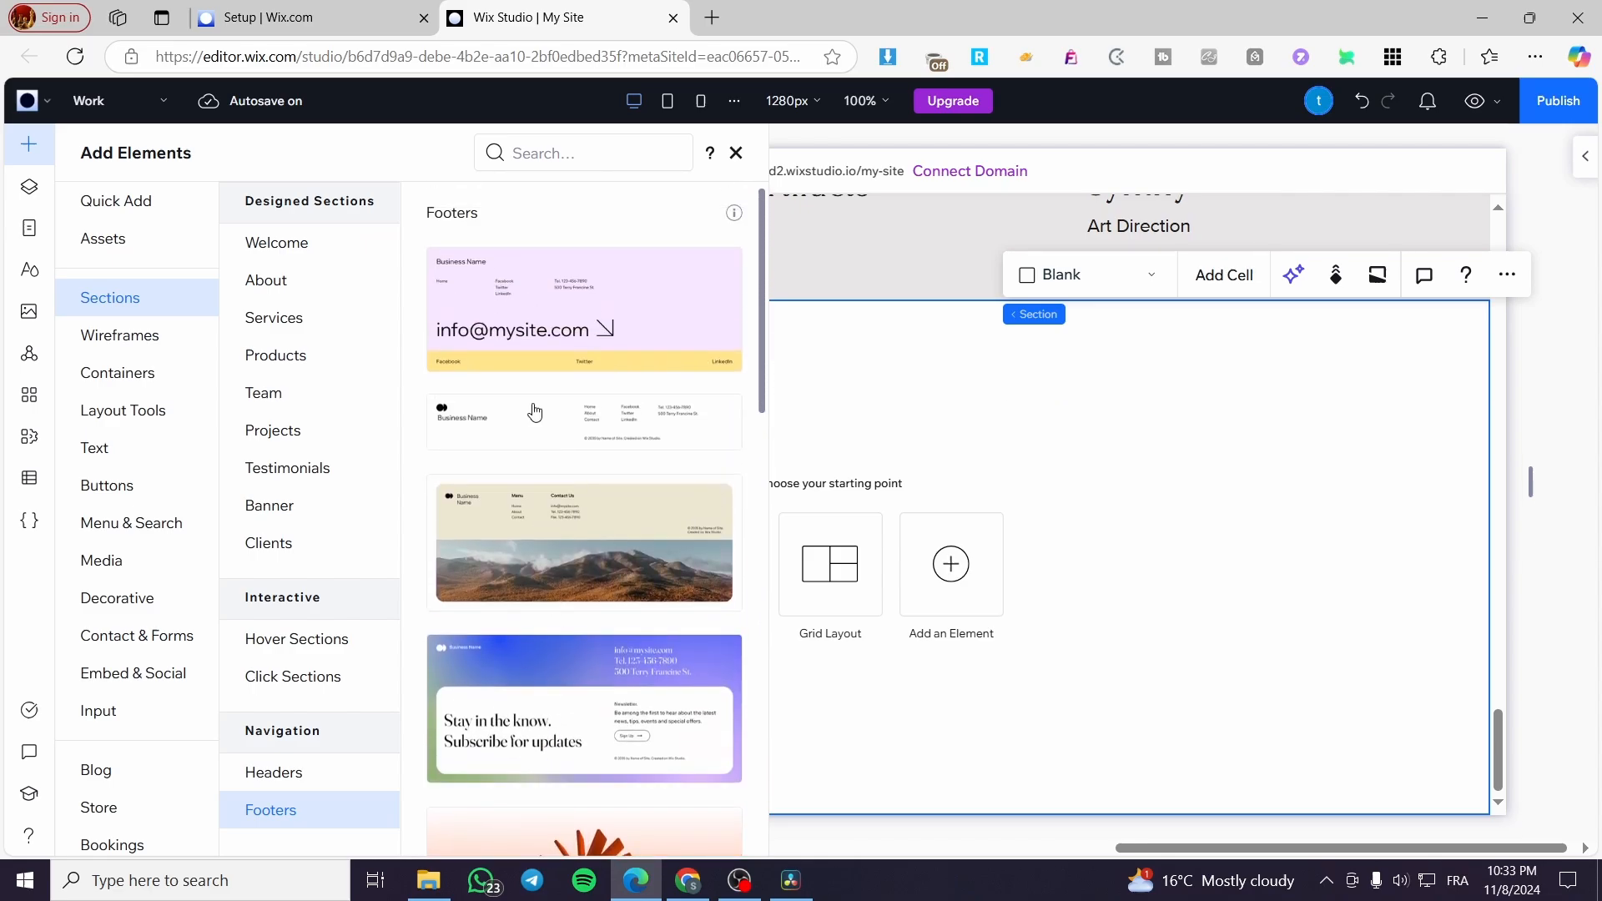
mouse_move(573, 420)
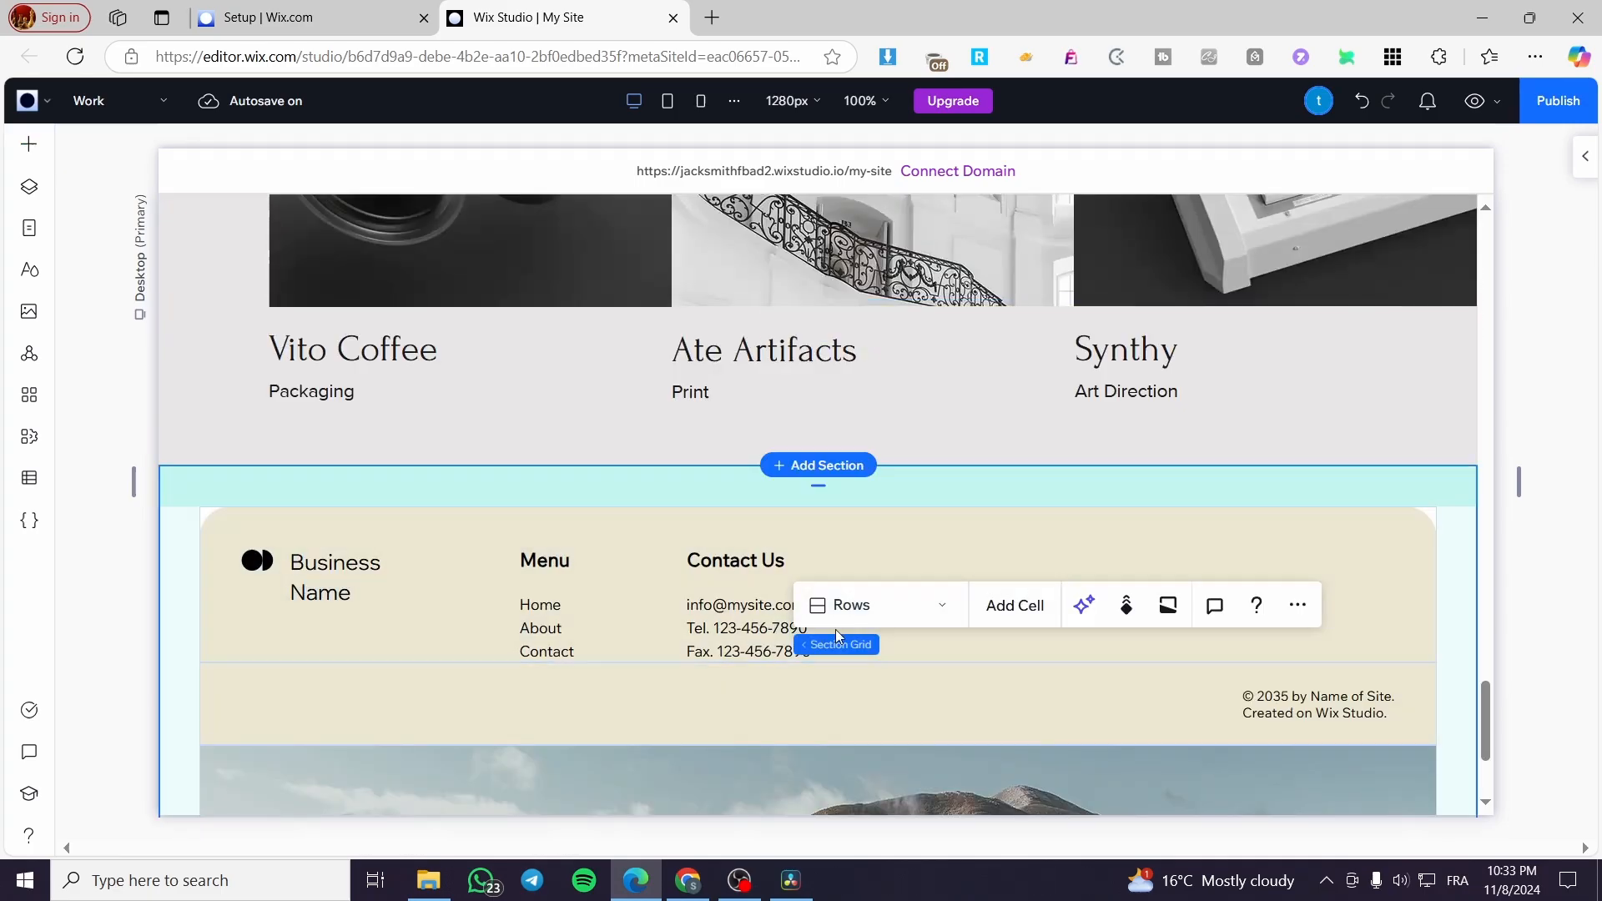
Scroll the canvas to the new footer design with its mountain landscape image.
scroll("down", 3)
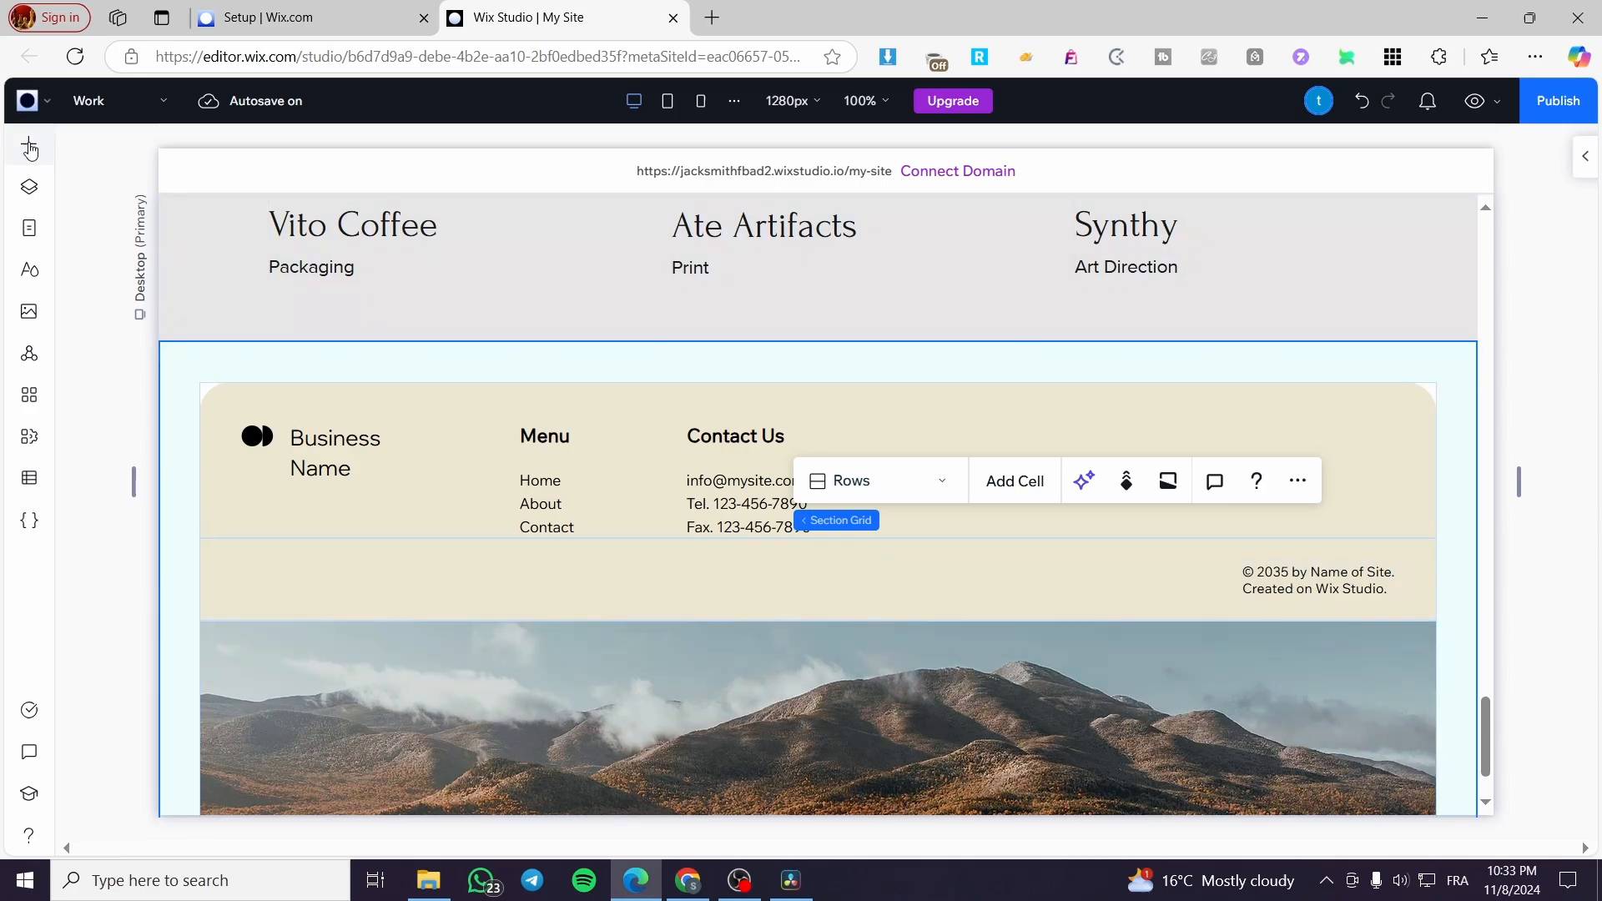
left_click(28, 143)
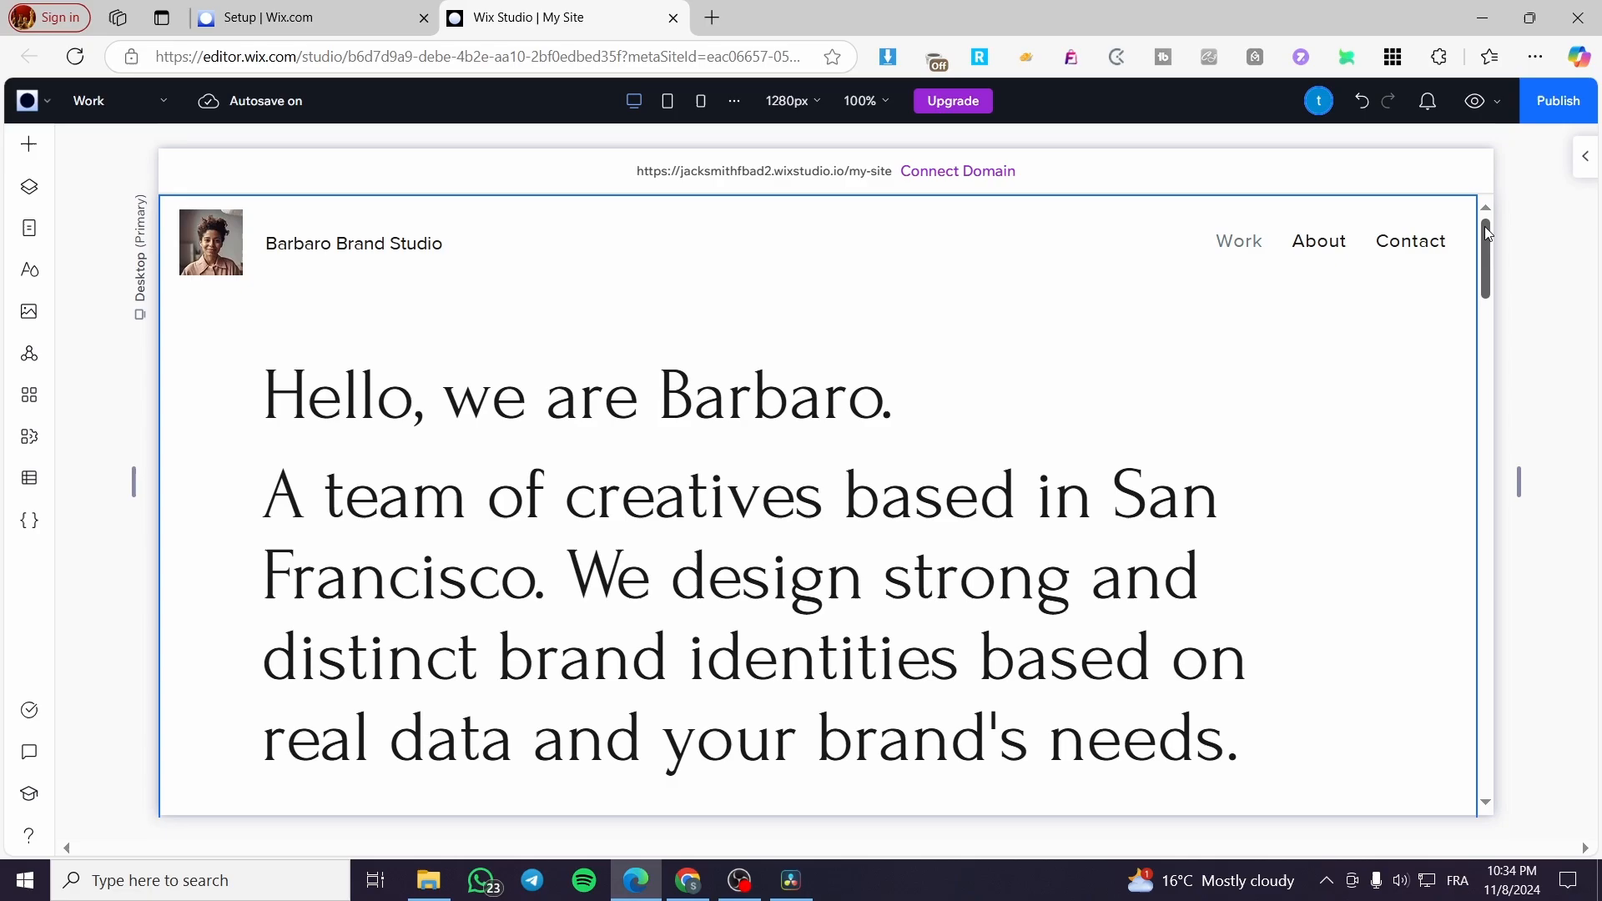
scroll("down", 3)
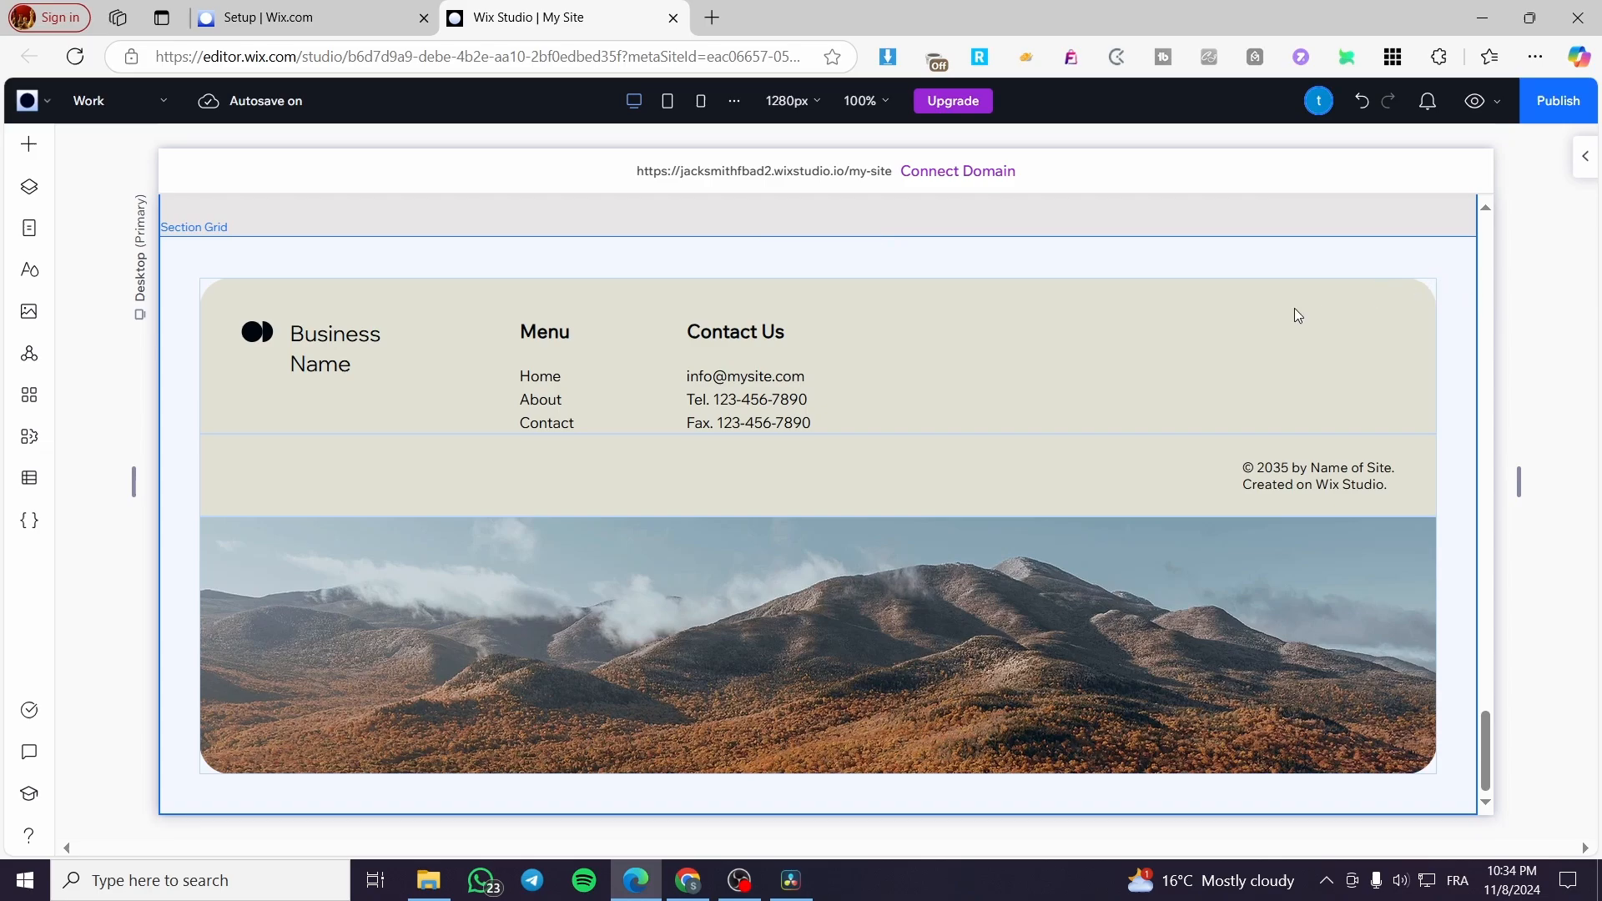
mouse_move(1233, 317)
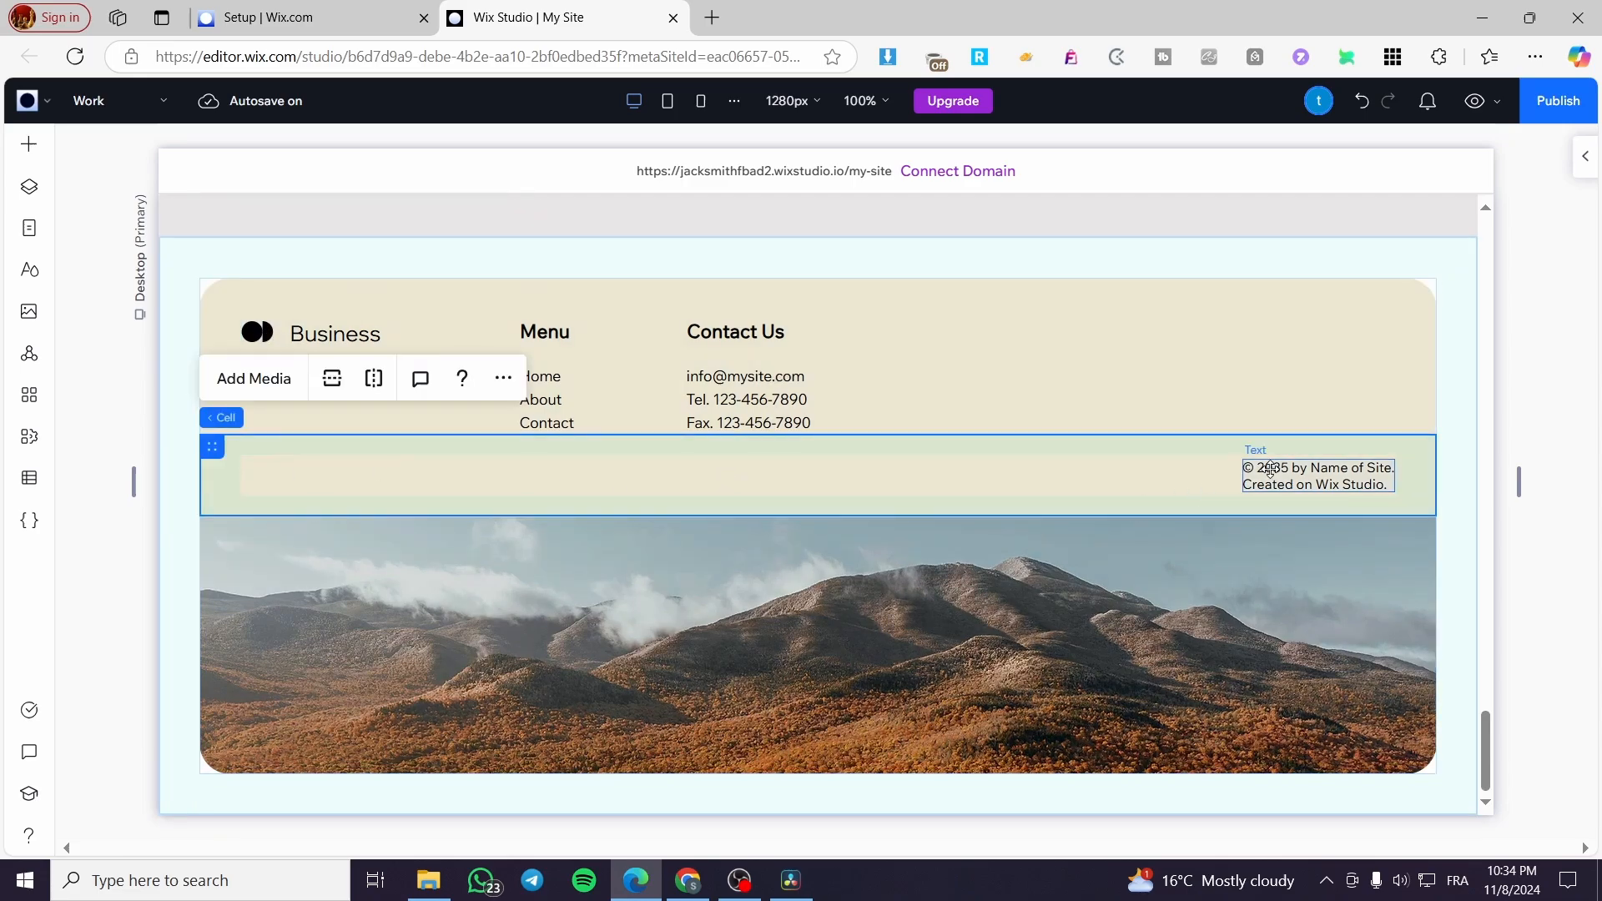
Inspect the copyright row cell's layout settings showing 20px and 40px padding.
left_click(275, 616)
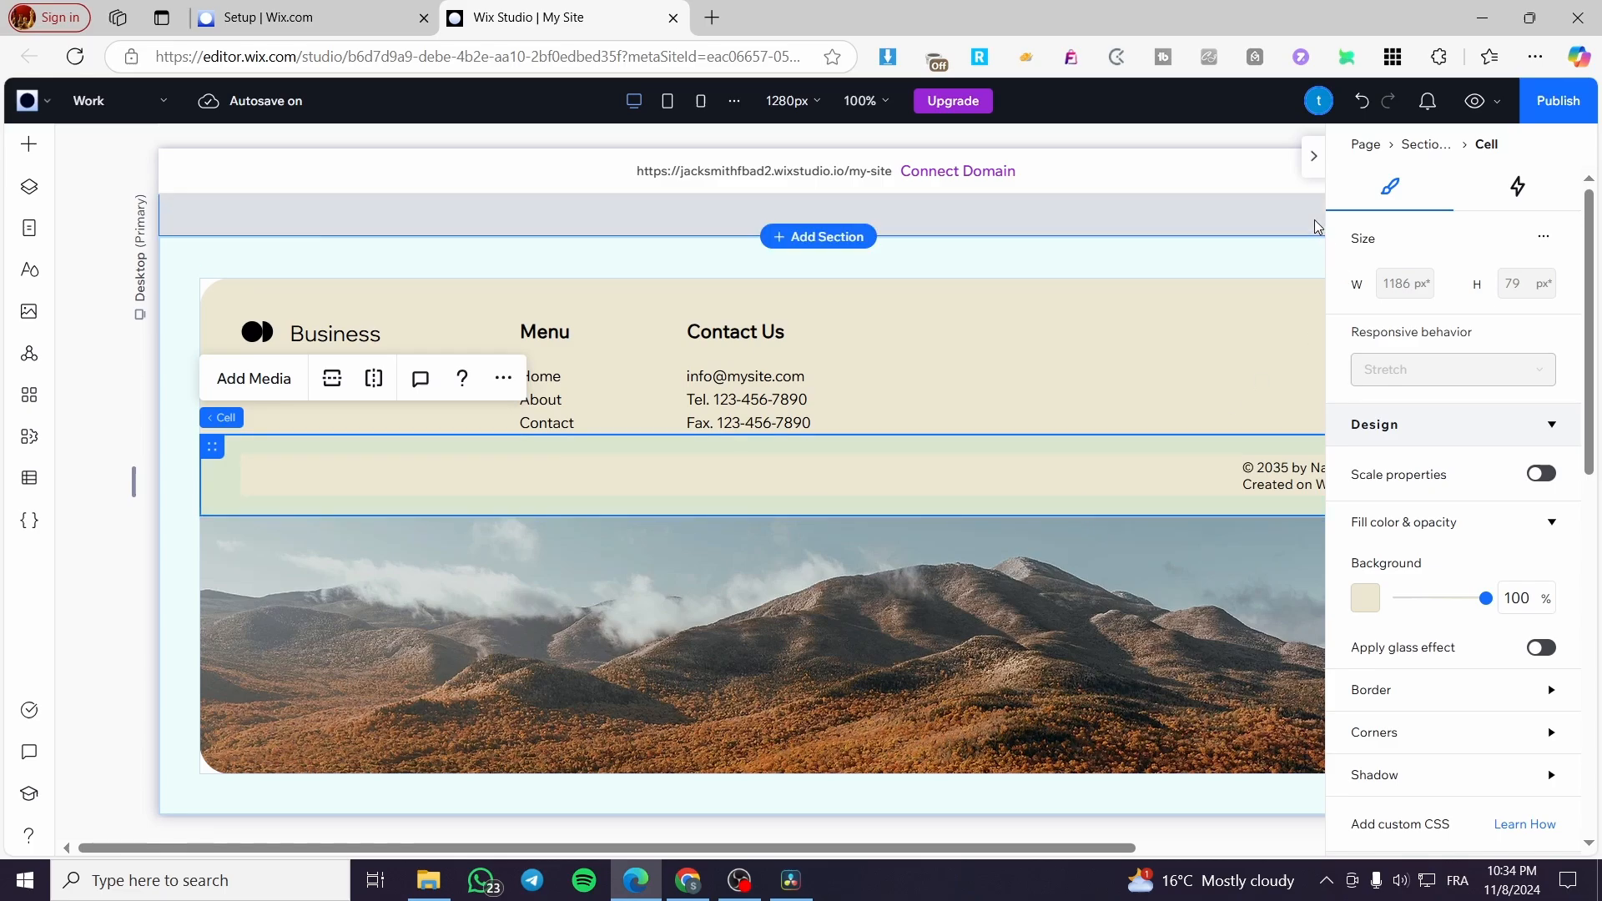
scroll("down", 3)
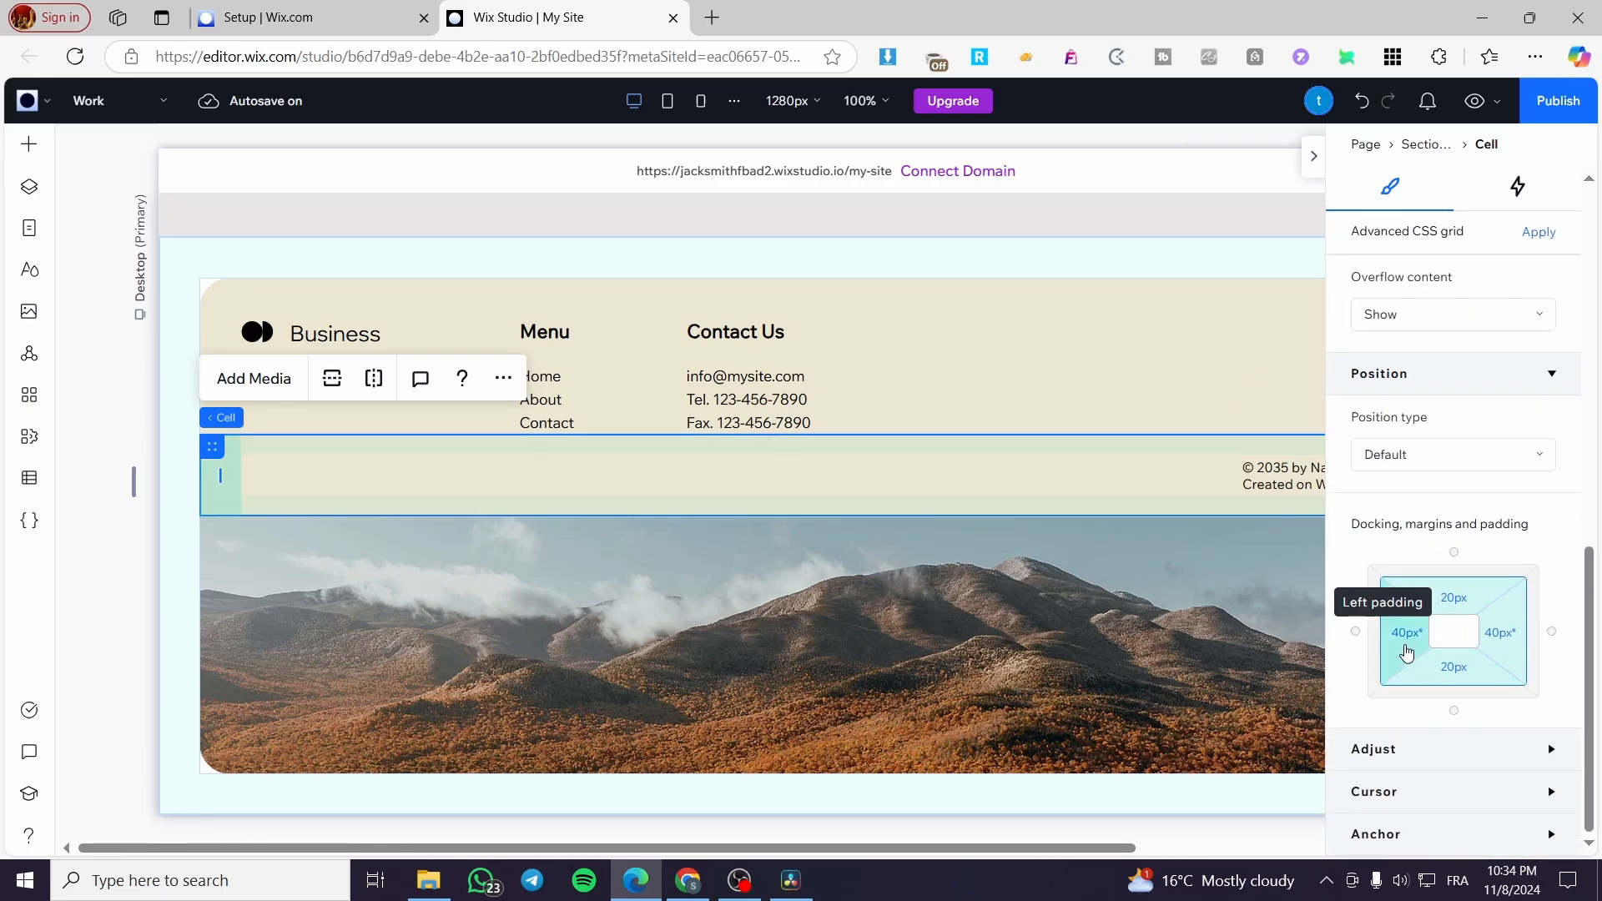
mouse_move(1502, 639)
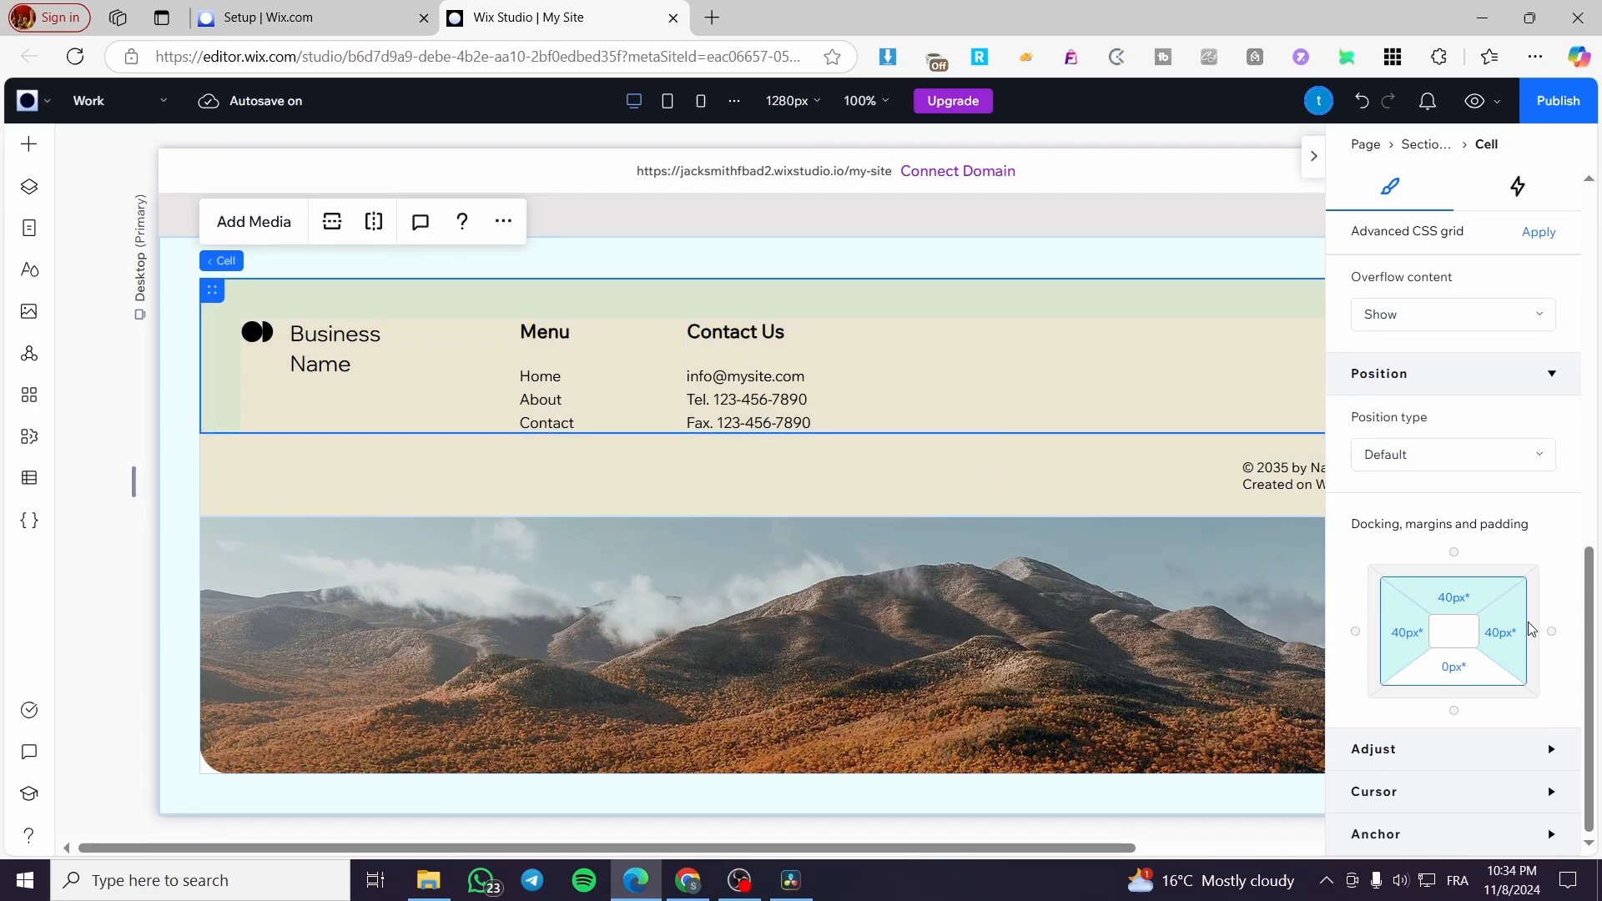
mouse_move(1452, 598)
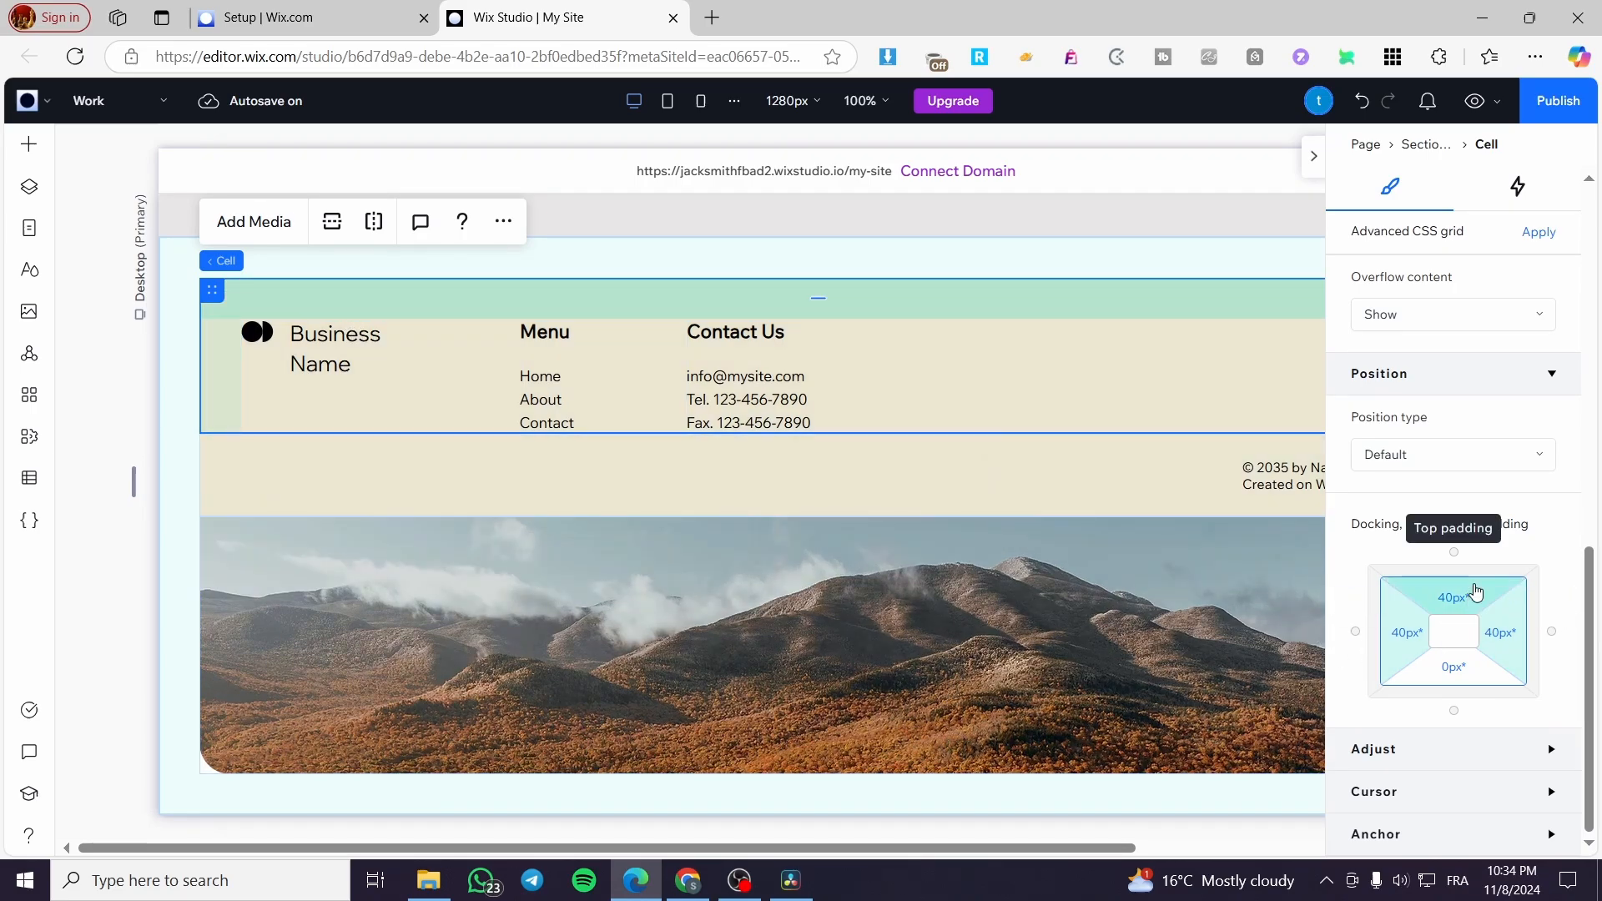
mouse_move(1455, 665)
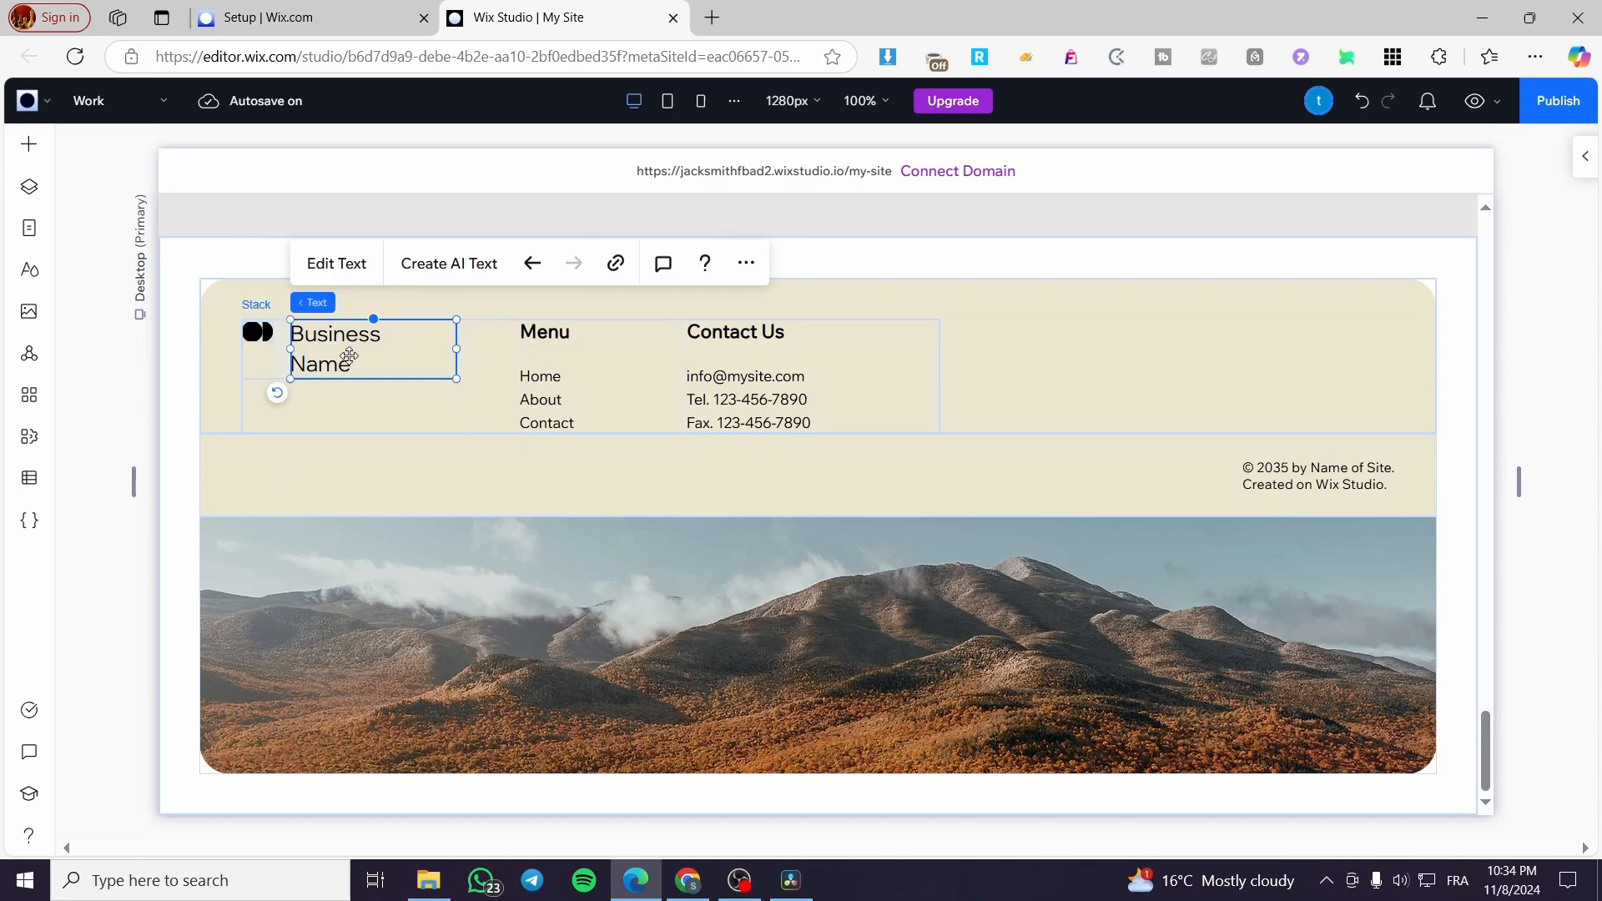
Rename the footer's Business Name heading to 'Jack Website'.
left_click(335, 262)
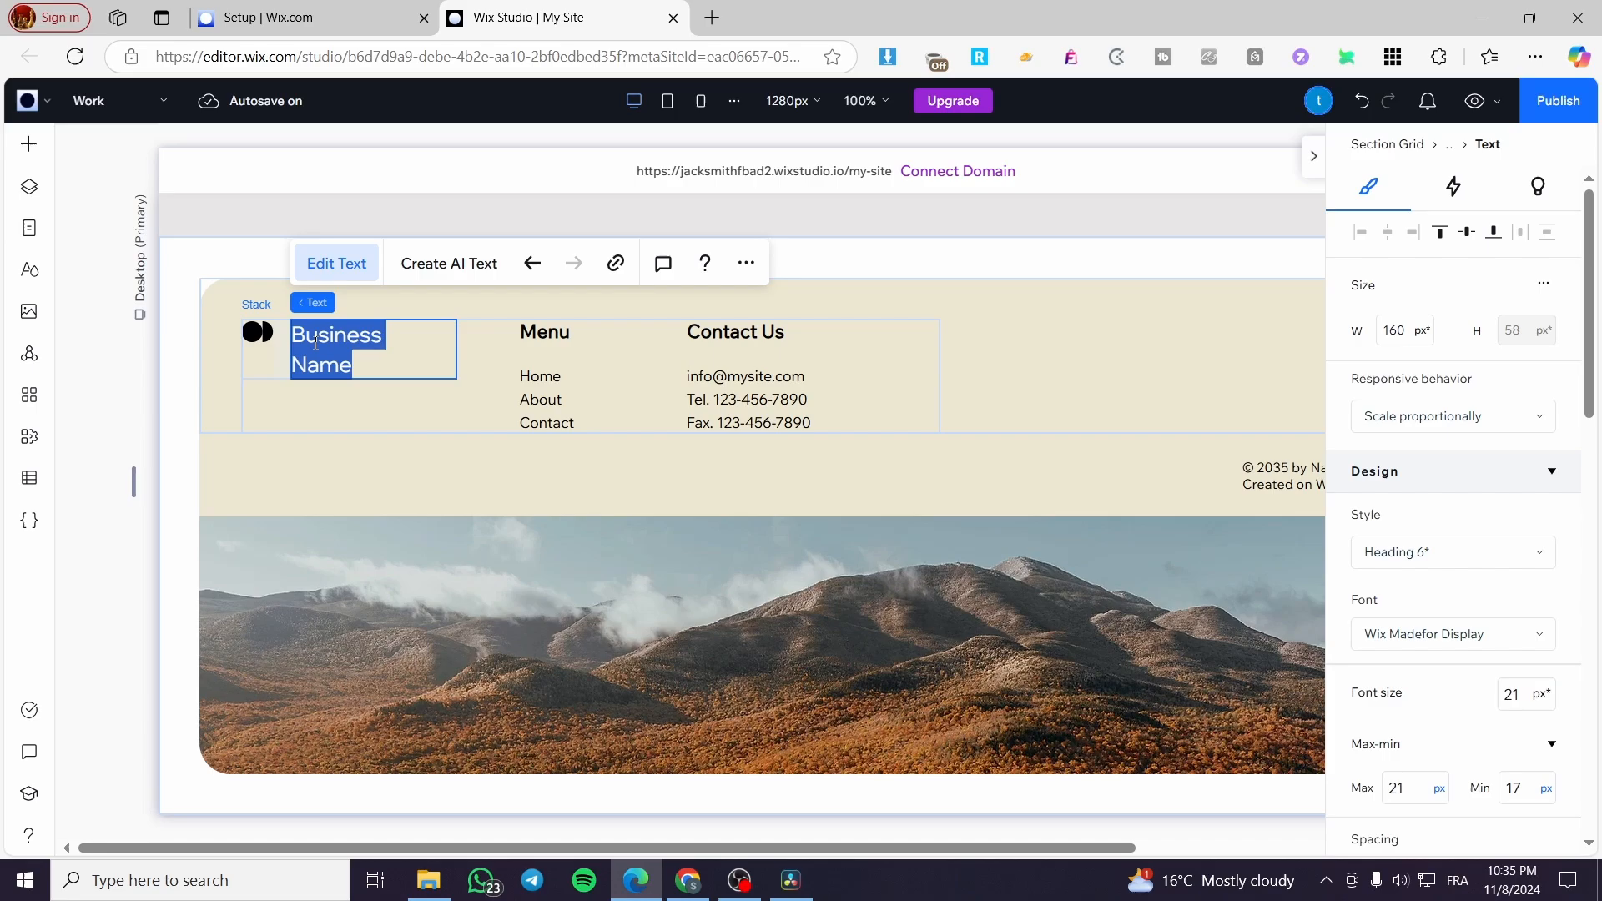
type("Jac")
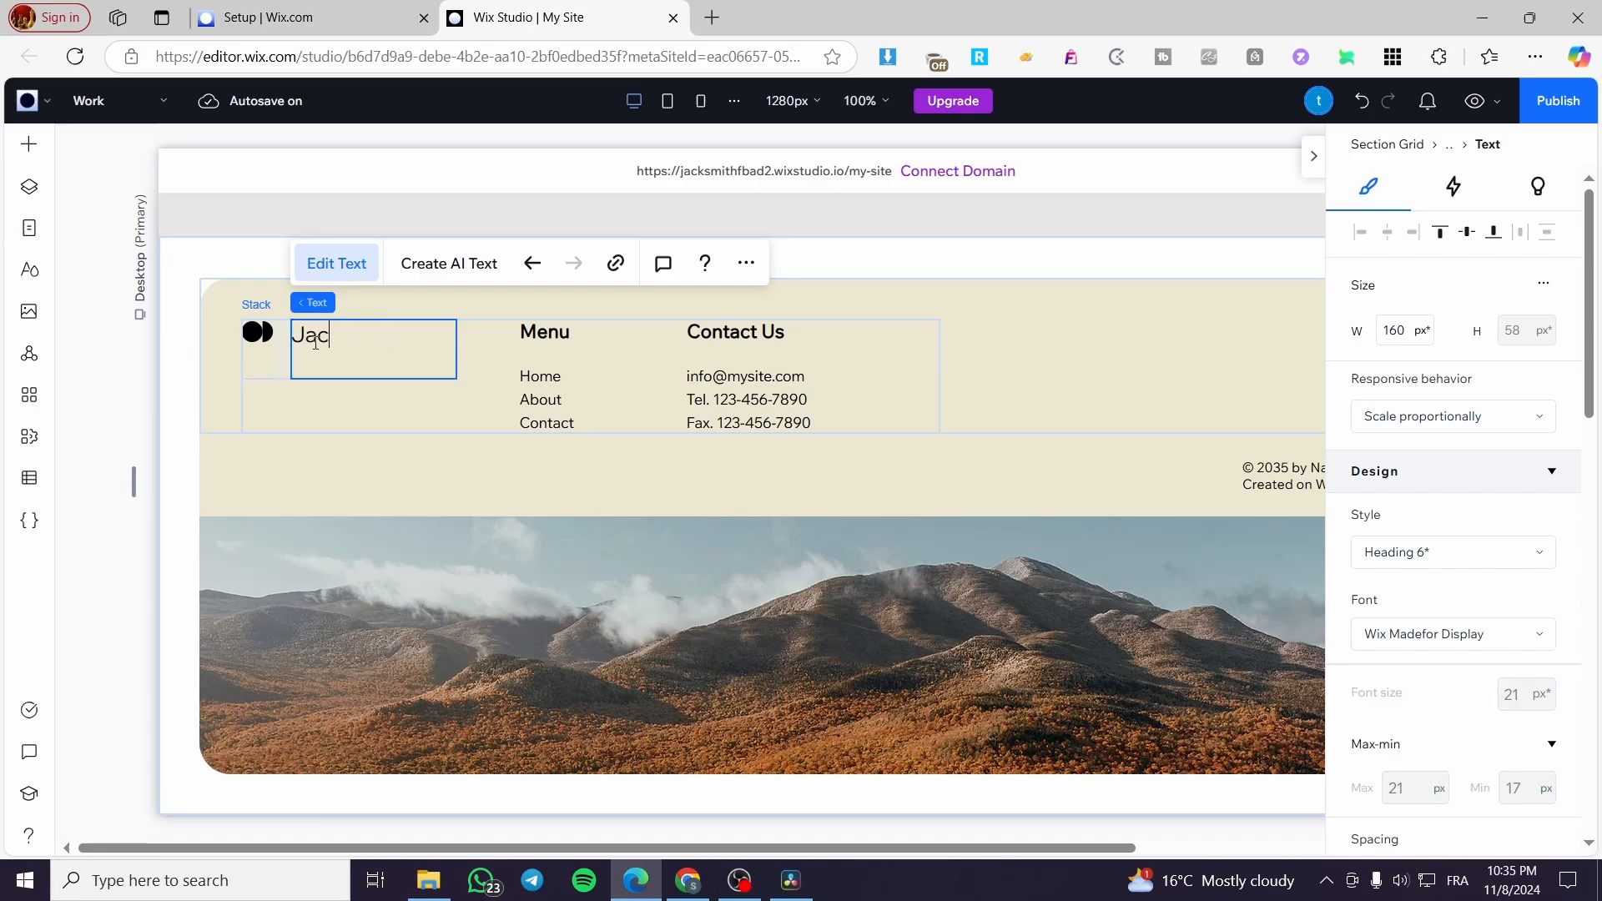
type("k W")
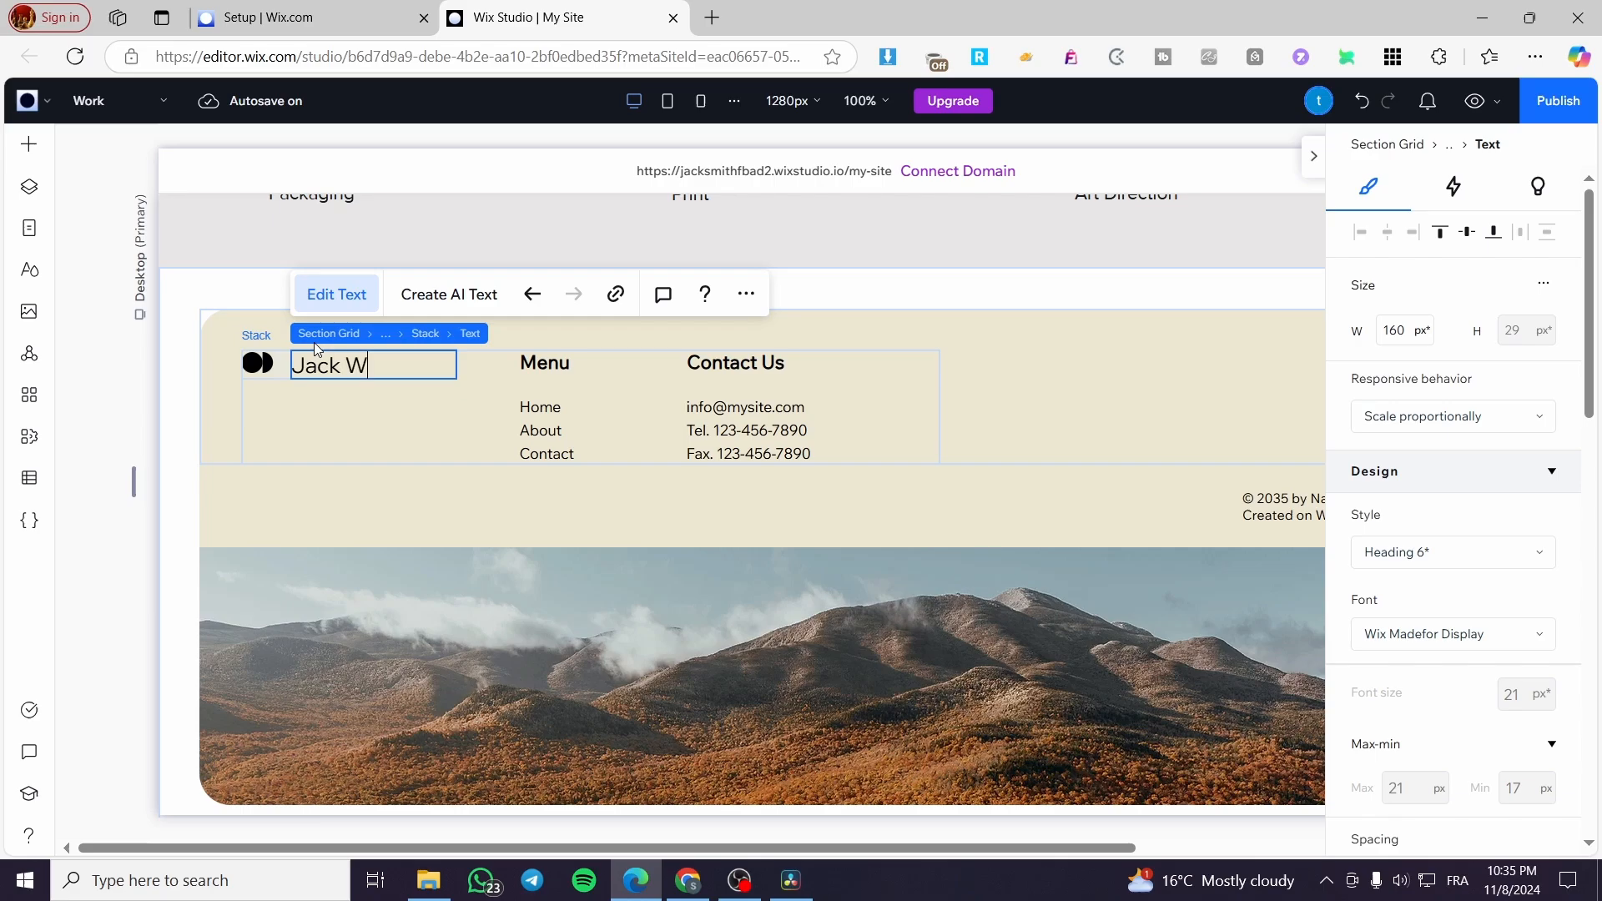
type("ebsite")
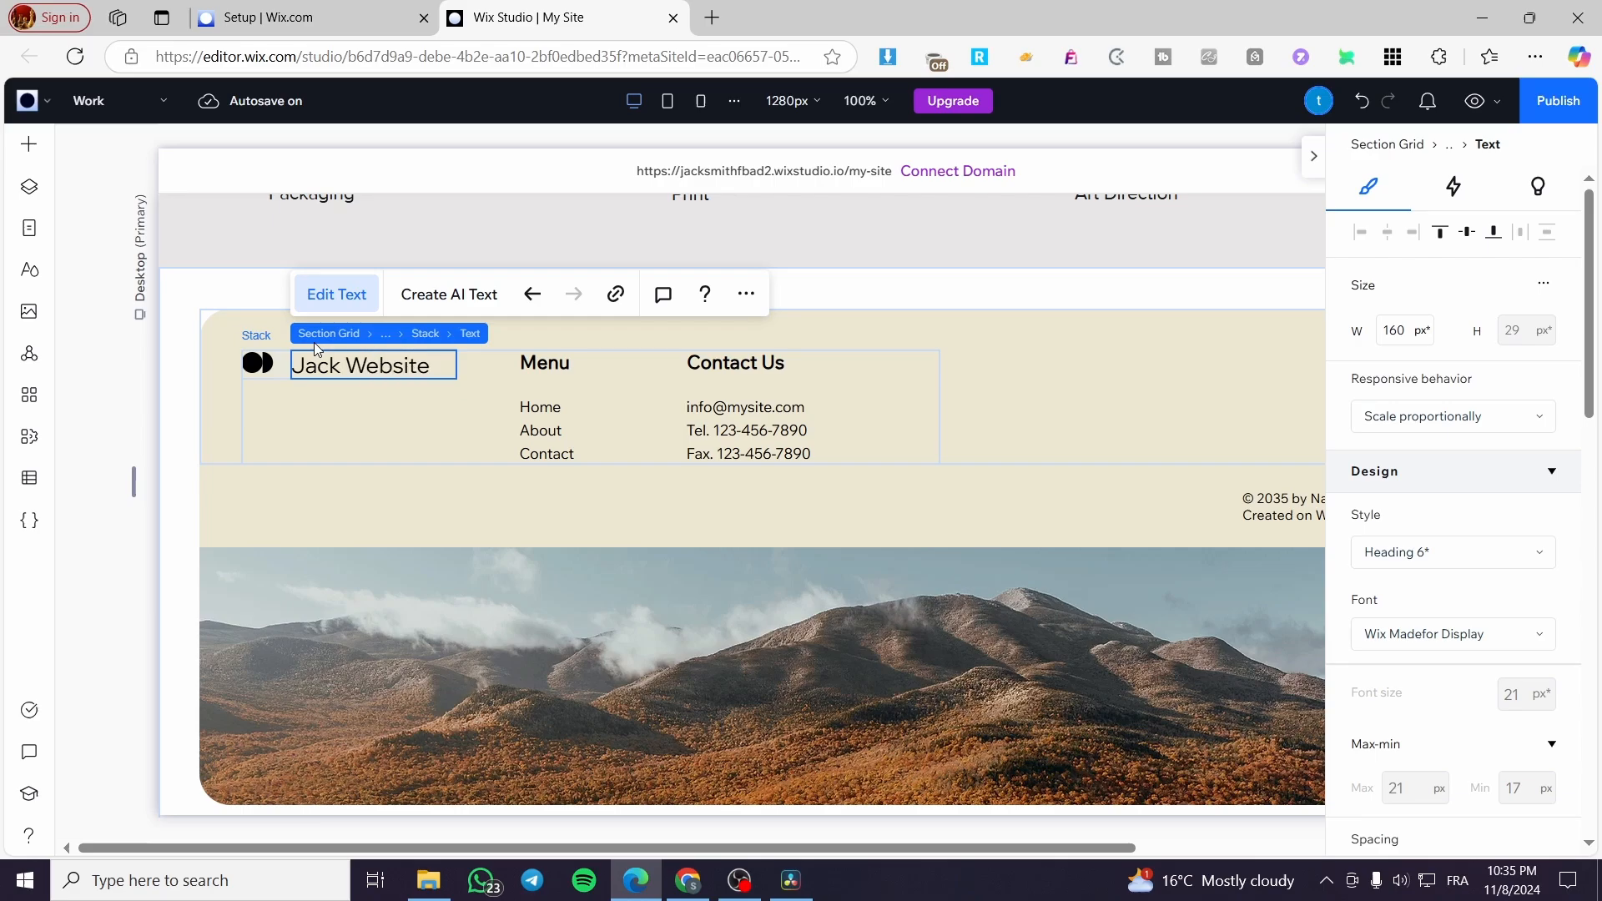
left_click(255, 362)
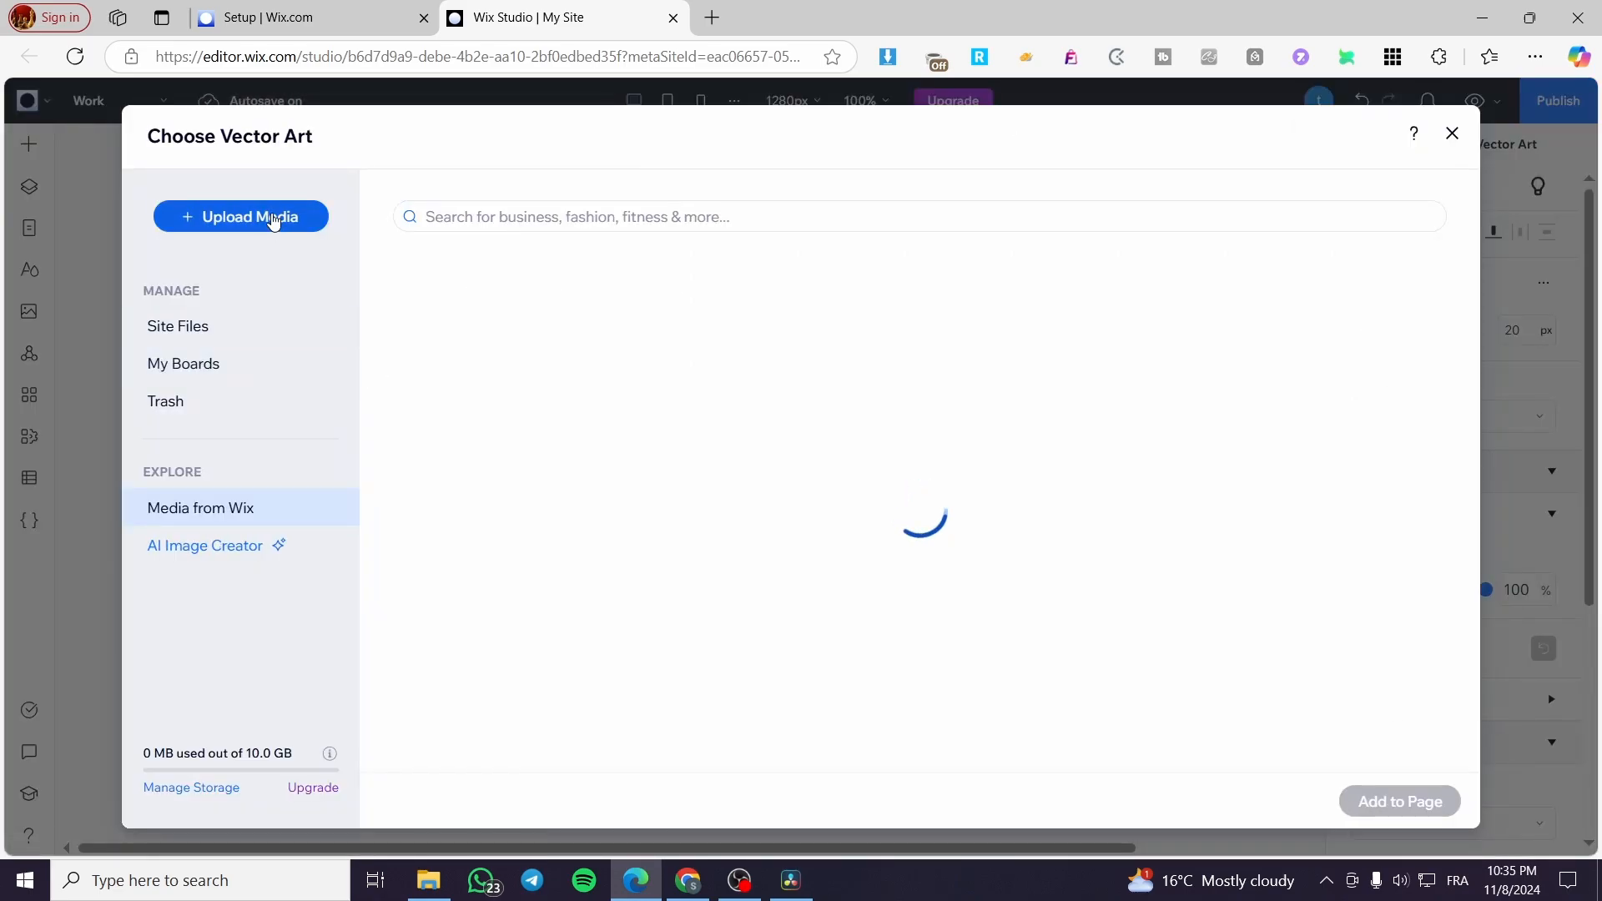
Upload the Neutral Playful Gift Card image from the computer as the logo vector art.
left_click(240, 217)
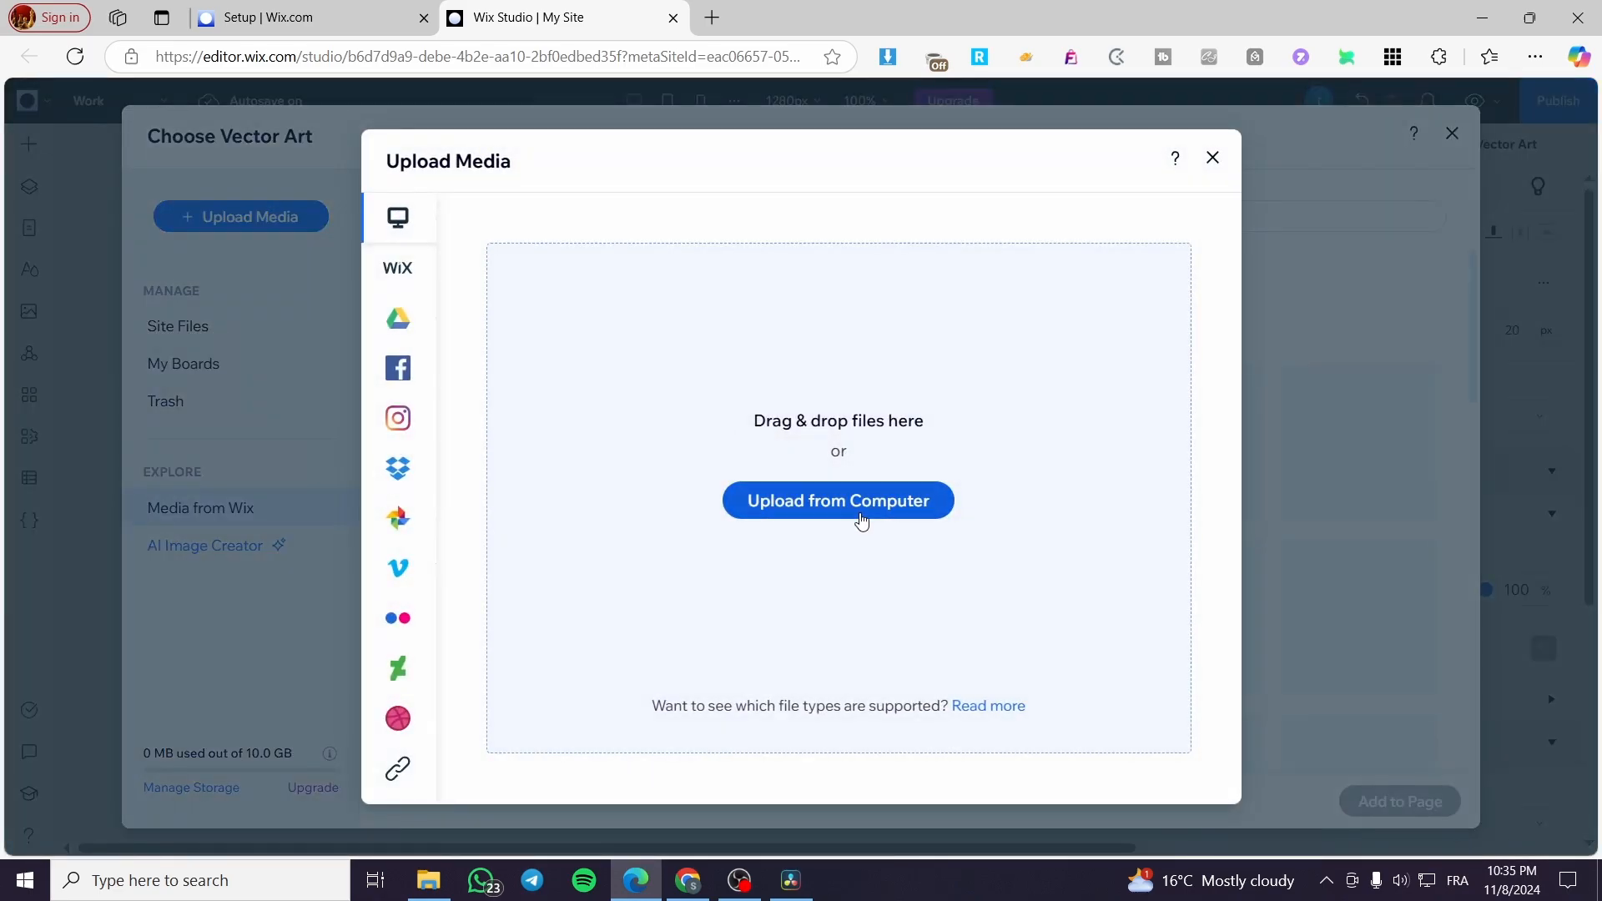
left_click(838, 500)
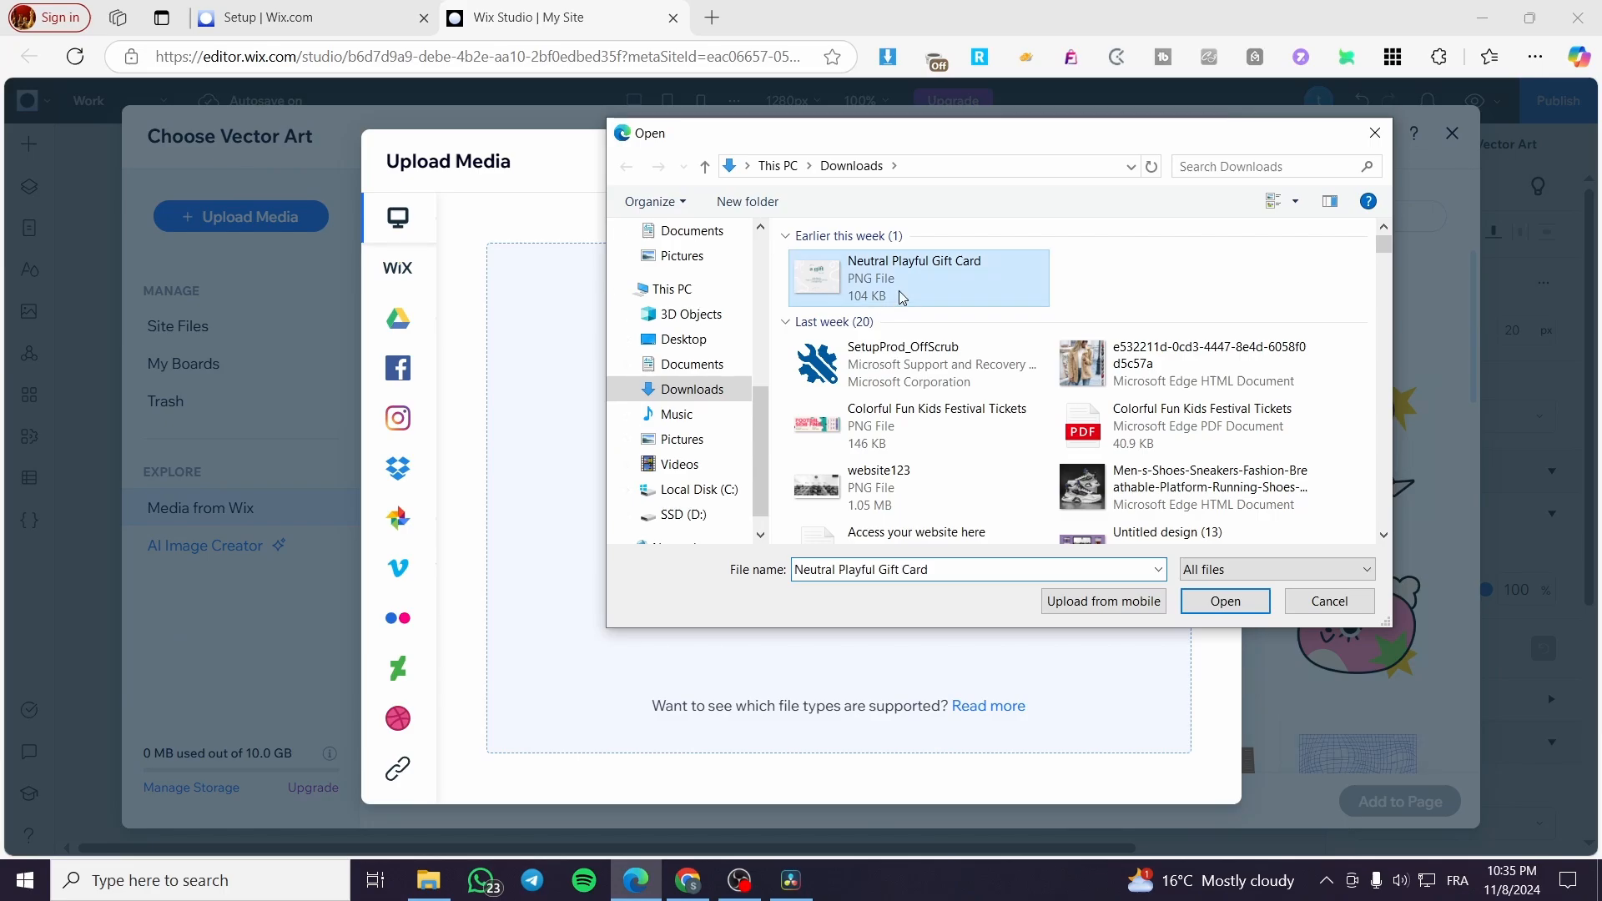
left_click(1223, 601)
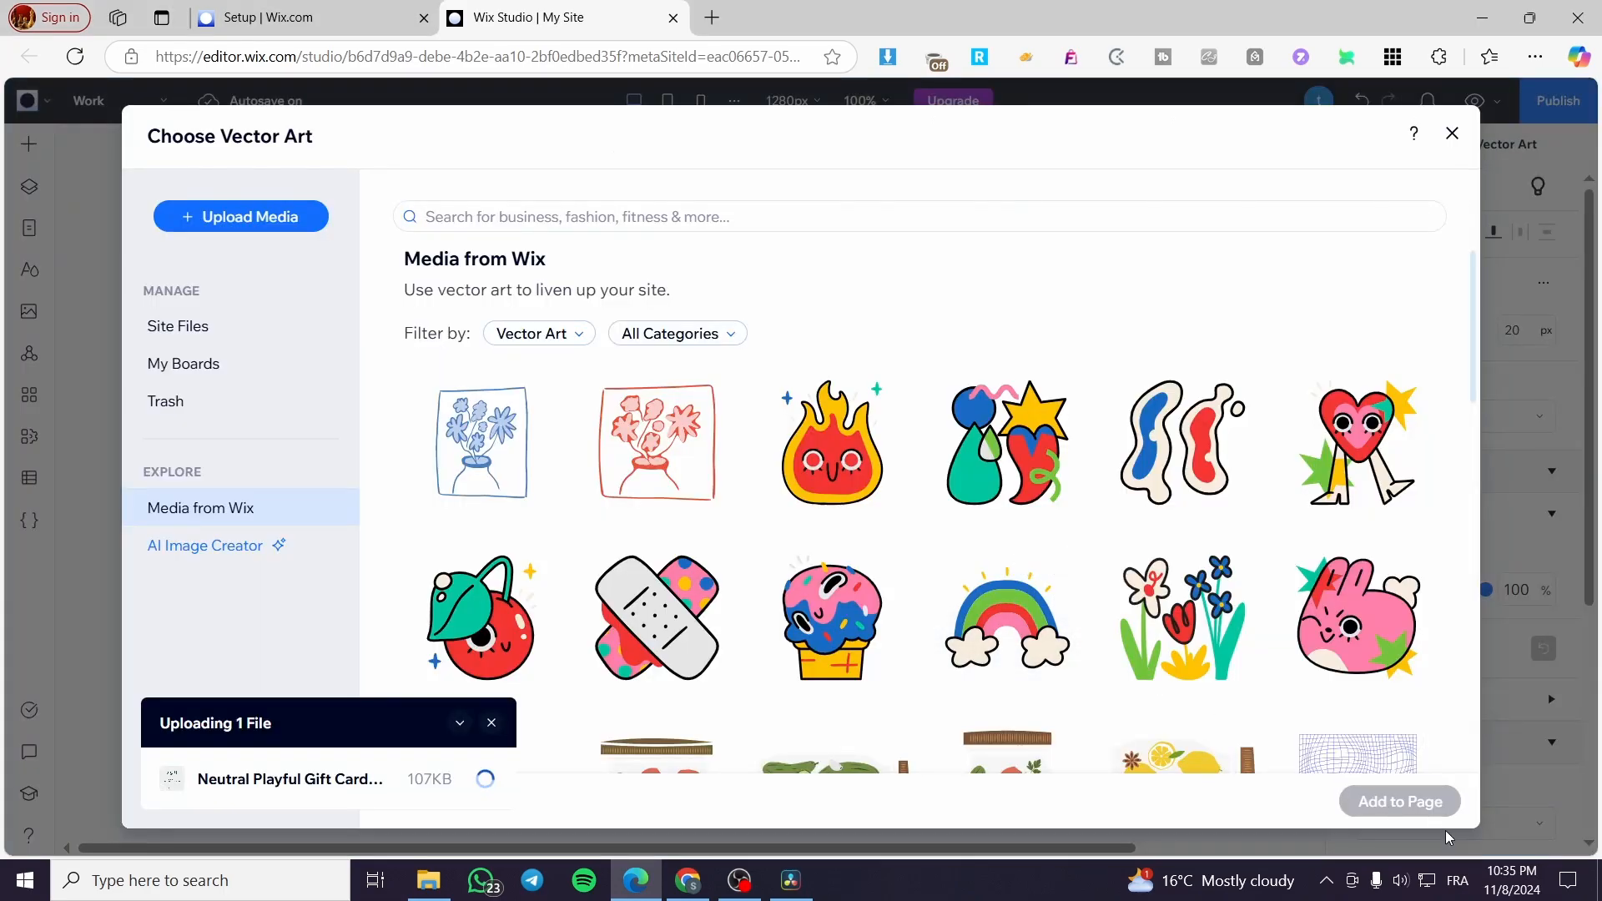
mouse_move(472, 784)
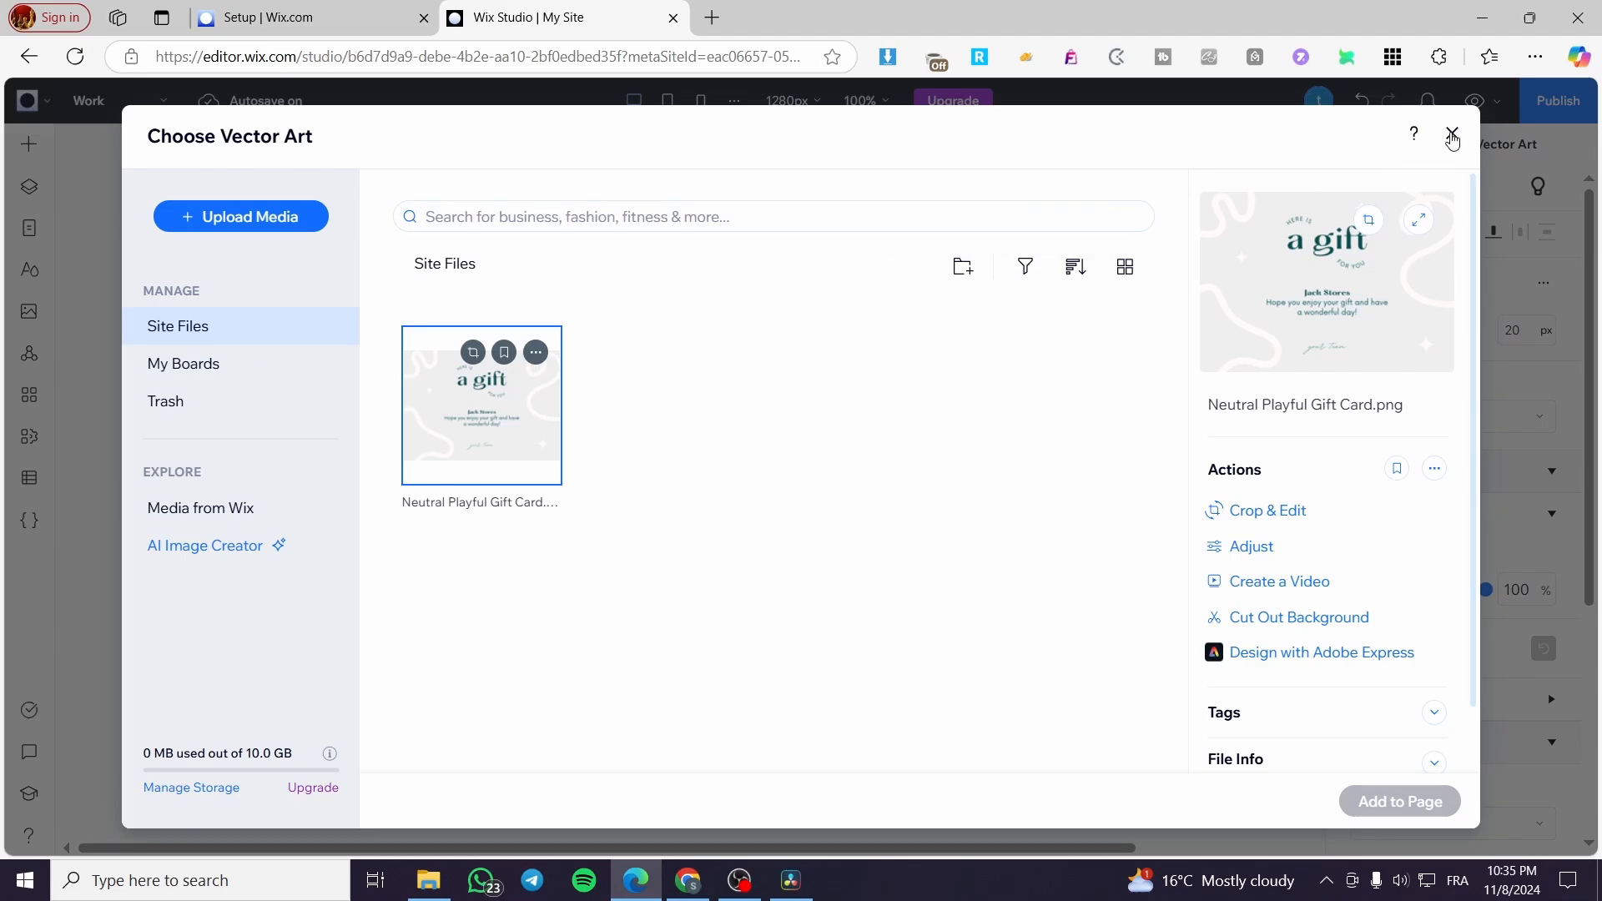
Apply the chosen multicolored vector art as the footer logo, replacing the black one.
left_click(1450, 133)
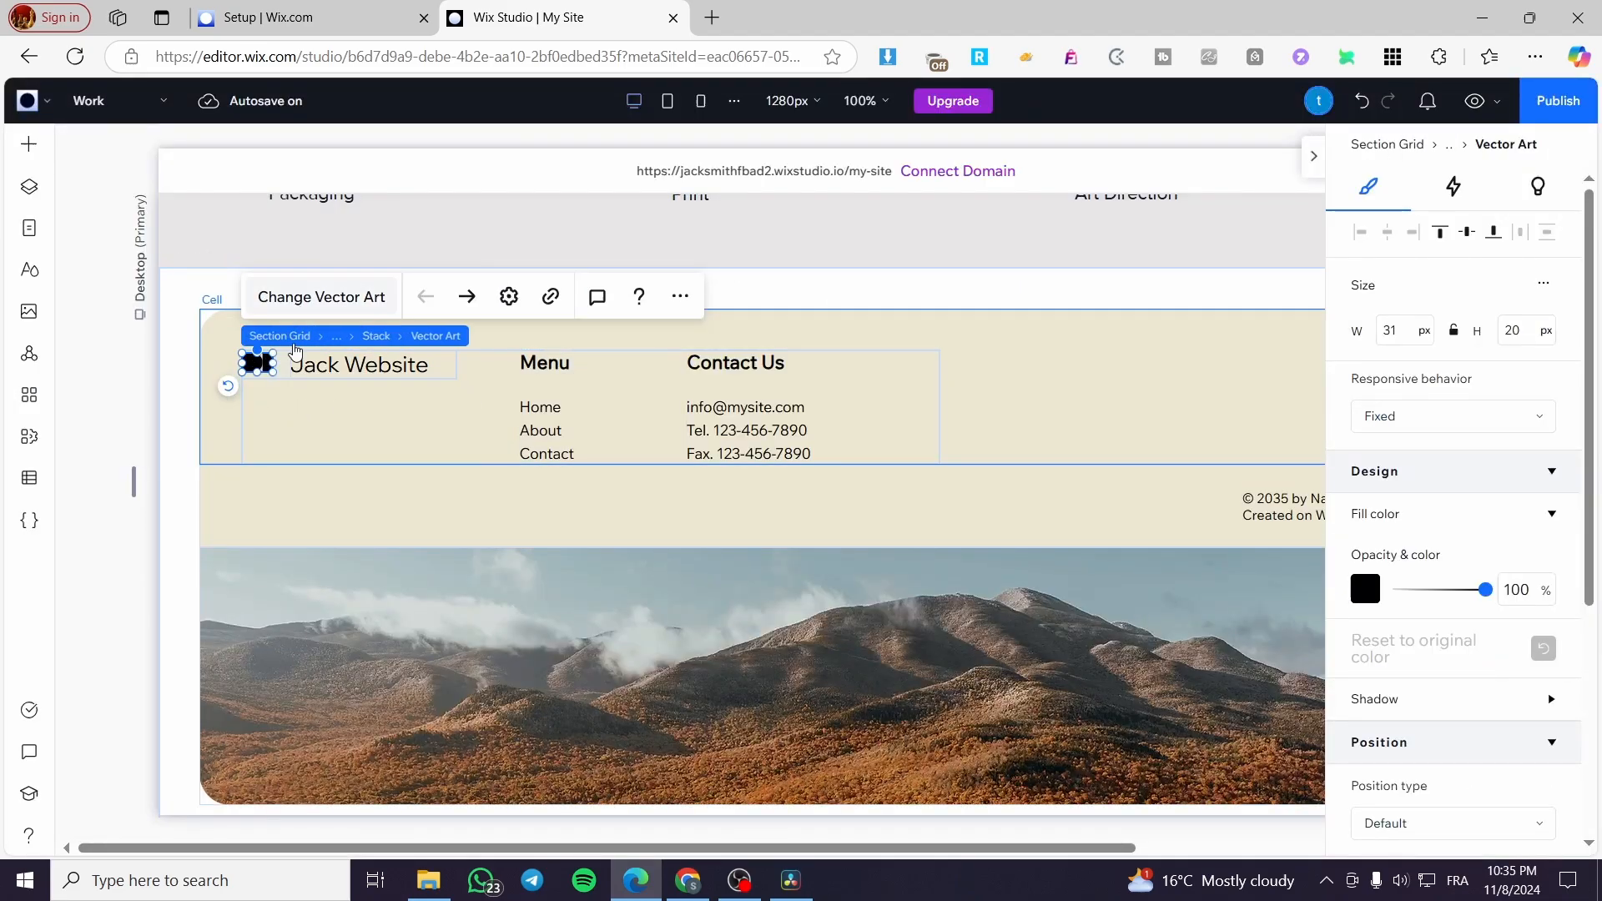
left_click(321, 297)
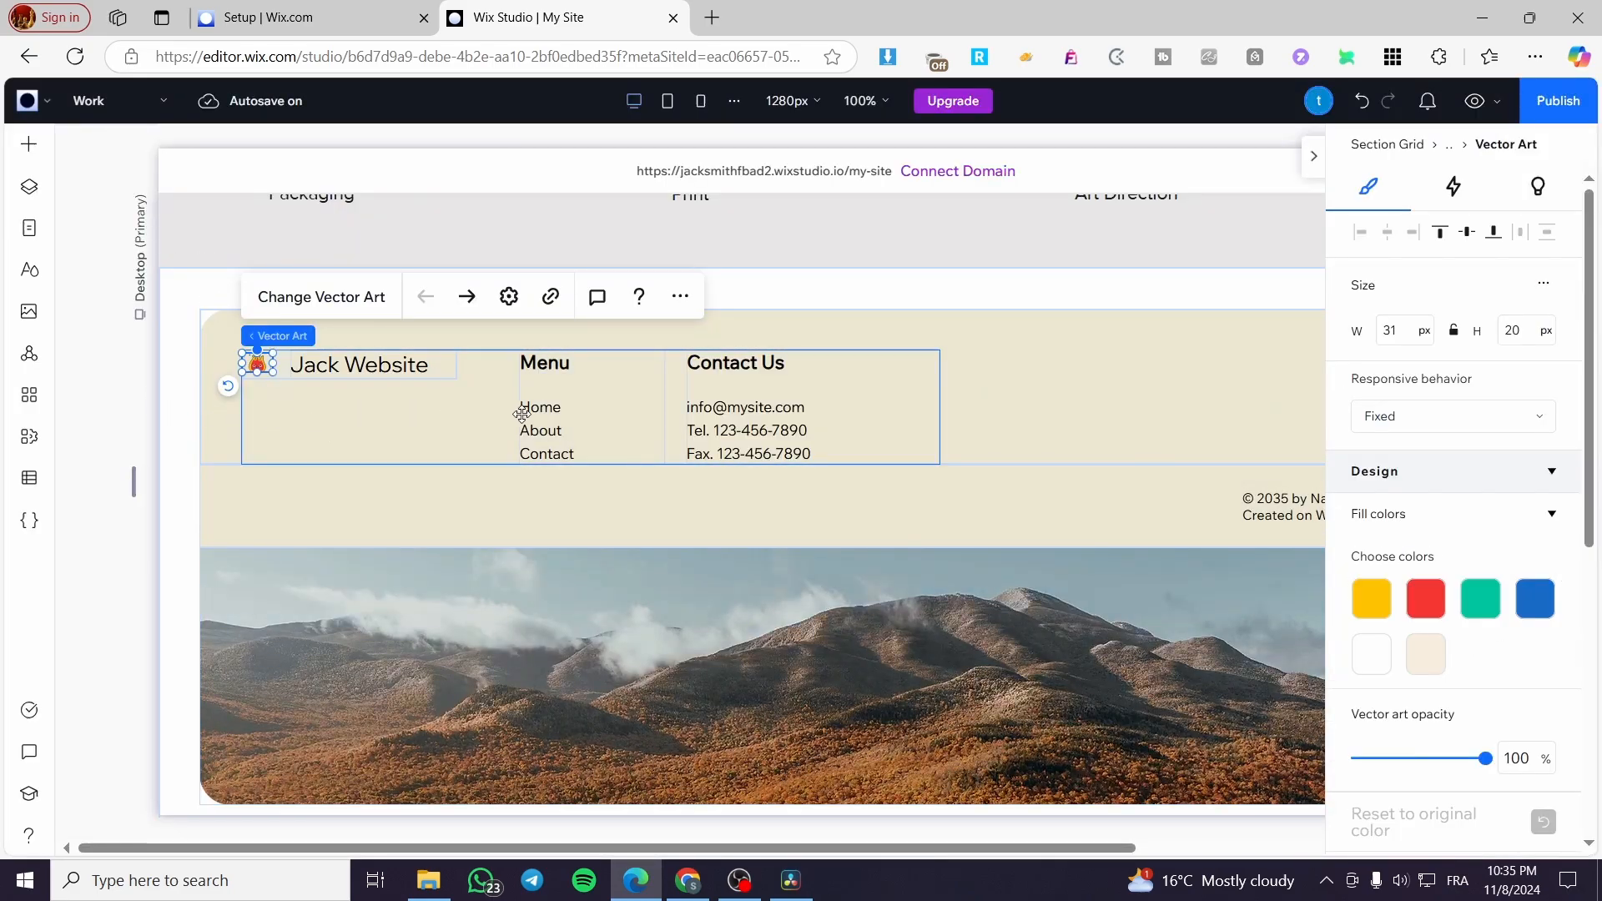
Link the footer menu's Home item to its matching site page.
left_click(539, 429)
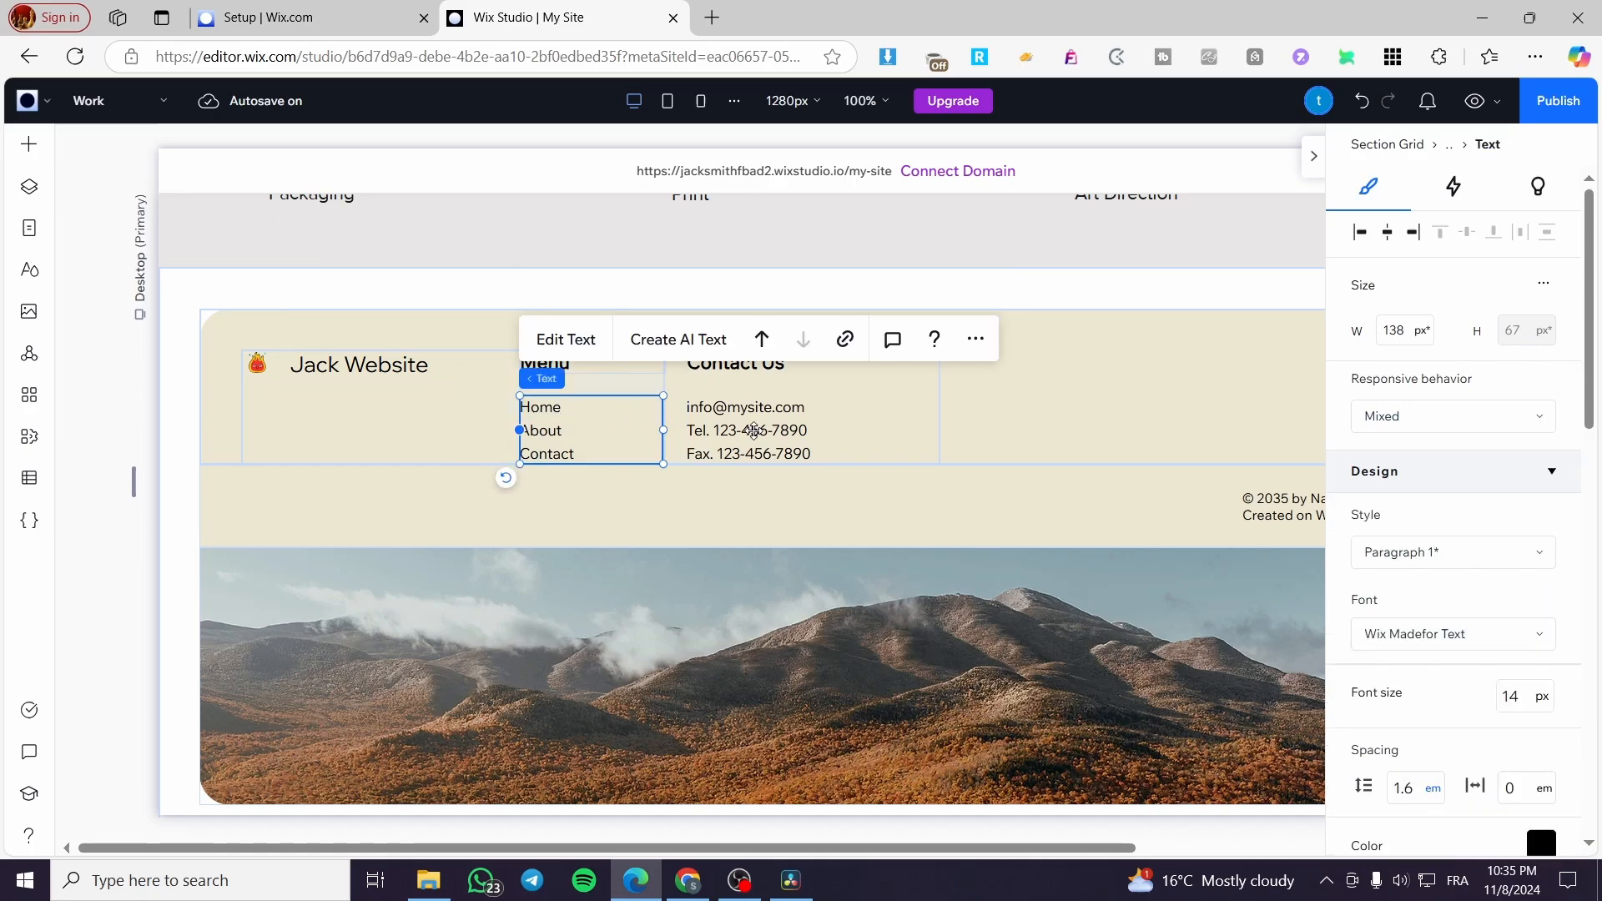
left_click(564, 339)
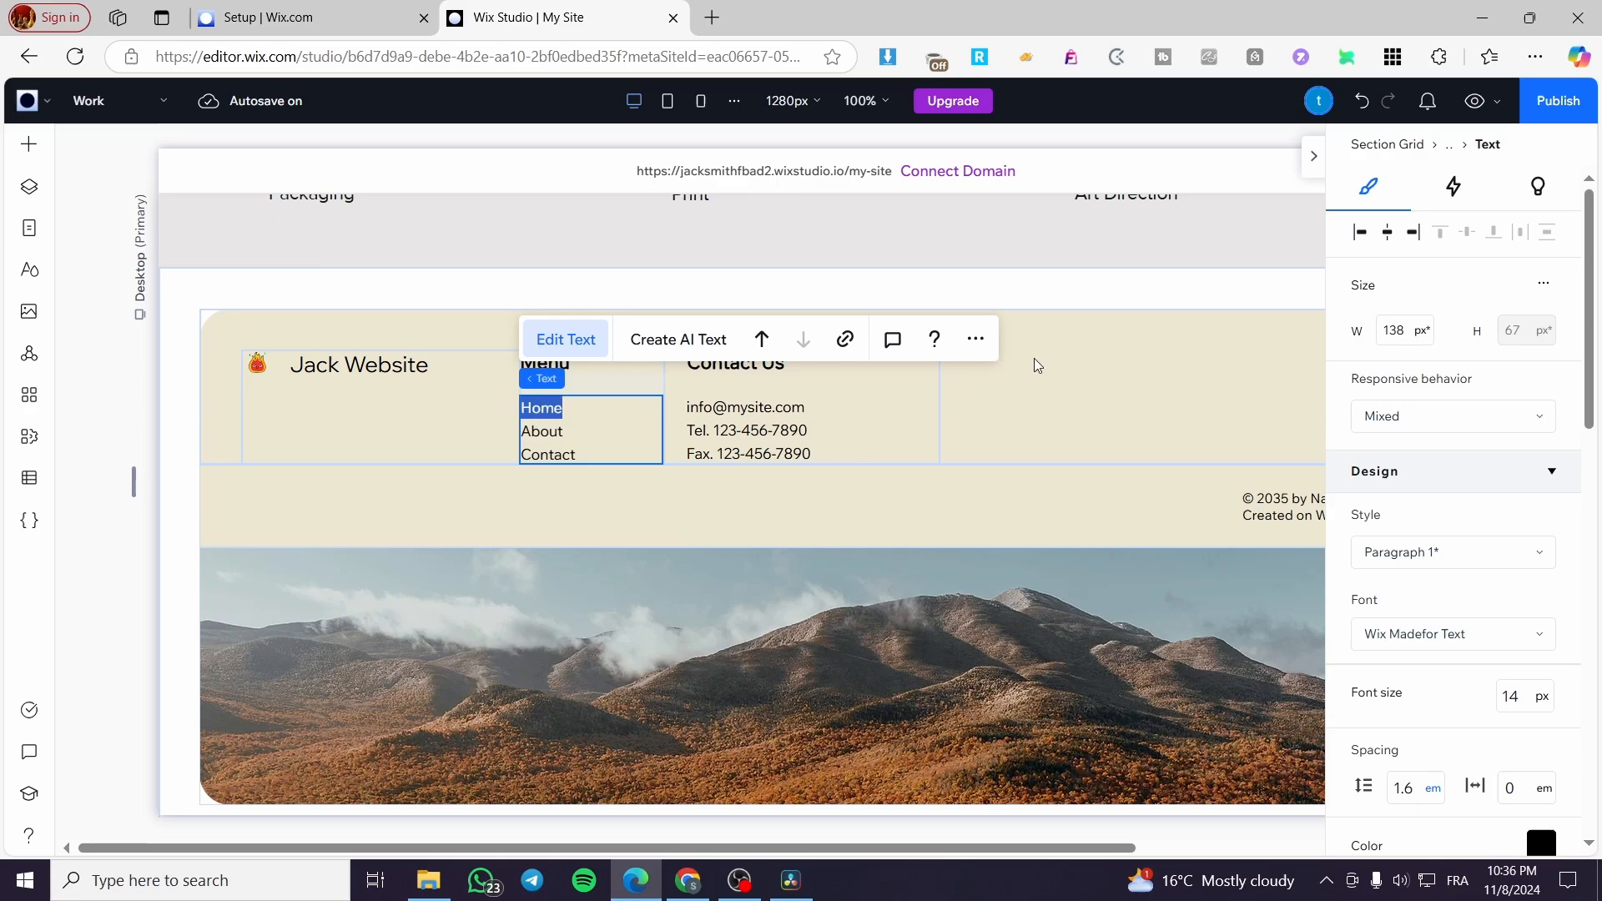
left_click(845, 339)
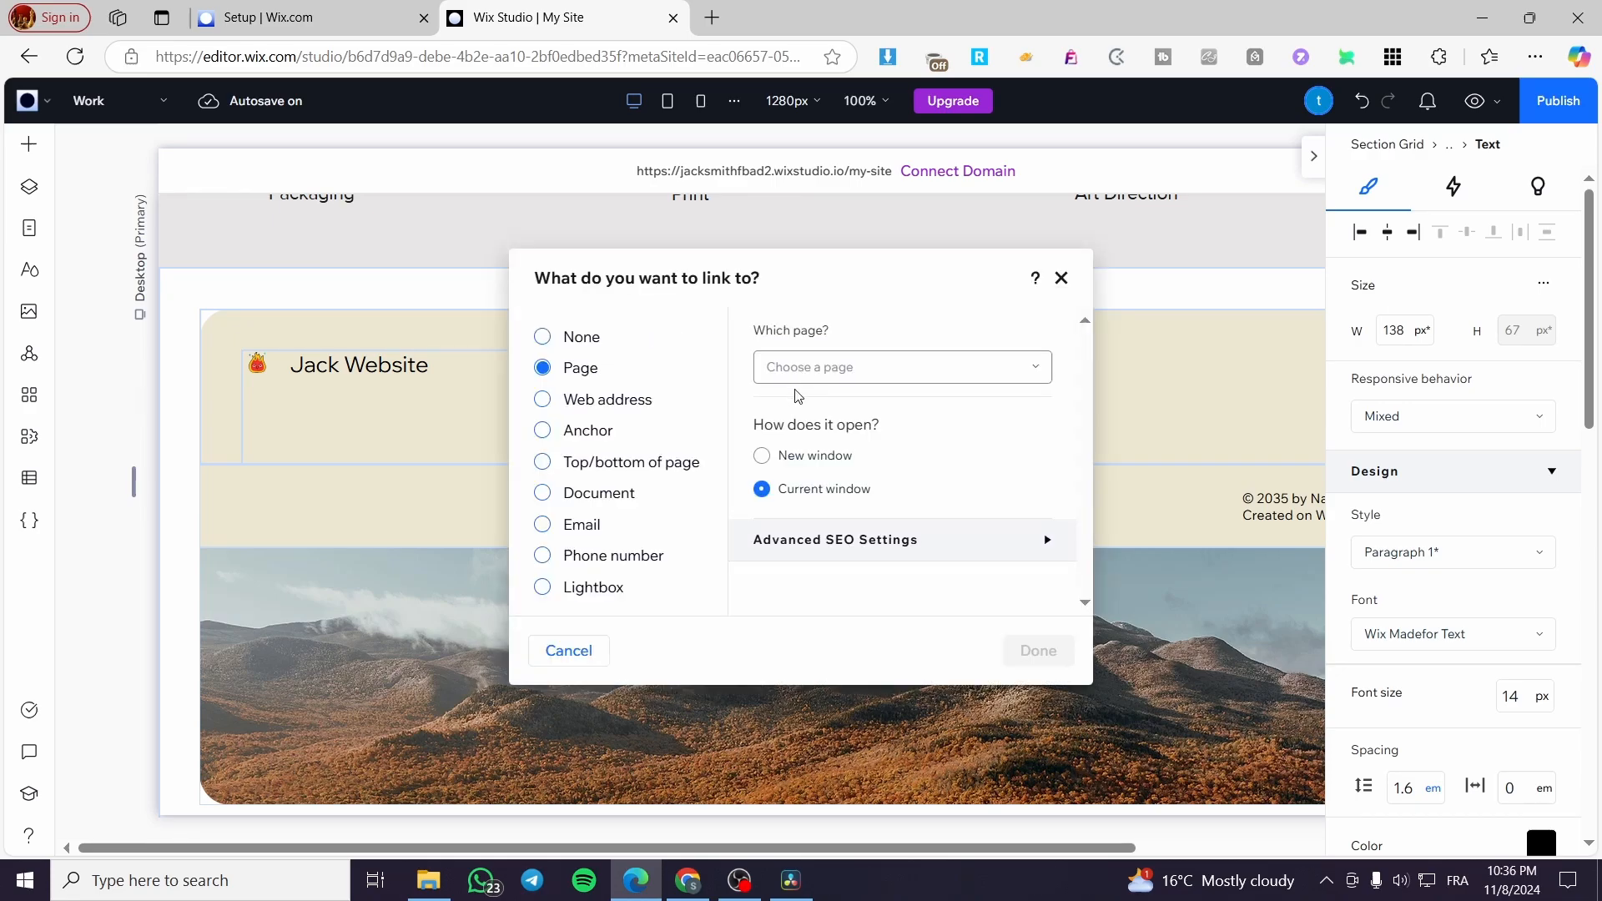
left_click(899, 367)
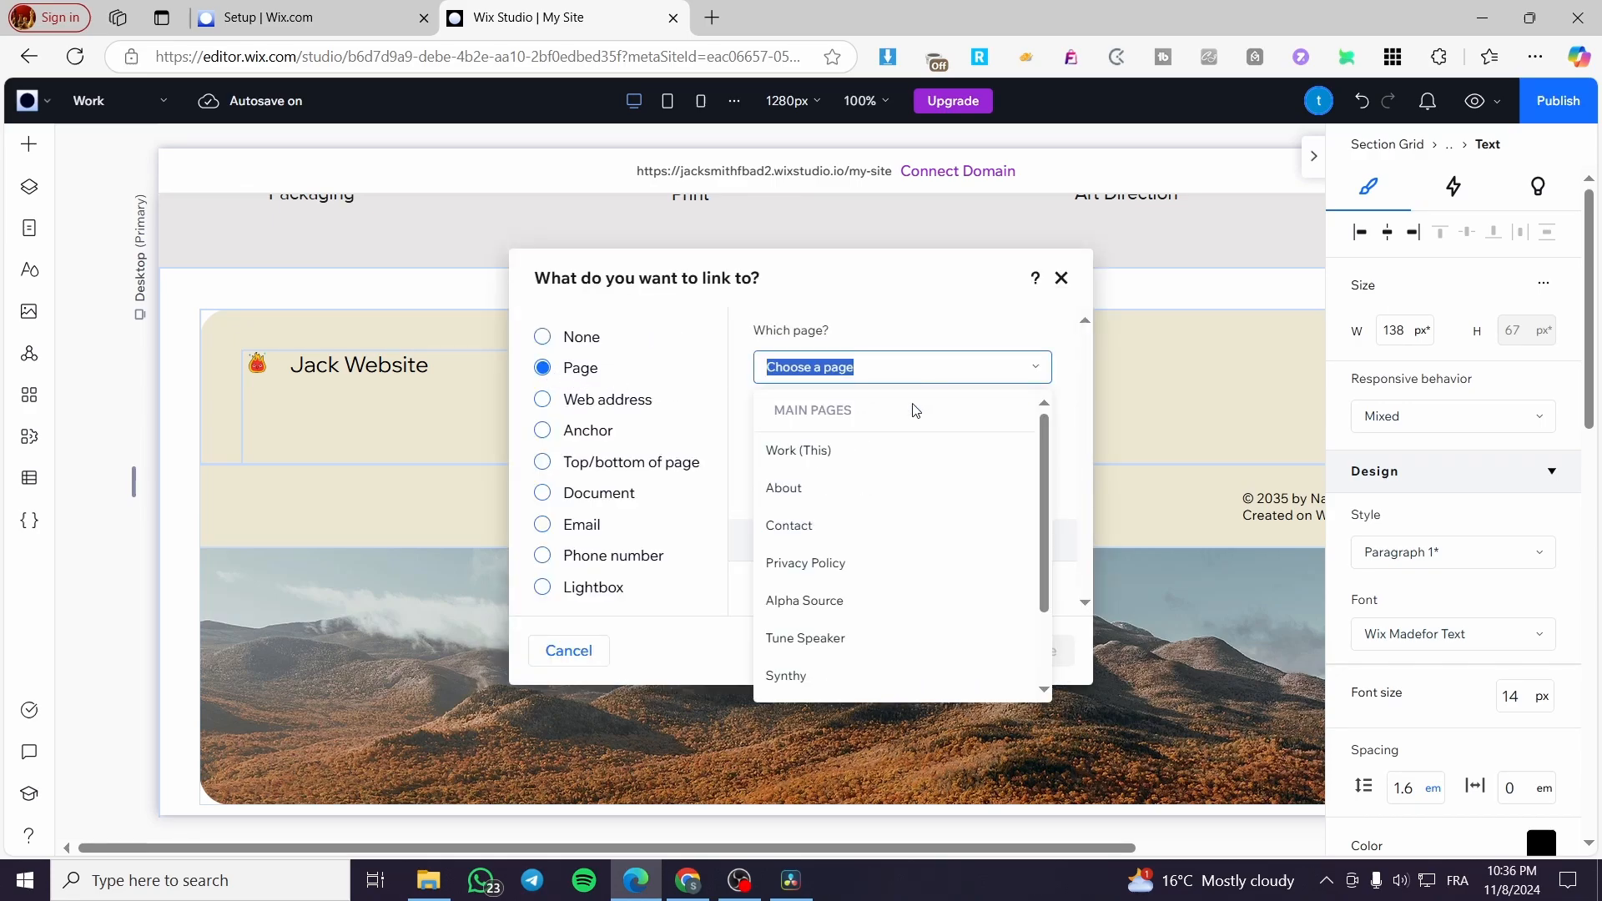
mouse_move(889, 562)
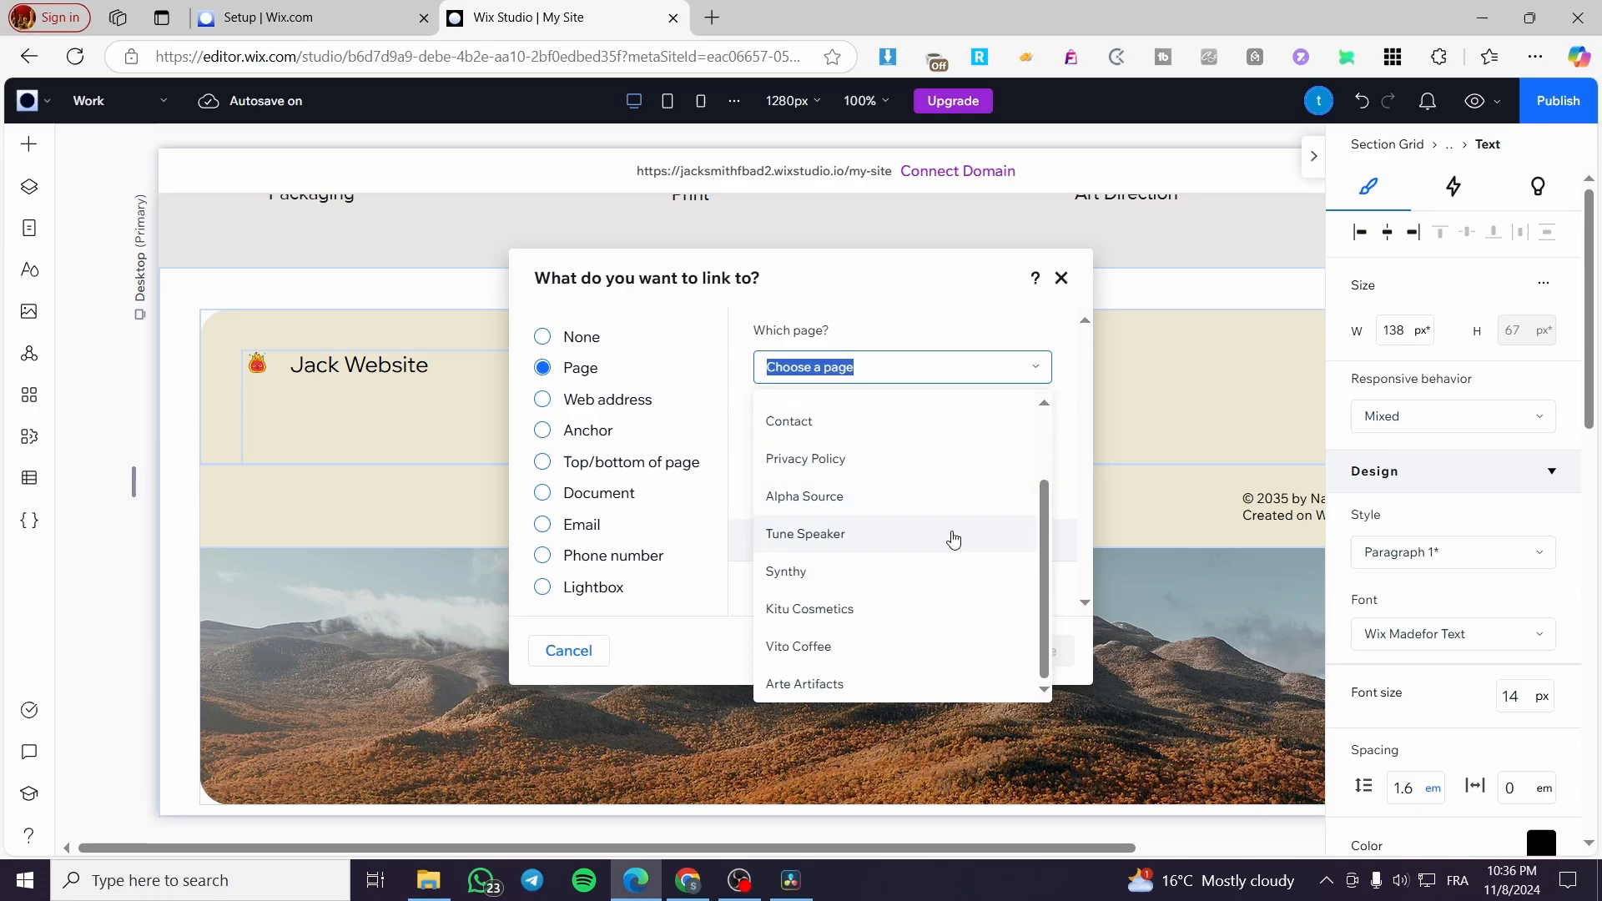
mouse_move(928, 596)
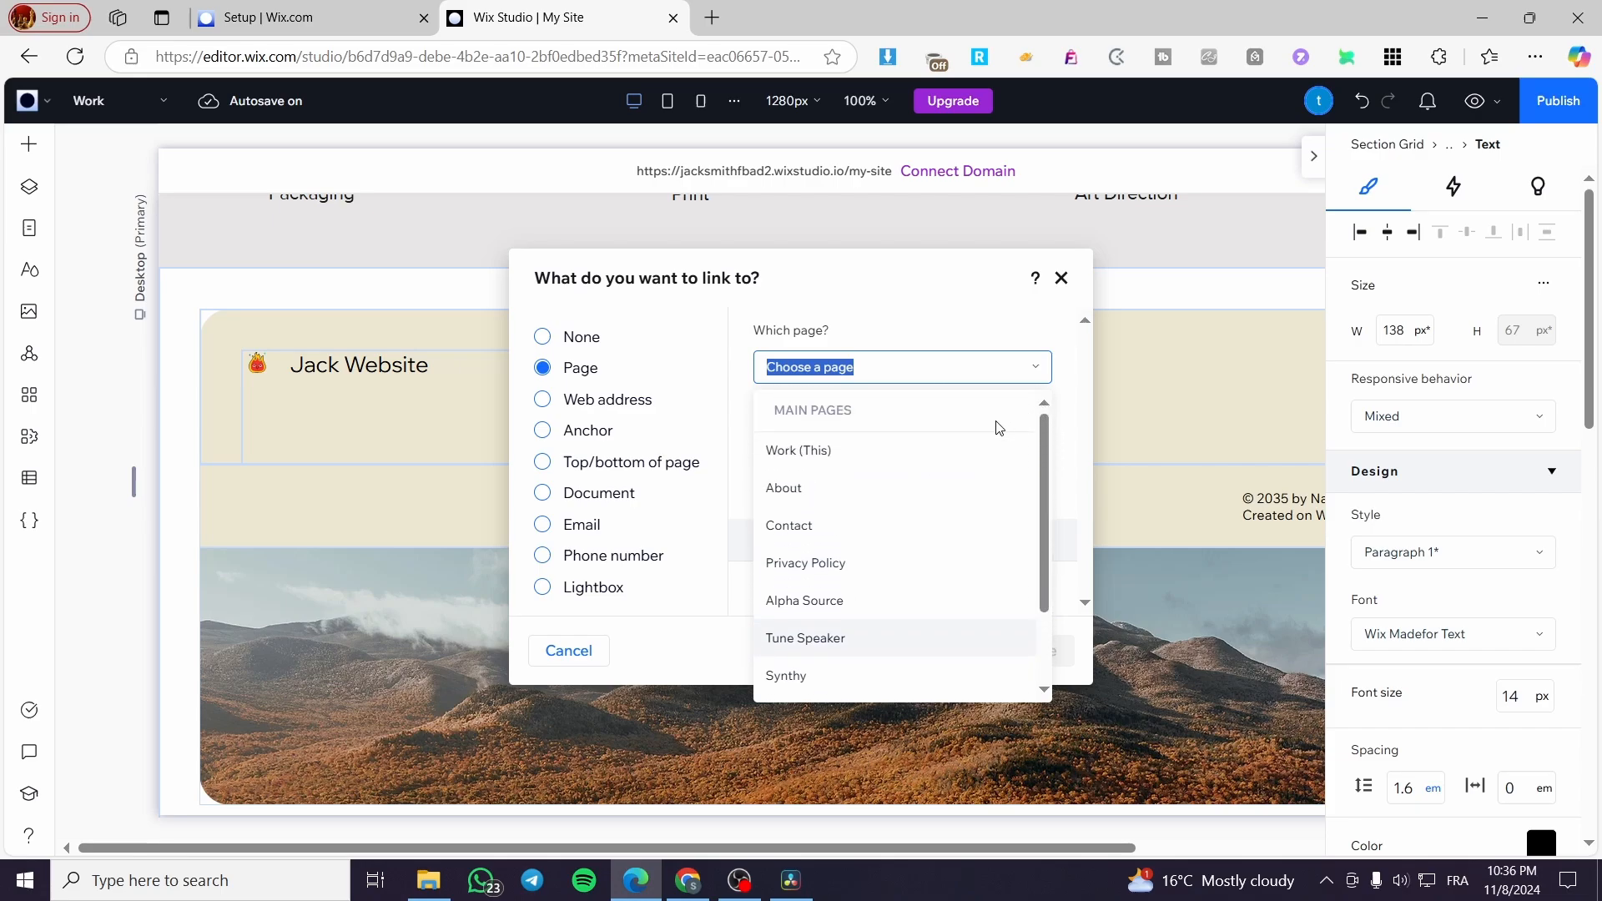
left_click(797, 450)
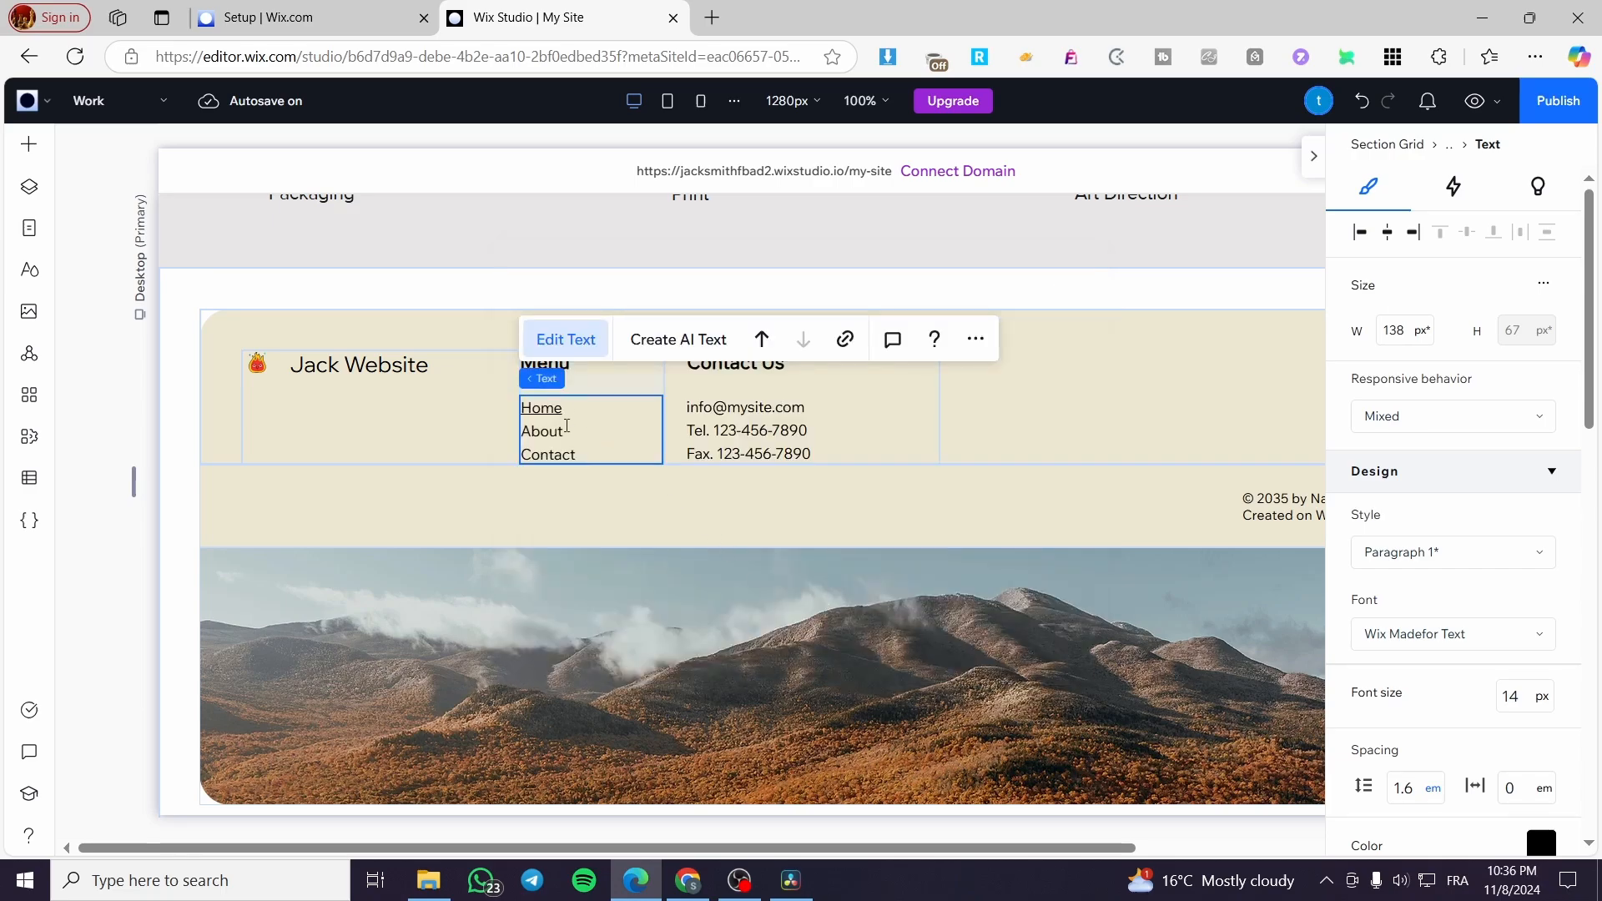
Link the About and Contact menu items to the About and Contact pages.
left_click(844, 339)
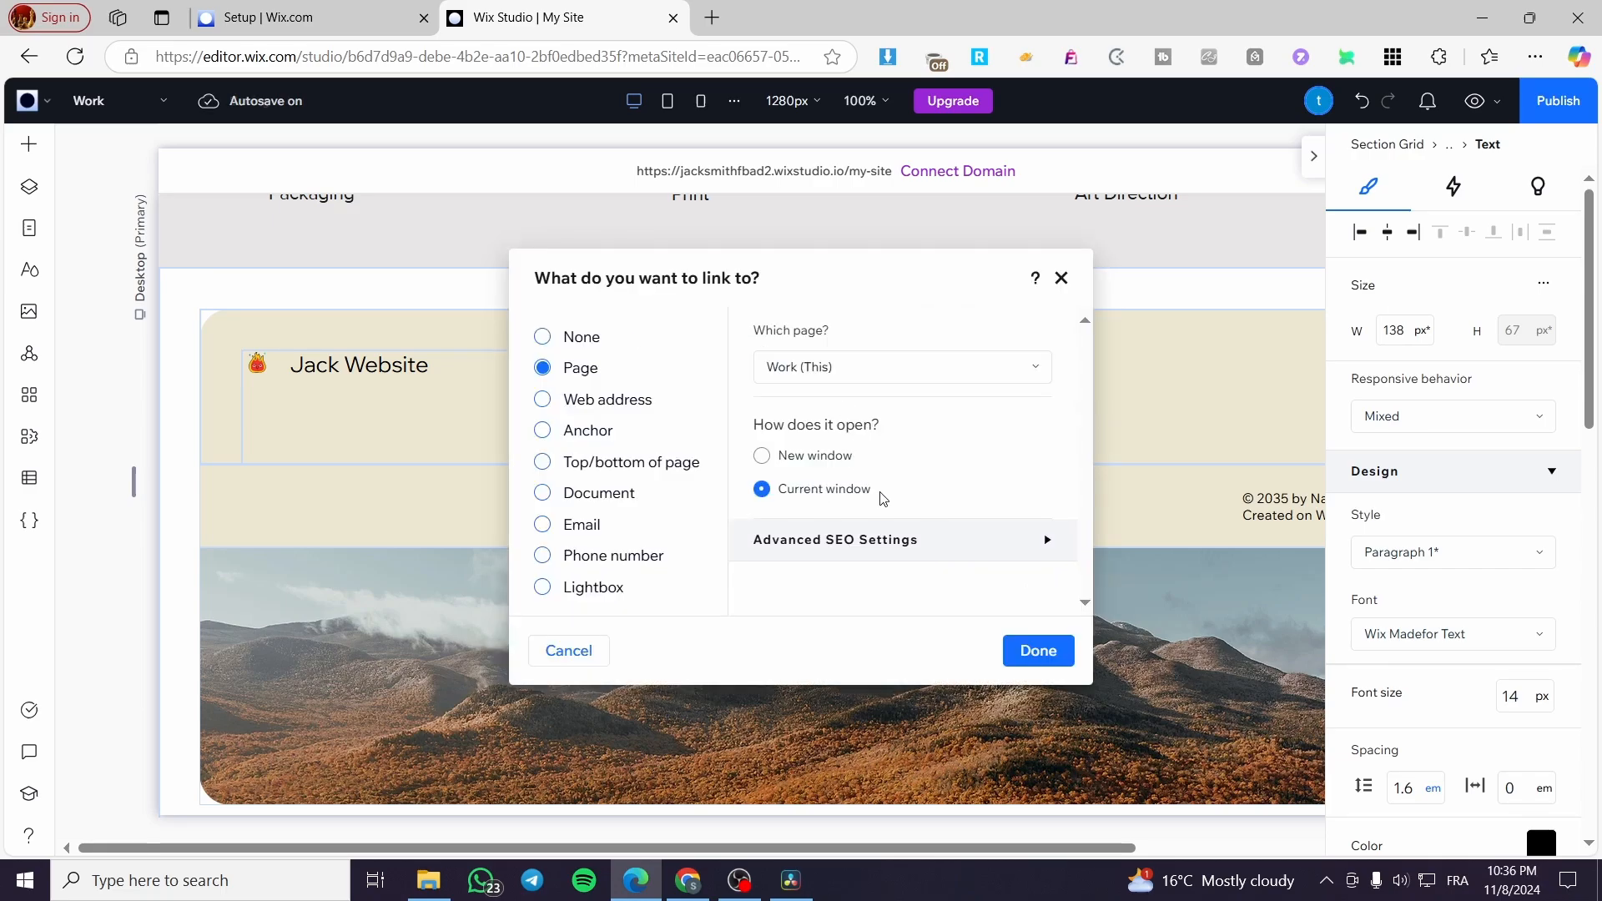
left_click(899, 367)
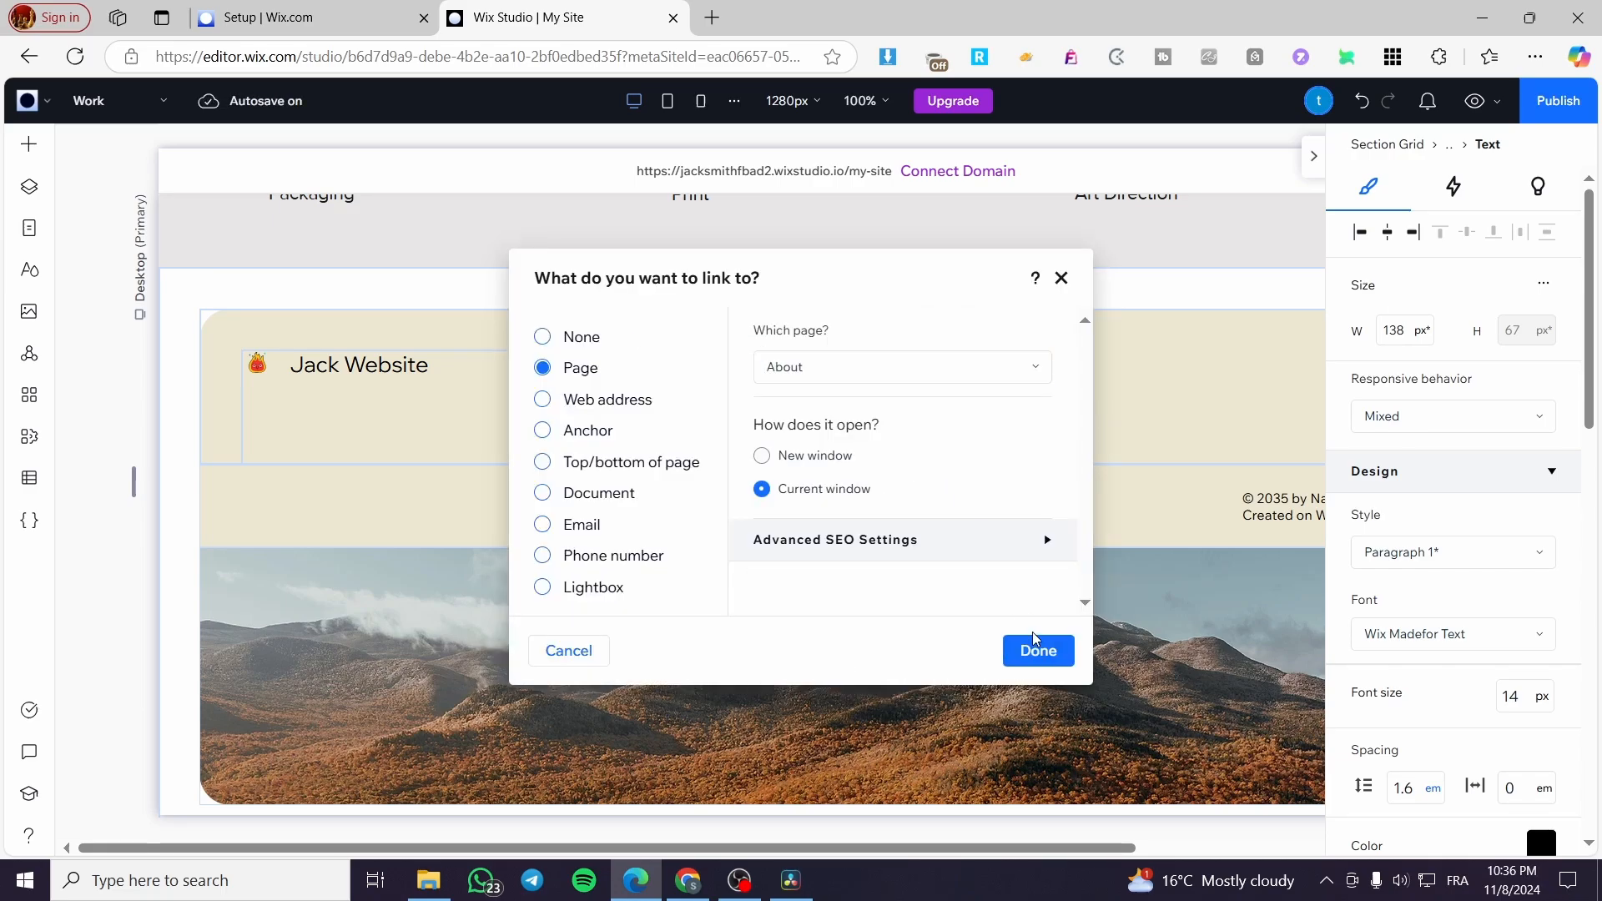
left_click(1036, 650)
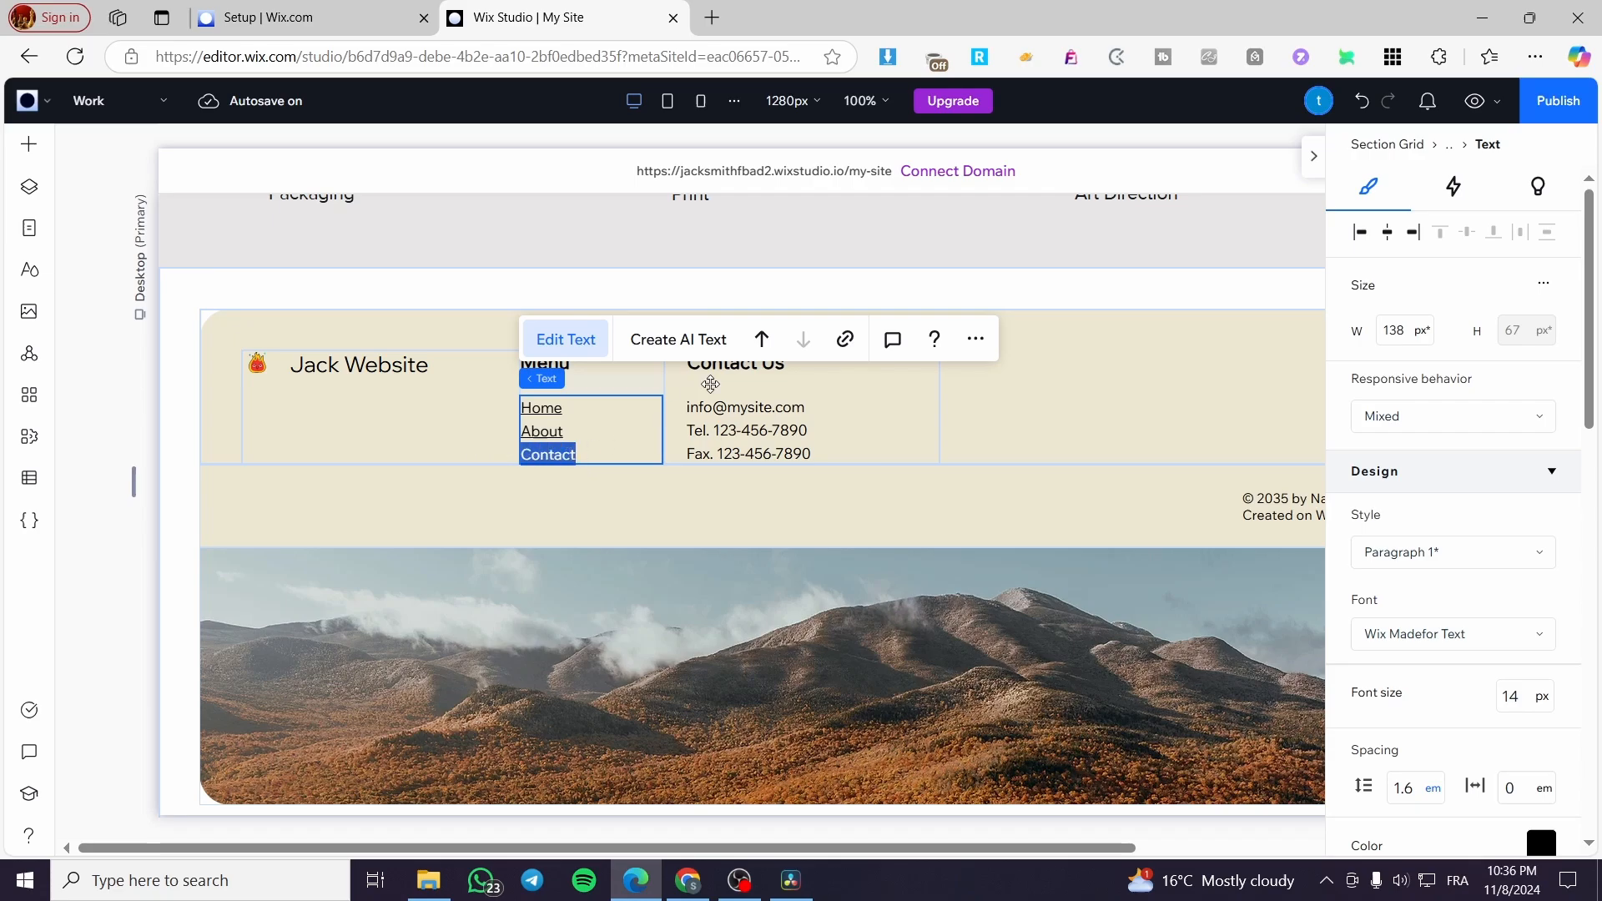
left_click(844, 338)
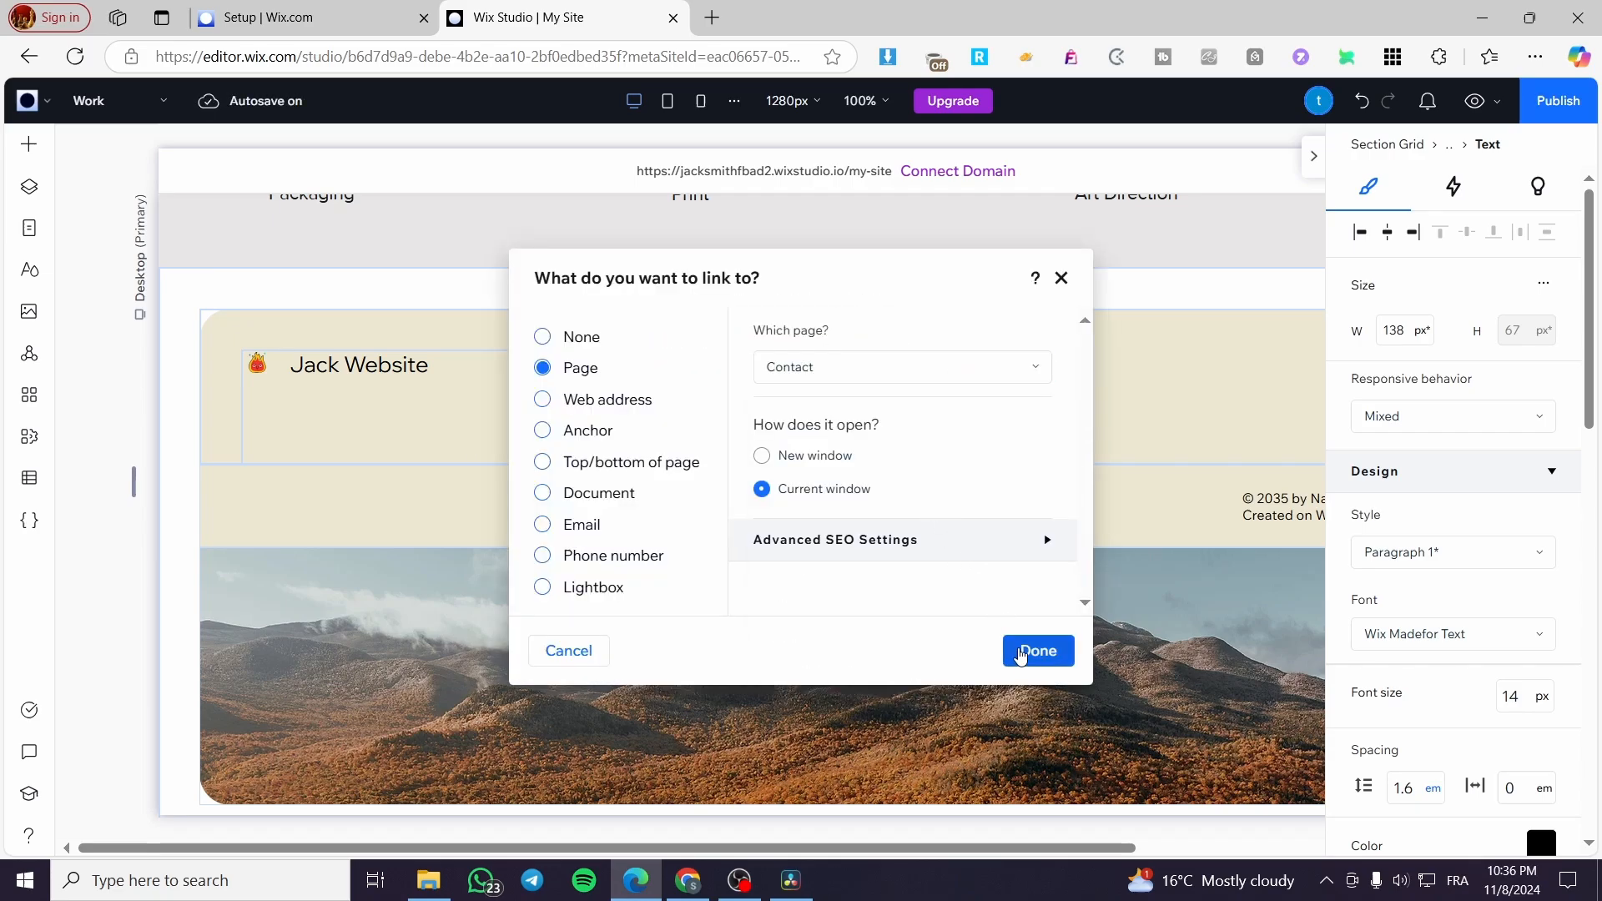
left_click(1036, 651)
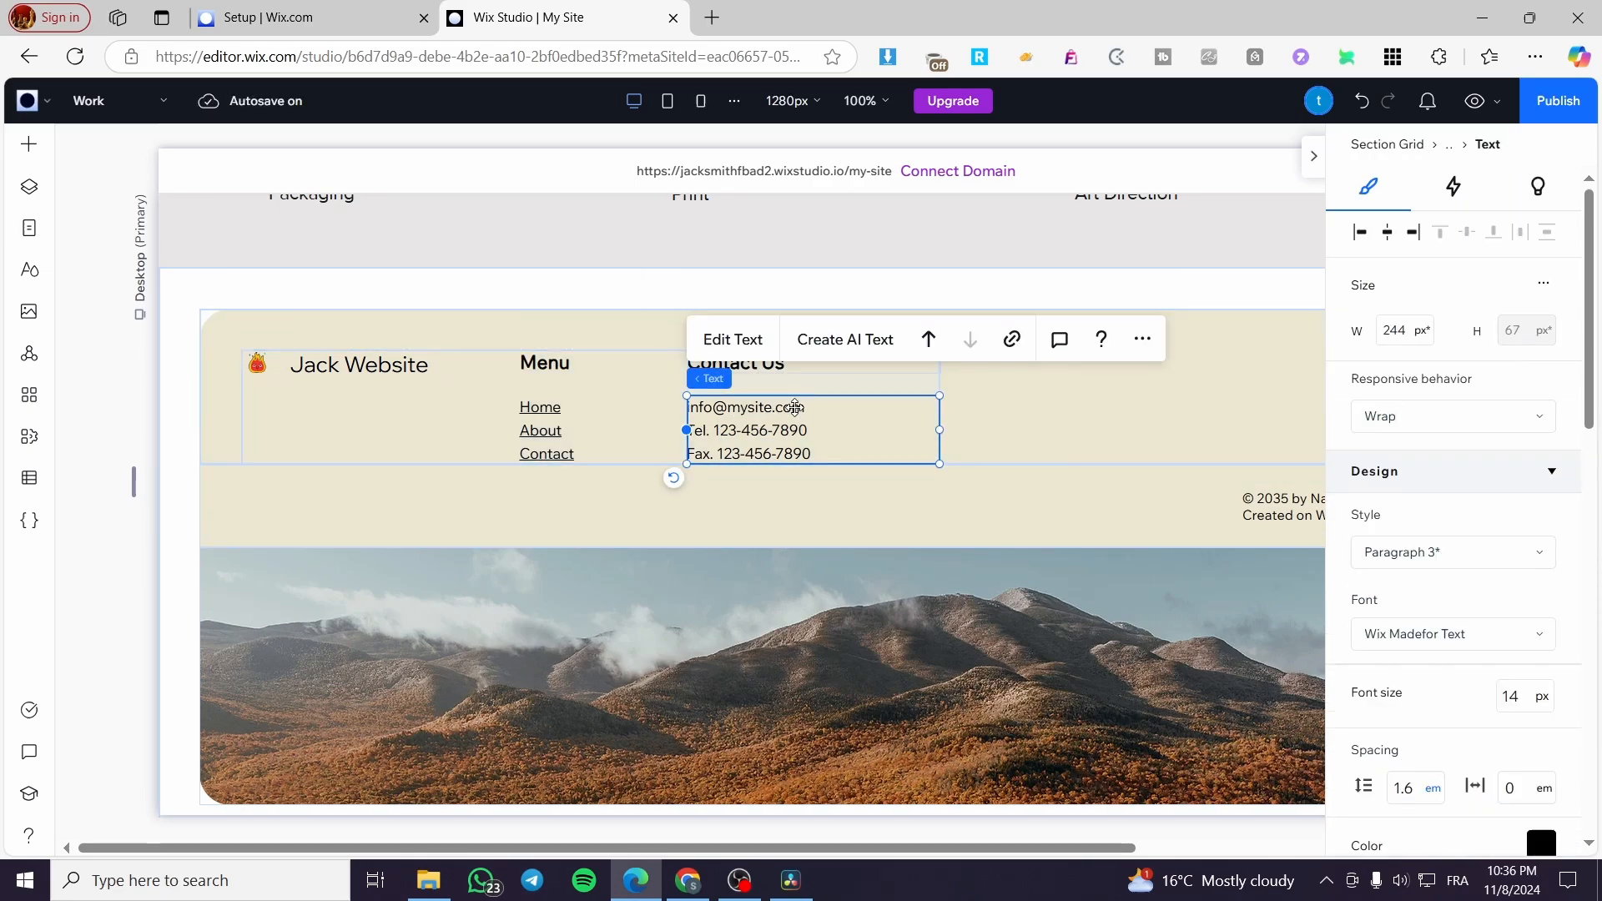
left_click(731, 339)
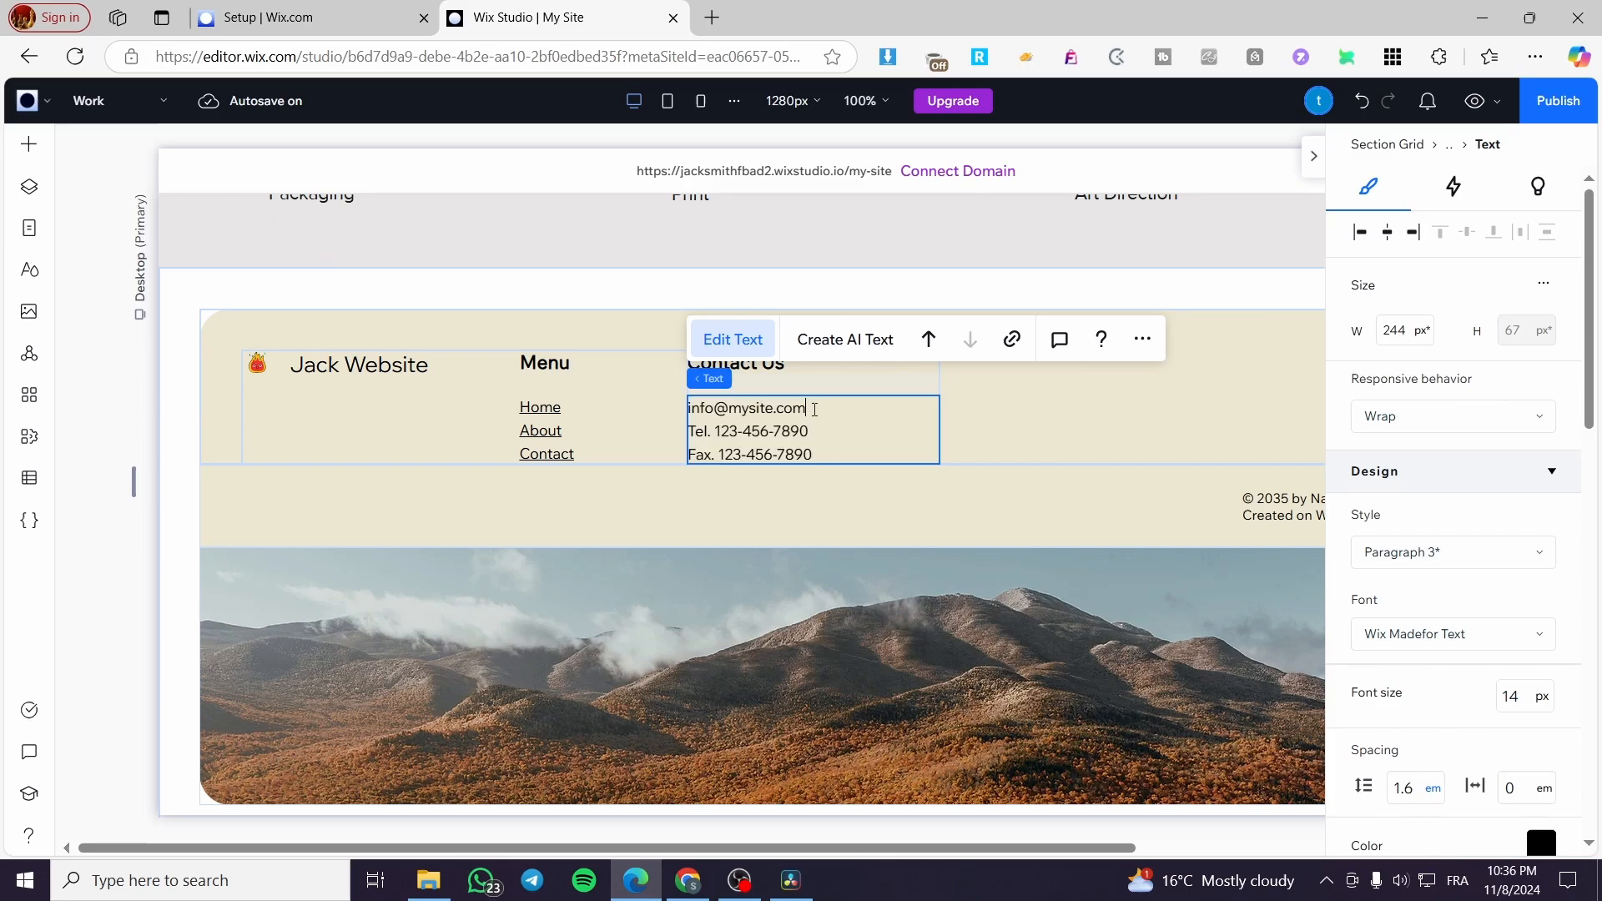
double_click(745, 407)
type("Jack")
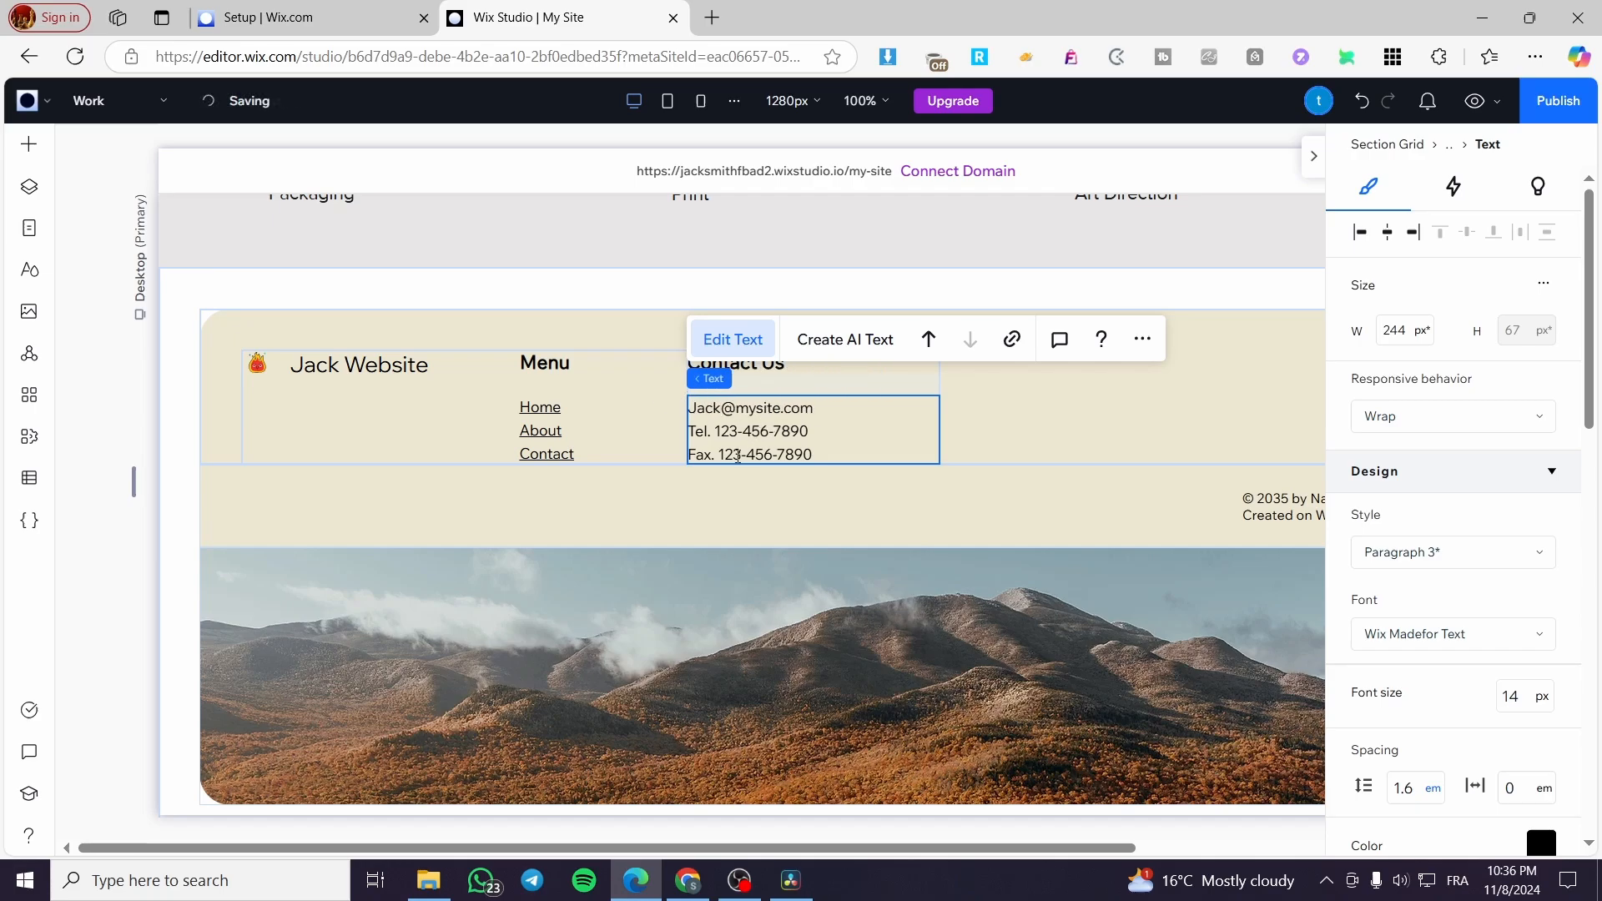
left_click(722, 407)
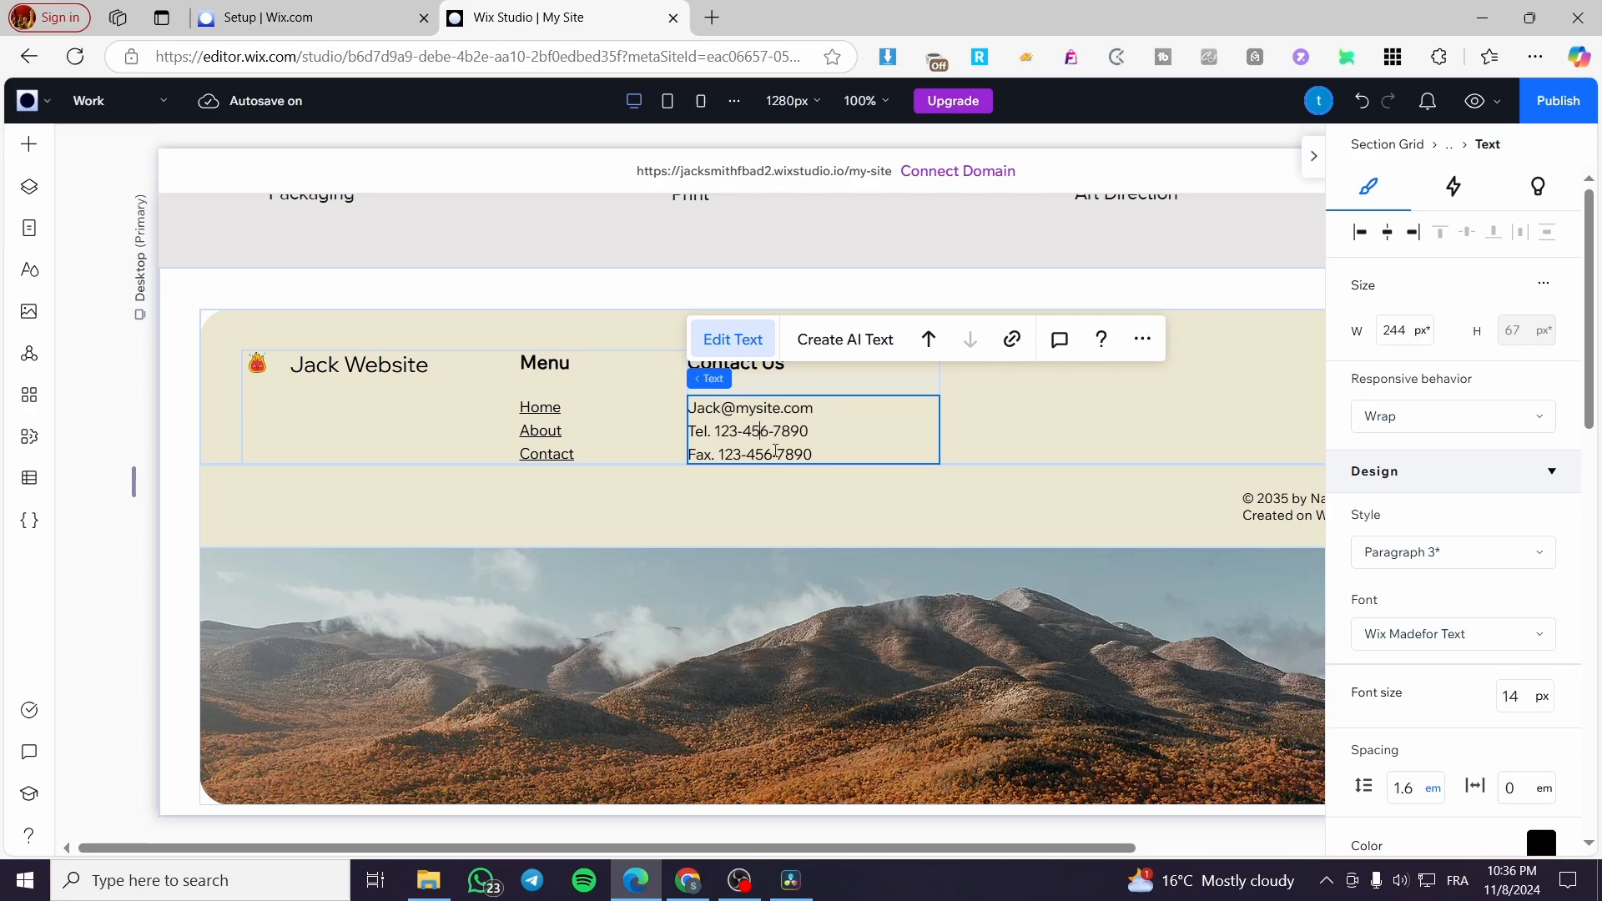
mouse_move(1131, 466)
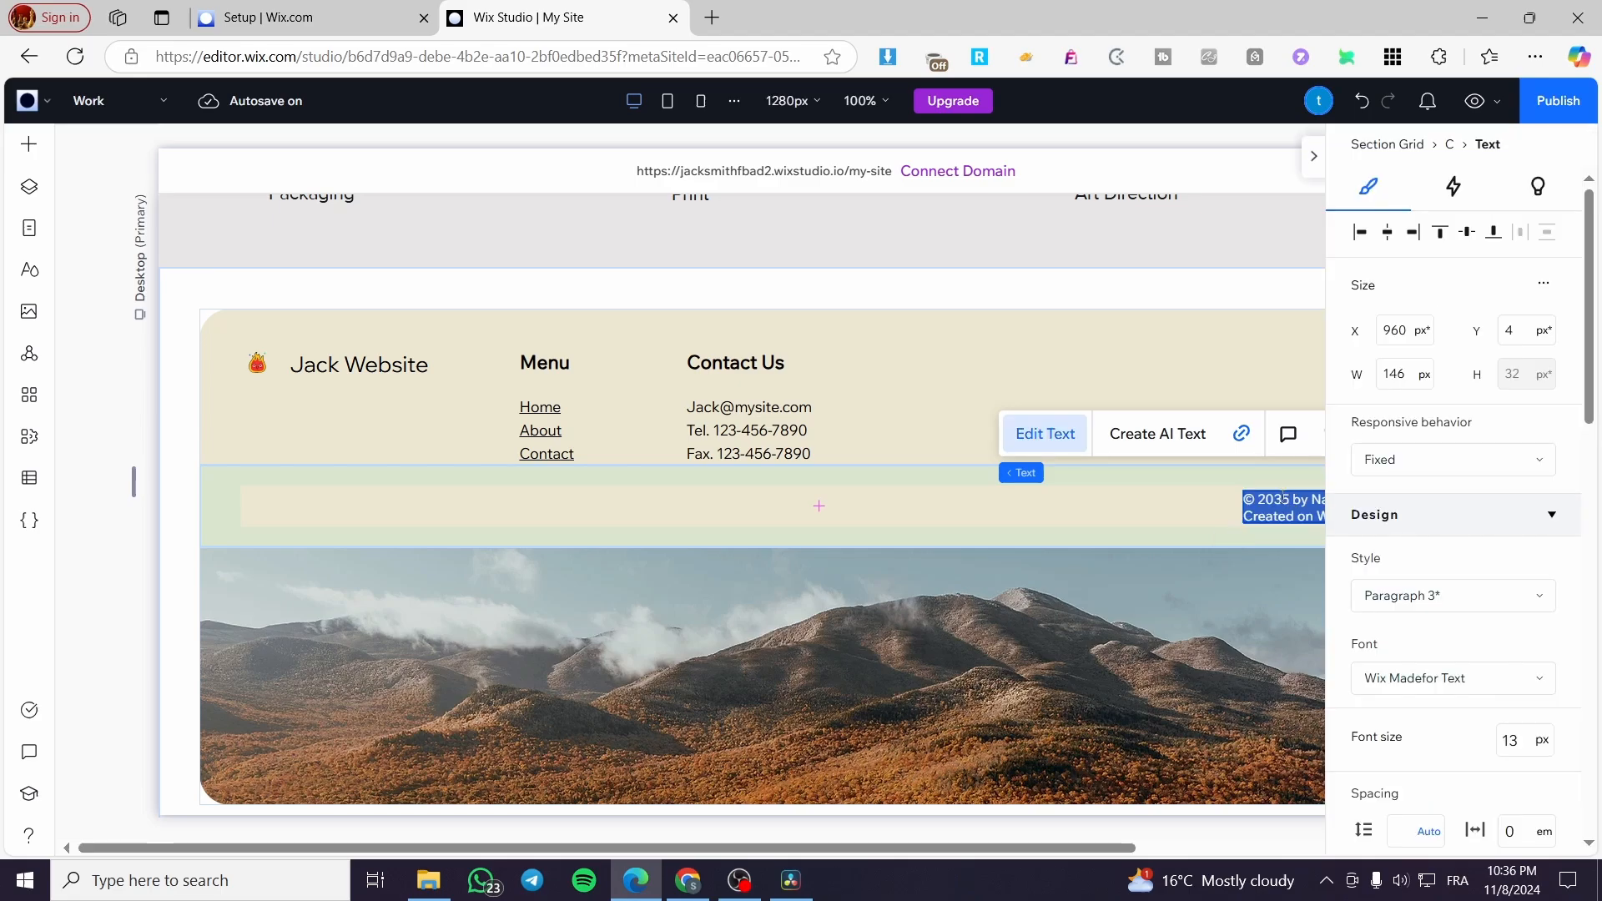
Retype the copyright line as '© 2024 by JAck Website. Created on Wix Studio.'.
double_click(1279, 499)
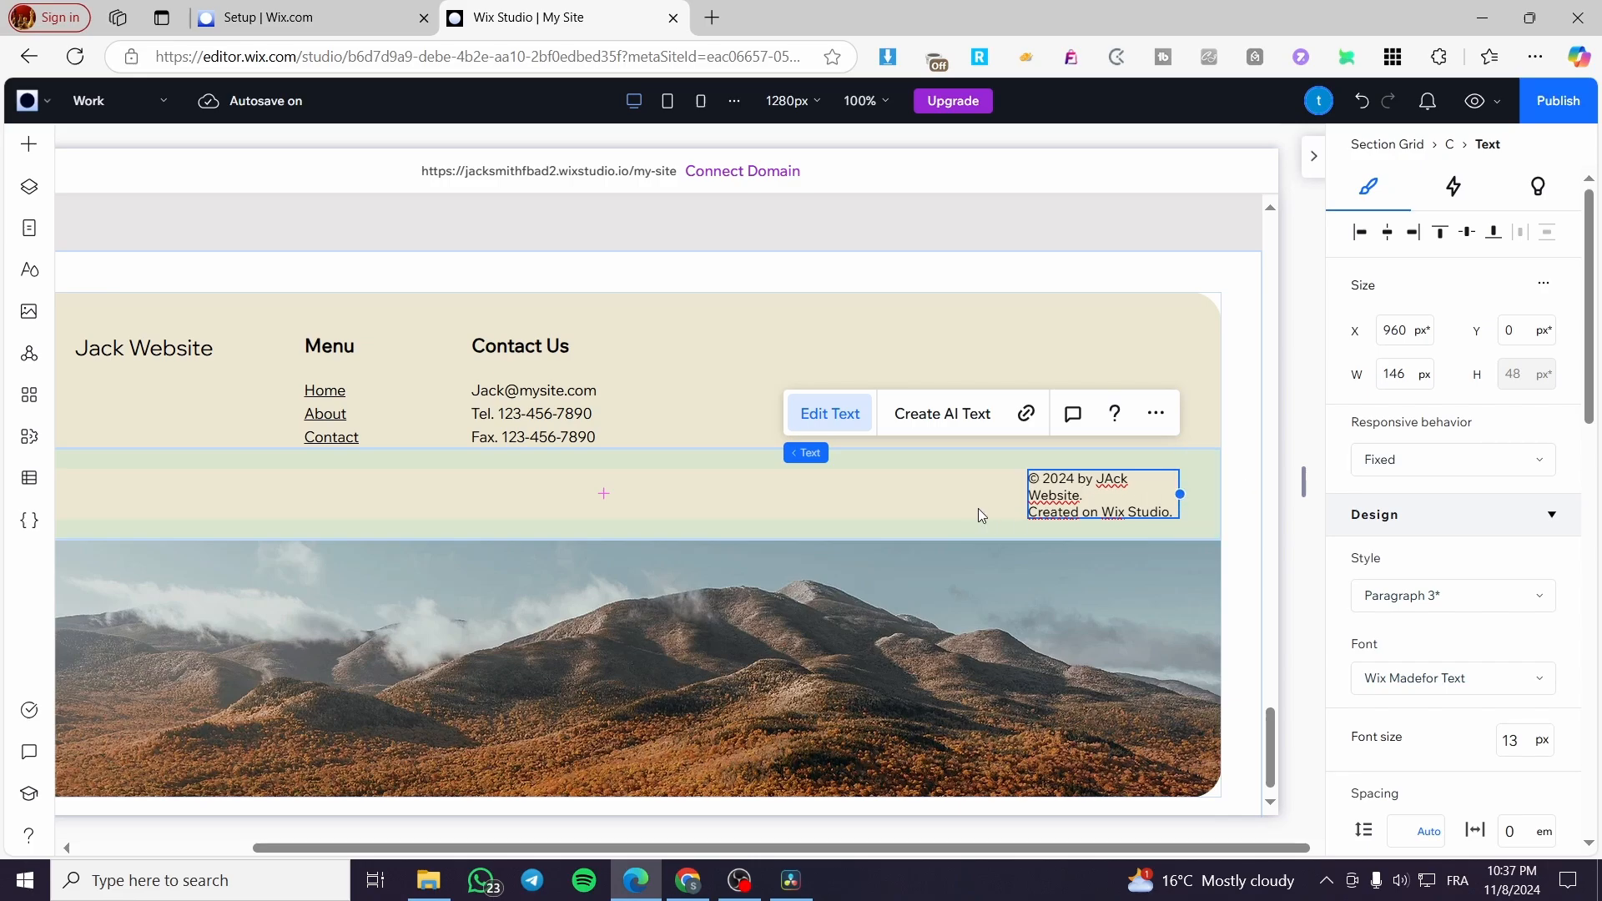
left_click_drag(1178, 494, 1205, 494)
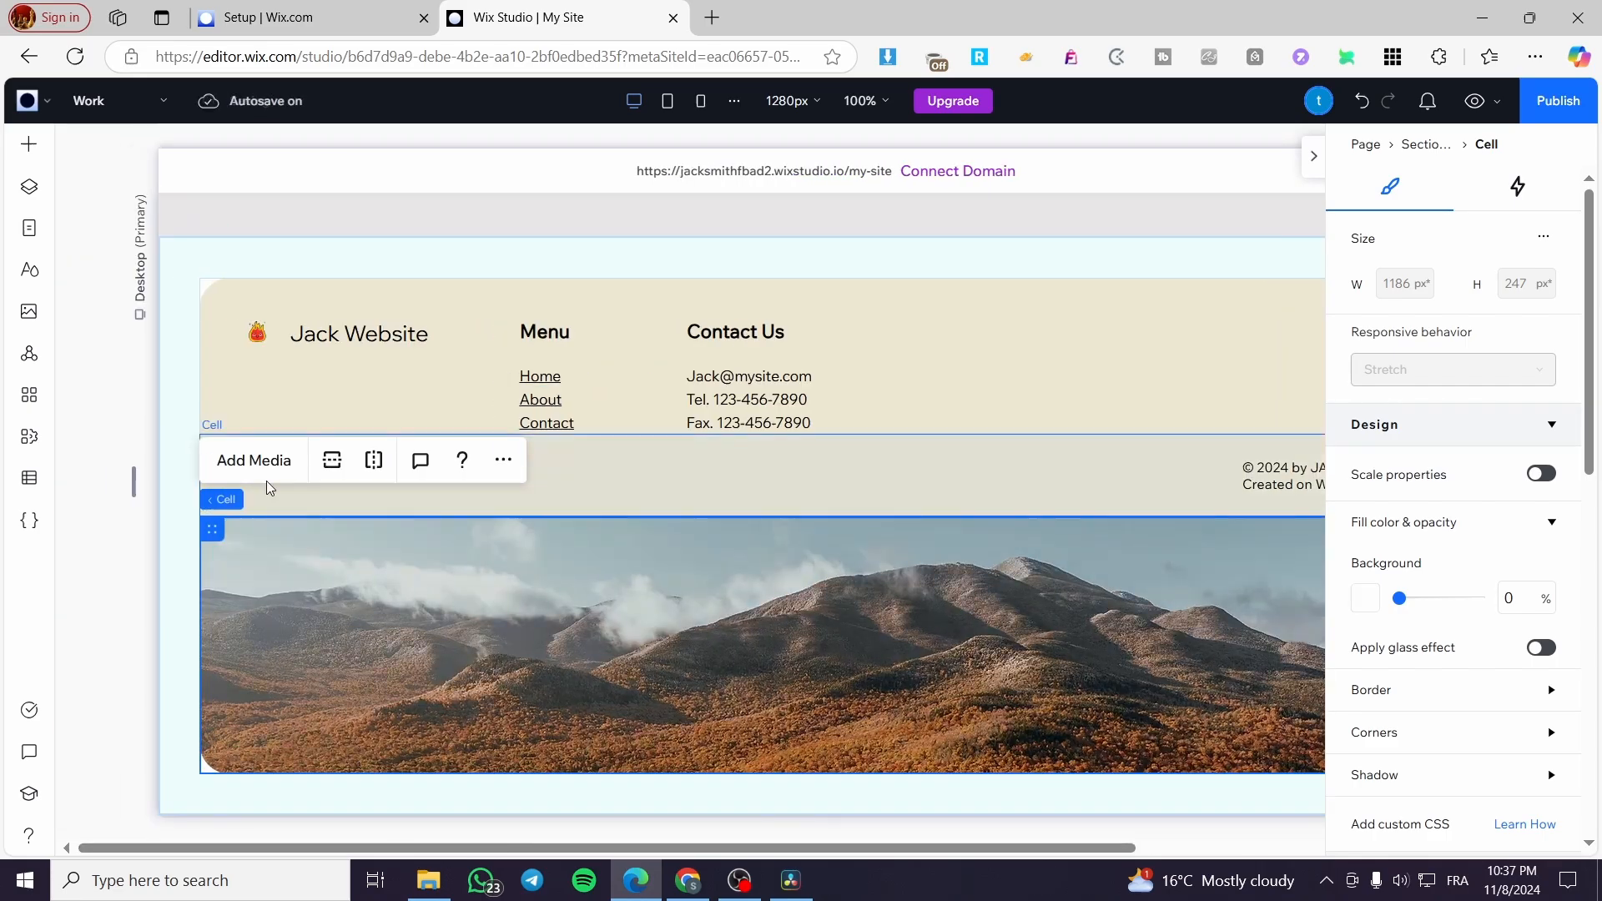
Browse the footer cell's media chooser without changing the image, then bring up the Add Elements panel.
left_click(254, 461)
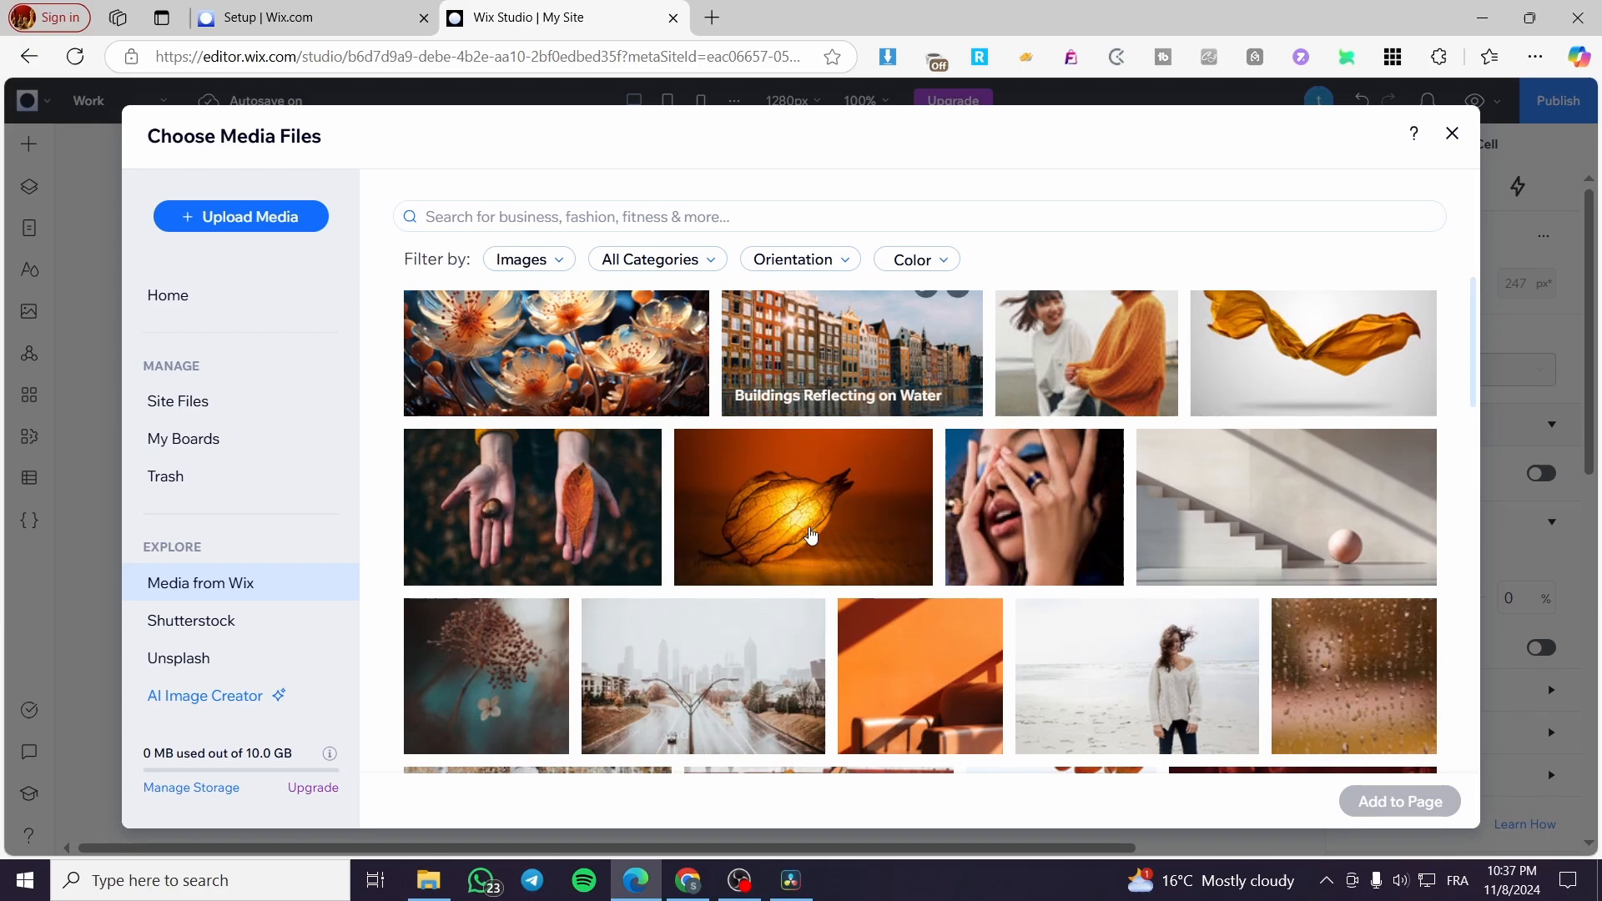
left_click(702, 675)
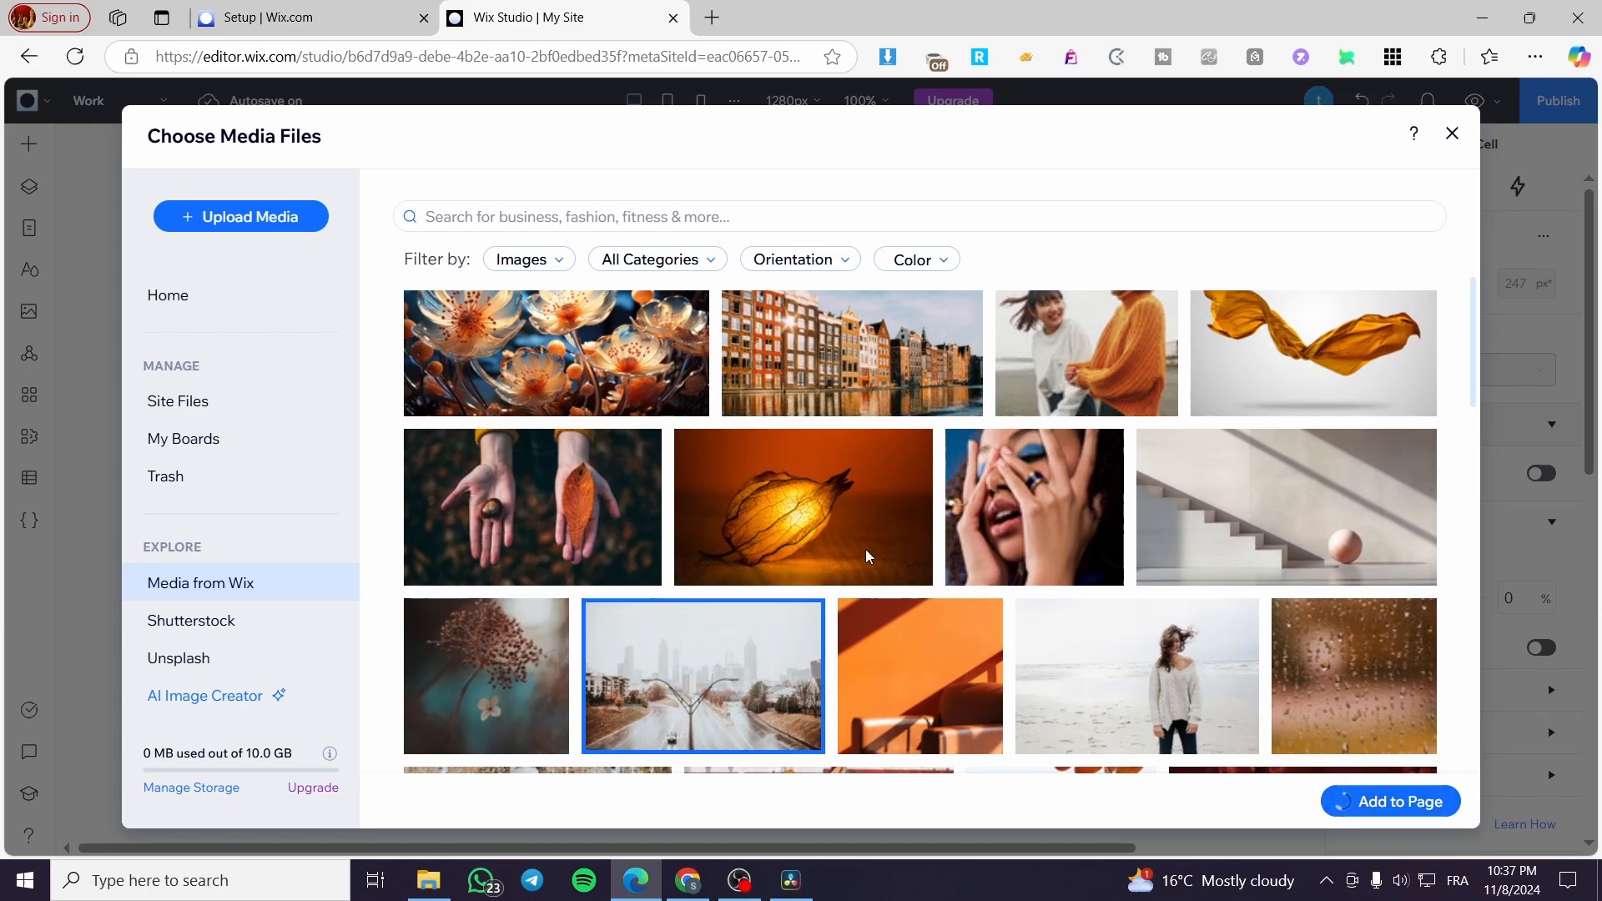
left_click(1389, 801)
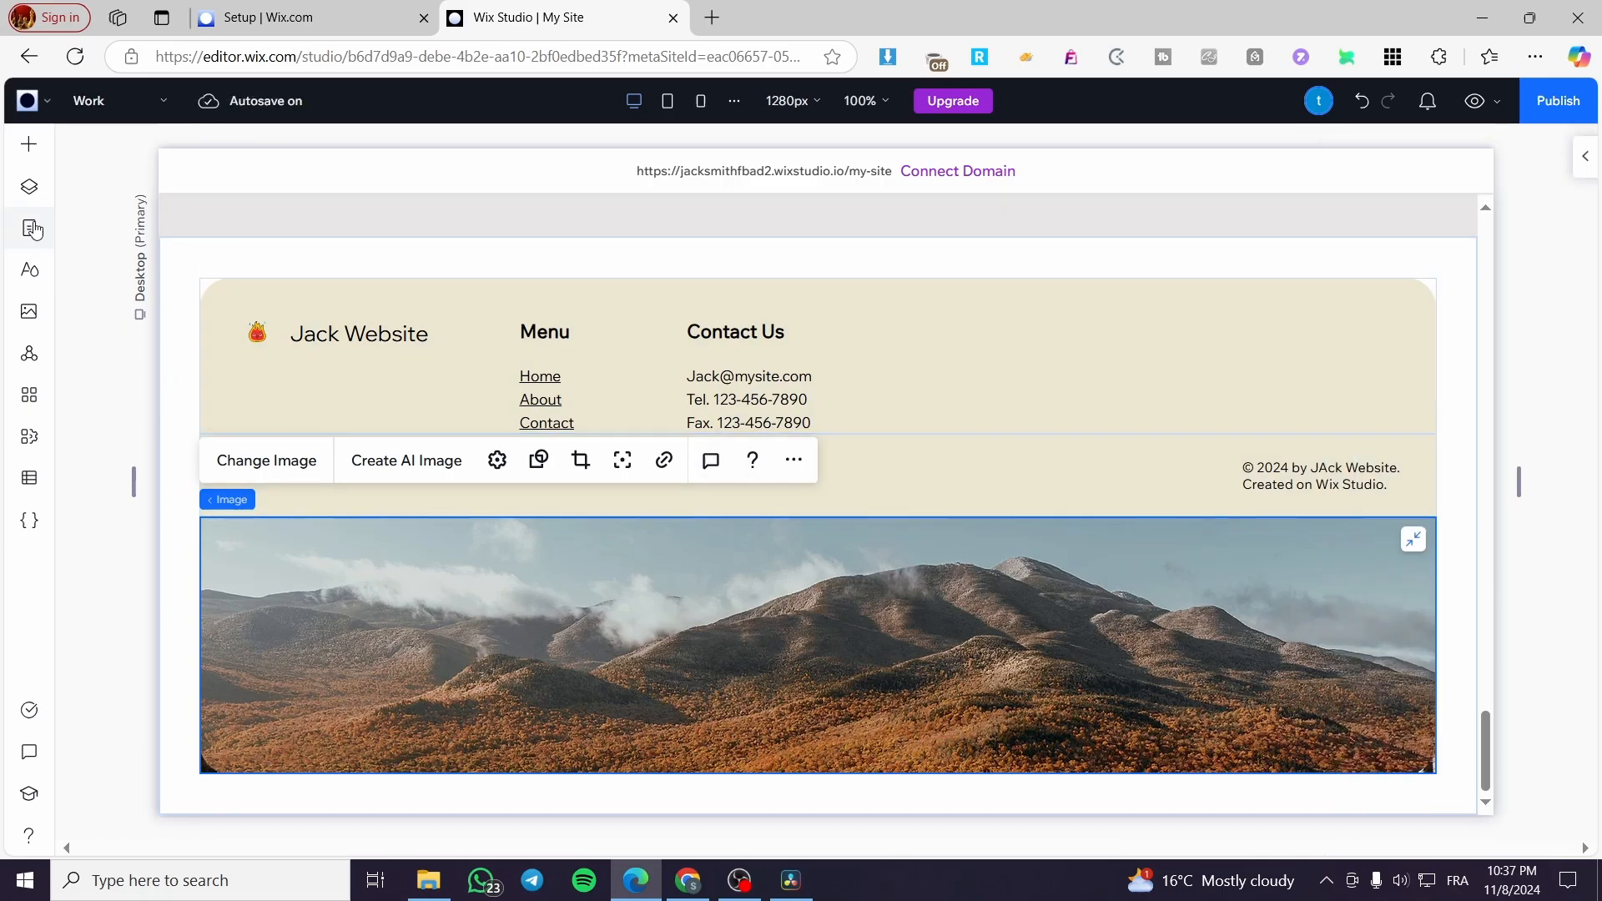
left_click(28, 144)
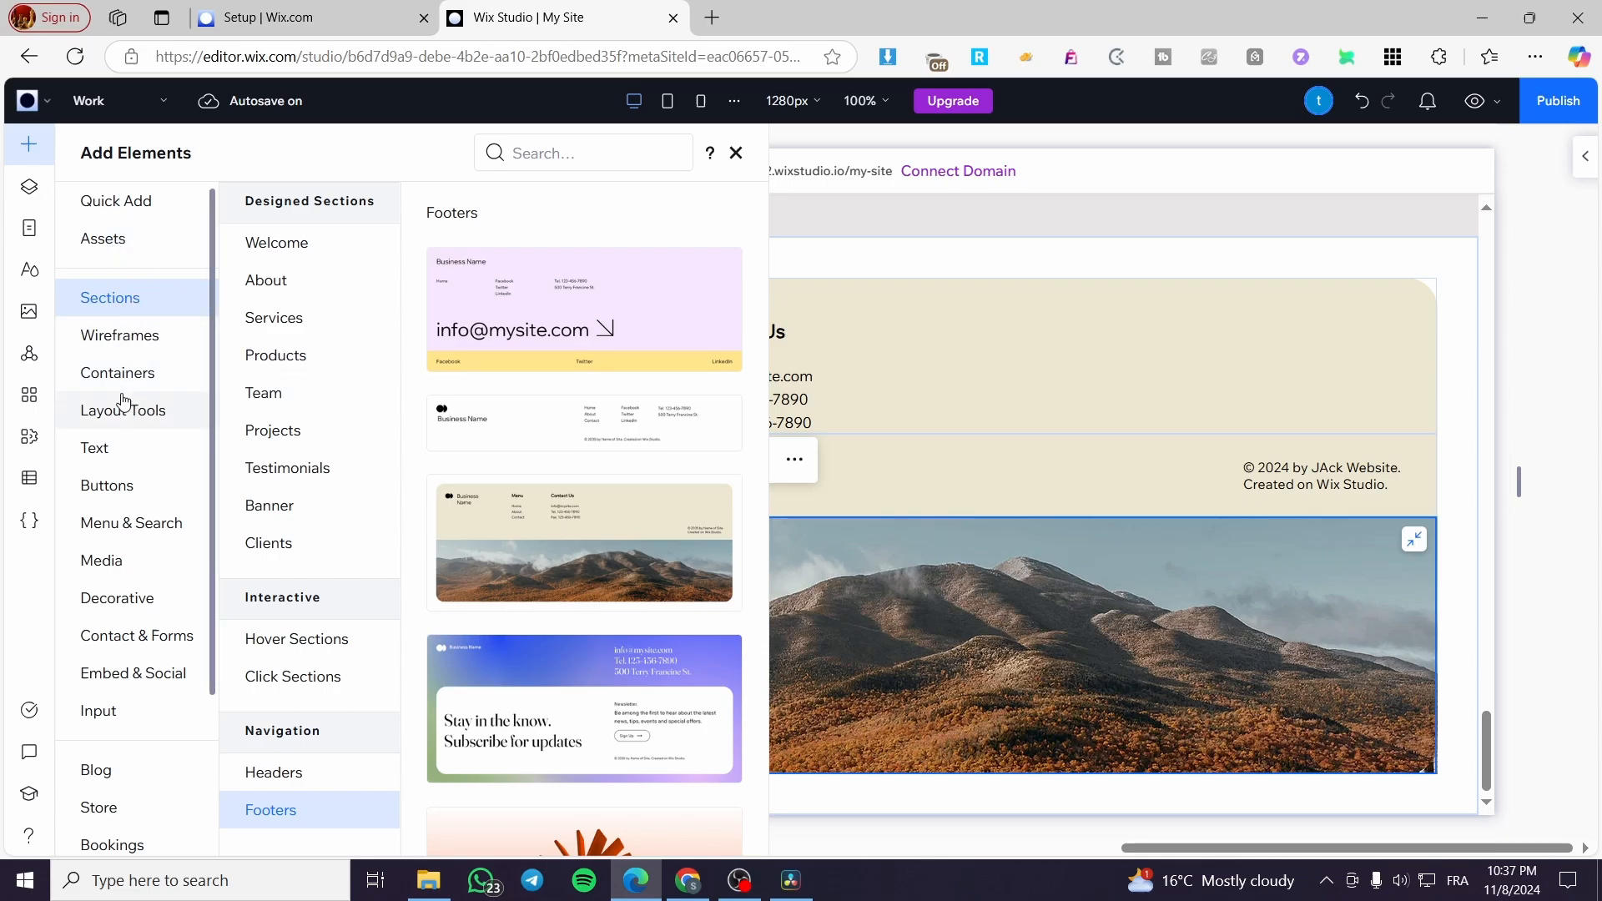
Browse the Containers, Text, Buttons, Media and Decorative categories, then close the panel.
left_click(117, 372)
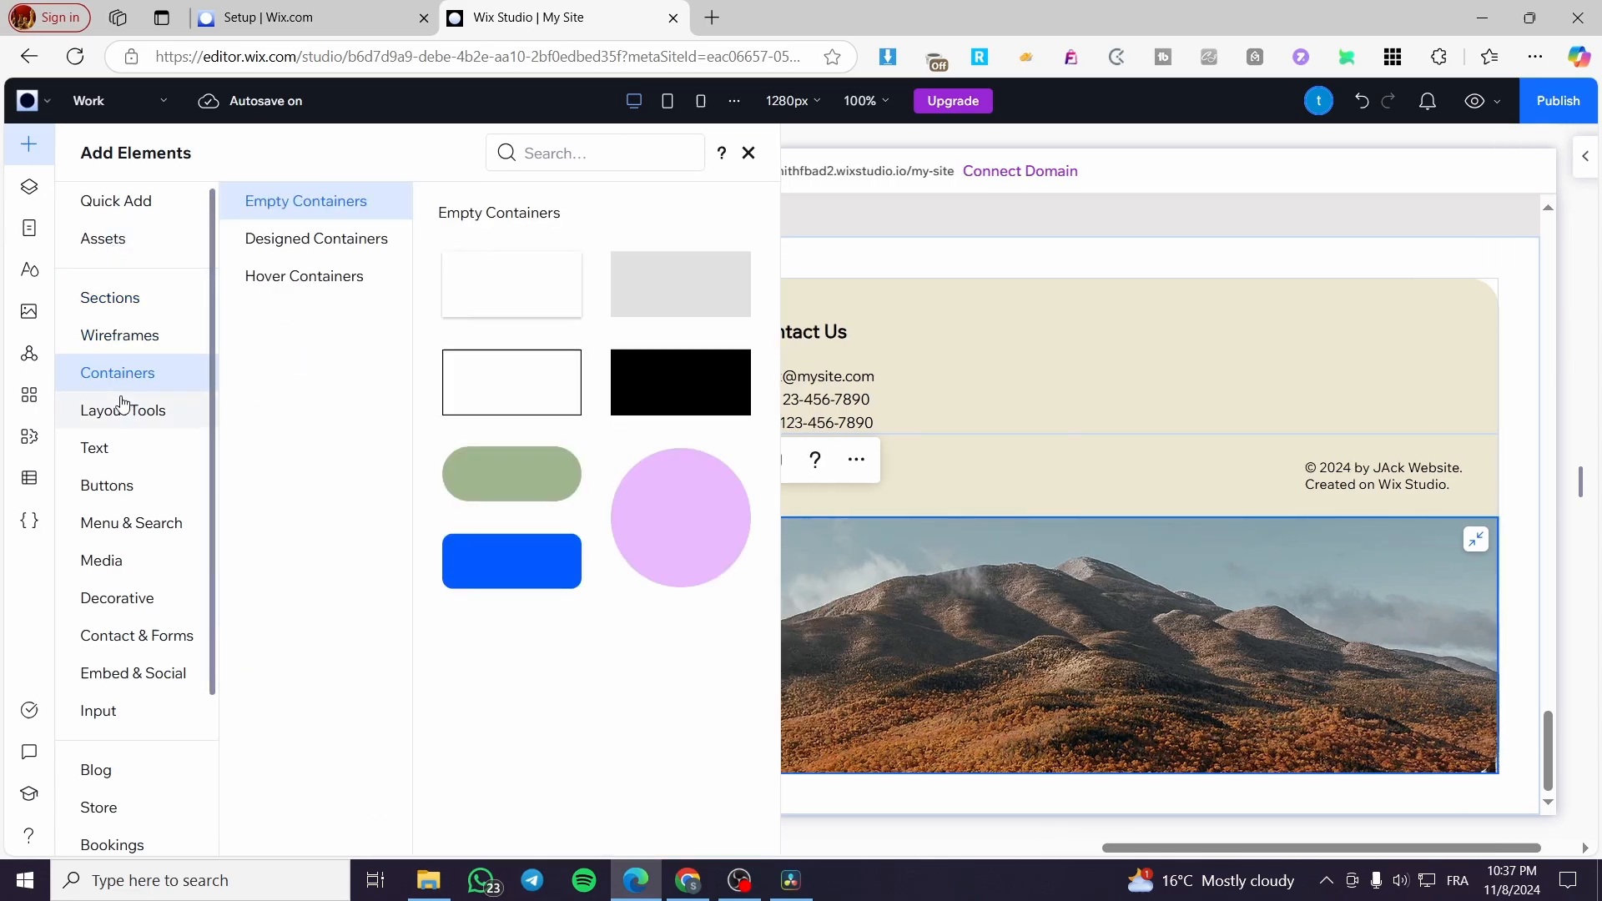
left_click(93, 447)
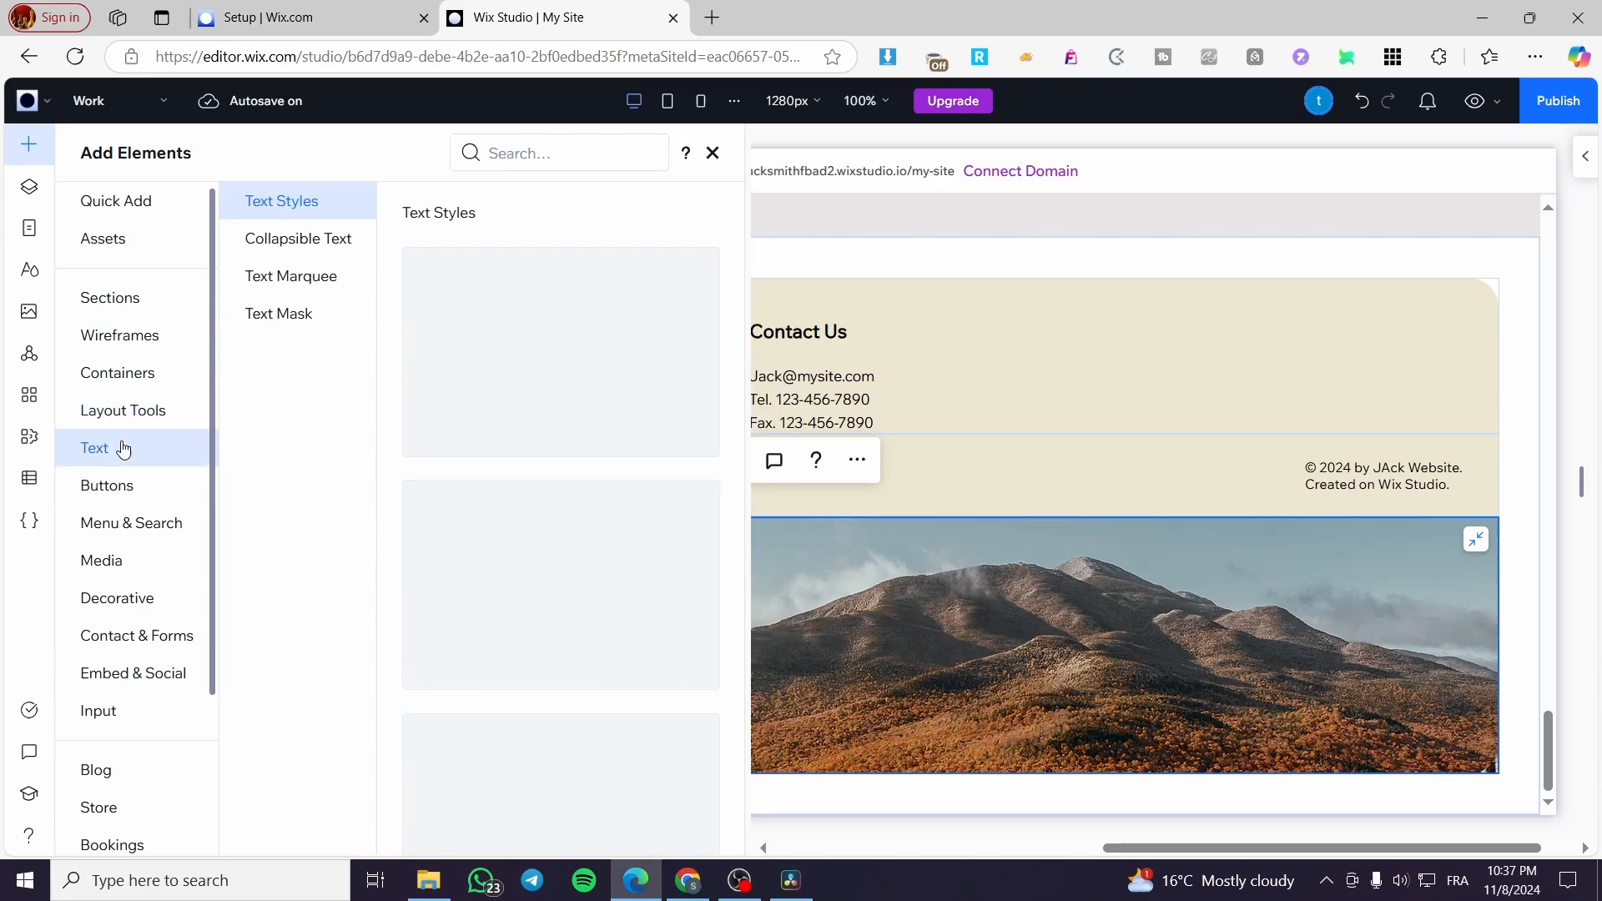
left_click(107, 485)
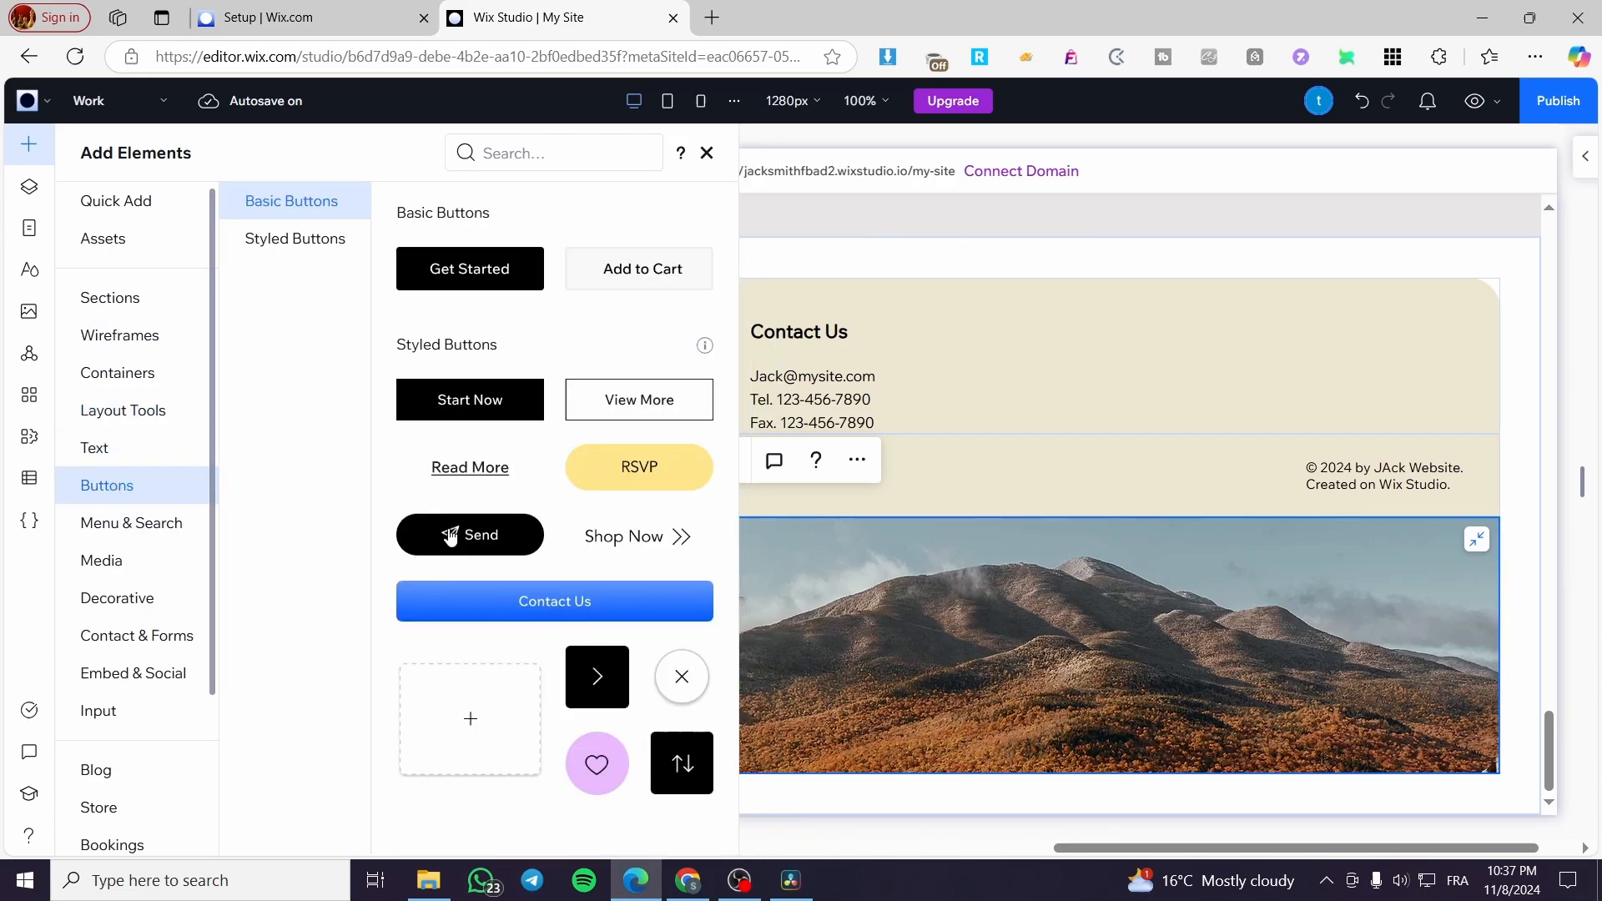
left_click(102, 560)
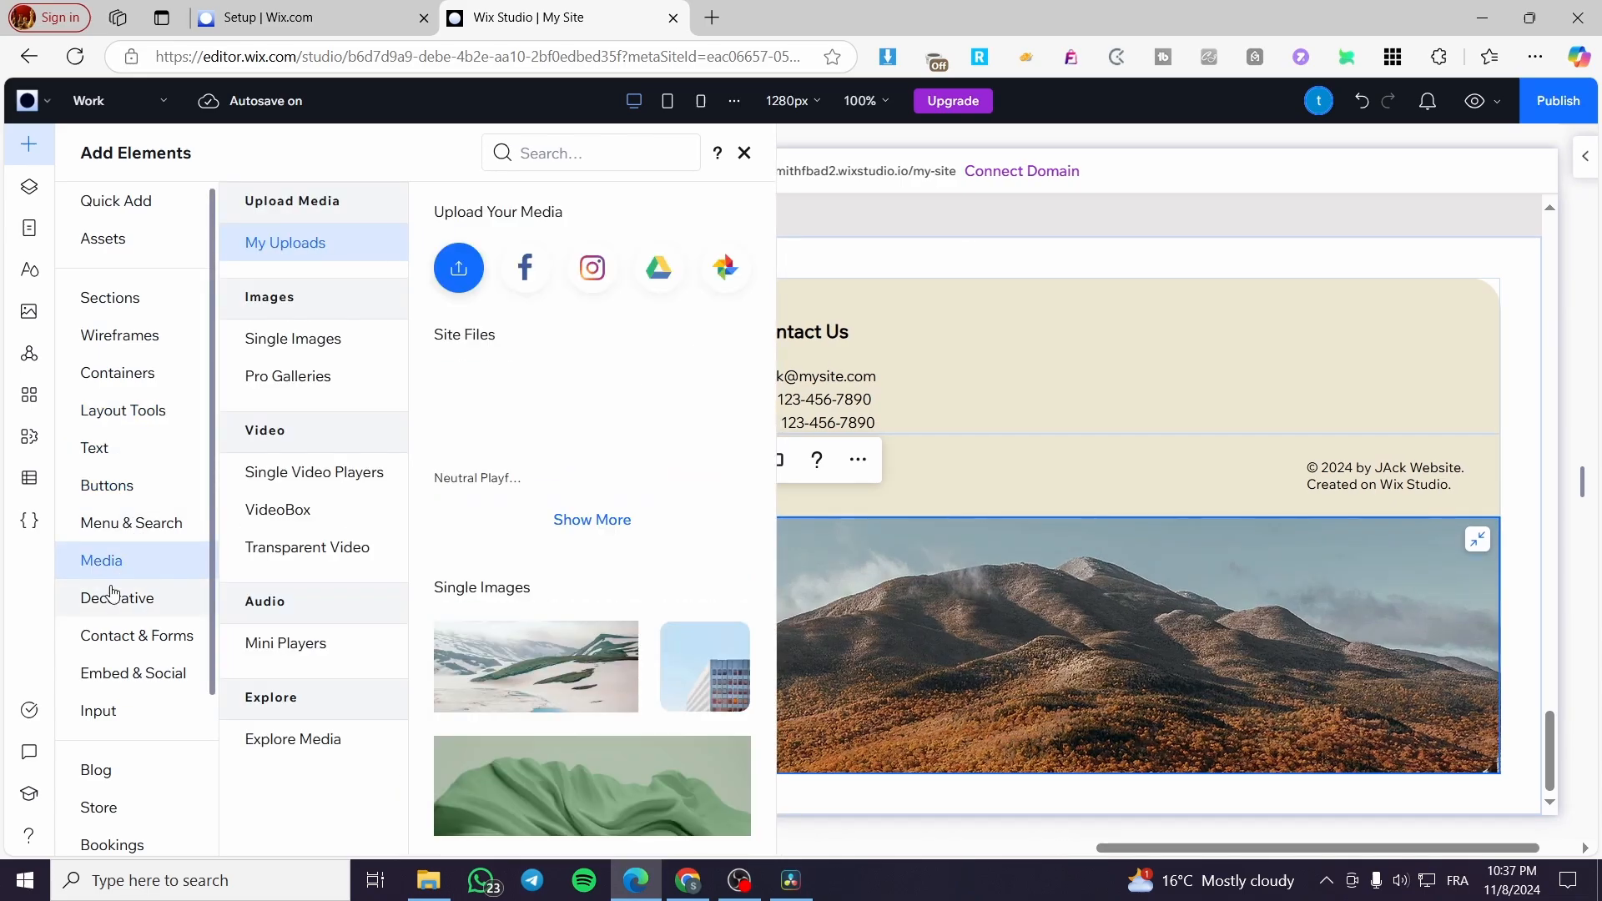
left_click(117, 597)
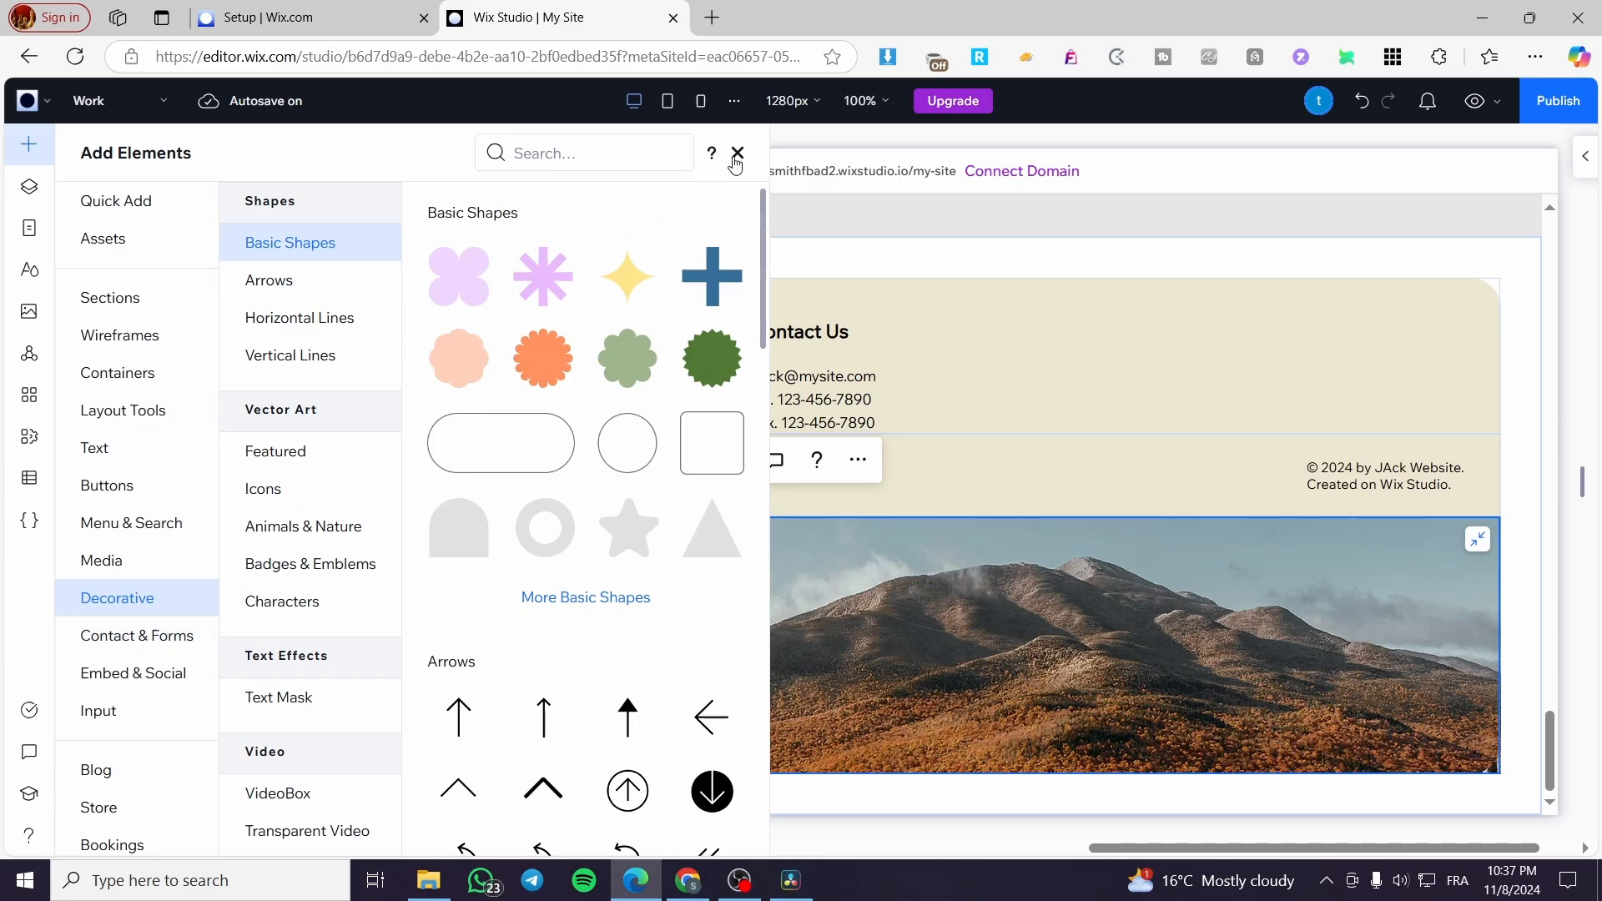
left_click(736, 153)
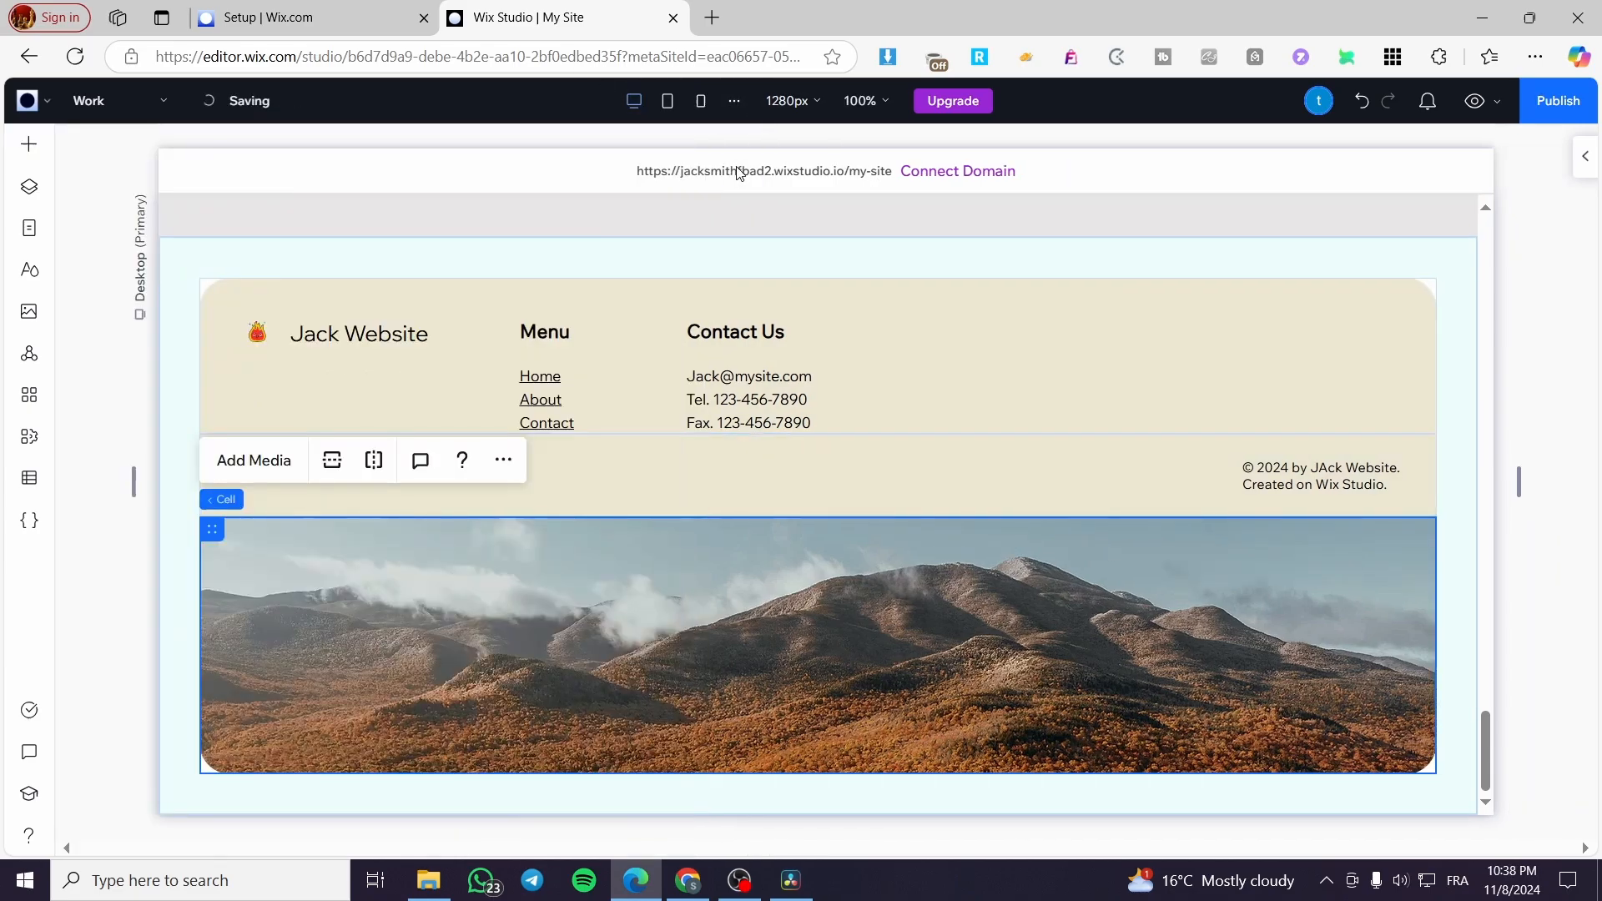
Check the 1280px desktop breakpoint settings and dismiss them unchanged.
left_click(786, 101)
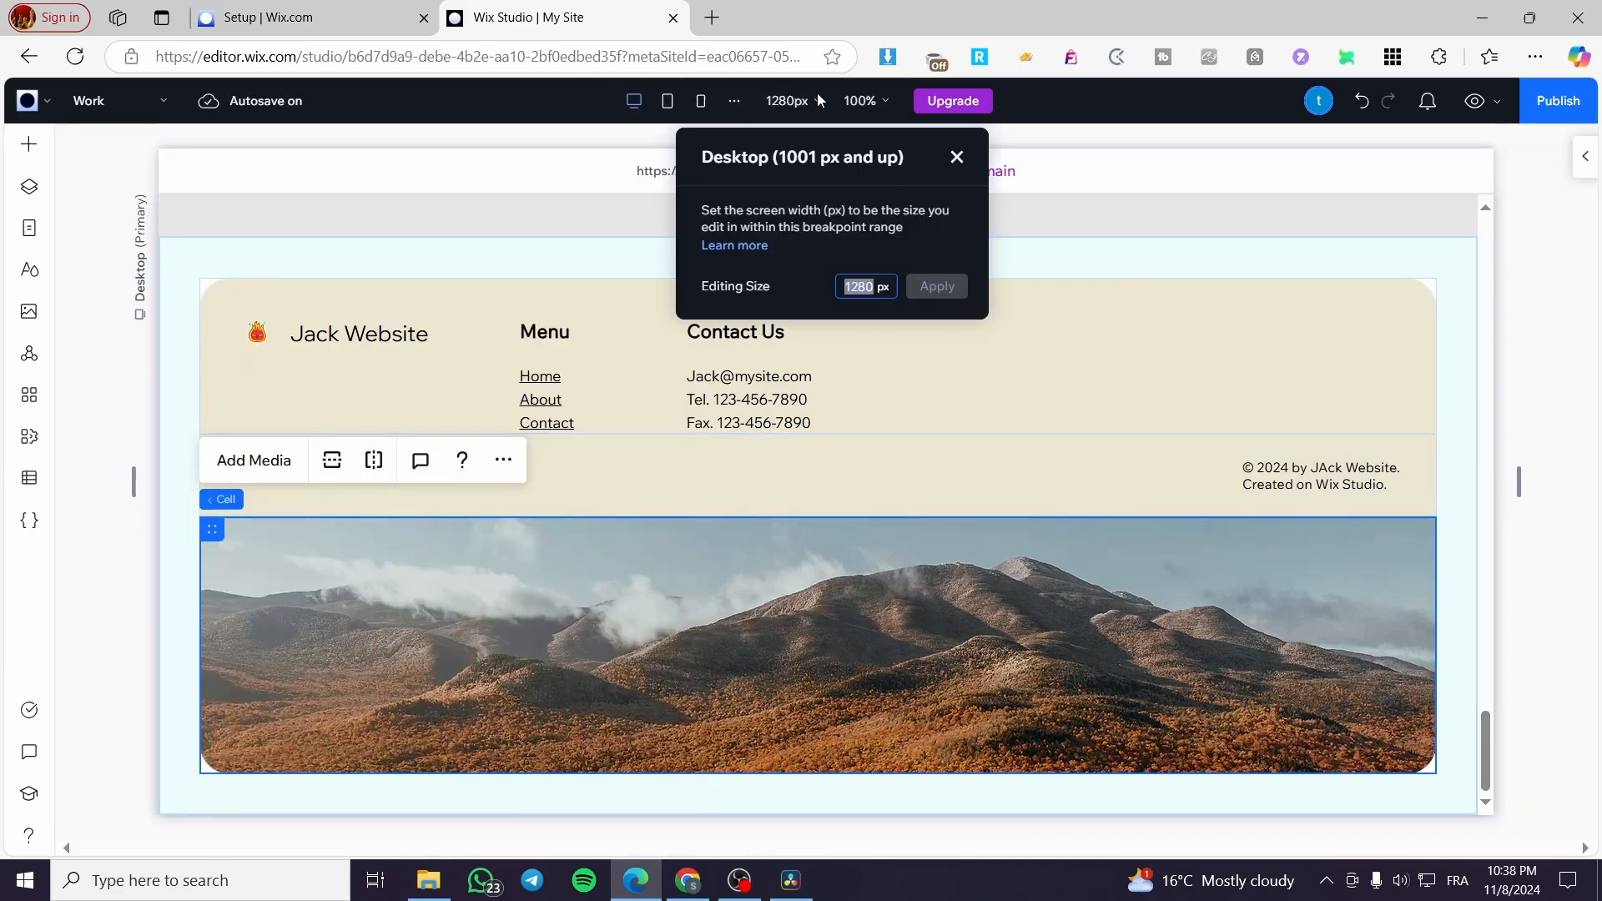
left_click(954, 157)
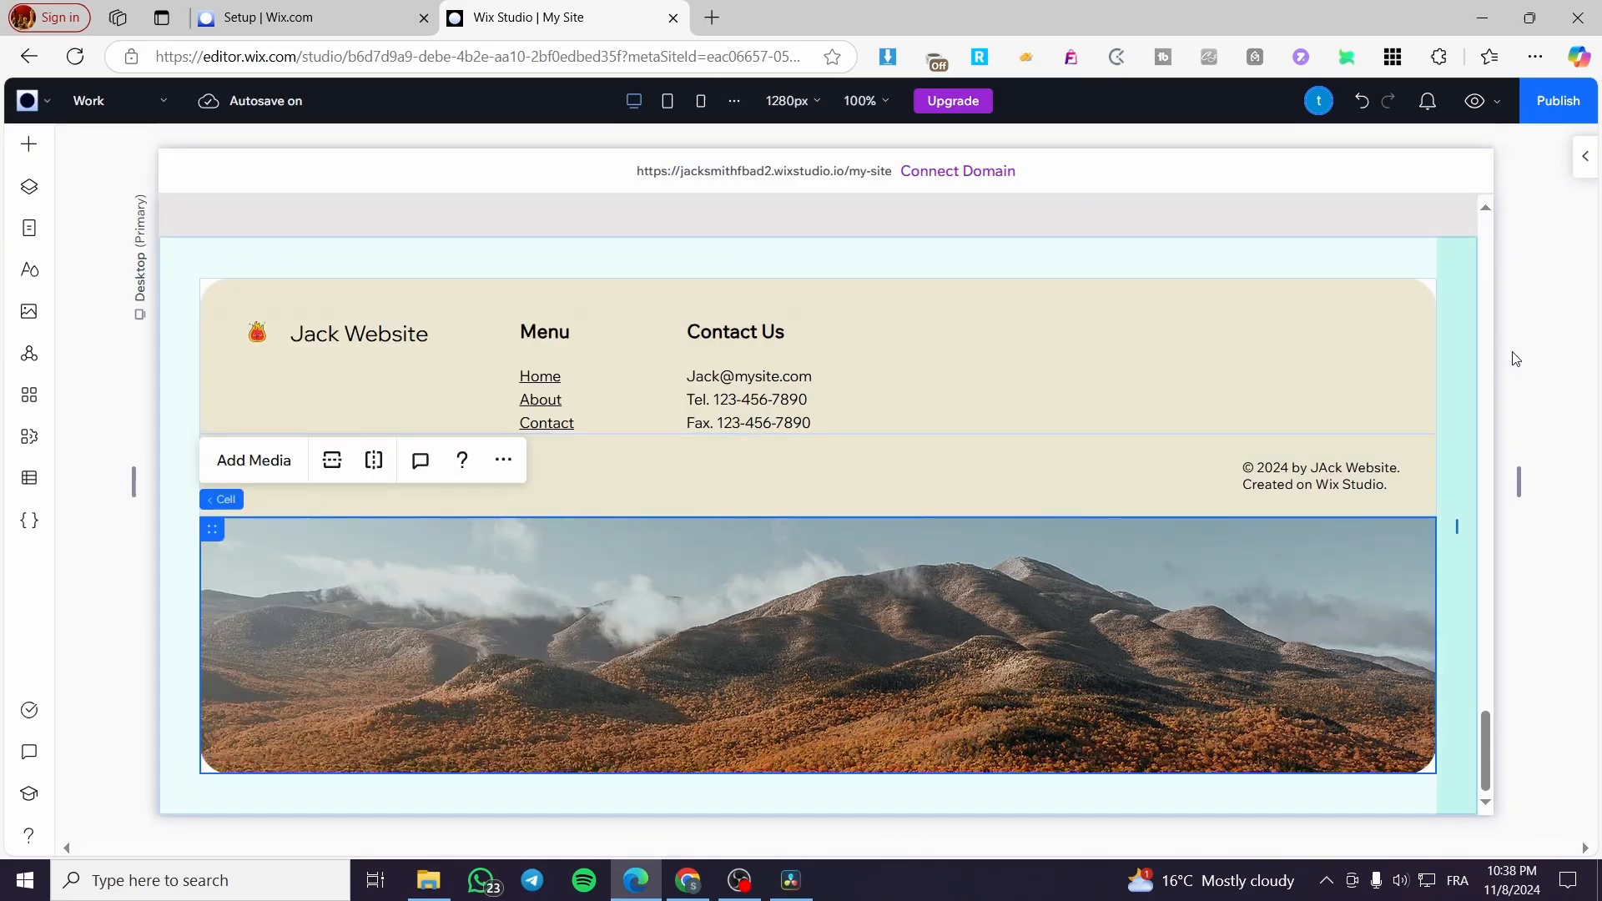